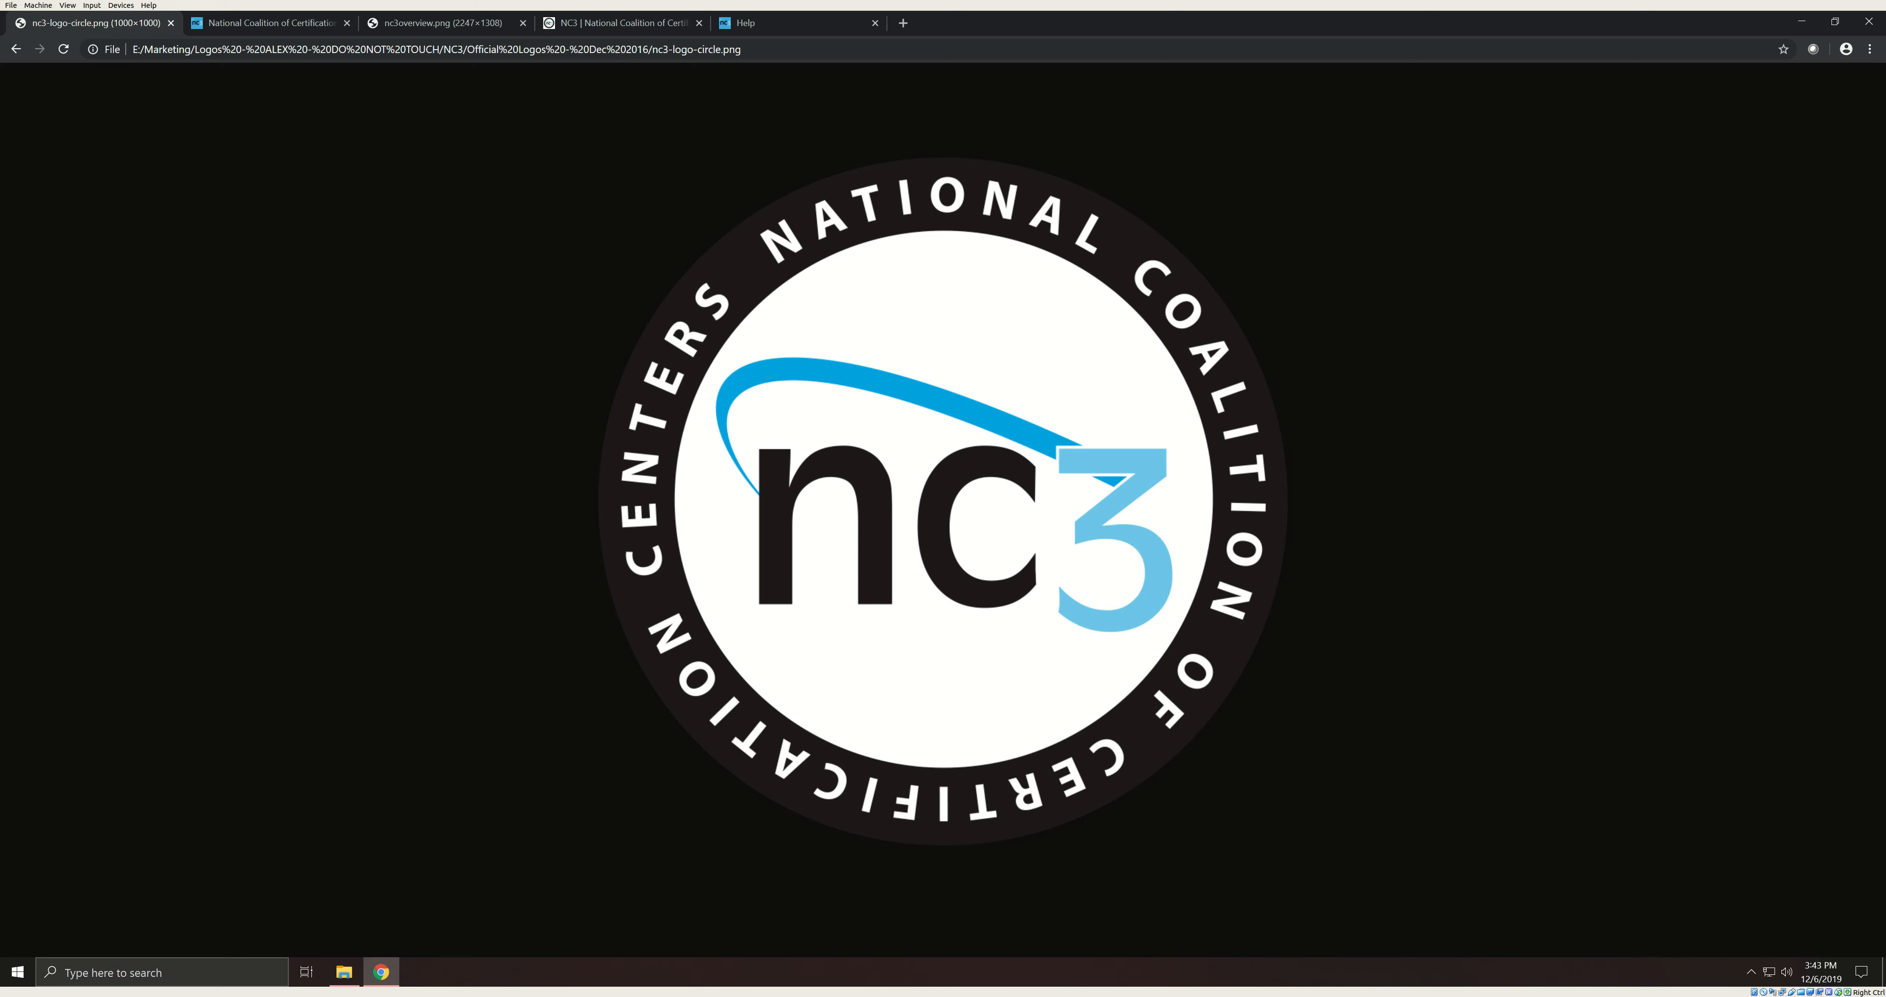
From the NC3 Certs sign-in page, bring up the New School & Certification Request form.
{"action": "left_click", "coordinate": [268, 22]}
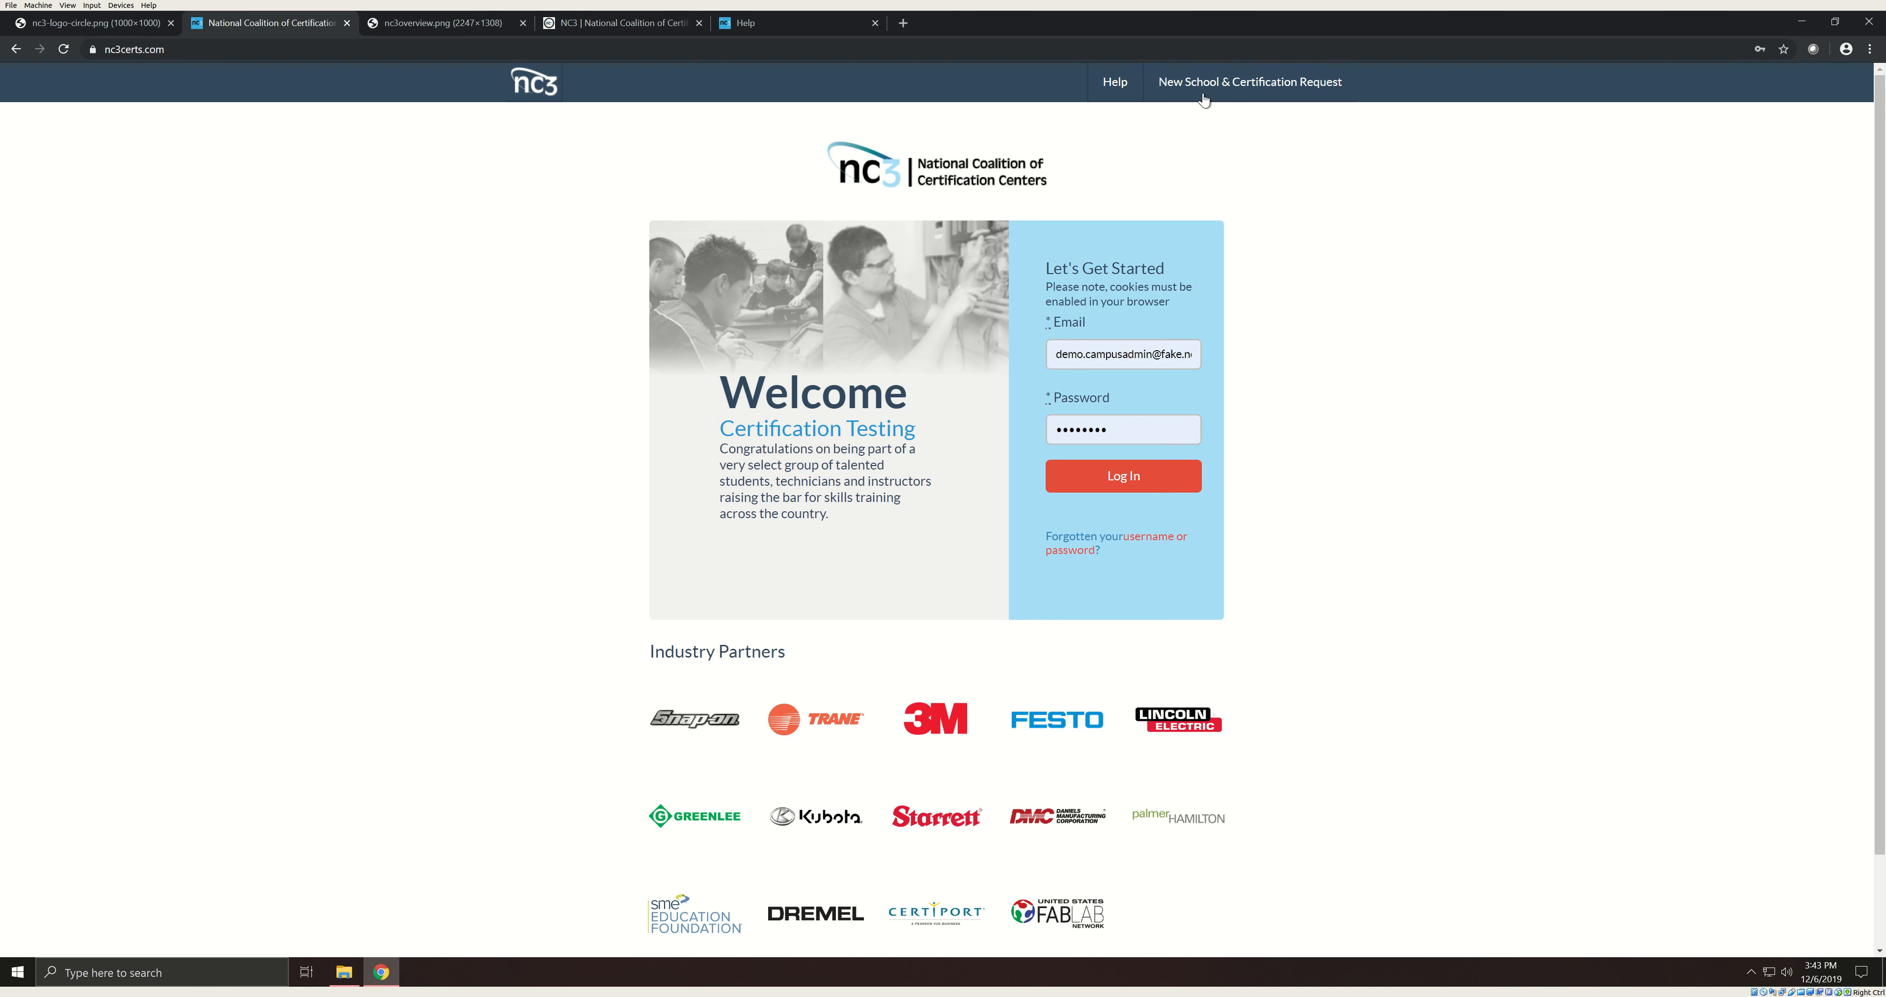
{"action": "left_click", "coordinate": [1248, 81]}
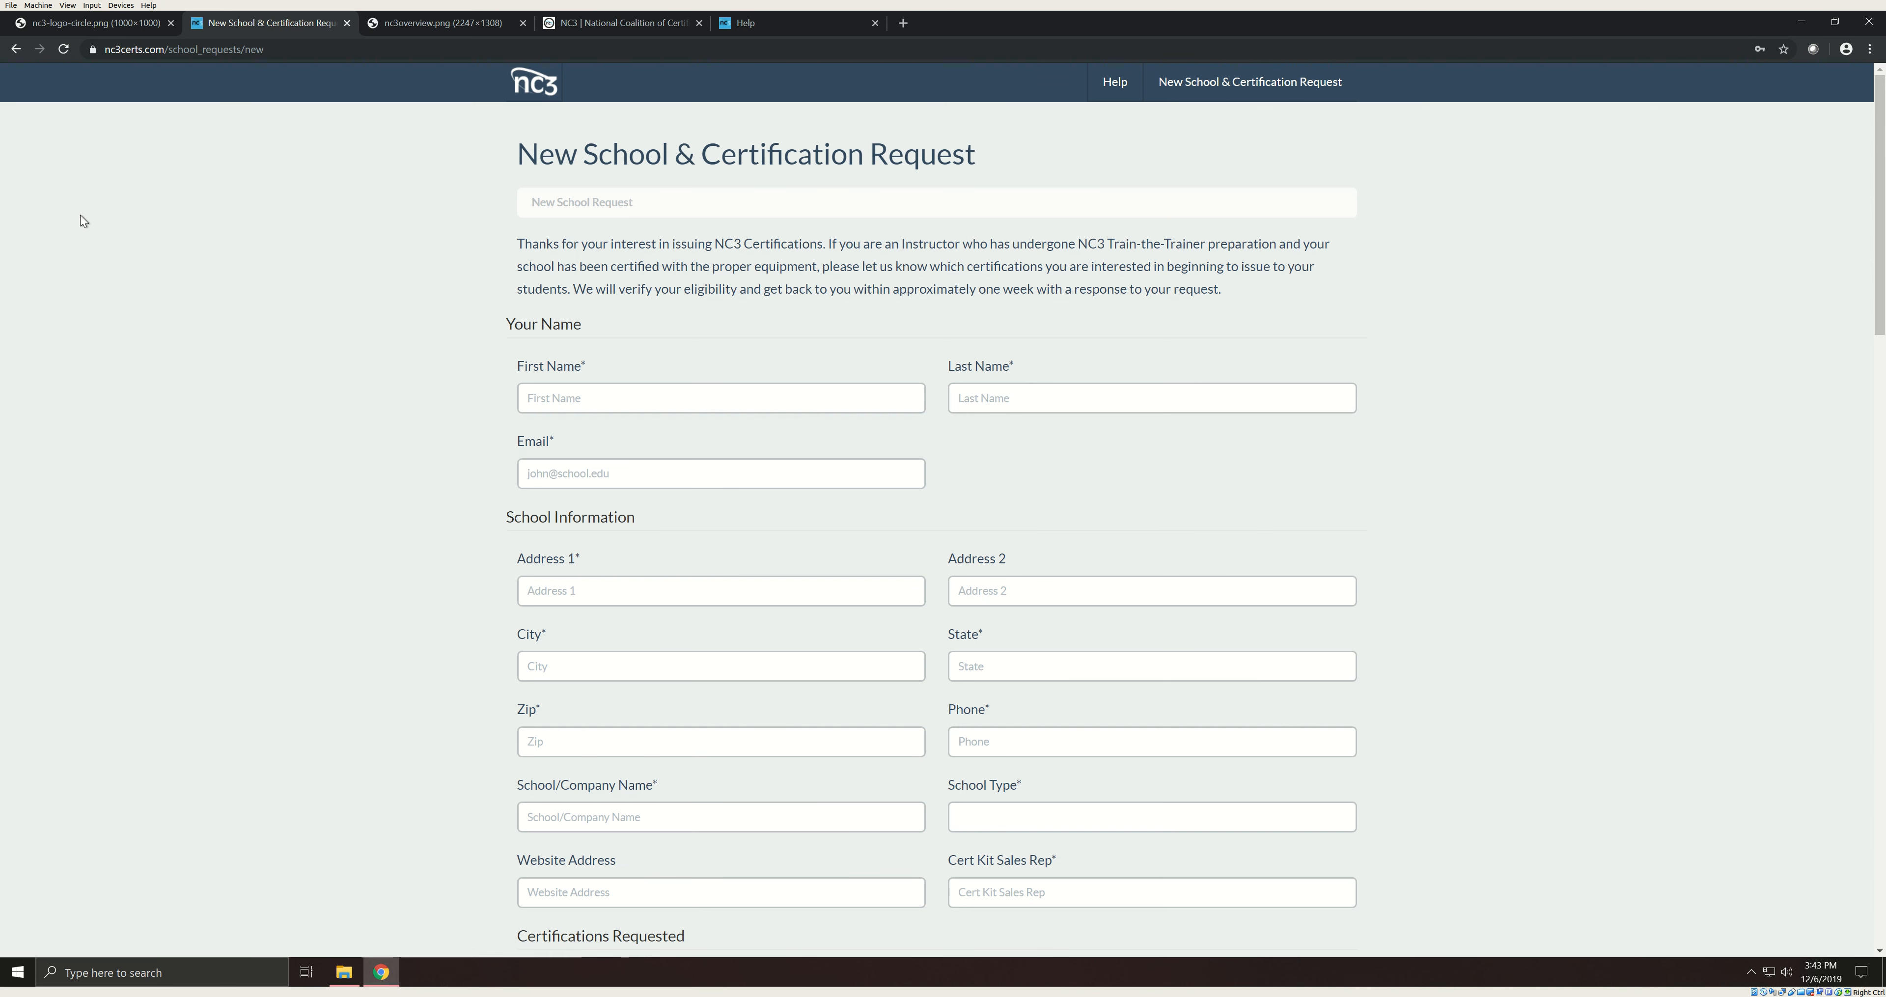
{"action": "mouse_move", "coordinate": [66, 229]}
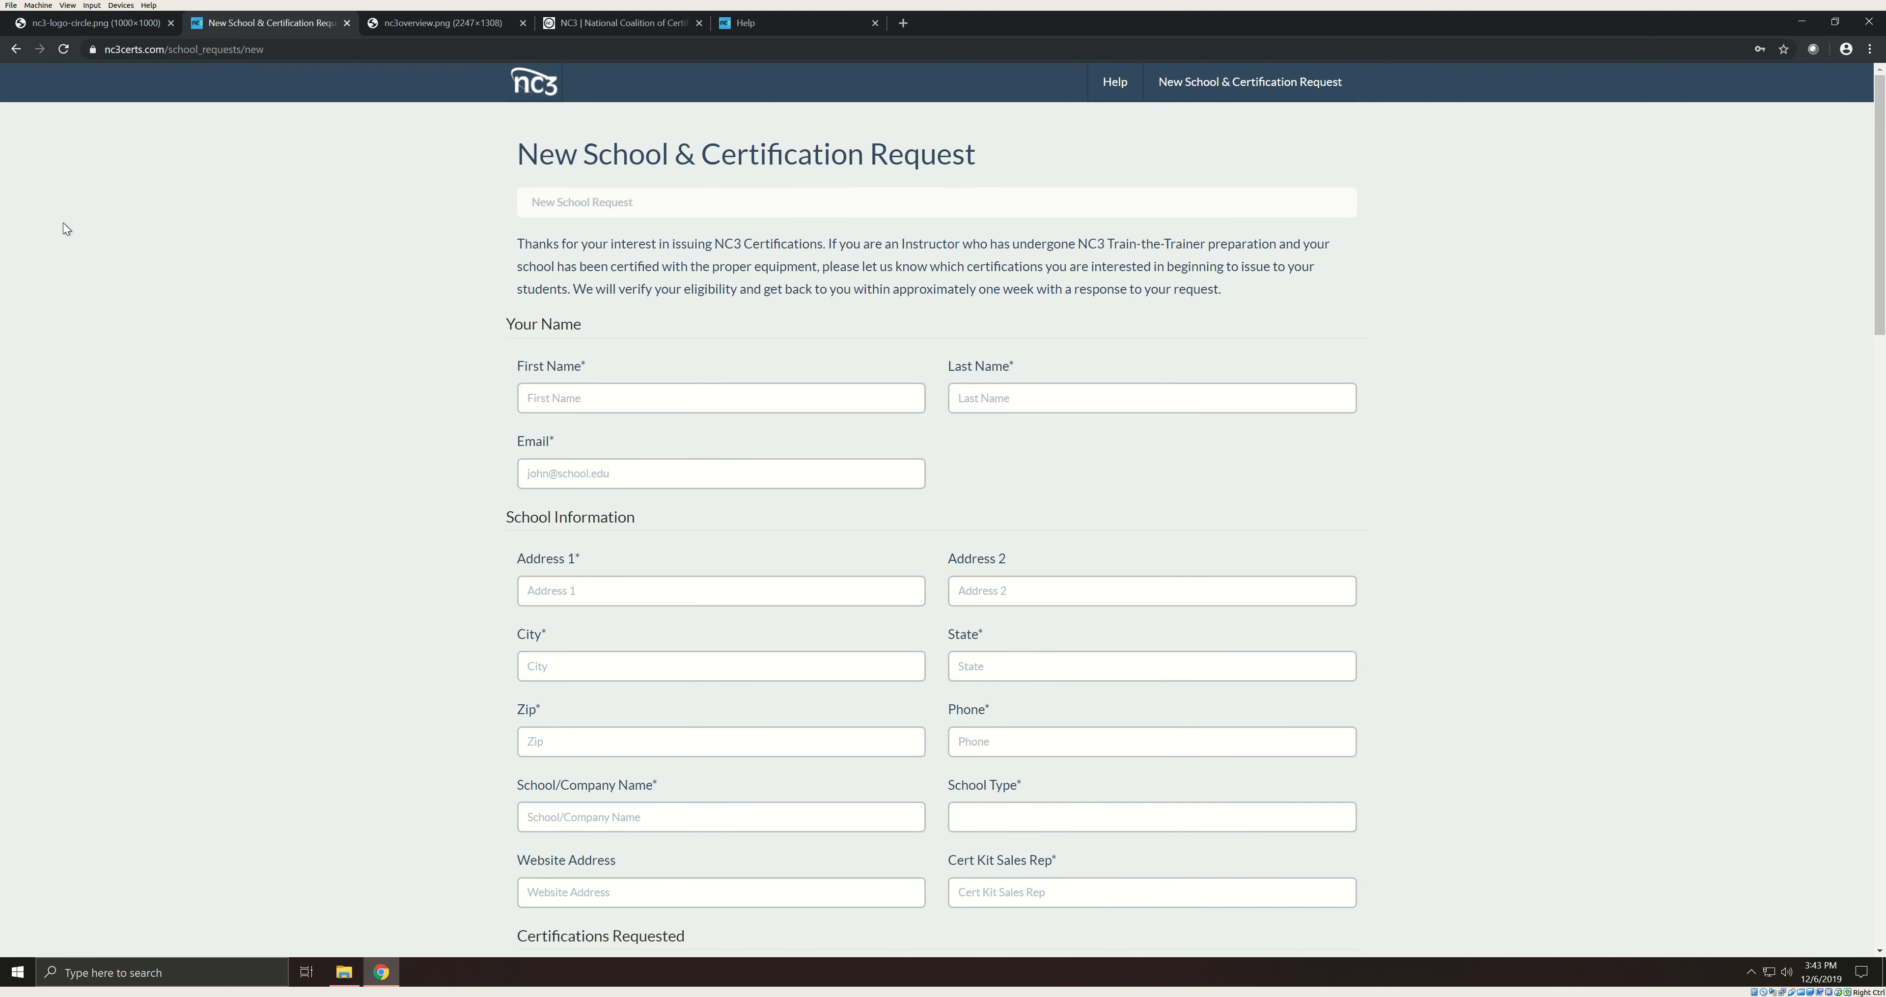
{"action": "mouse_move", "coordinate": [60, 229]}
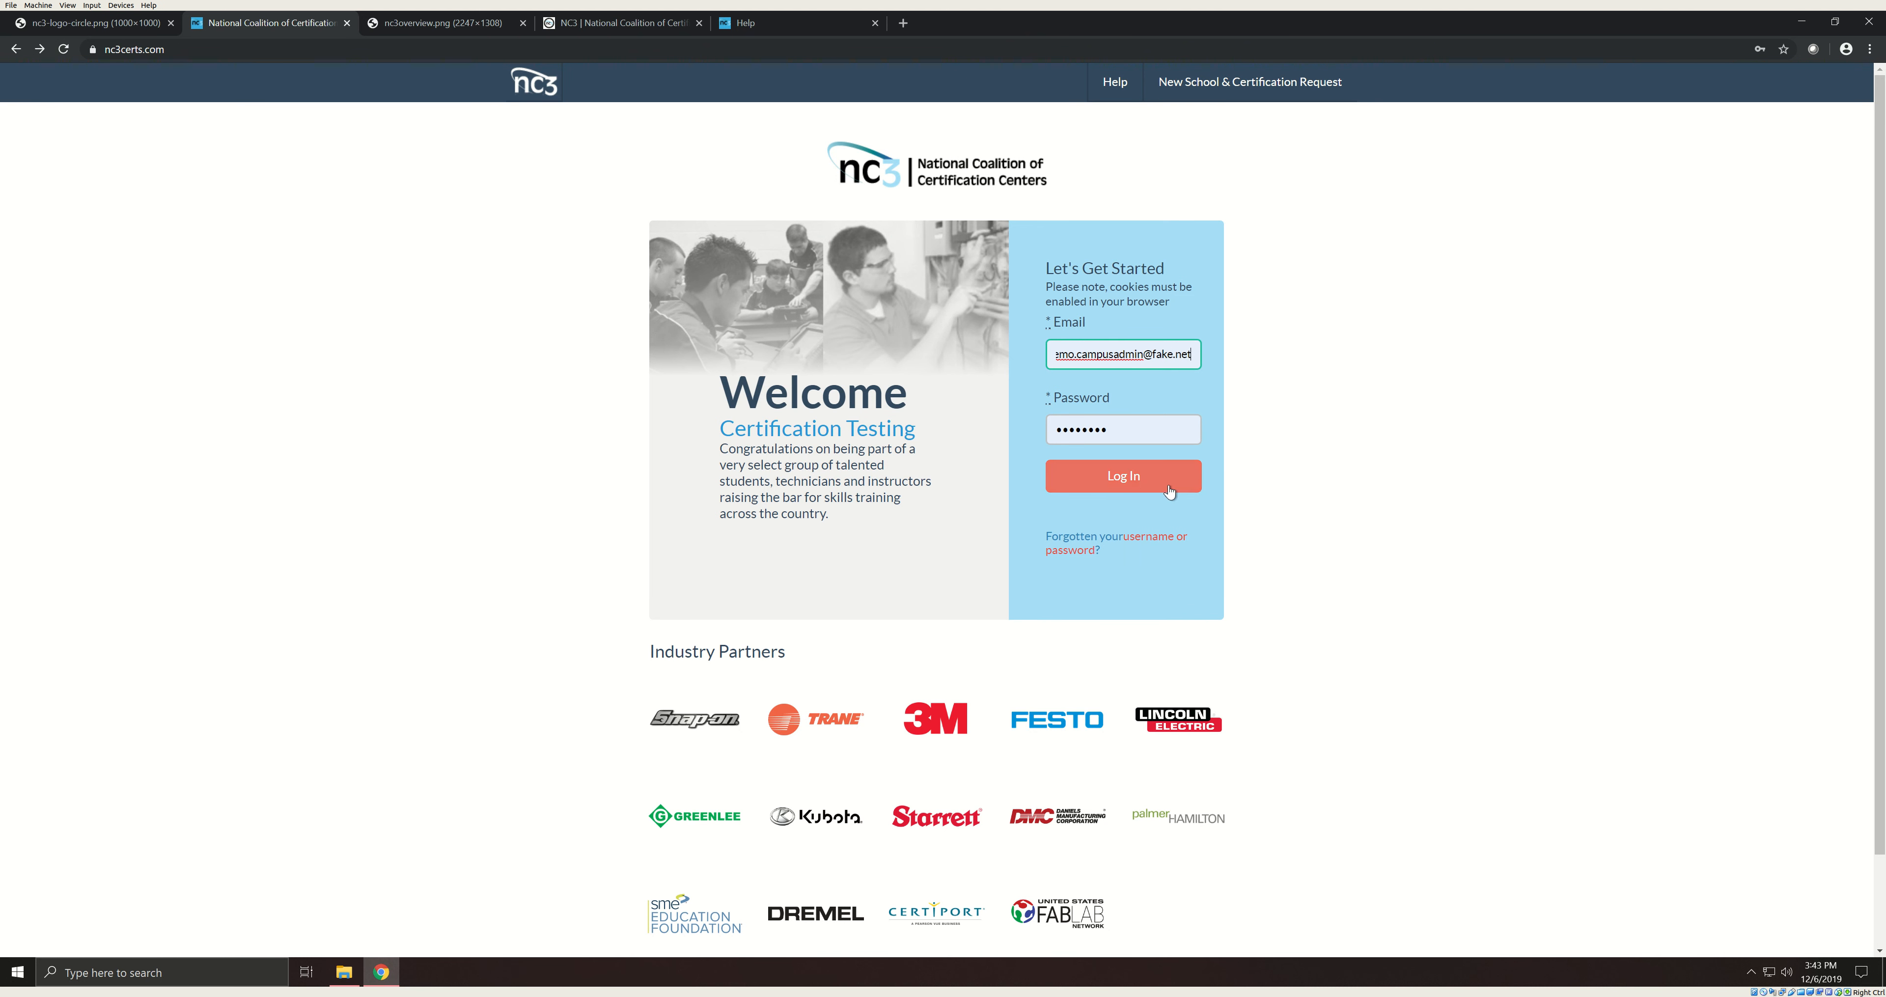
Log in as the demo campus admin, landing on Demo School's Certifications page.
{"action": "left_click", "coordinate": [1122, 475]}
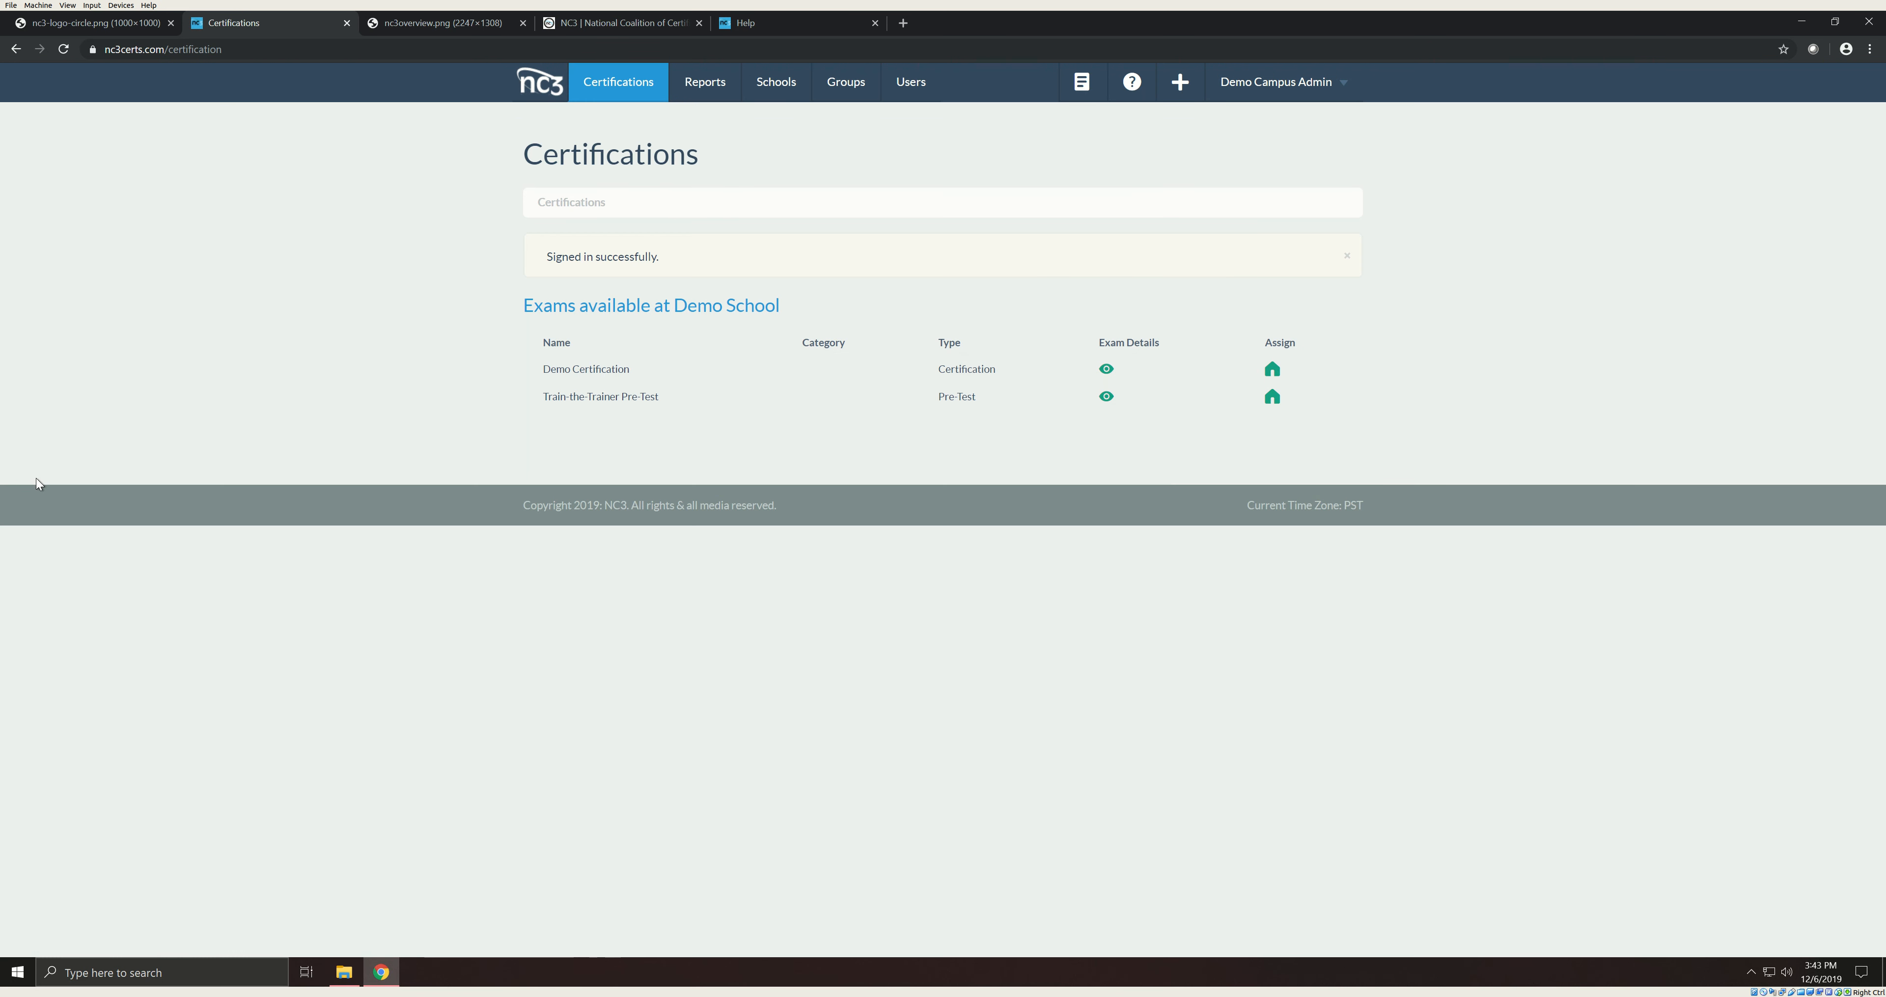
{"action": "mouse_move", "coordinate": [49, 466]}
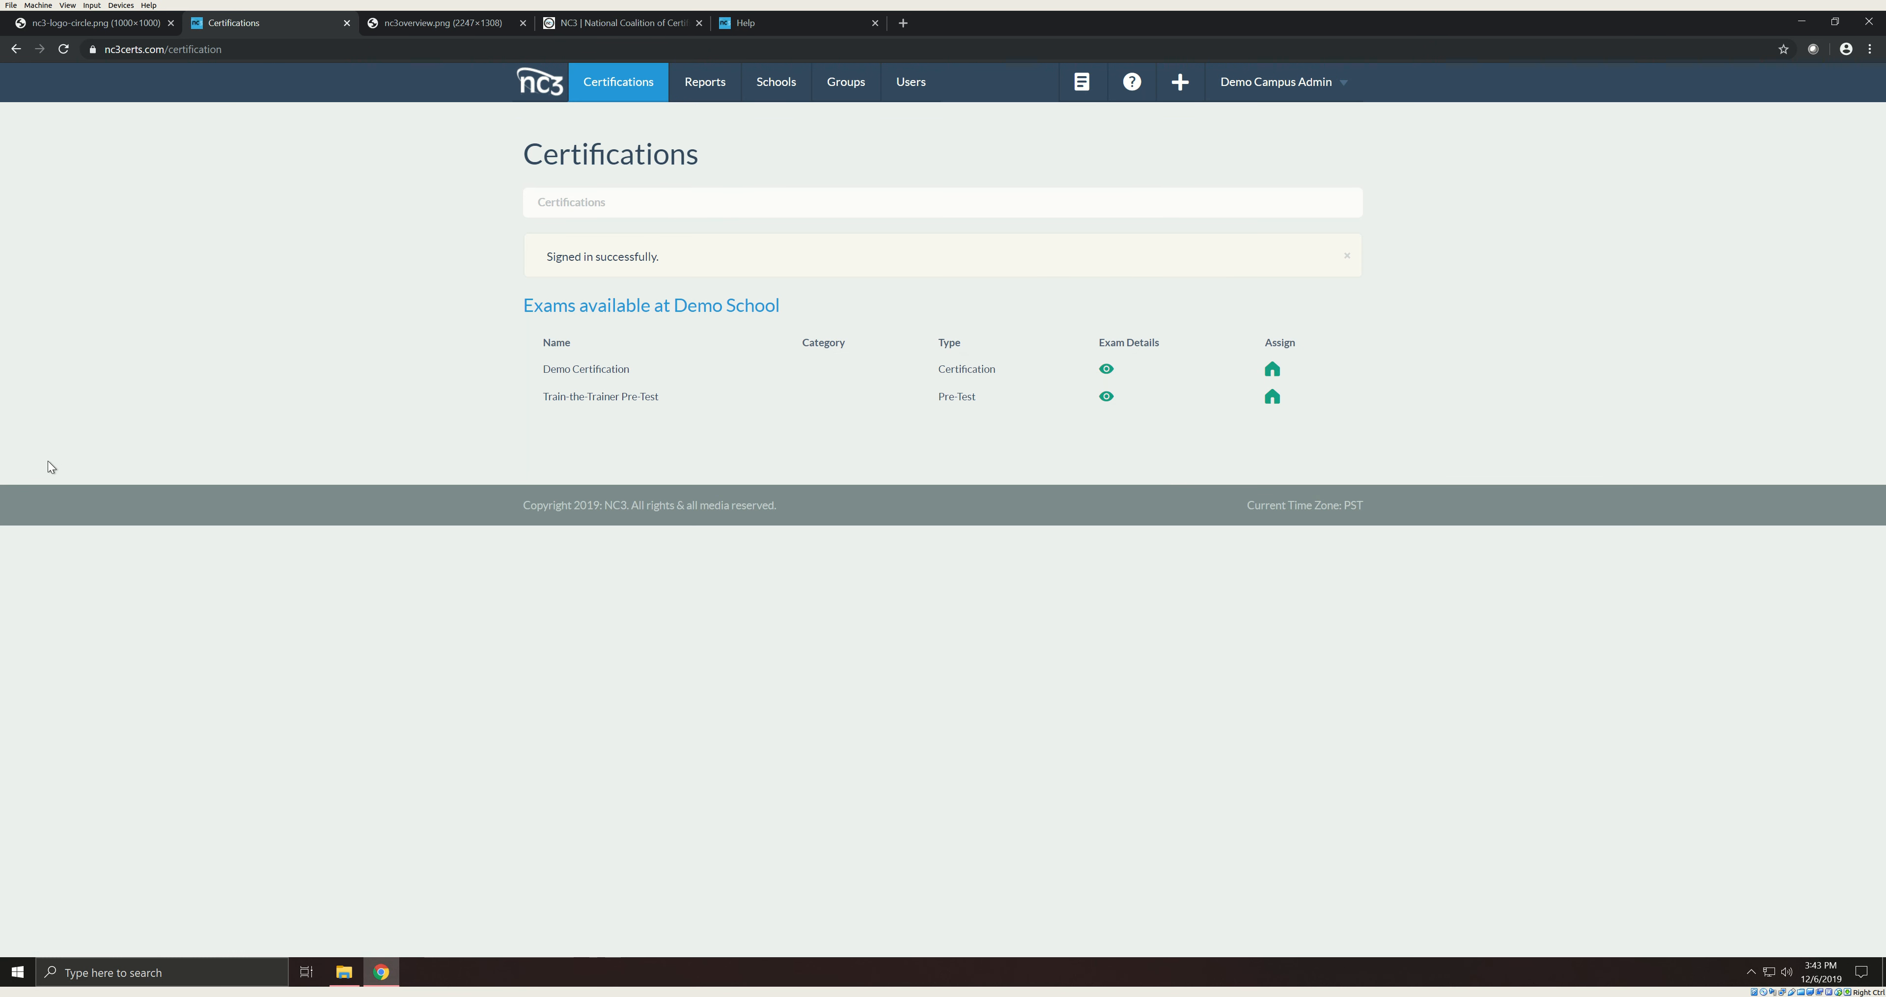
{"action": "mouse_move", "coordinate": [39, 470]}
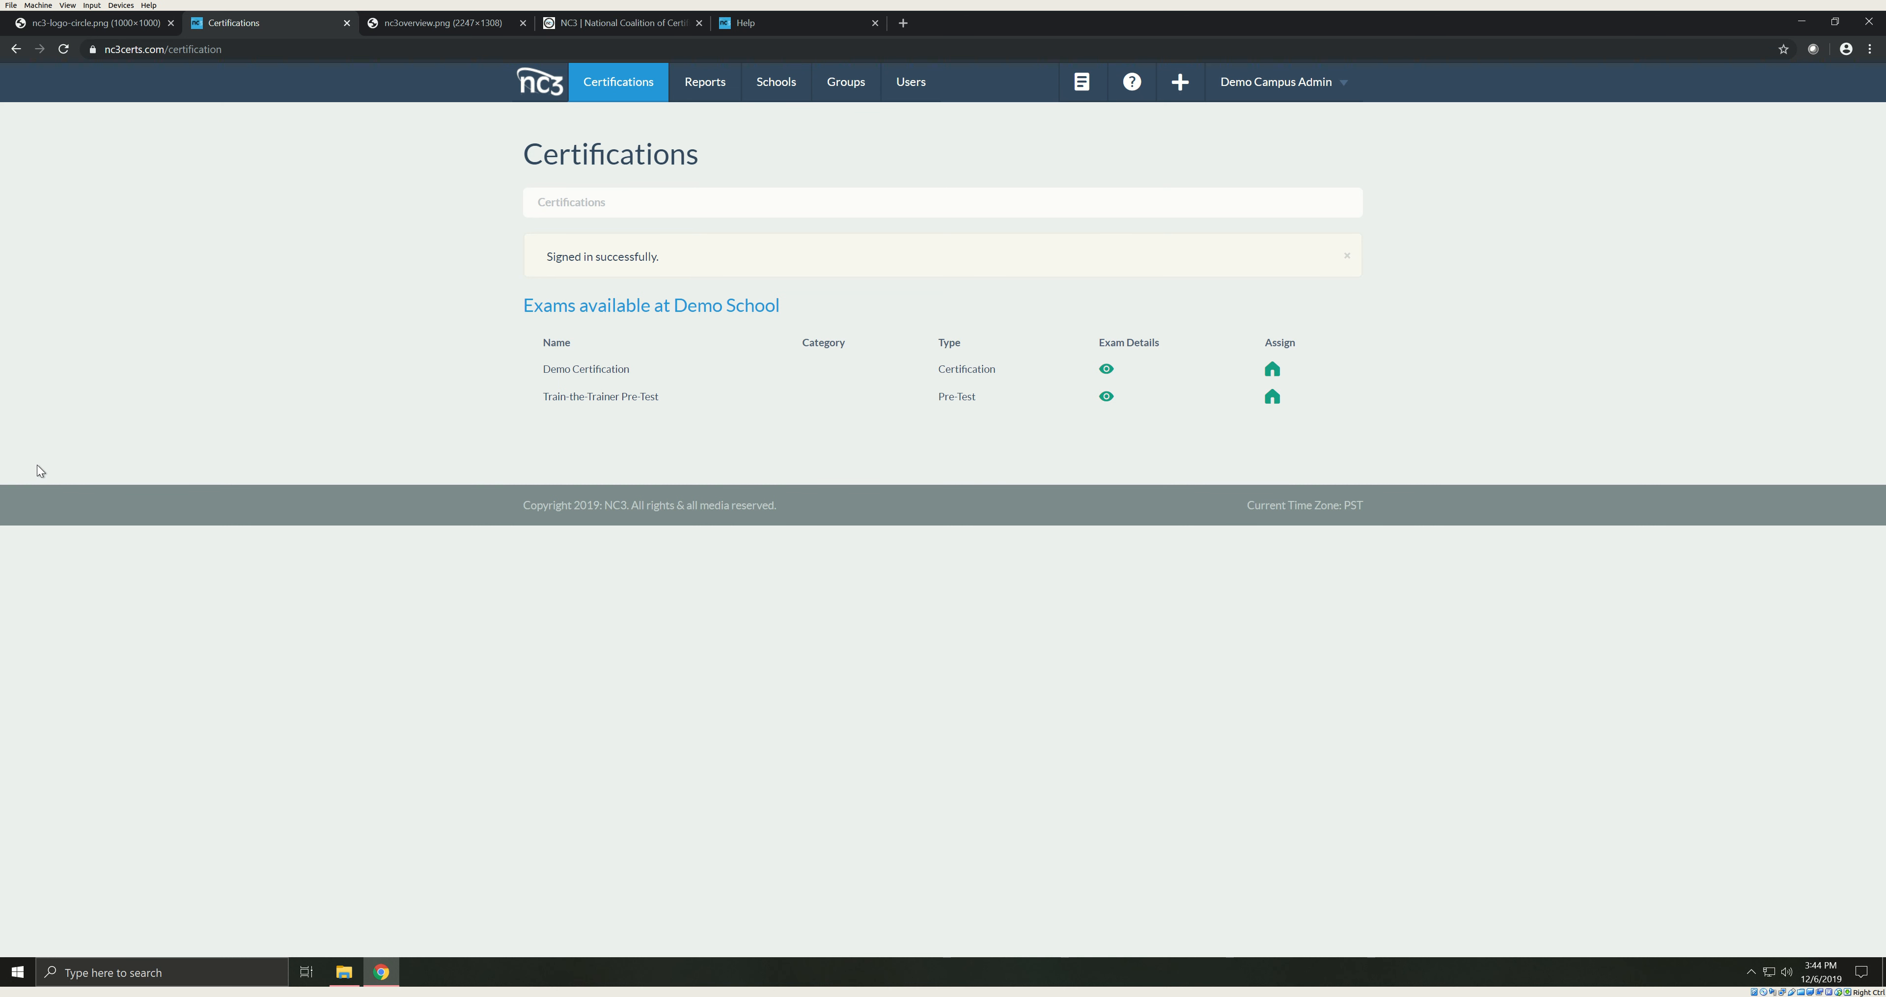
Review the nc3overview.png interface image and the NC3.net homepage, ending on the overview.
{"action": "left_click", "coordinate": [441, 21]}
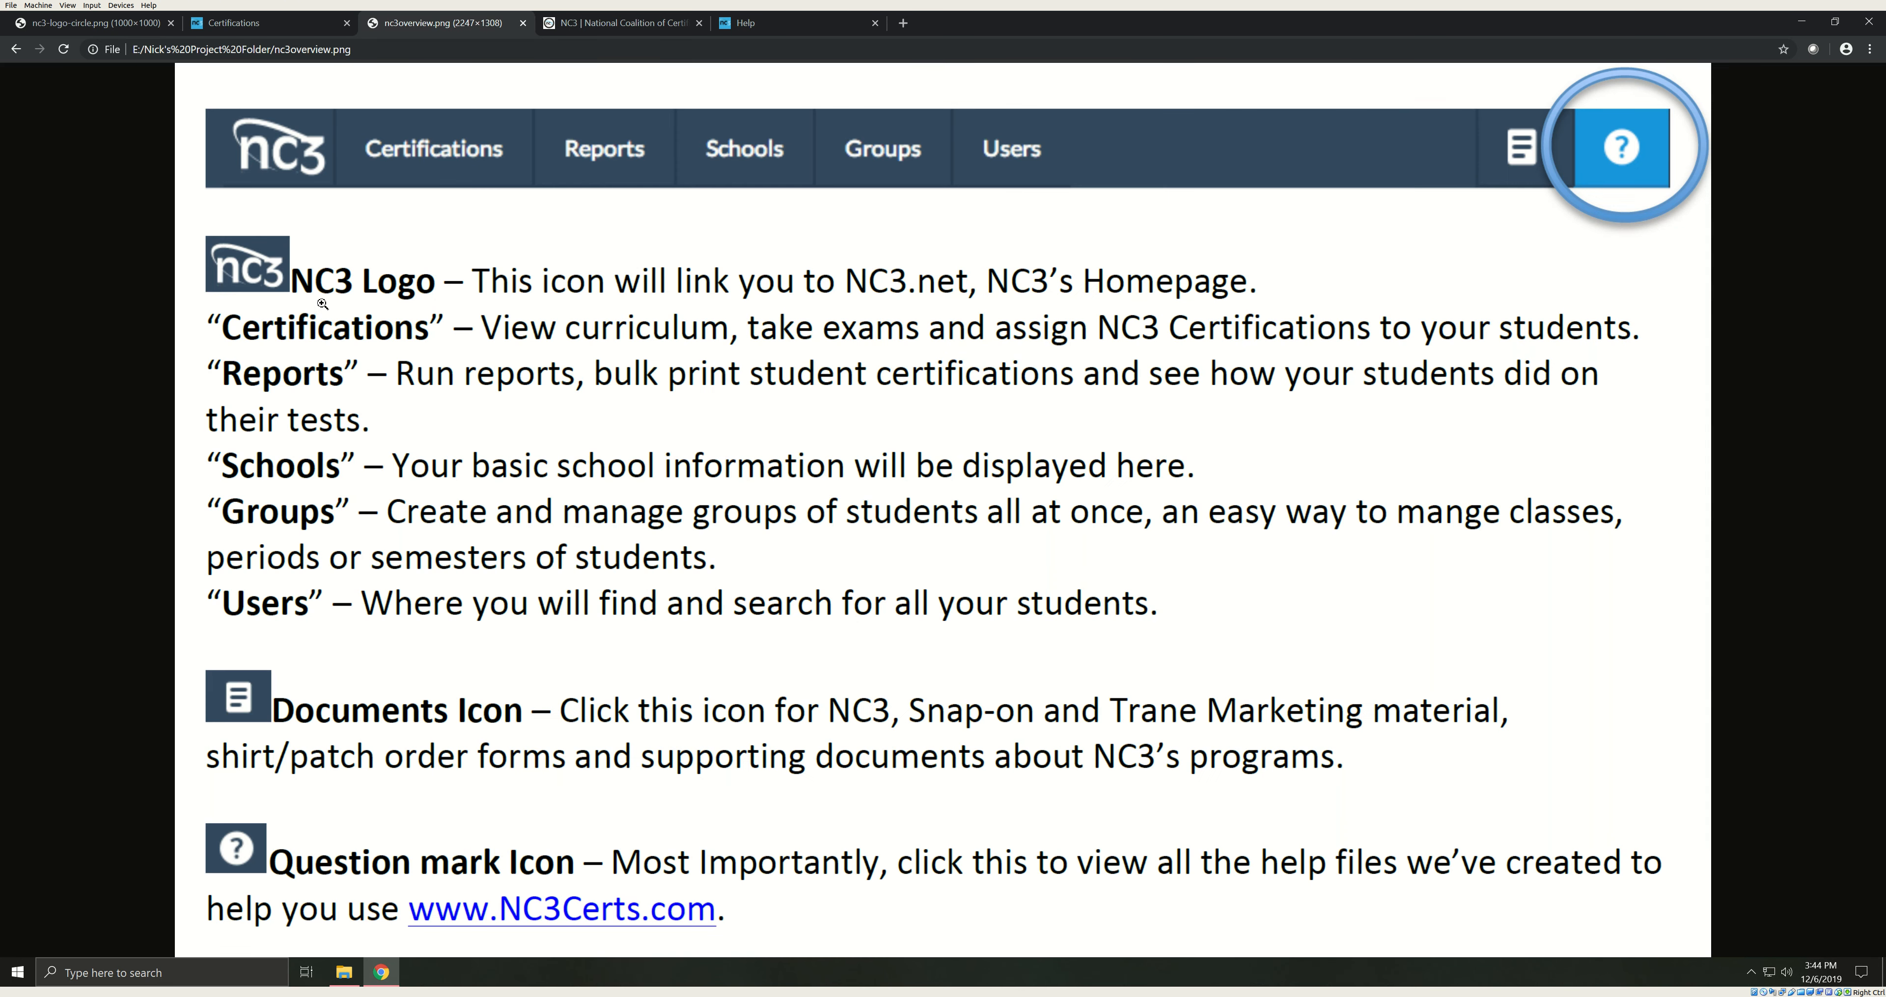
{"action": "mouse_move", "coordinate": [286, 172]}
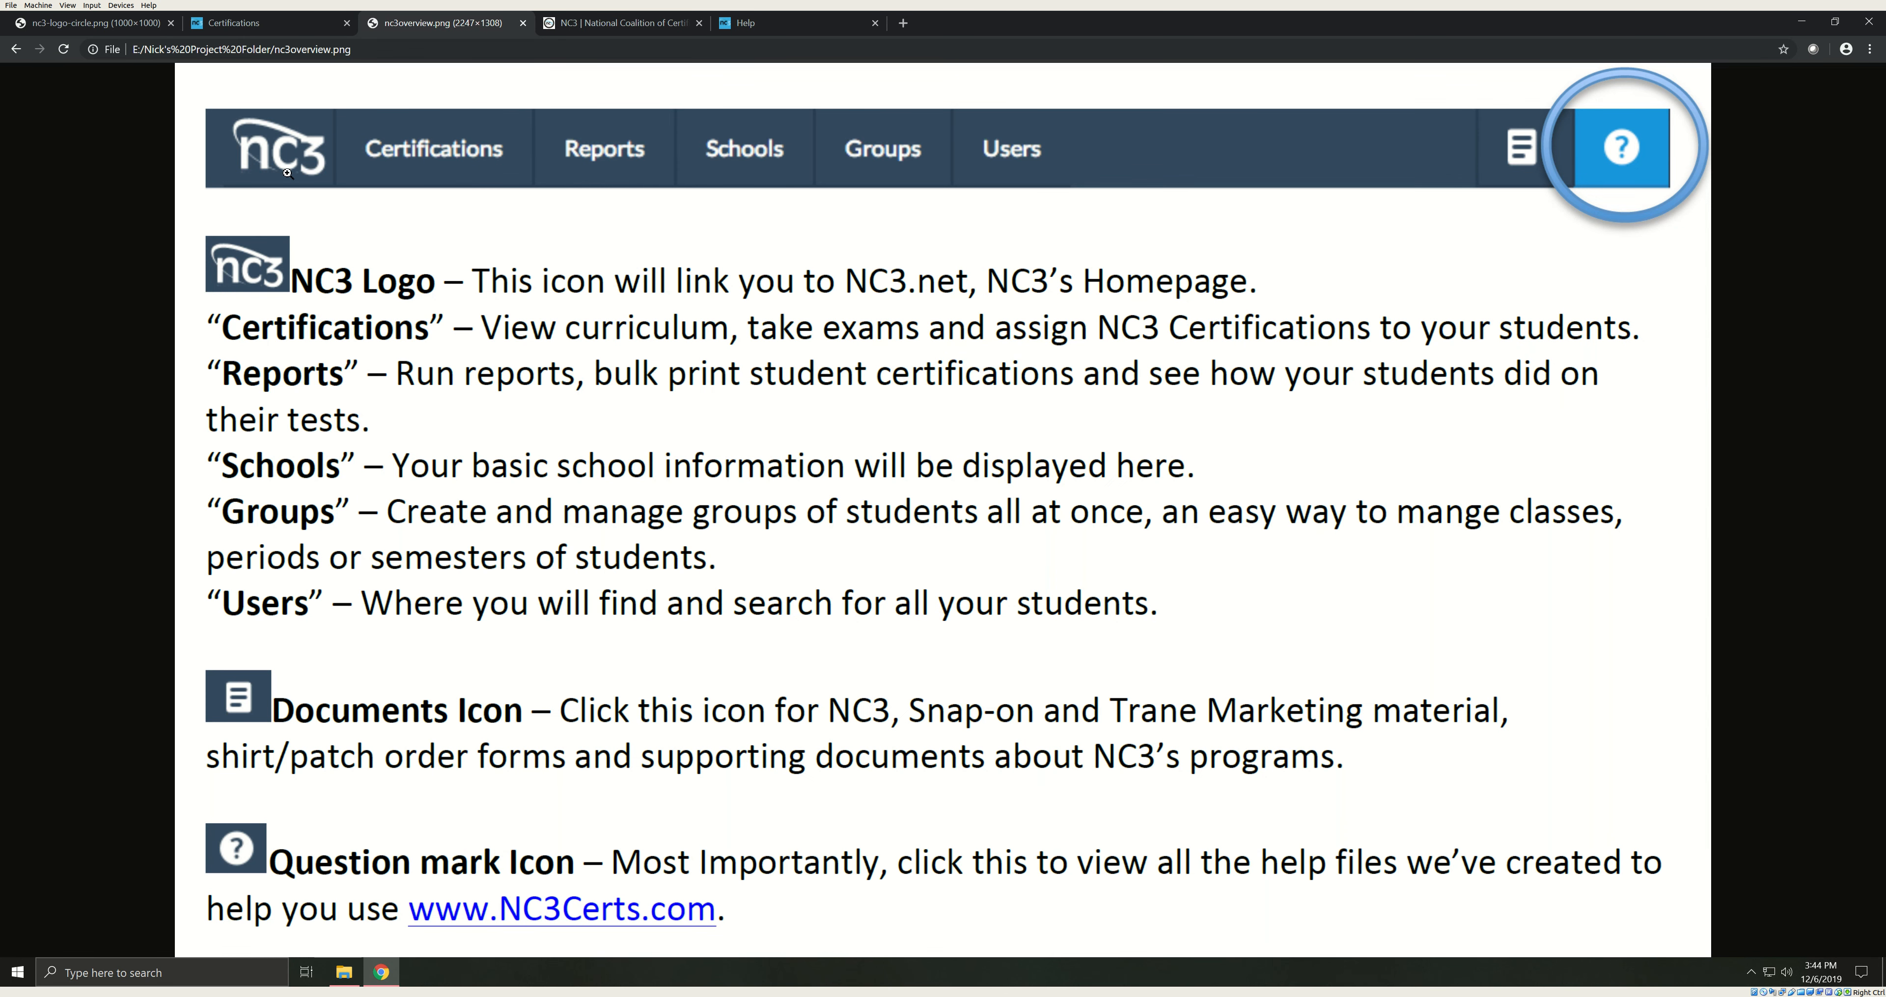
{"action": "mouse_move", "coordinate": [288, 170]}
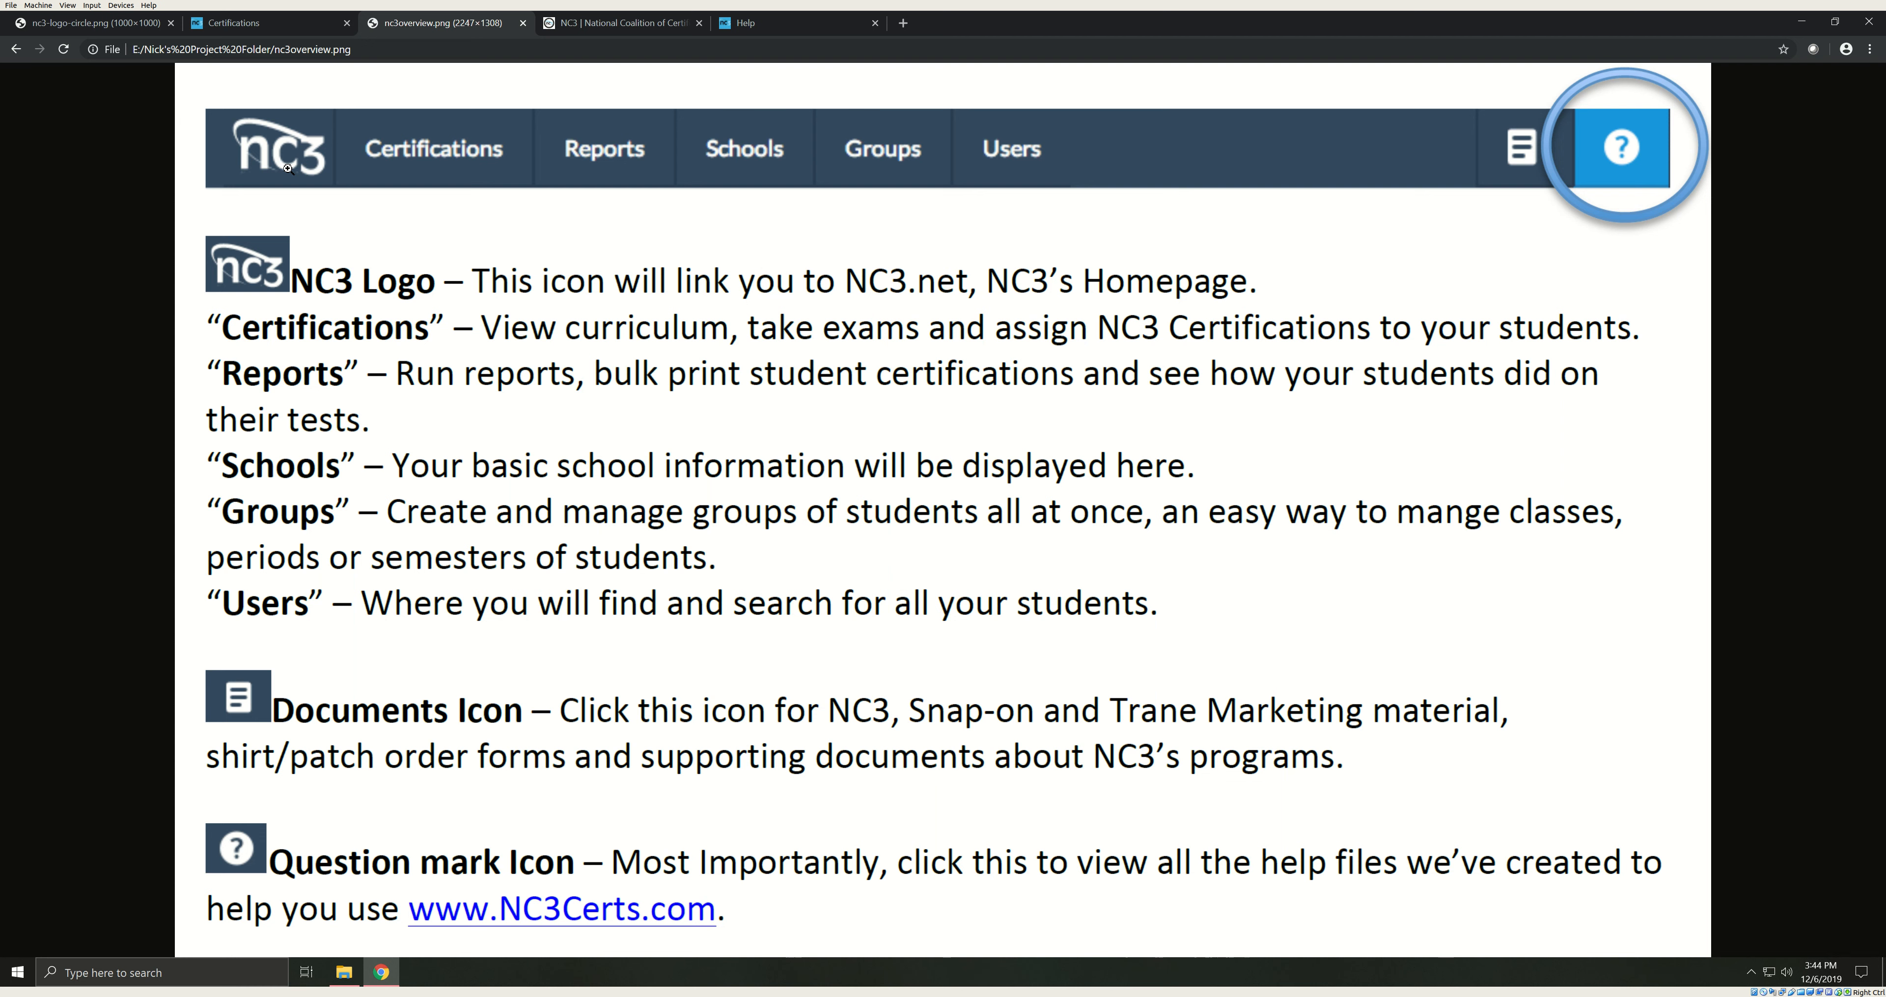
{"action": "left_click", "coordinate": [620, 21]}
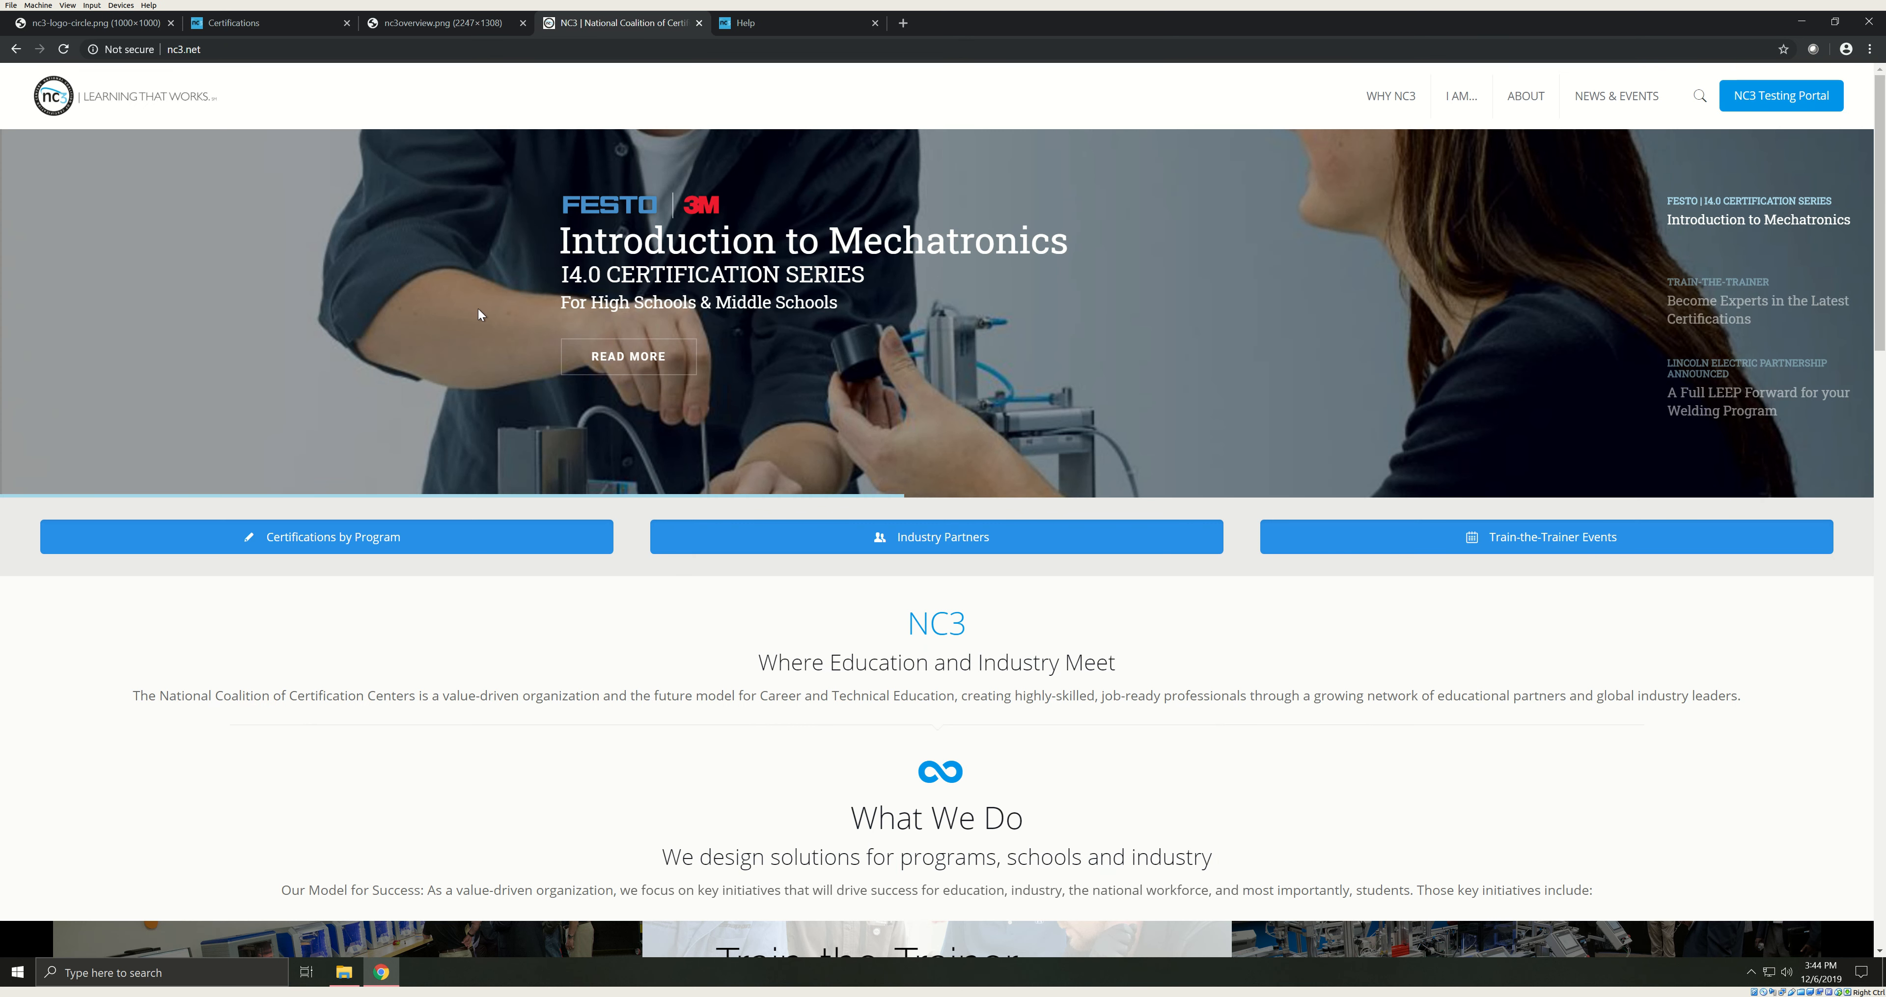
{"action": "mouse_move", "coordinate": [478, 317]}
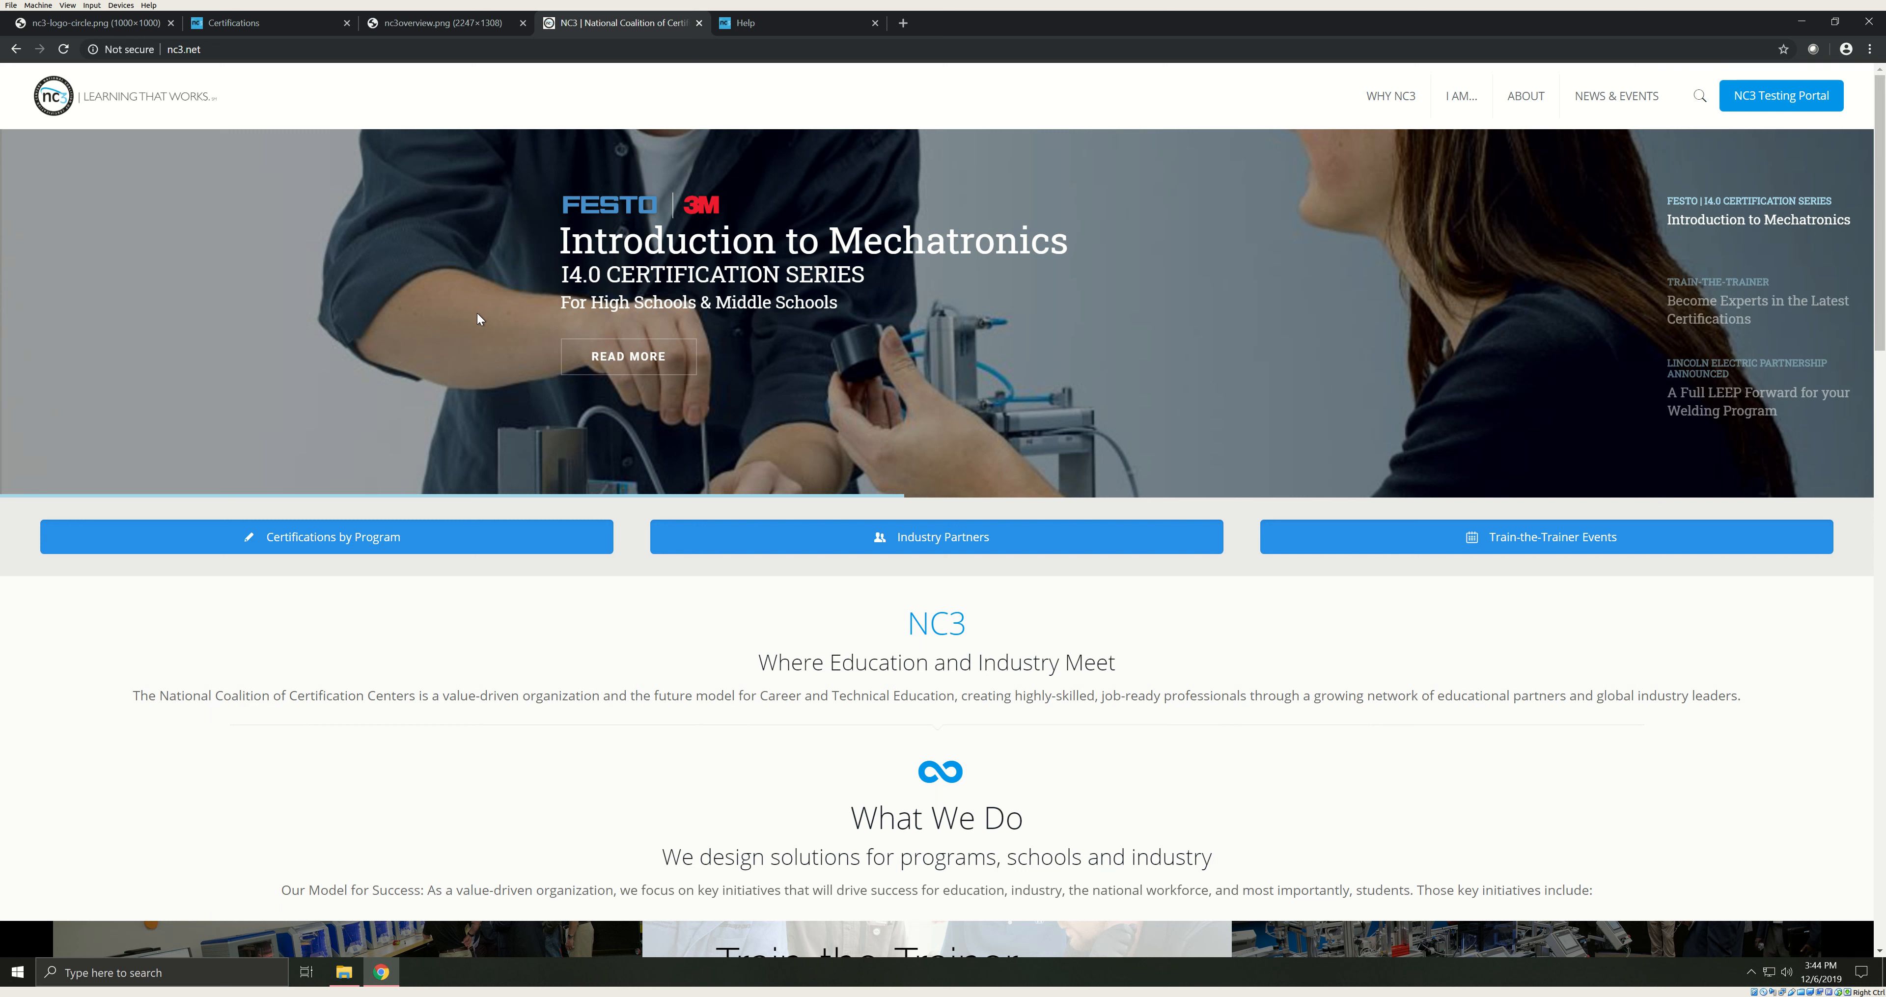
{"action": "mouse_move", "coordinate": [477, 323]}
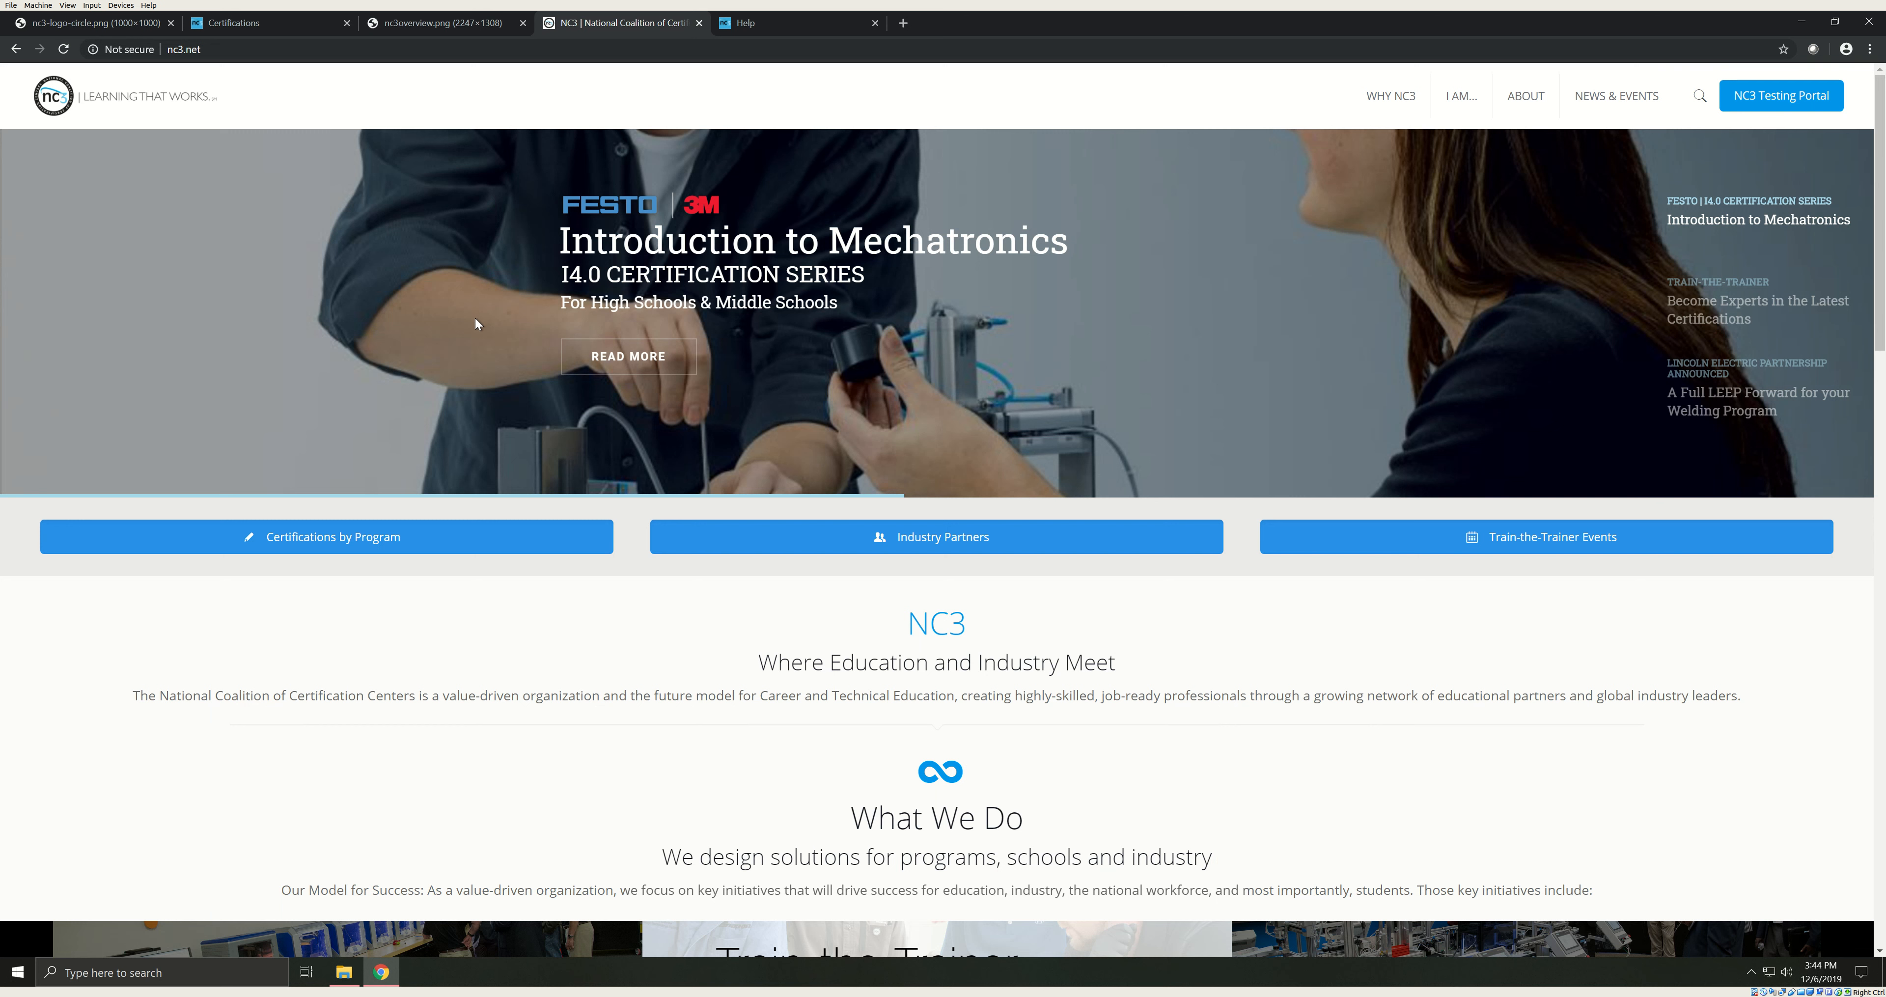
{"action": "left_click", "coordinate": [445, 21]}
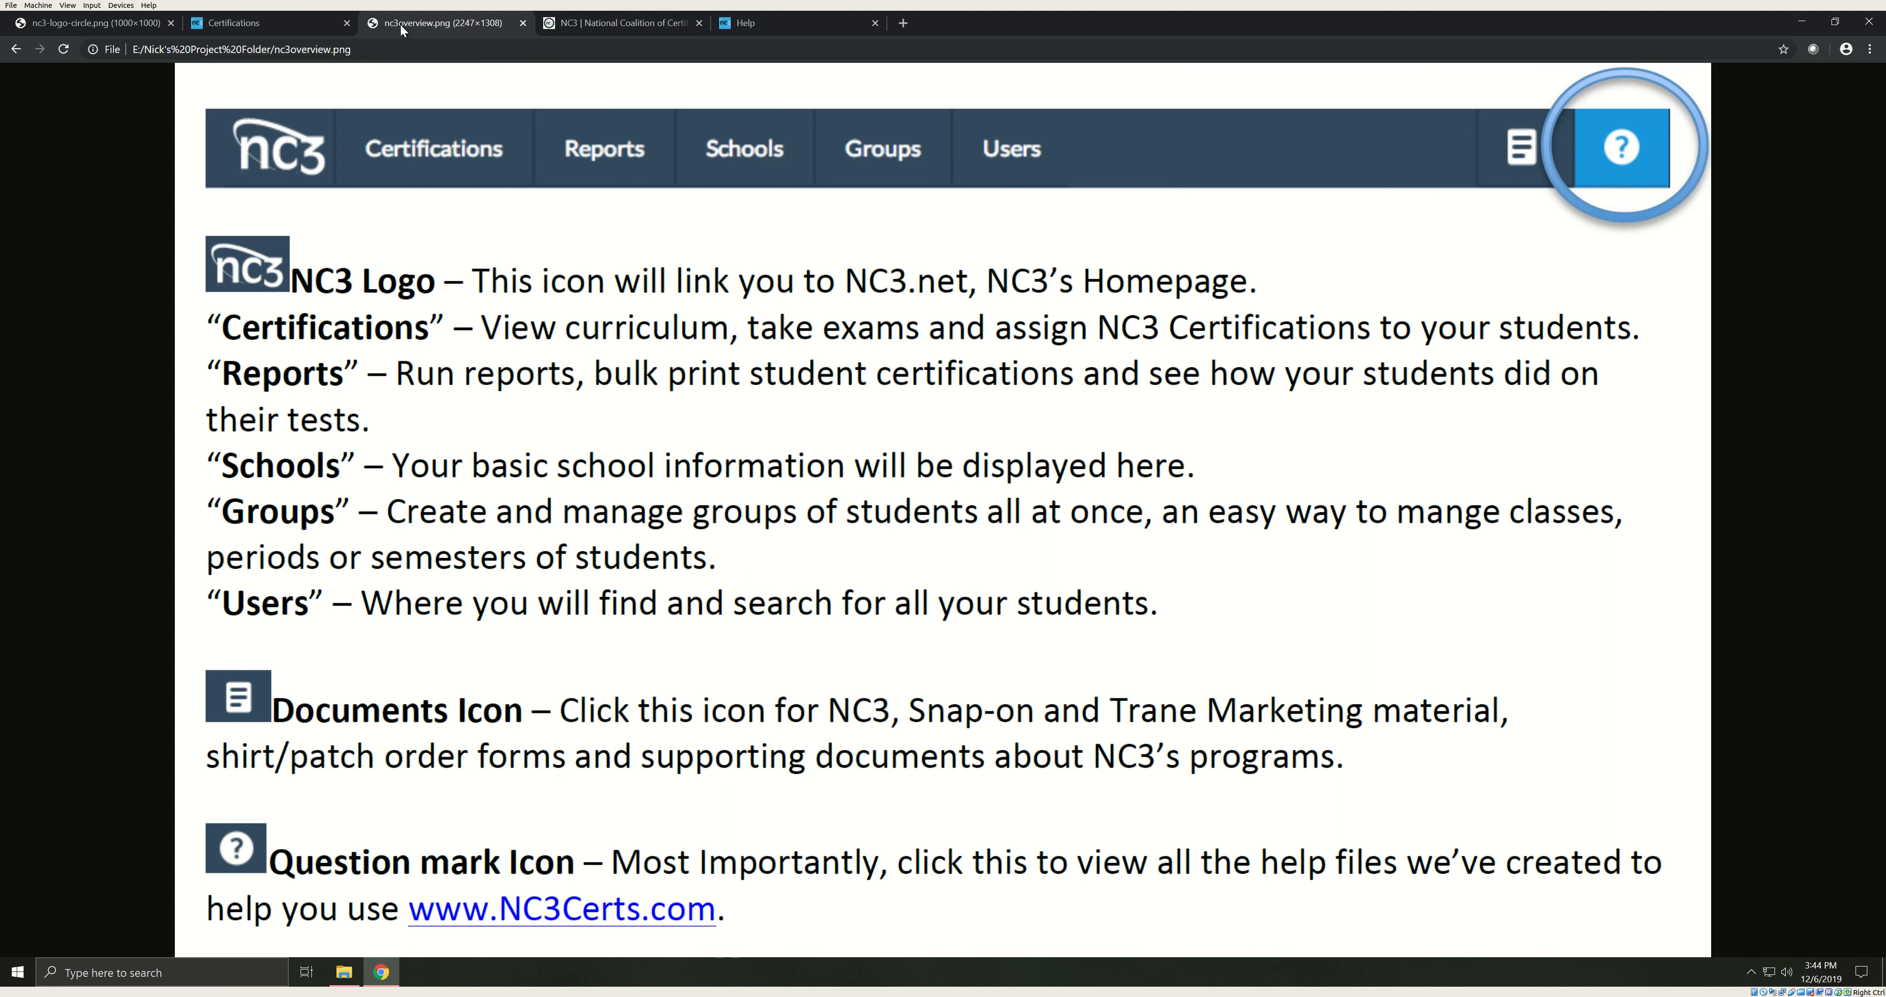
{"action": "mouse_move", "coordinate": [413, 162]}
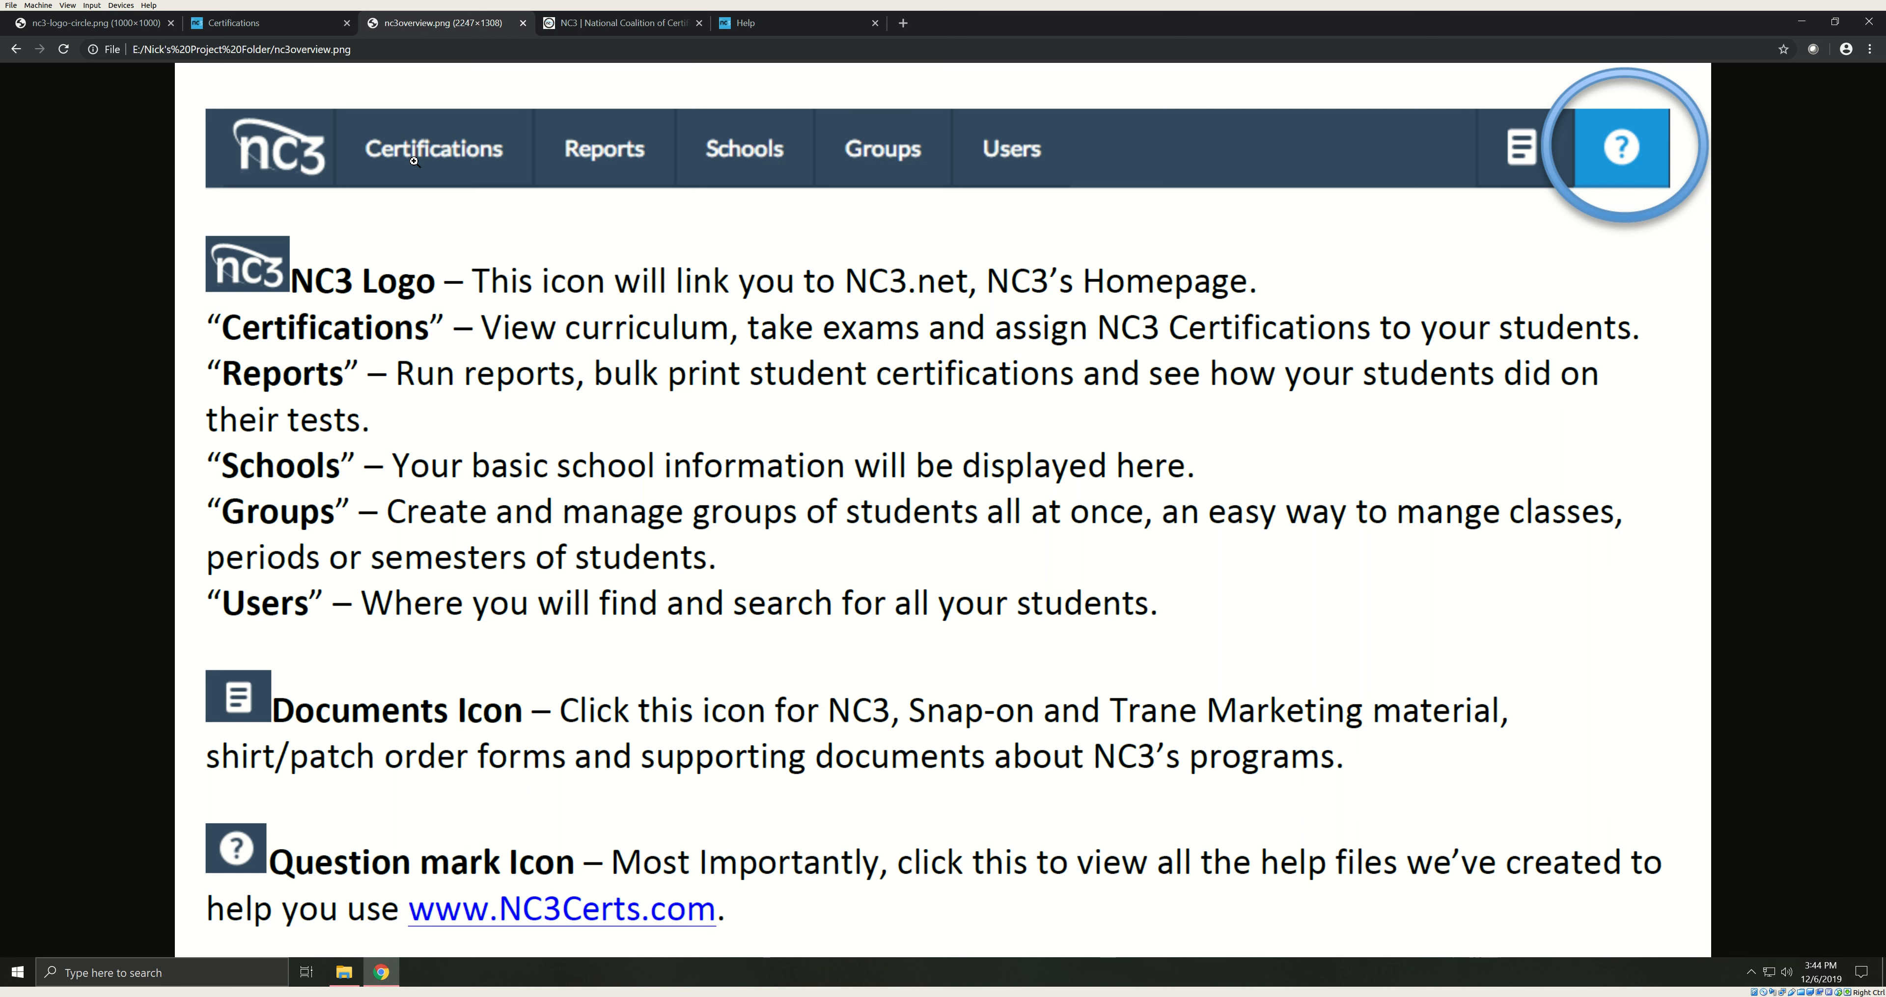
{"action": "mouse_move", "coordinate": [630, 172]}
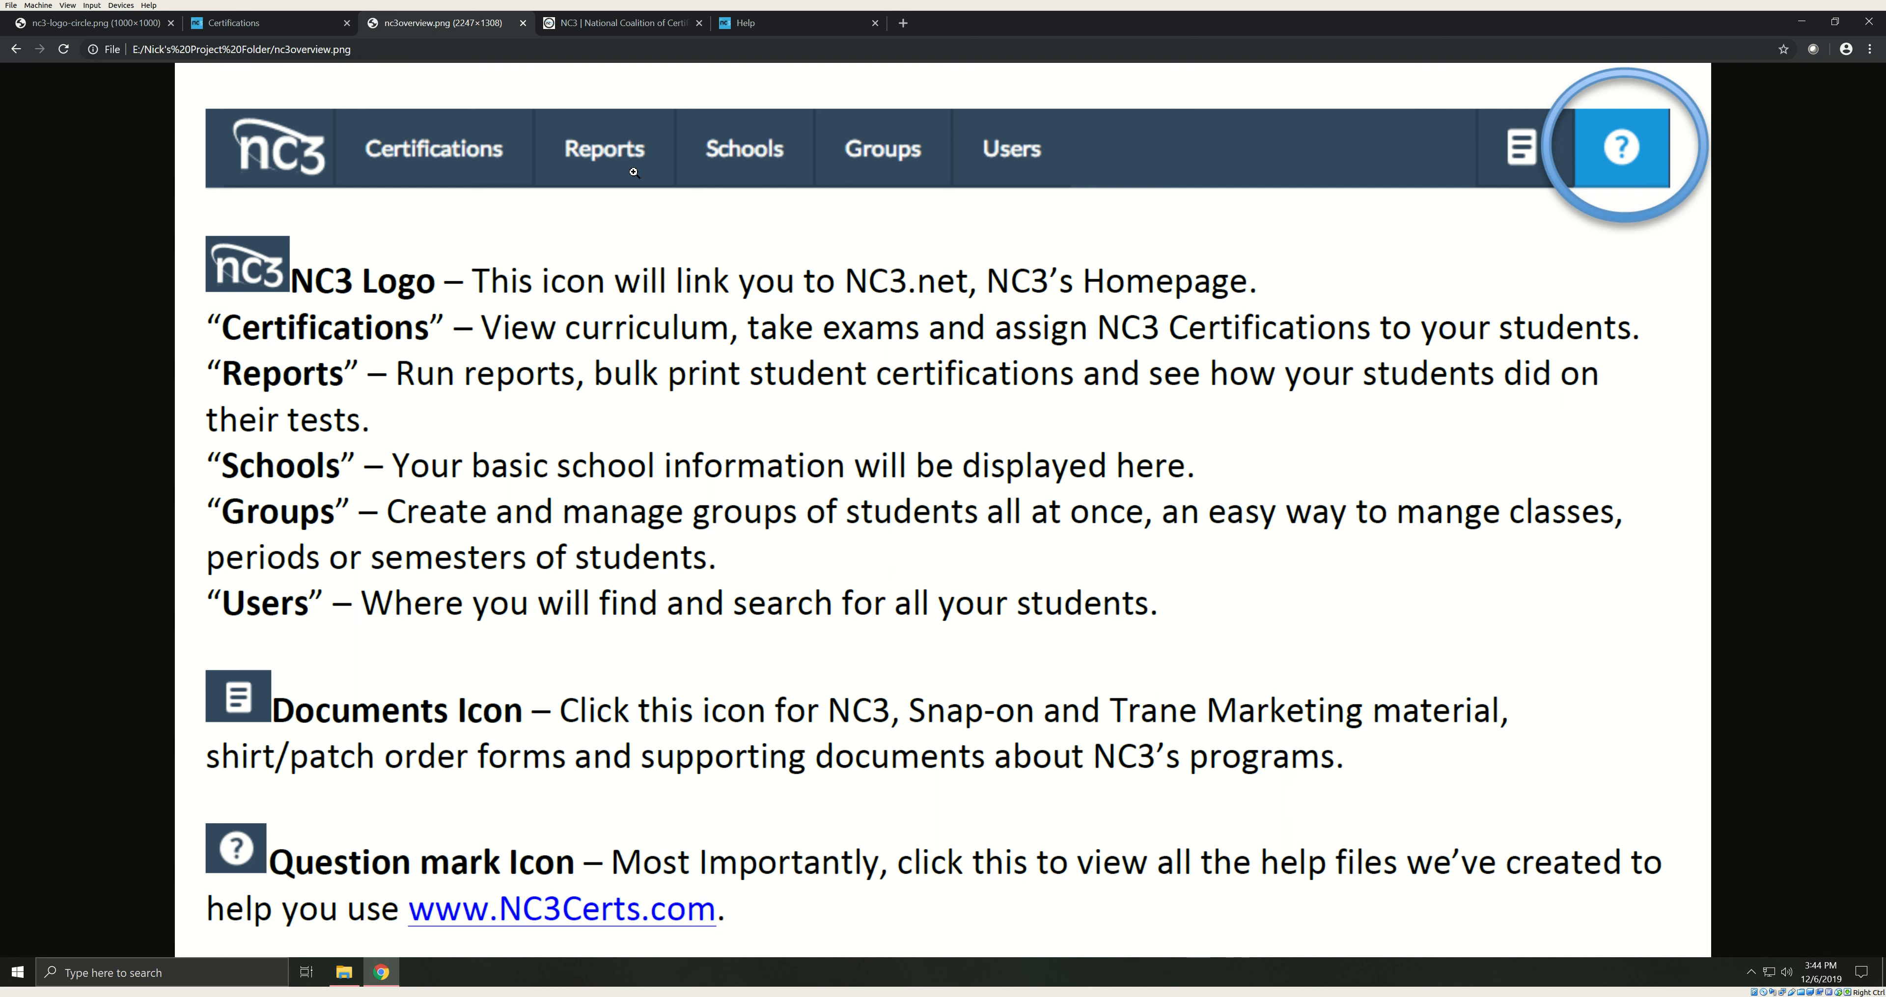
{"action": "mouse_move", "coordinate": [731, 170]}
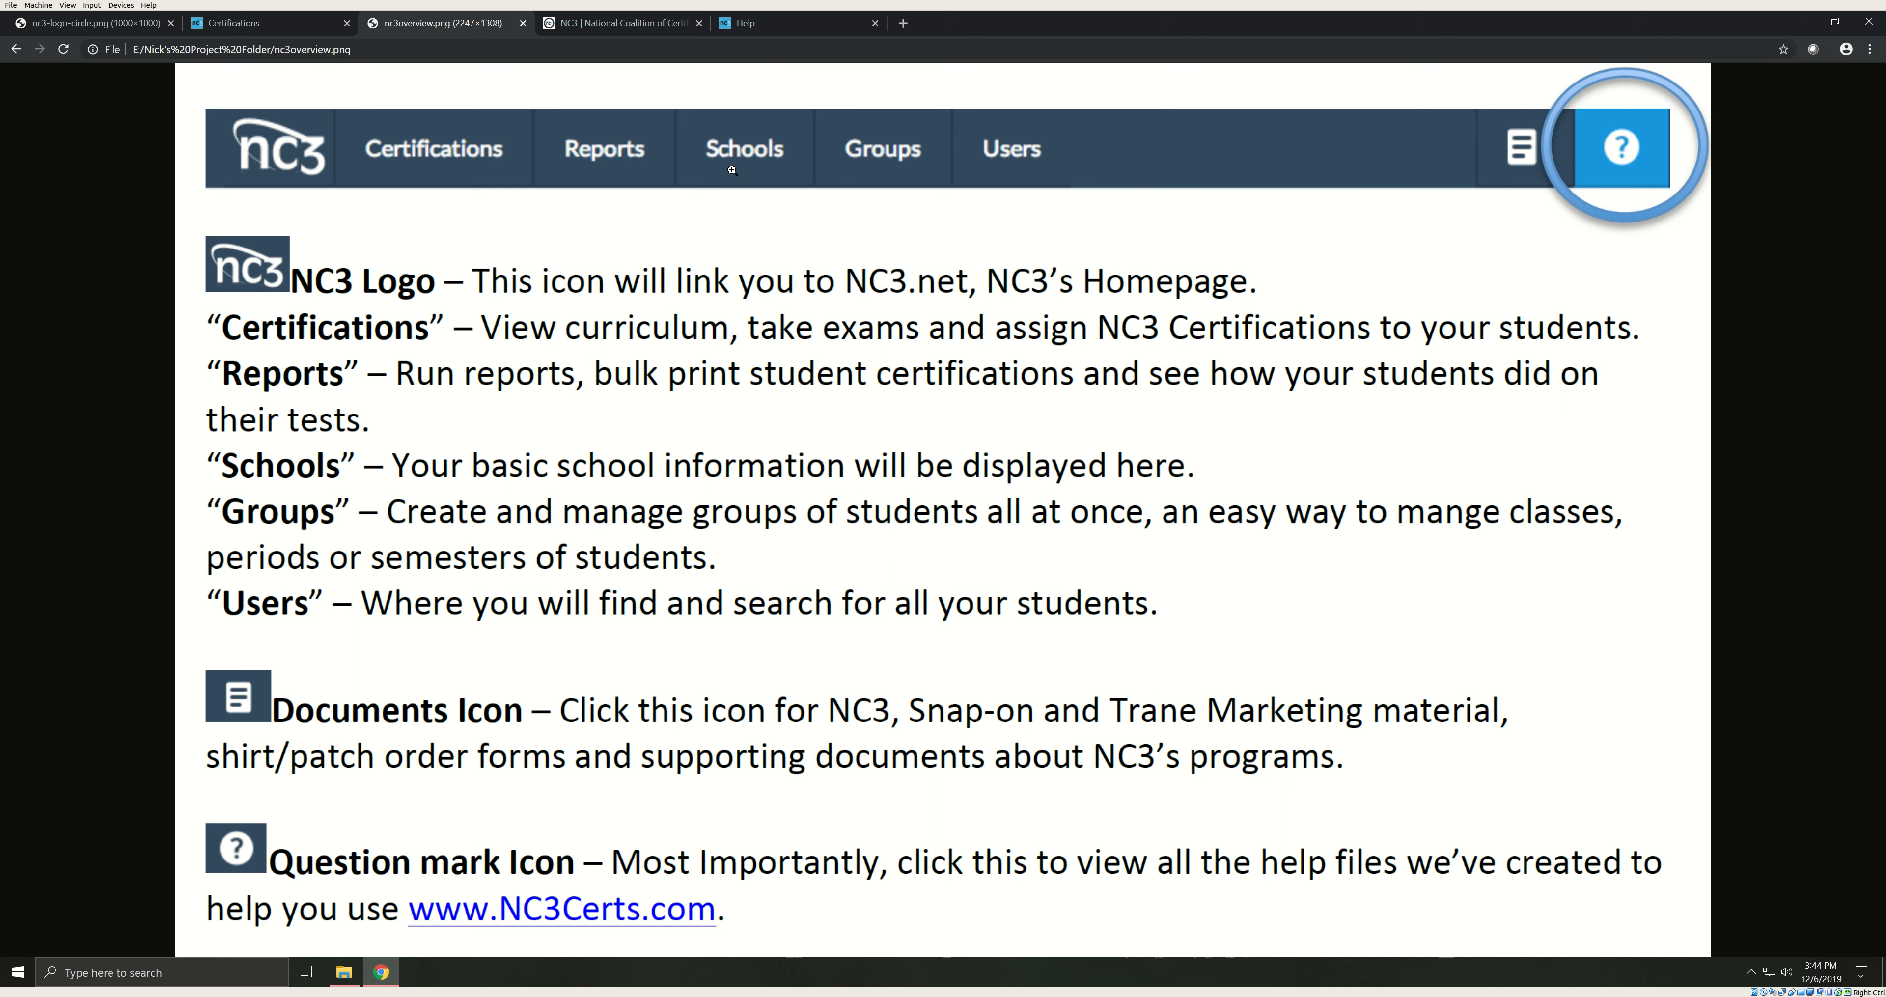
{"action": "mouse_move", "coordinate": [848, 170]}
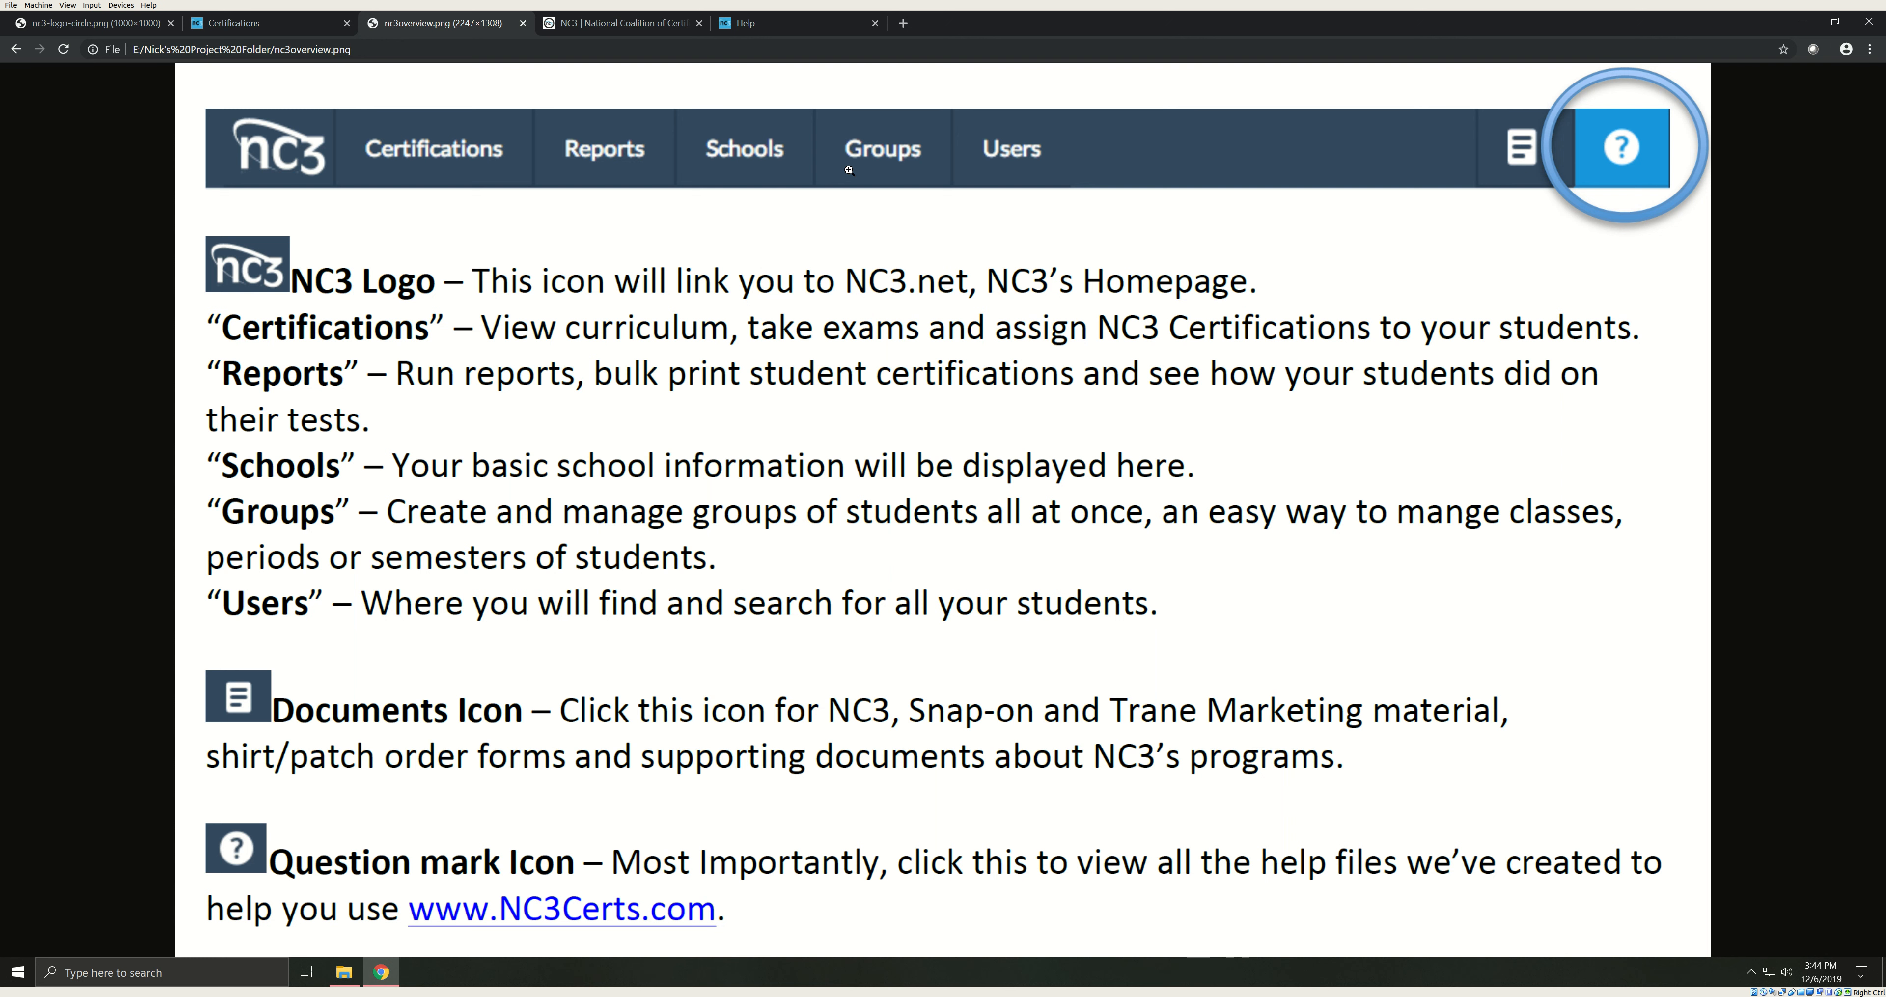
{"action": "mouse_move", "coordinate": [1041, 168]}
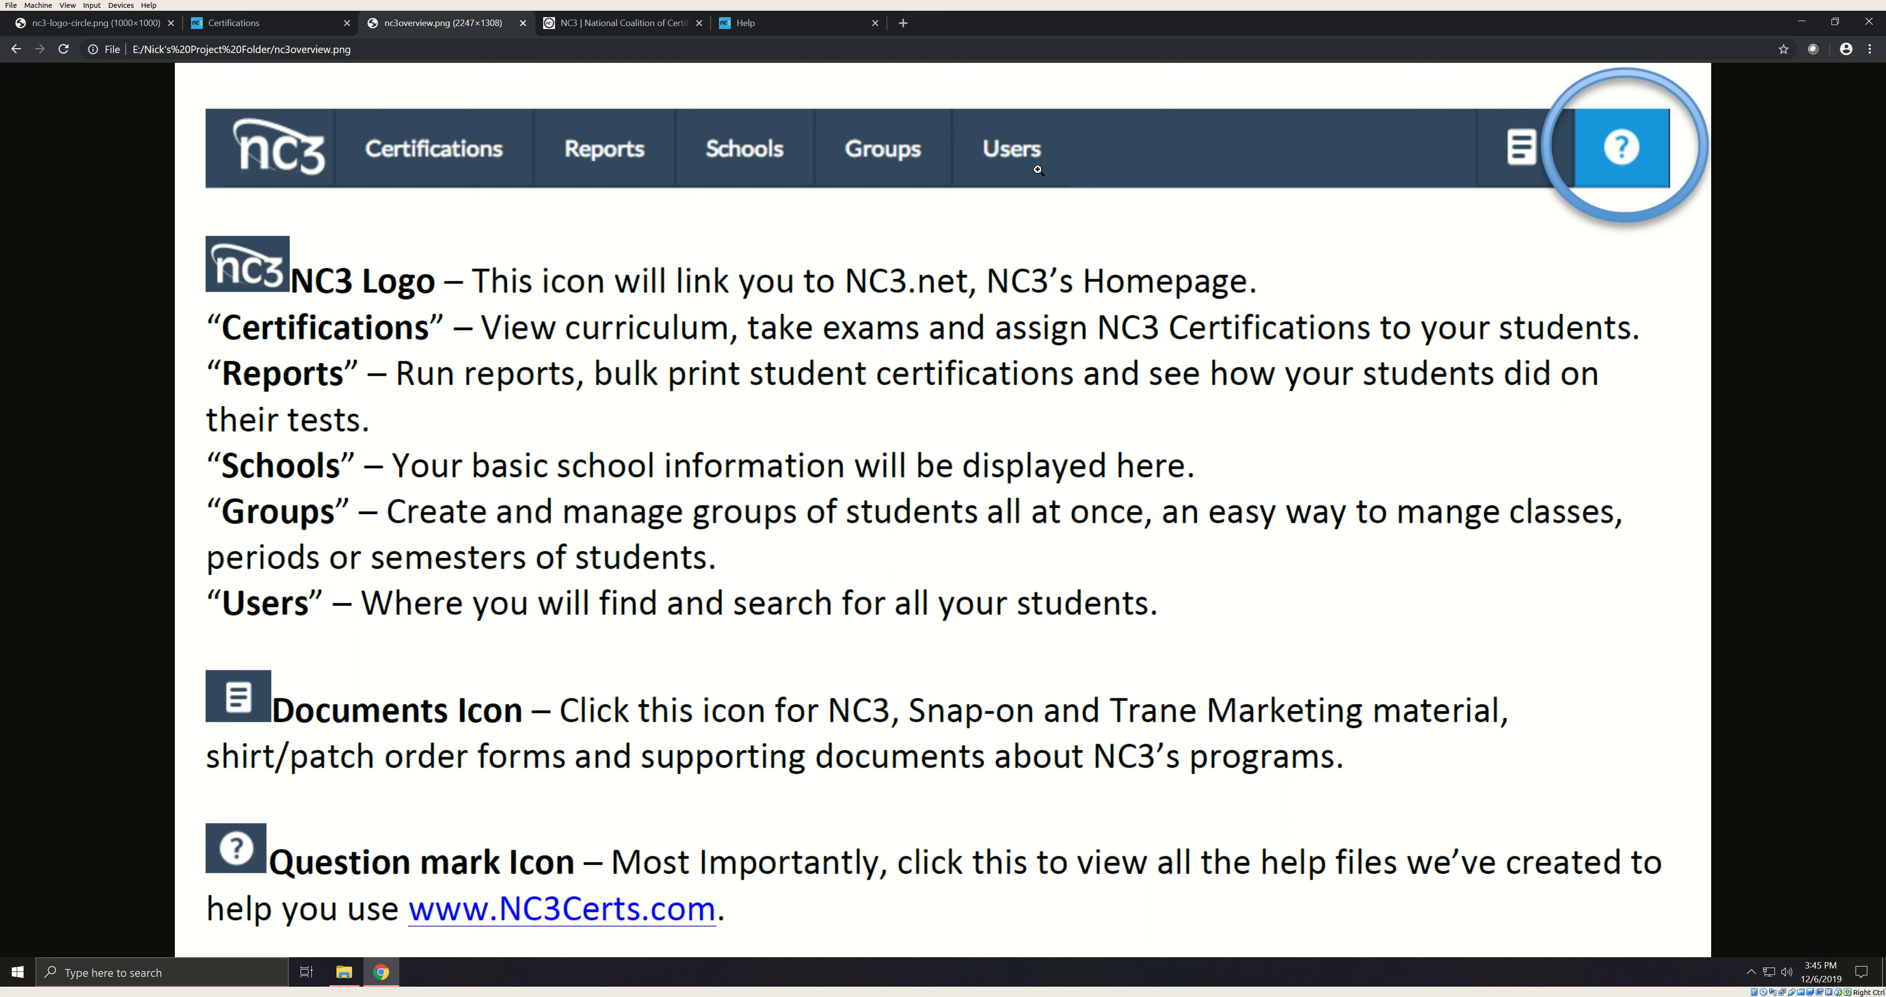
{"action": "mouse_move", "coordinate": [1530, 175]}
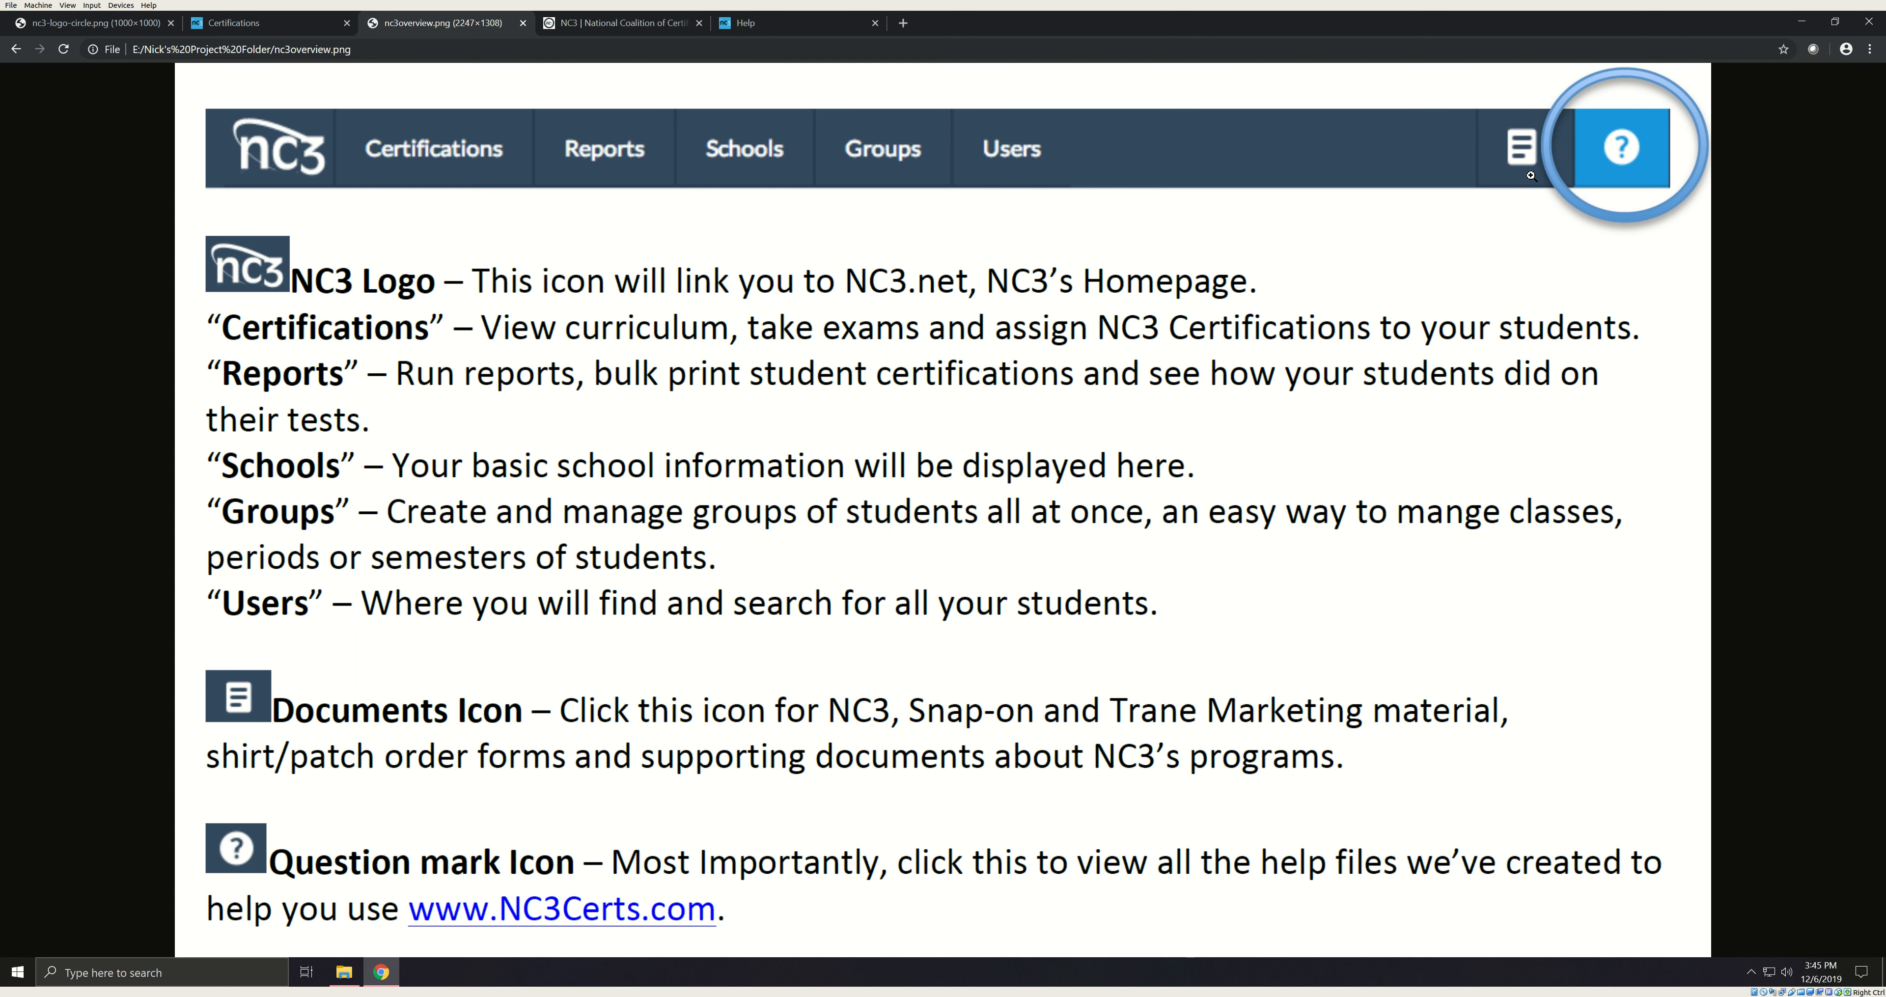
{"action": "mouse_move", "coordinate": [1632, 177]}
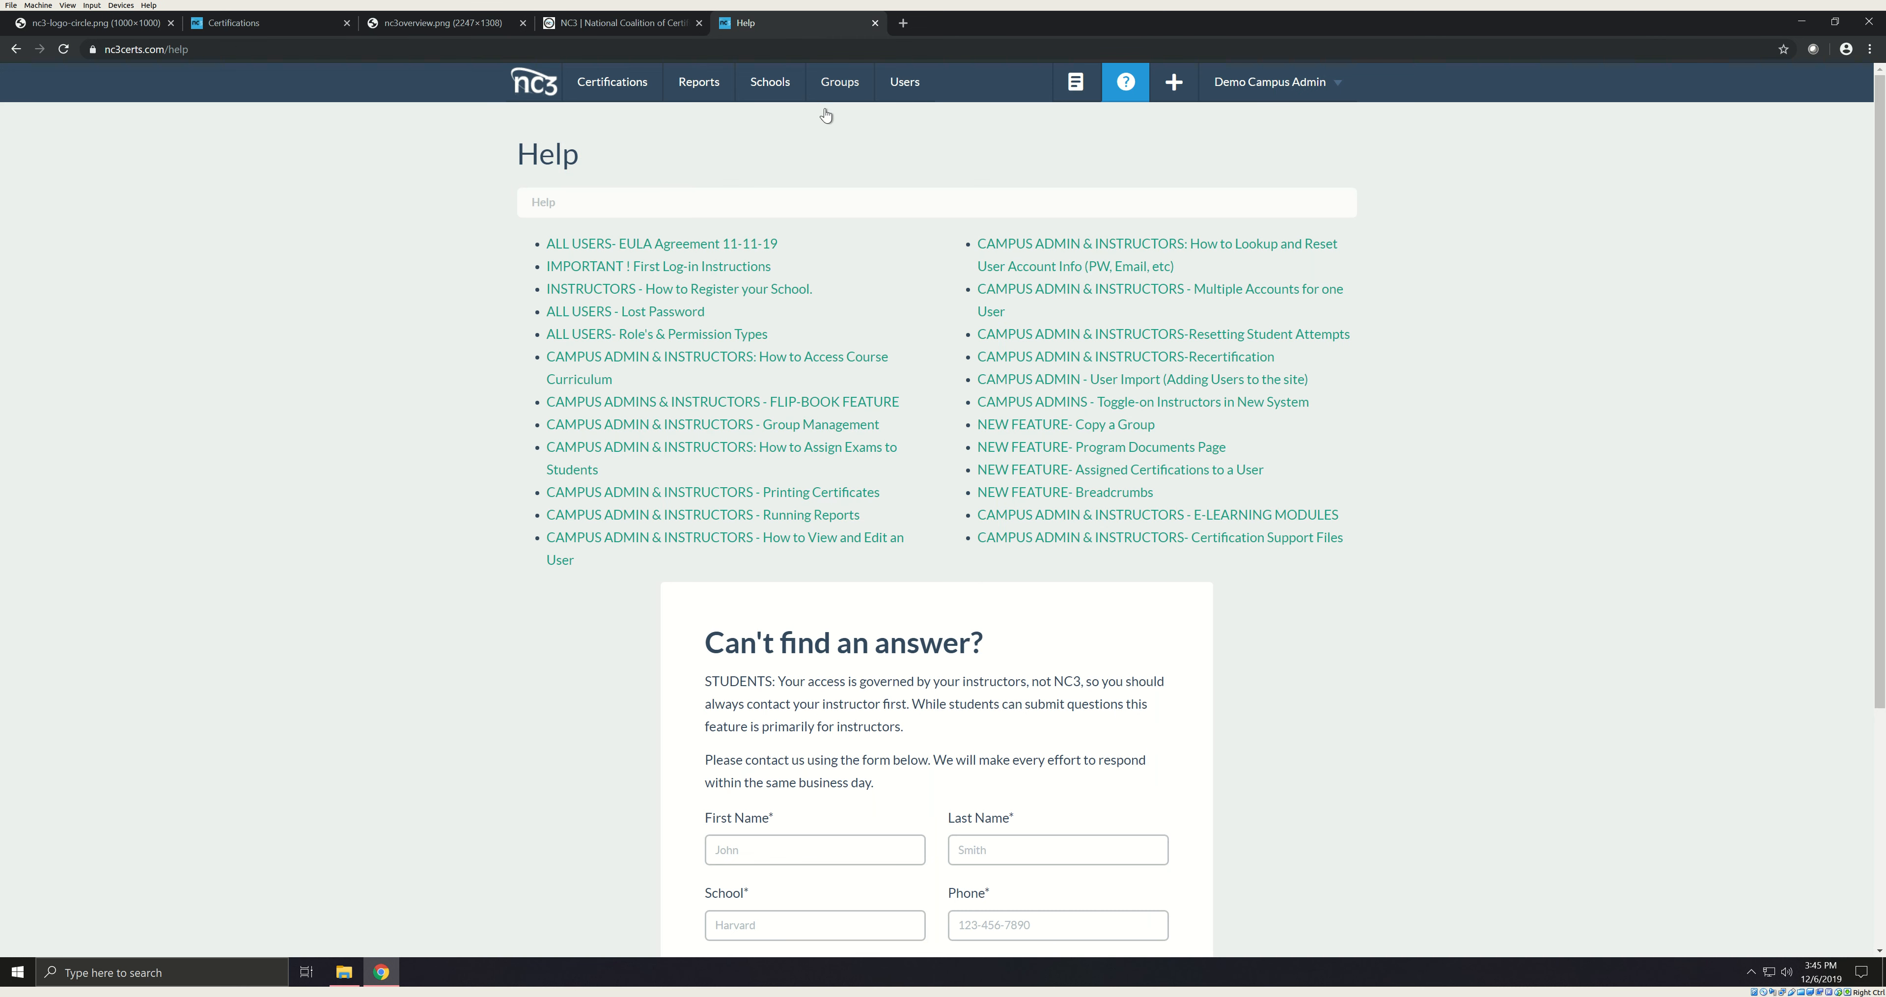
{"action": "mouse_move", "coordinate": [830, 140]}
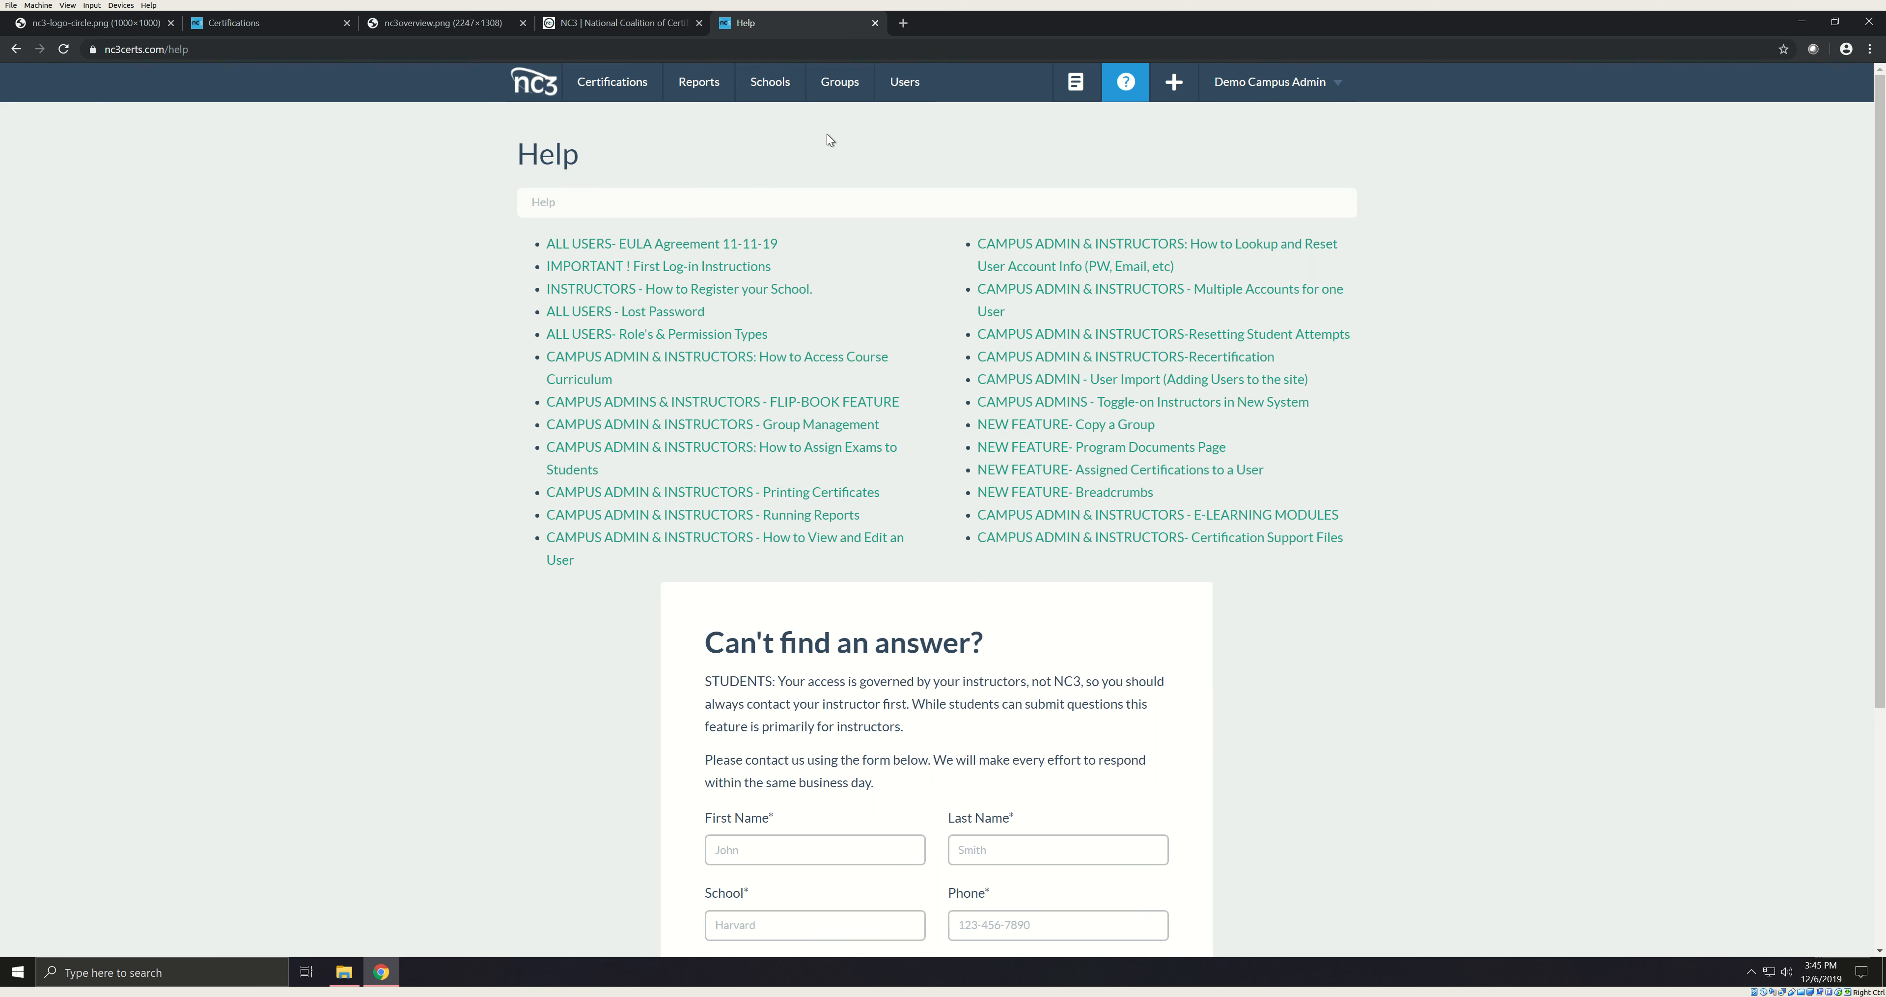
{"action": "mouse_move", "coordinate": [823, 145]}
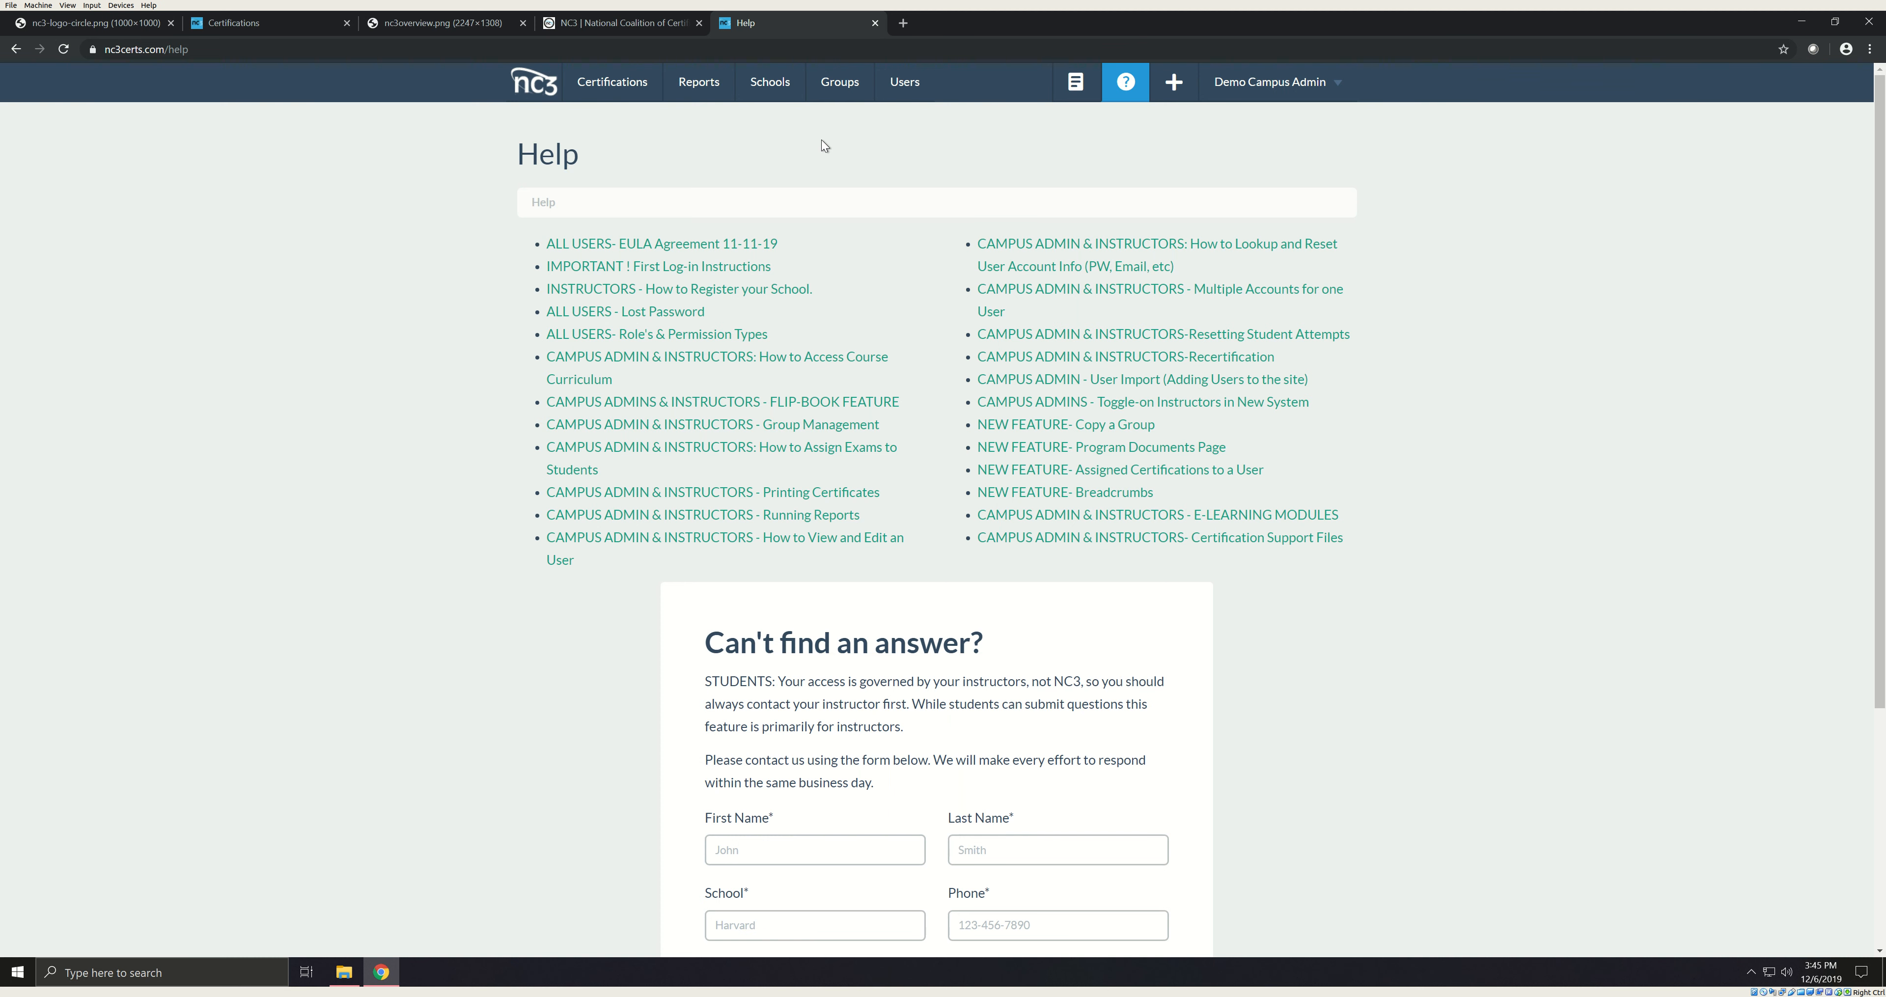
Scroll through the Help page, then return to the NC3 Certs Certifications page.
{"action": "scroll", "scroll_direction": "down", "scroll_amount": 3}
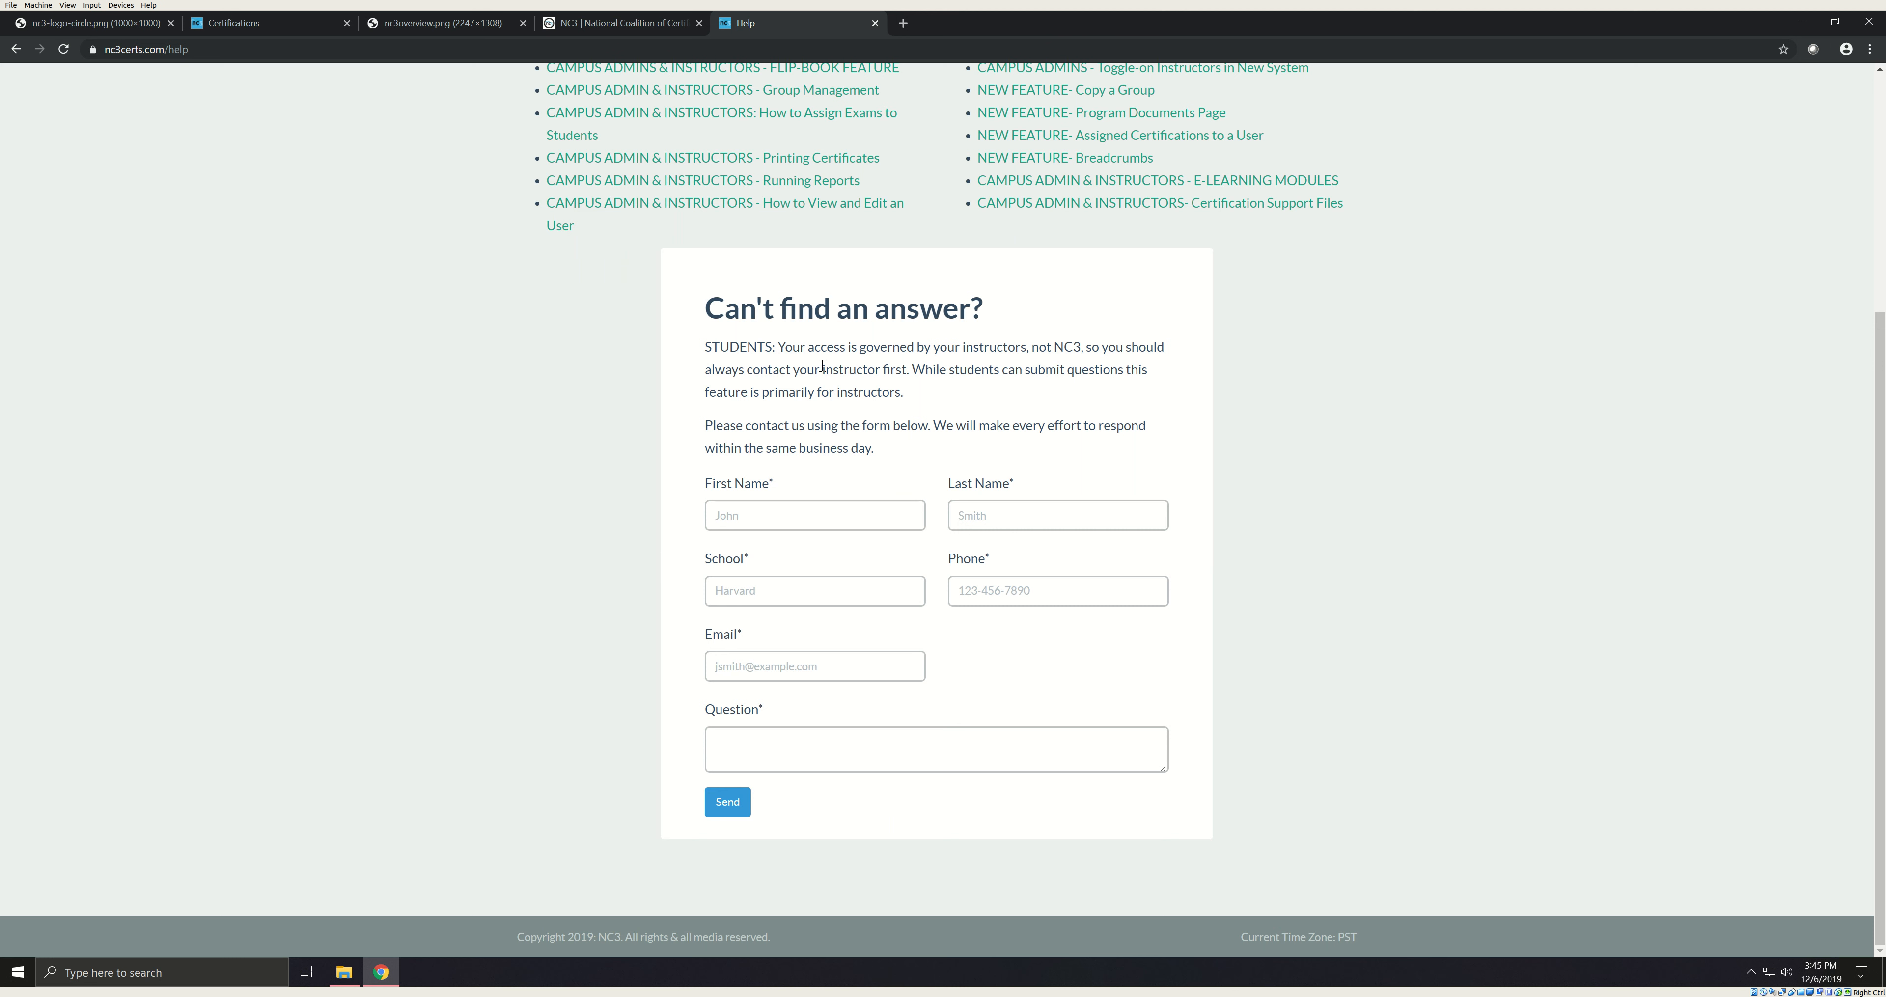
{"action": "mouse_move", "coordinate": [1198, 459]}
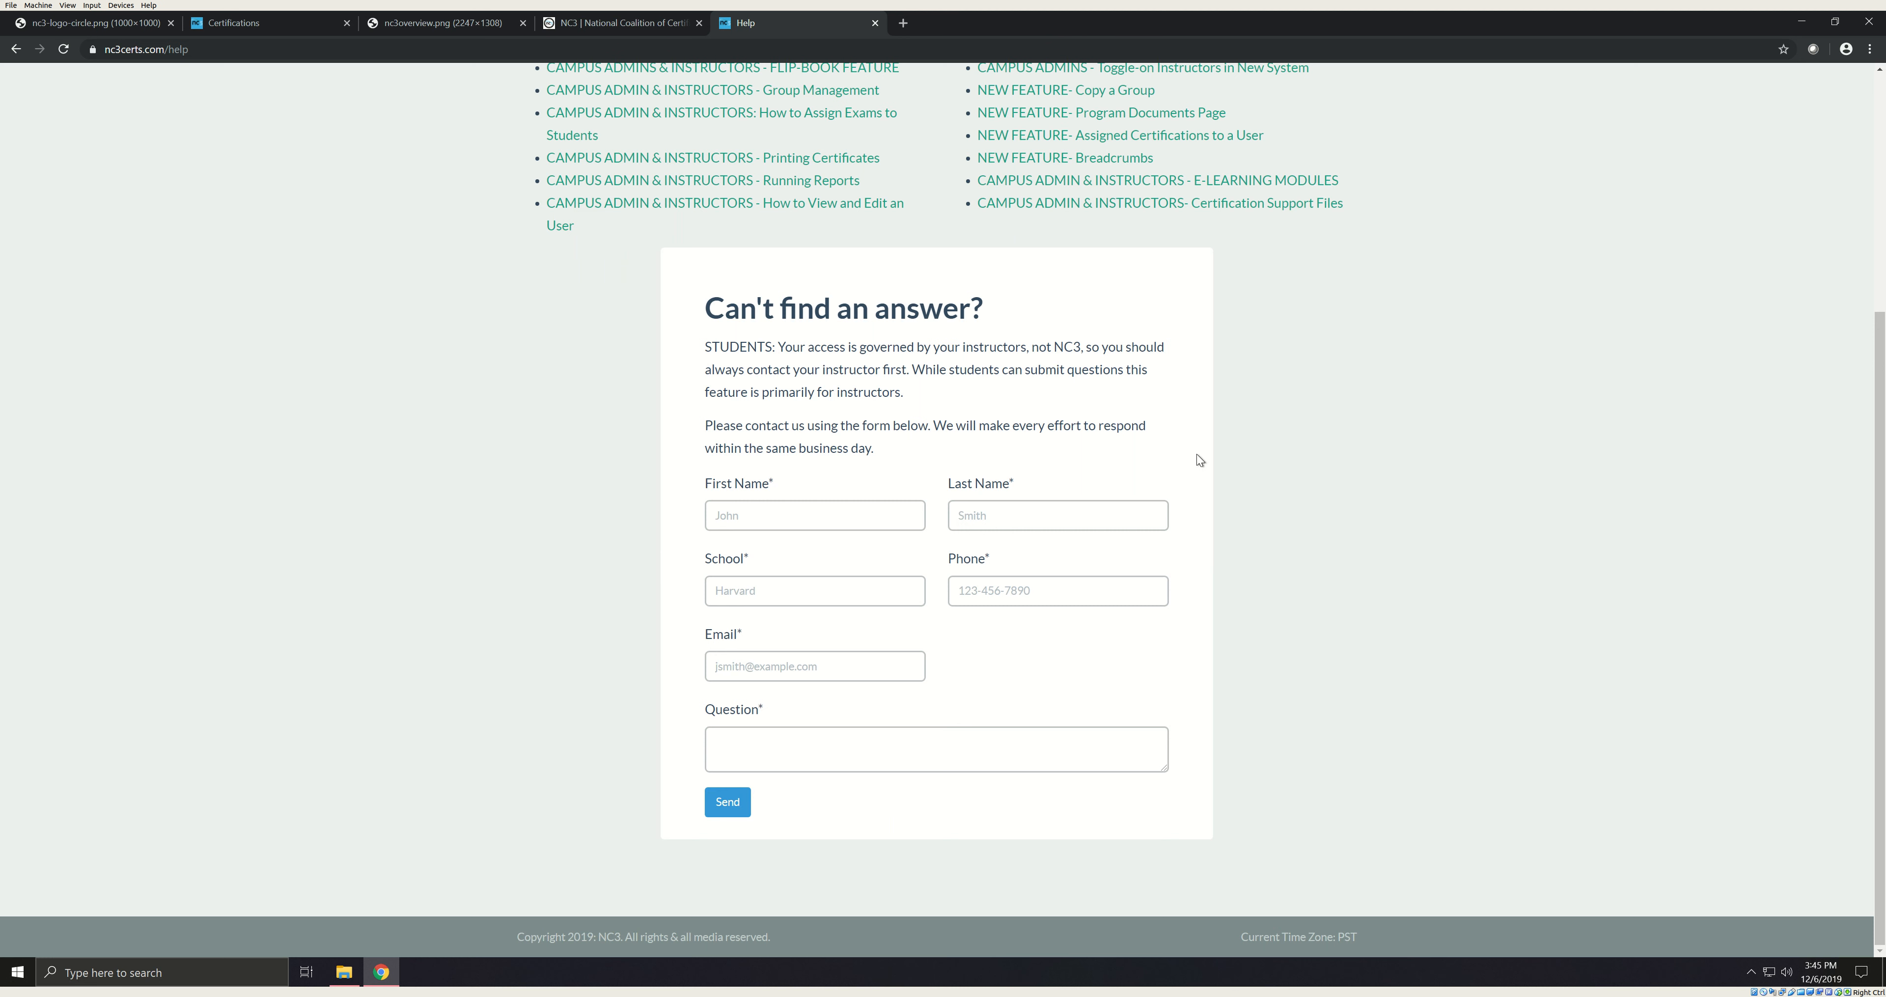
{"action": "left_click", "coordinate": [267, 22]}
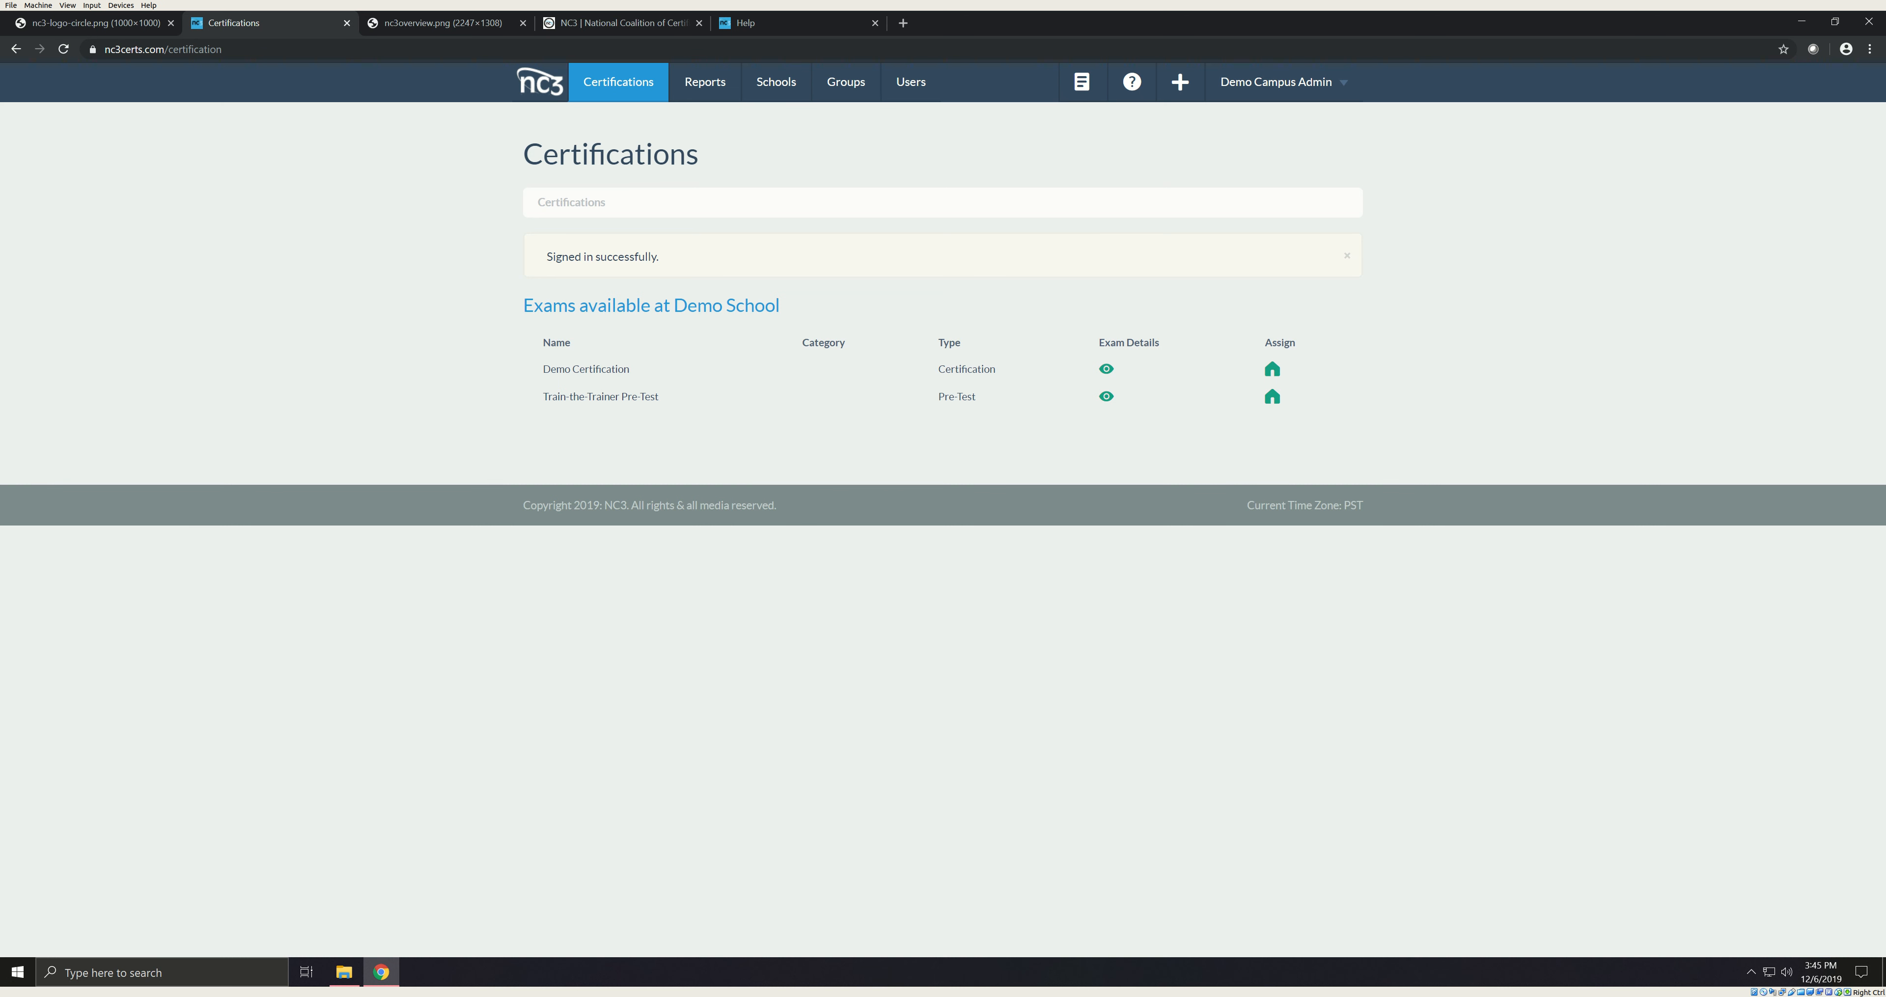
{"action": "mouse_move", "coordinate": [1035, 392]}
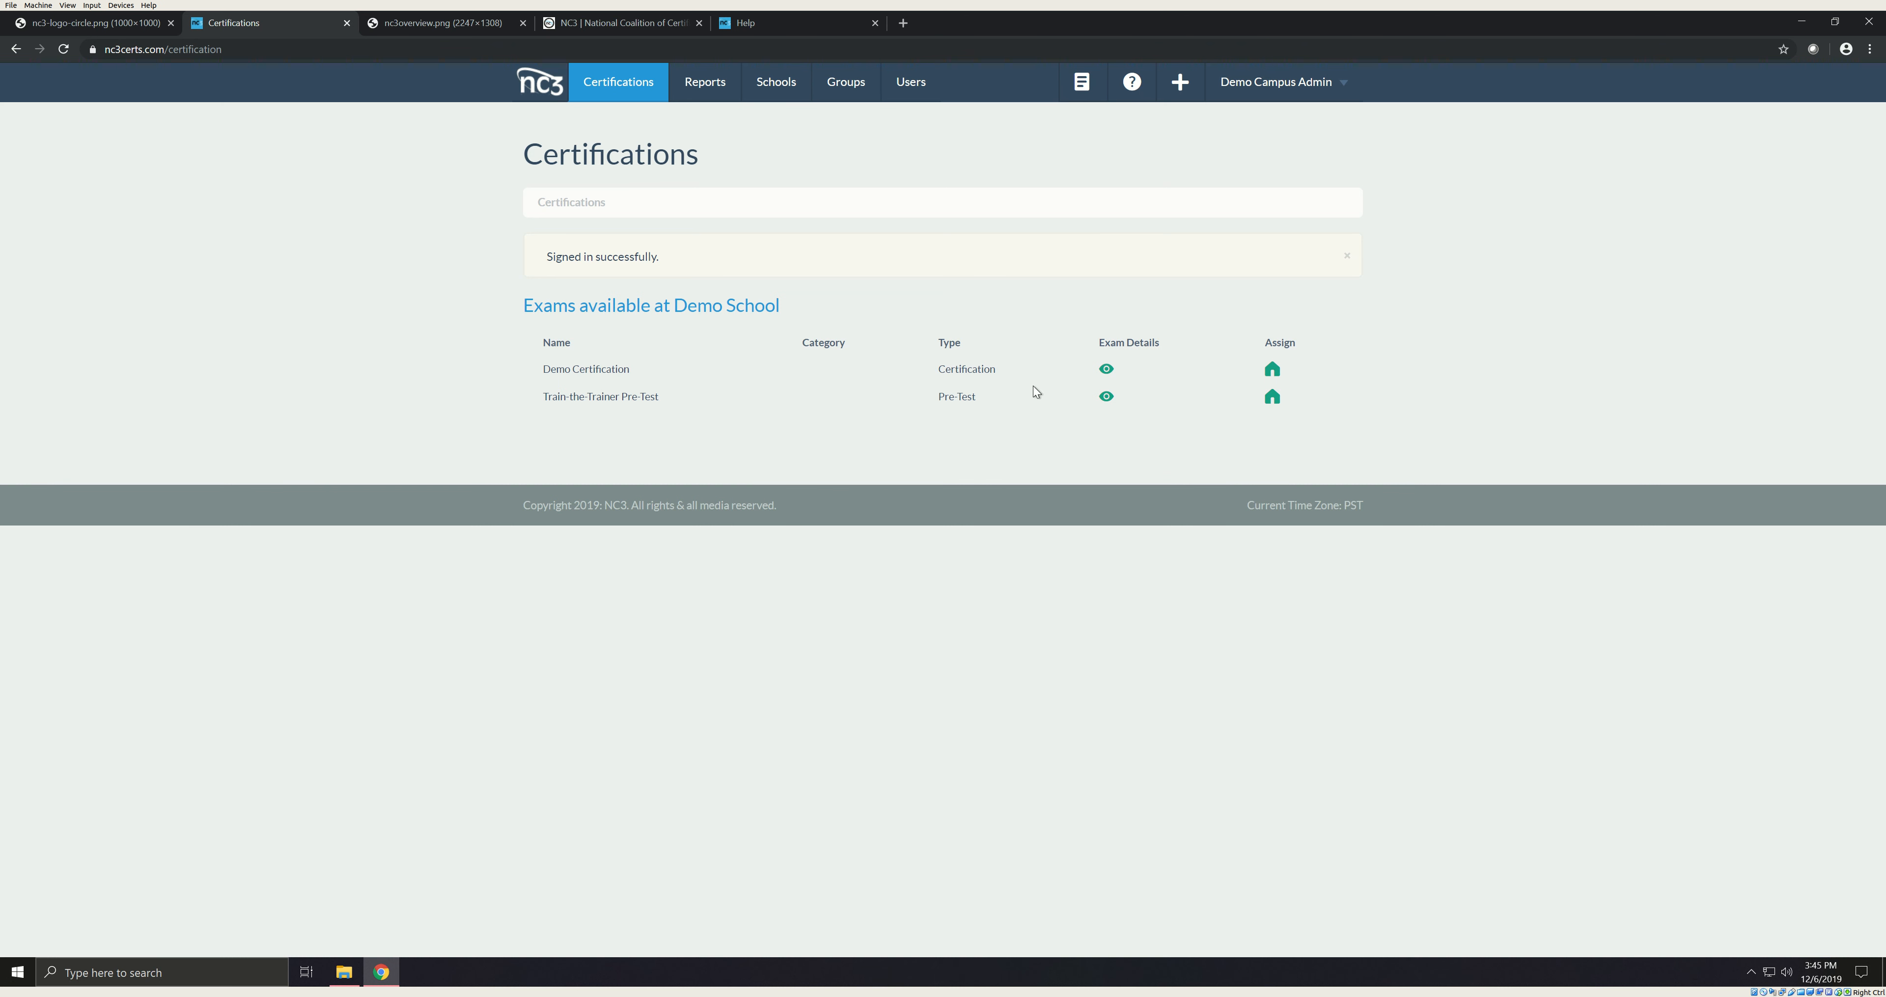
View Demo Certification's exam details and download NC3_Overview_Final_v2.pptx from Curriculum.
{"action": "left_click", "coordinate": [1104, 369]}
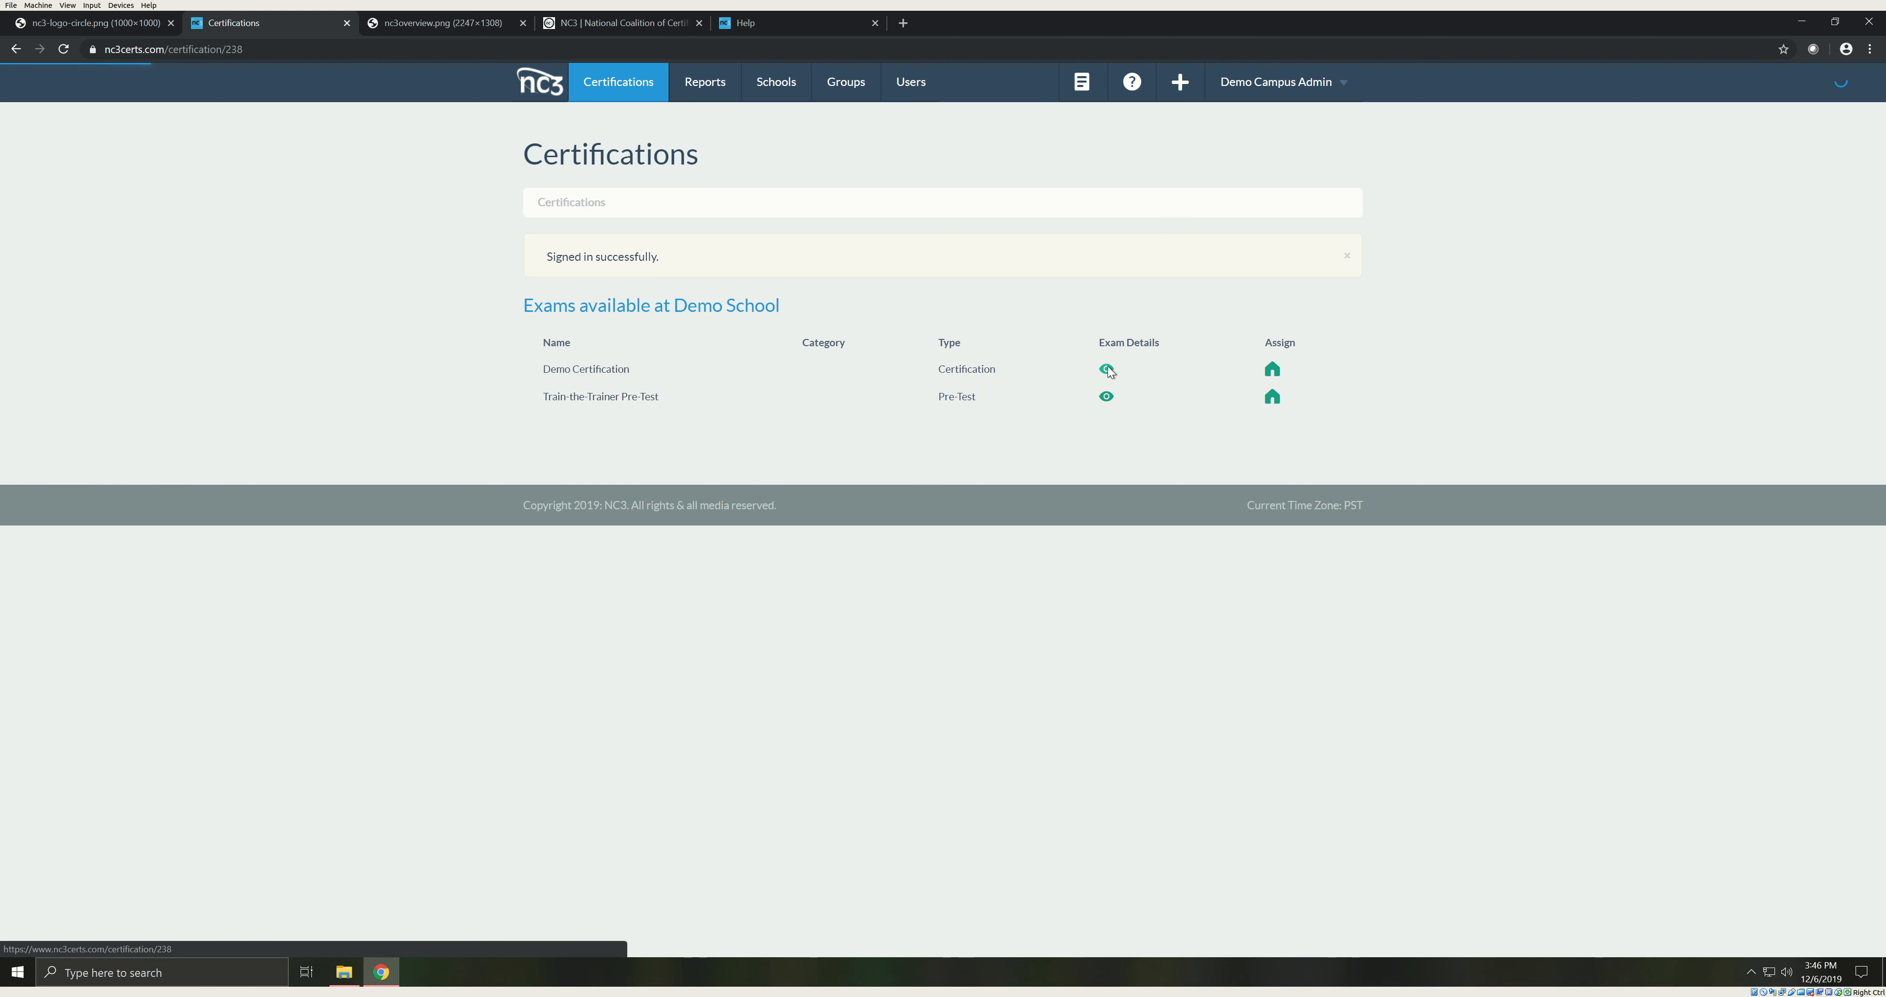
{"action": "left_click", "coordinate": [1105, 369]}
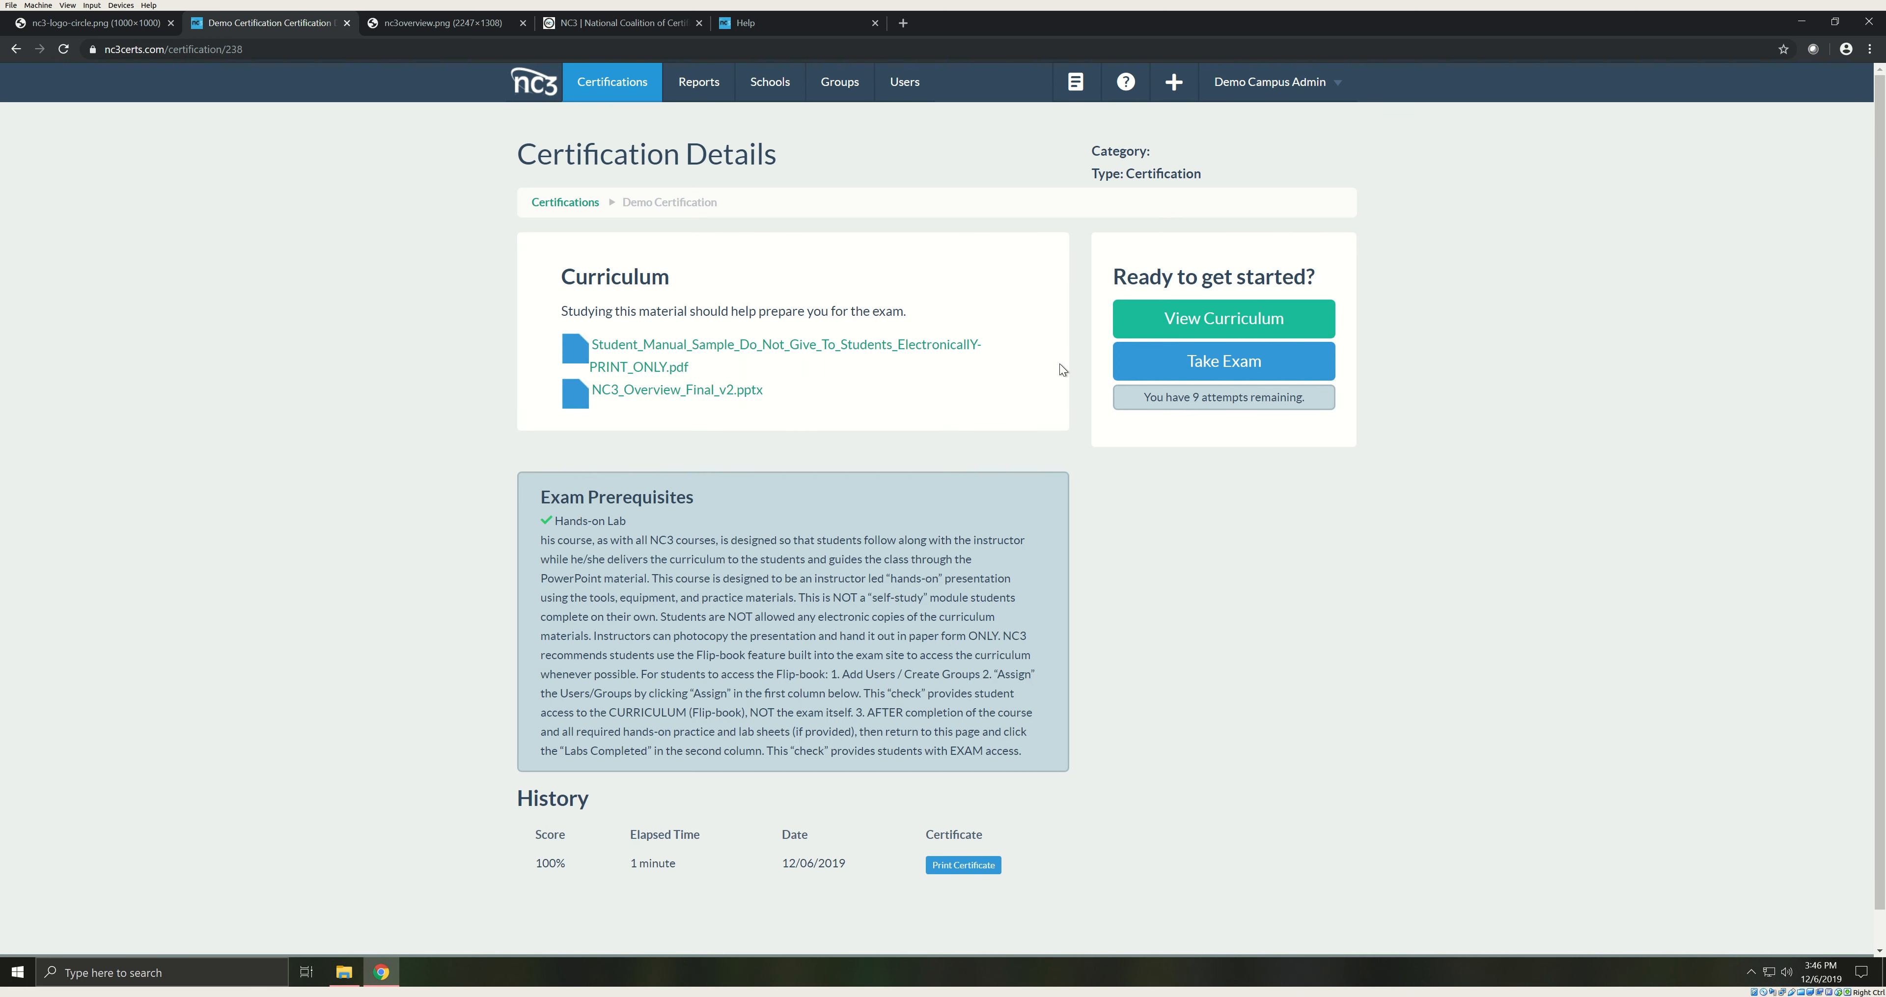
{"action": "mouse_move", "coordinate": [677, 390]}
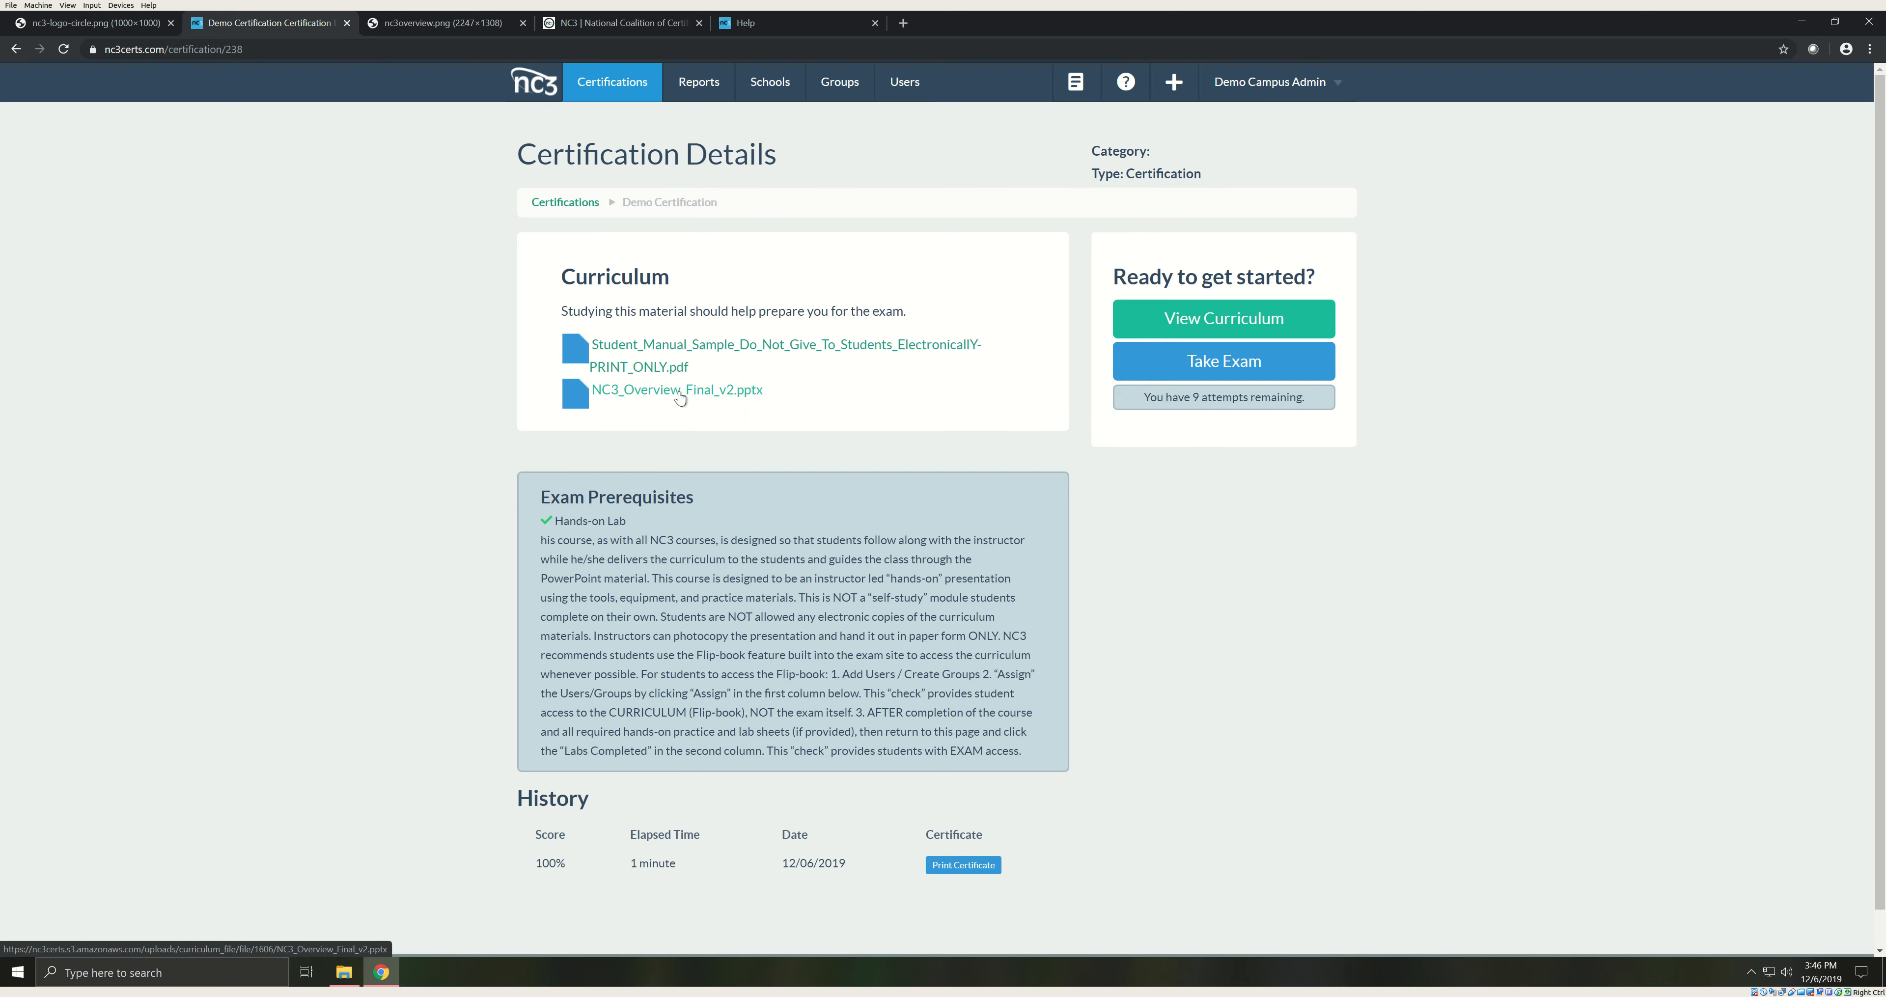
{"action": "left_click", "coordinate": [675, 388]}
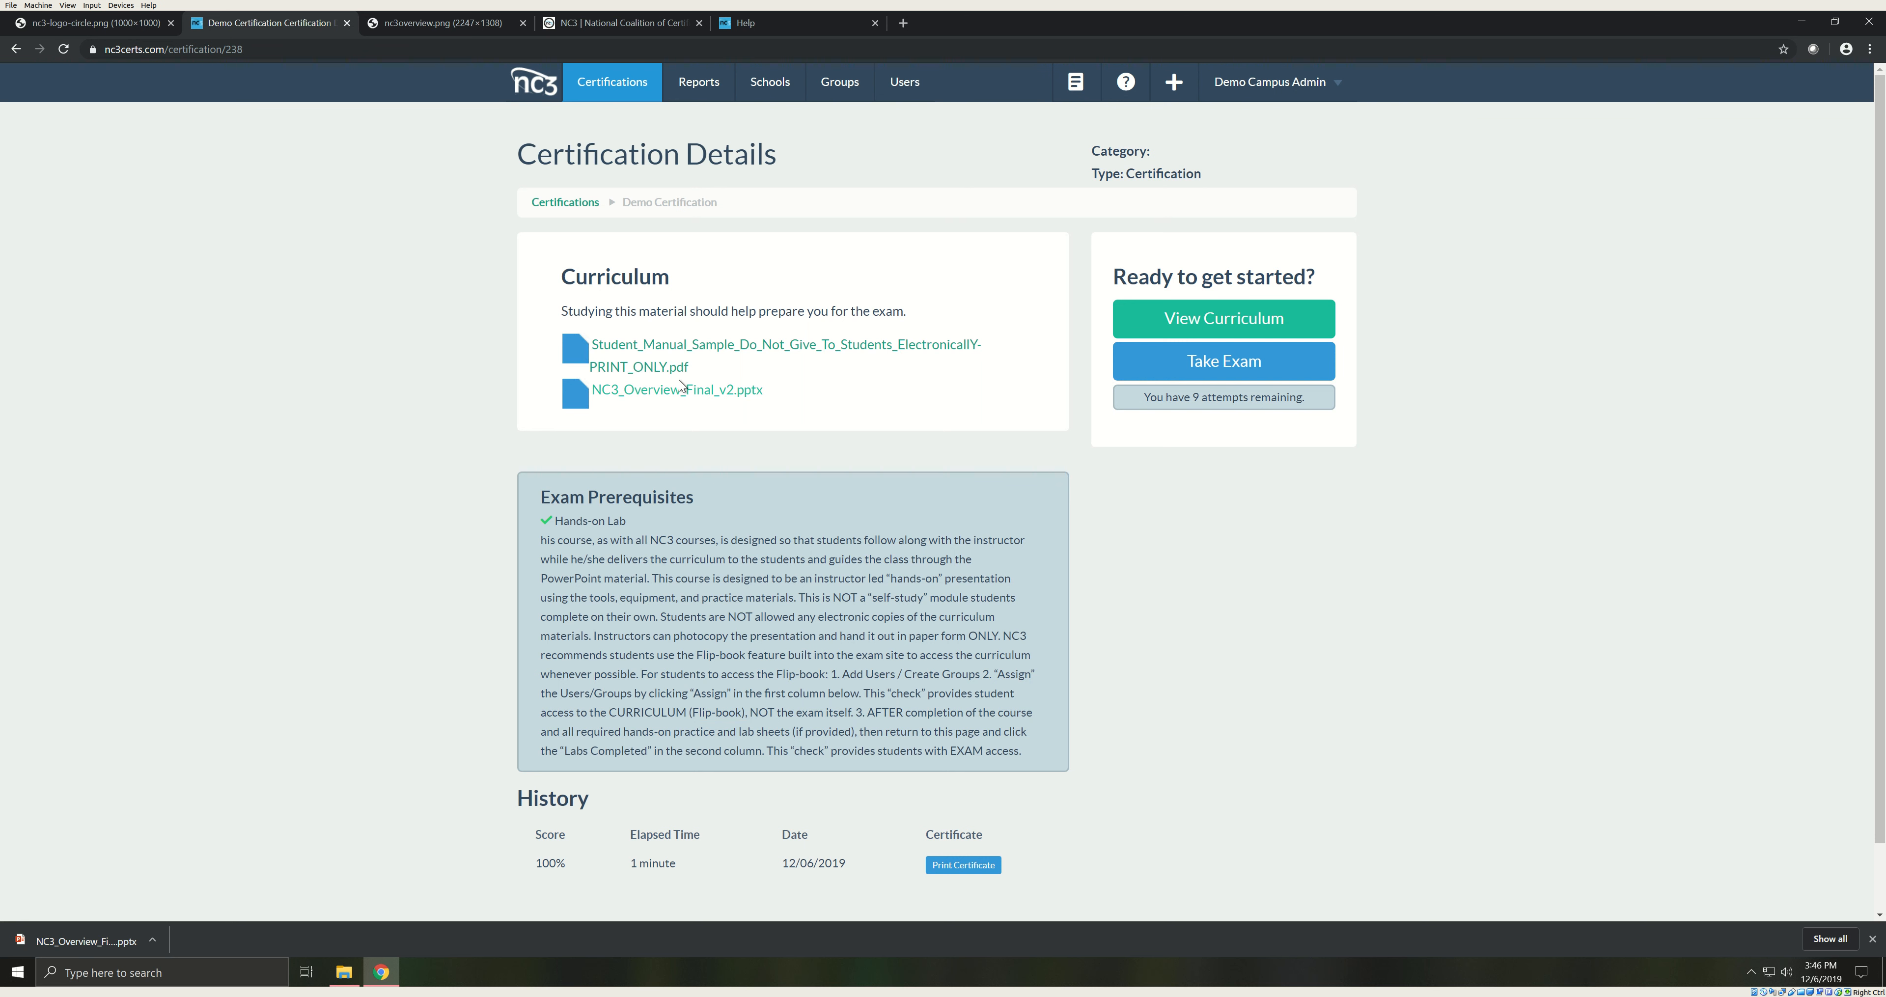
{"action": "mouse_move", "coordinate": [1223, 318]}
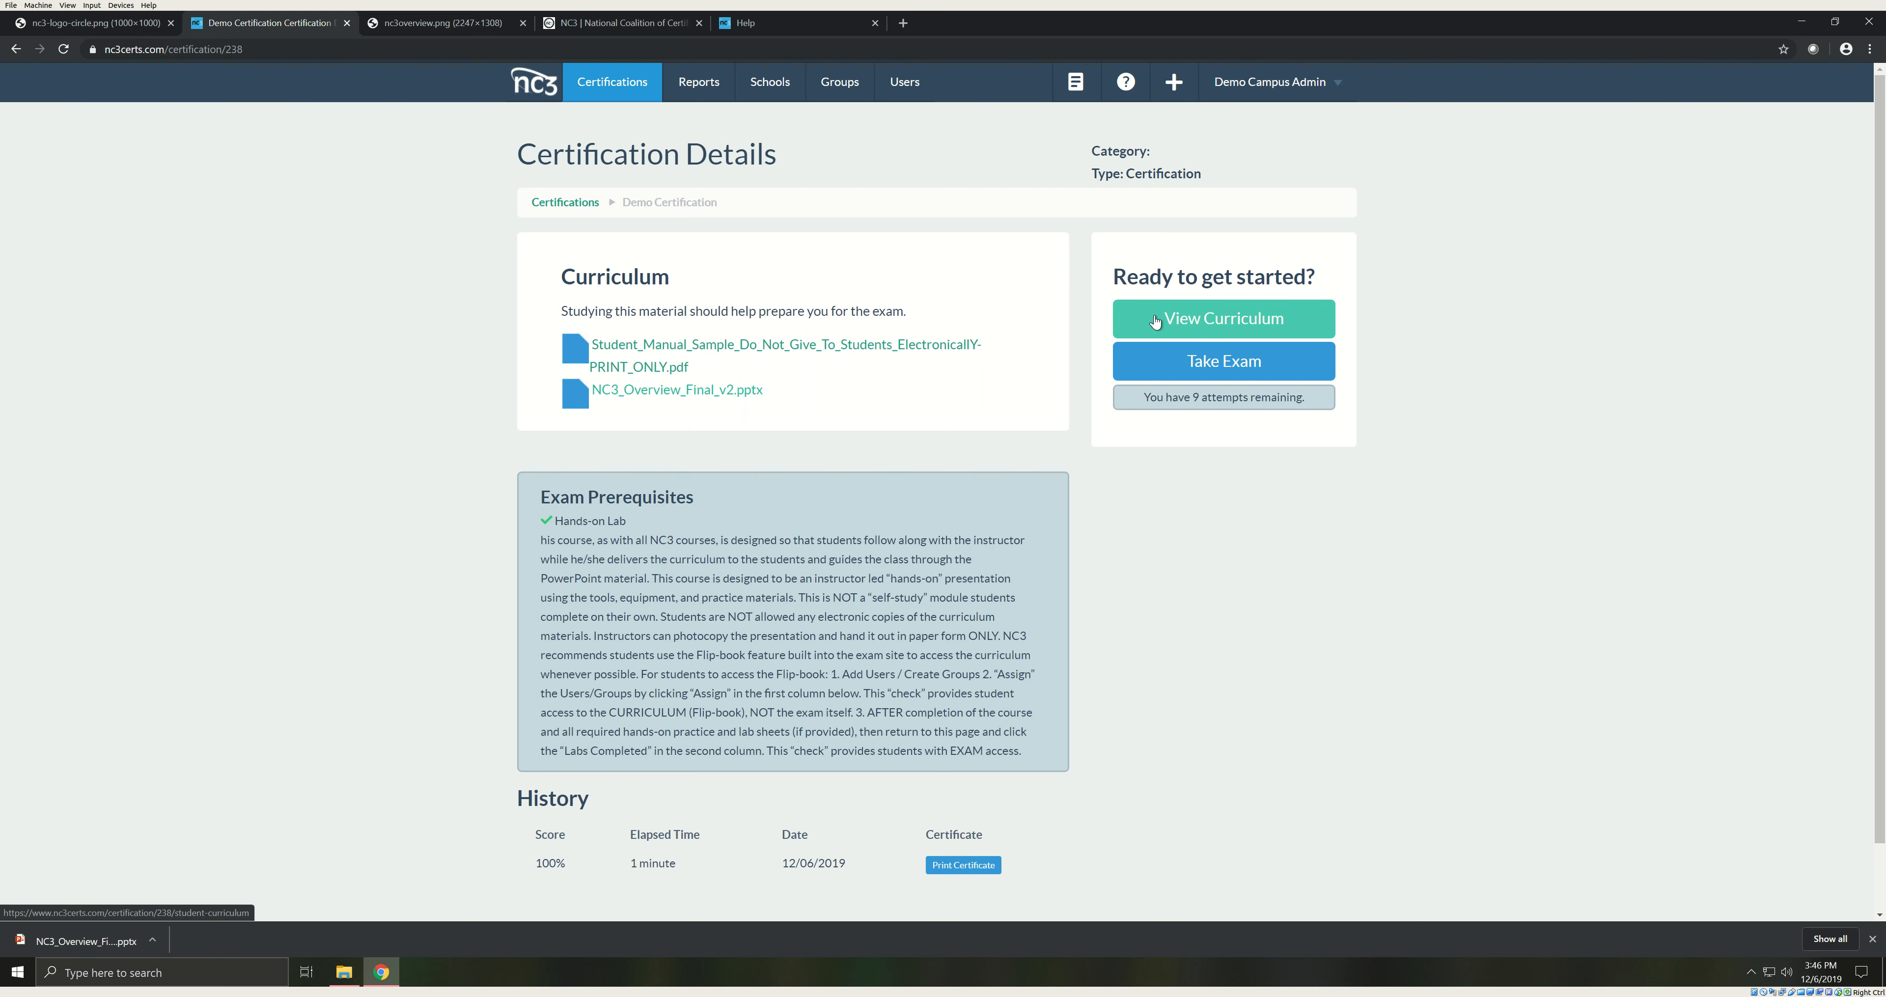
{"action": "left_click", "coordinate": [1222, 318]}
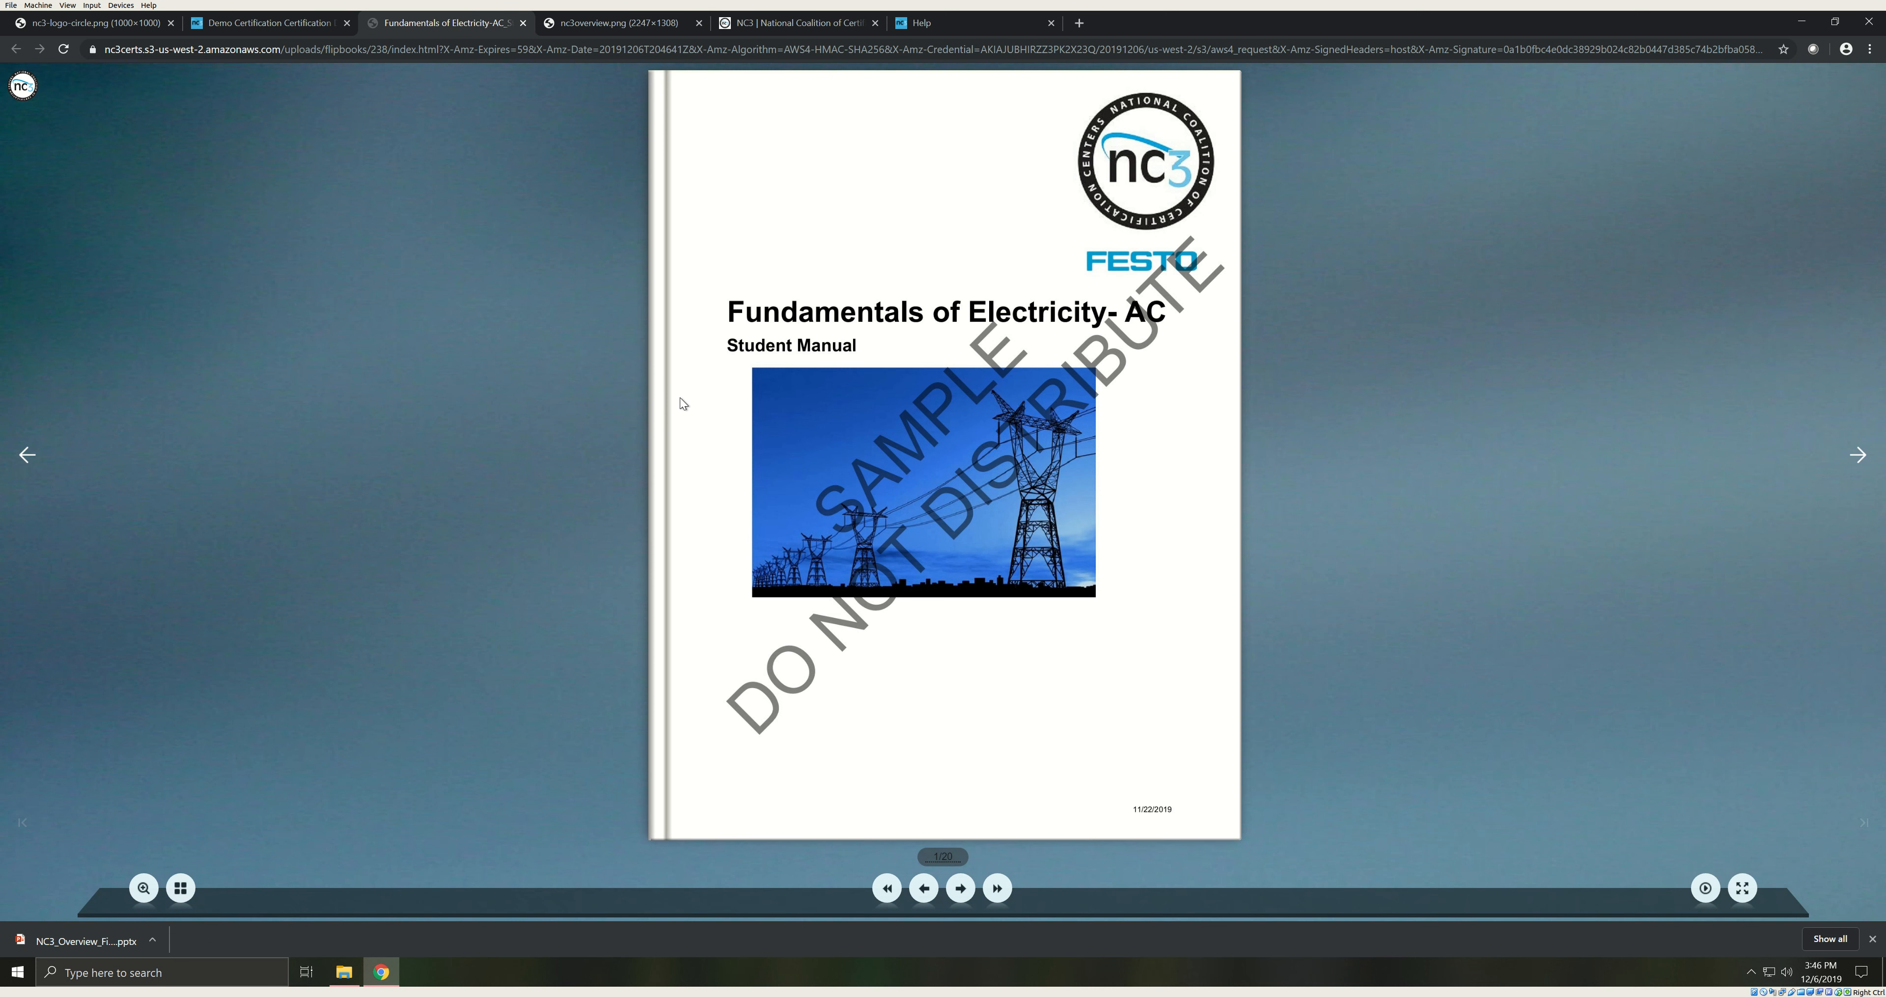
{"action": "mouse_move", "coordinate": [661, 401]}
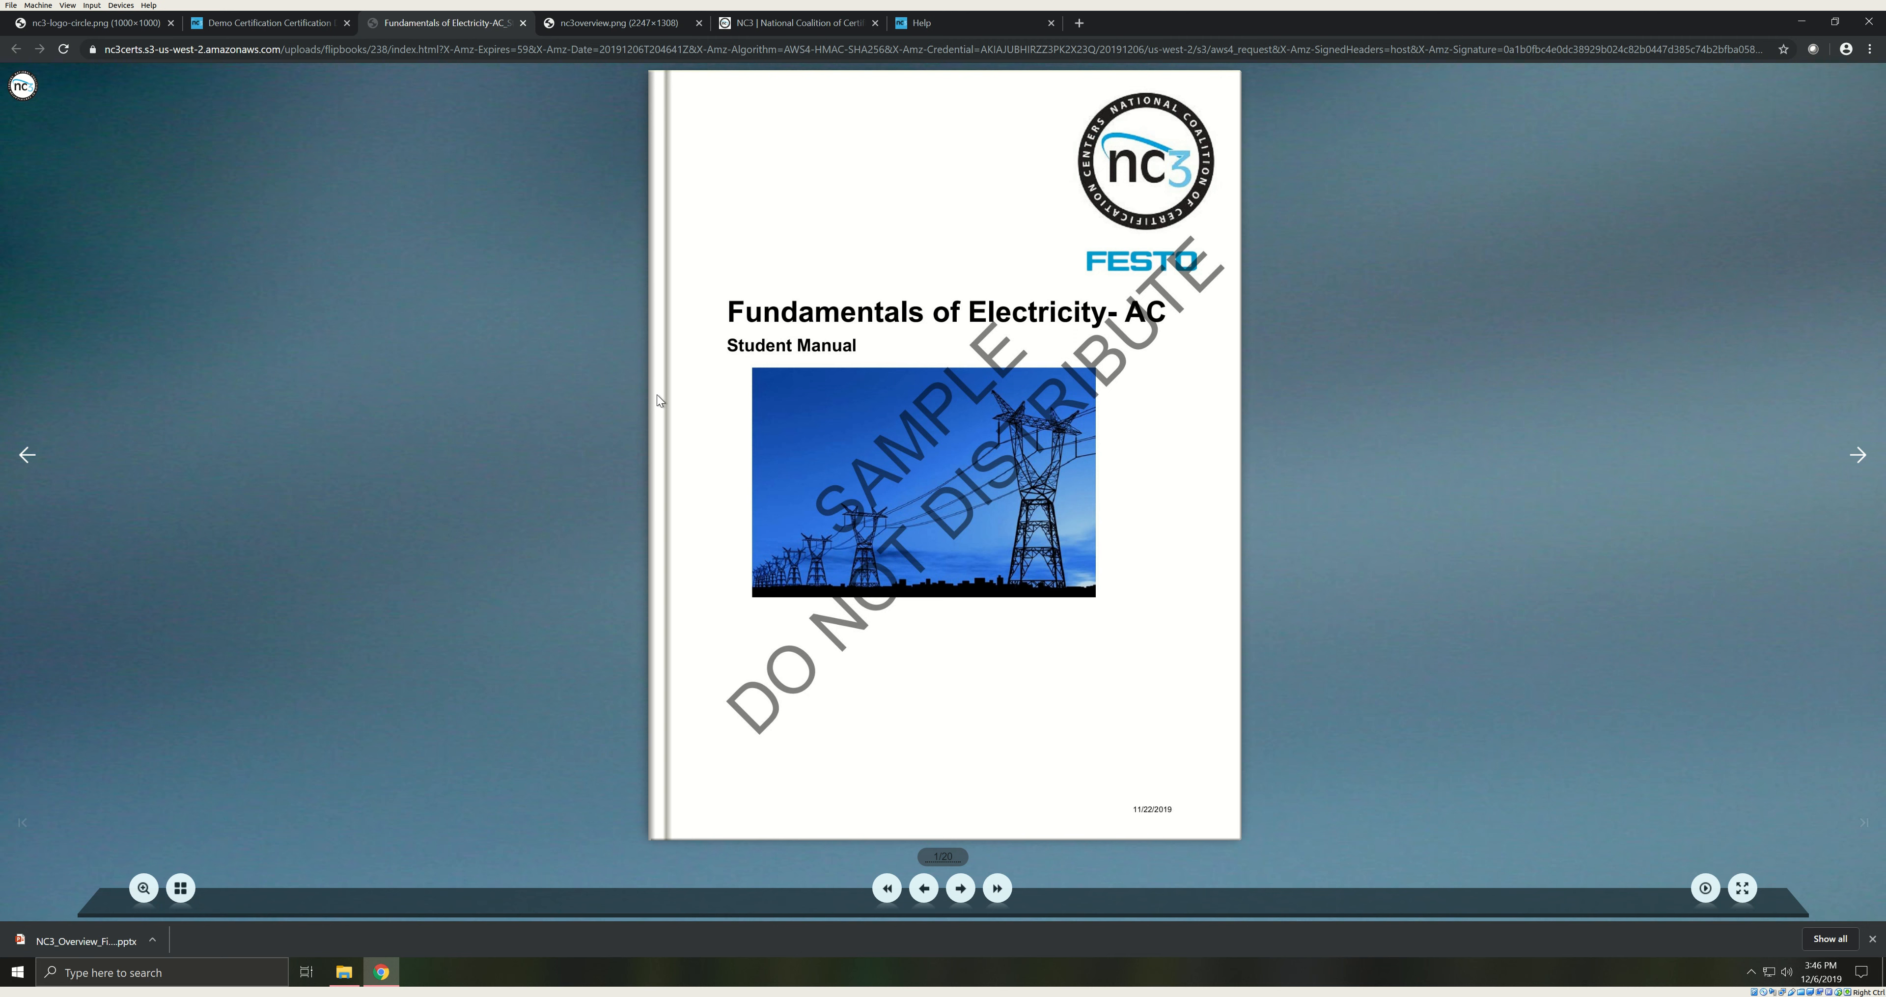
{"action": "left_click", "coordinate": [264, 21]}
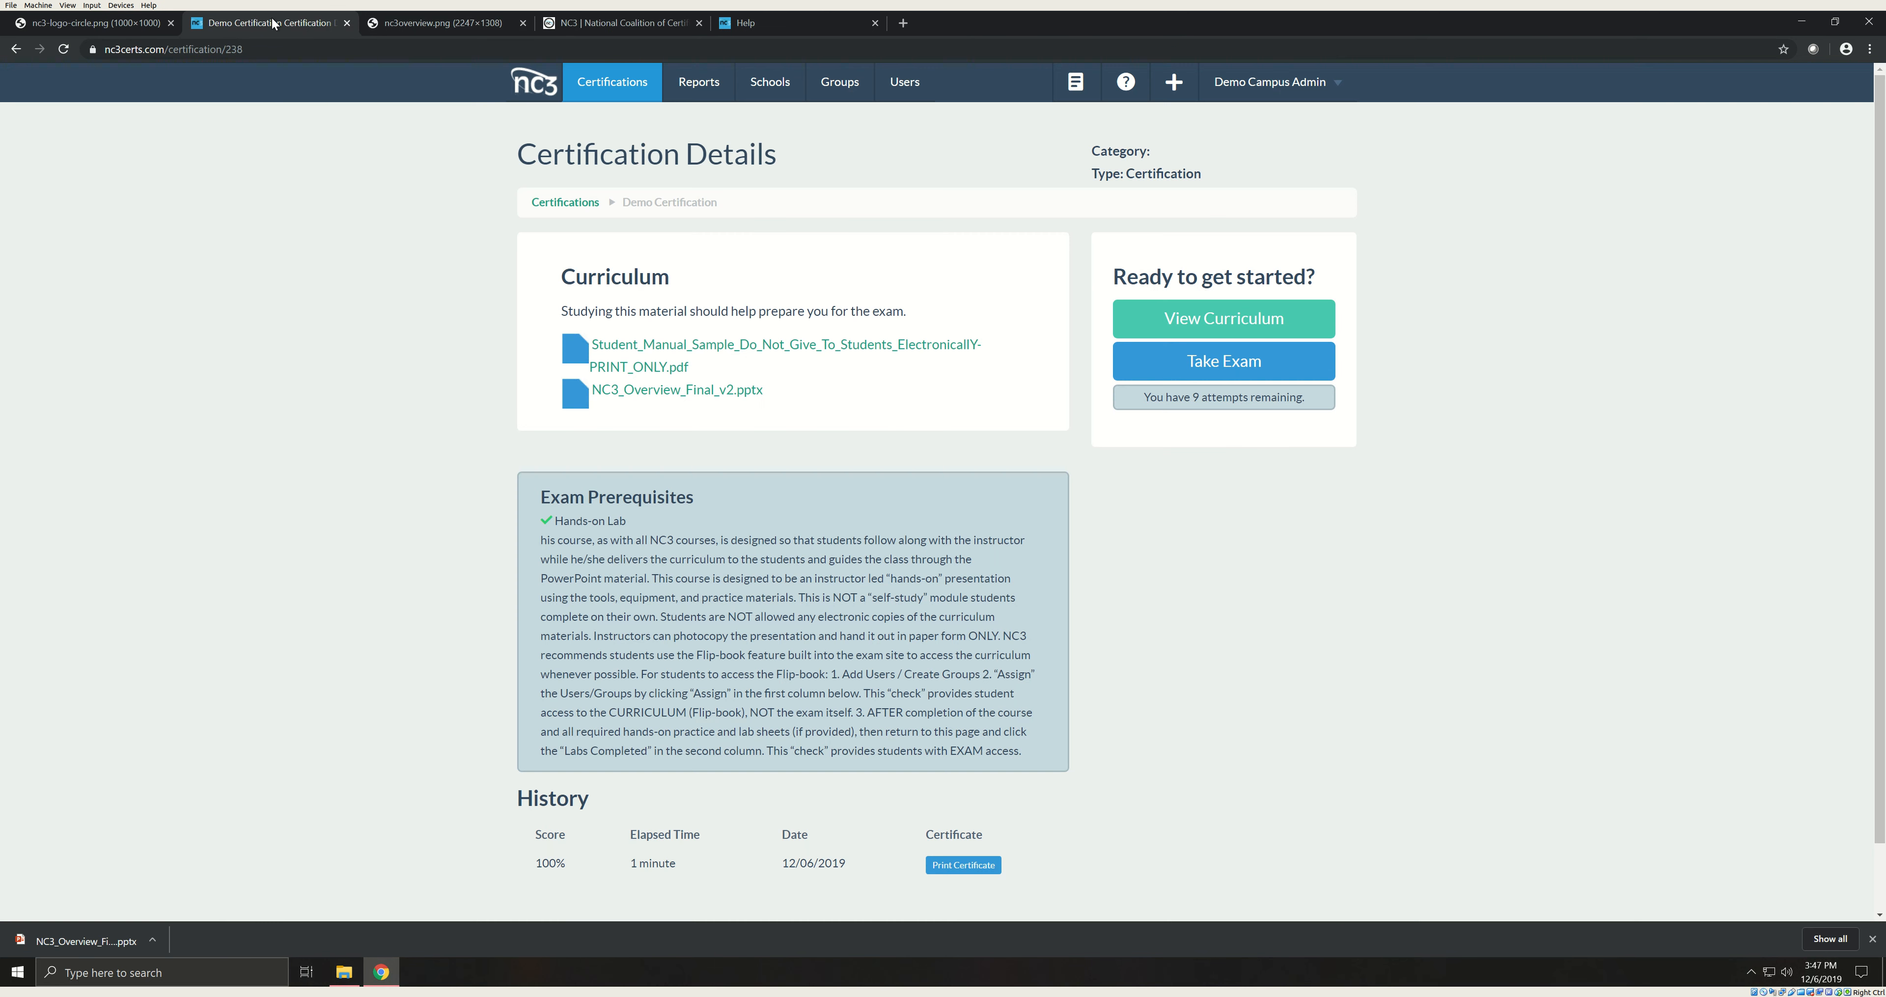
{"action": "mouse_move", "coordinate": [267, 22]}
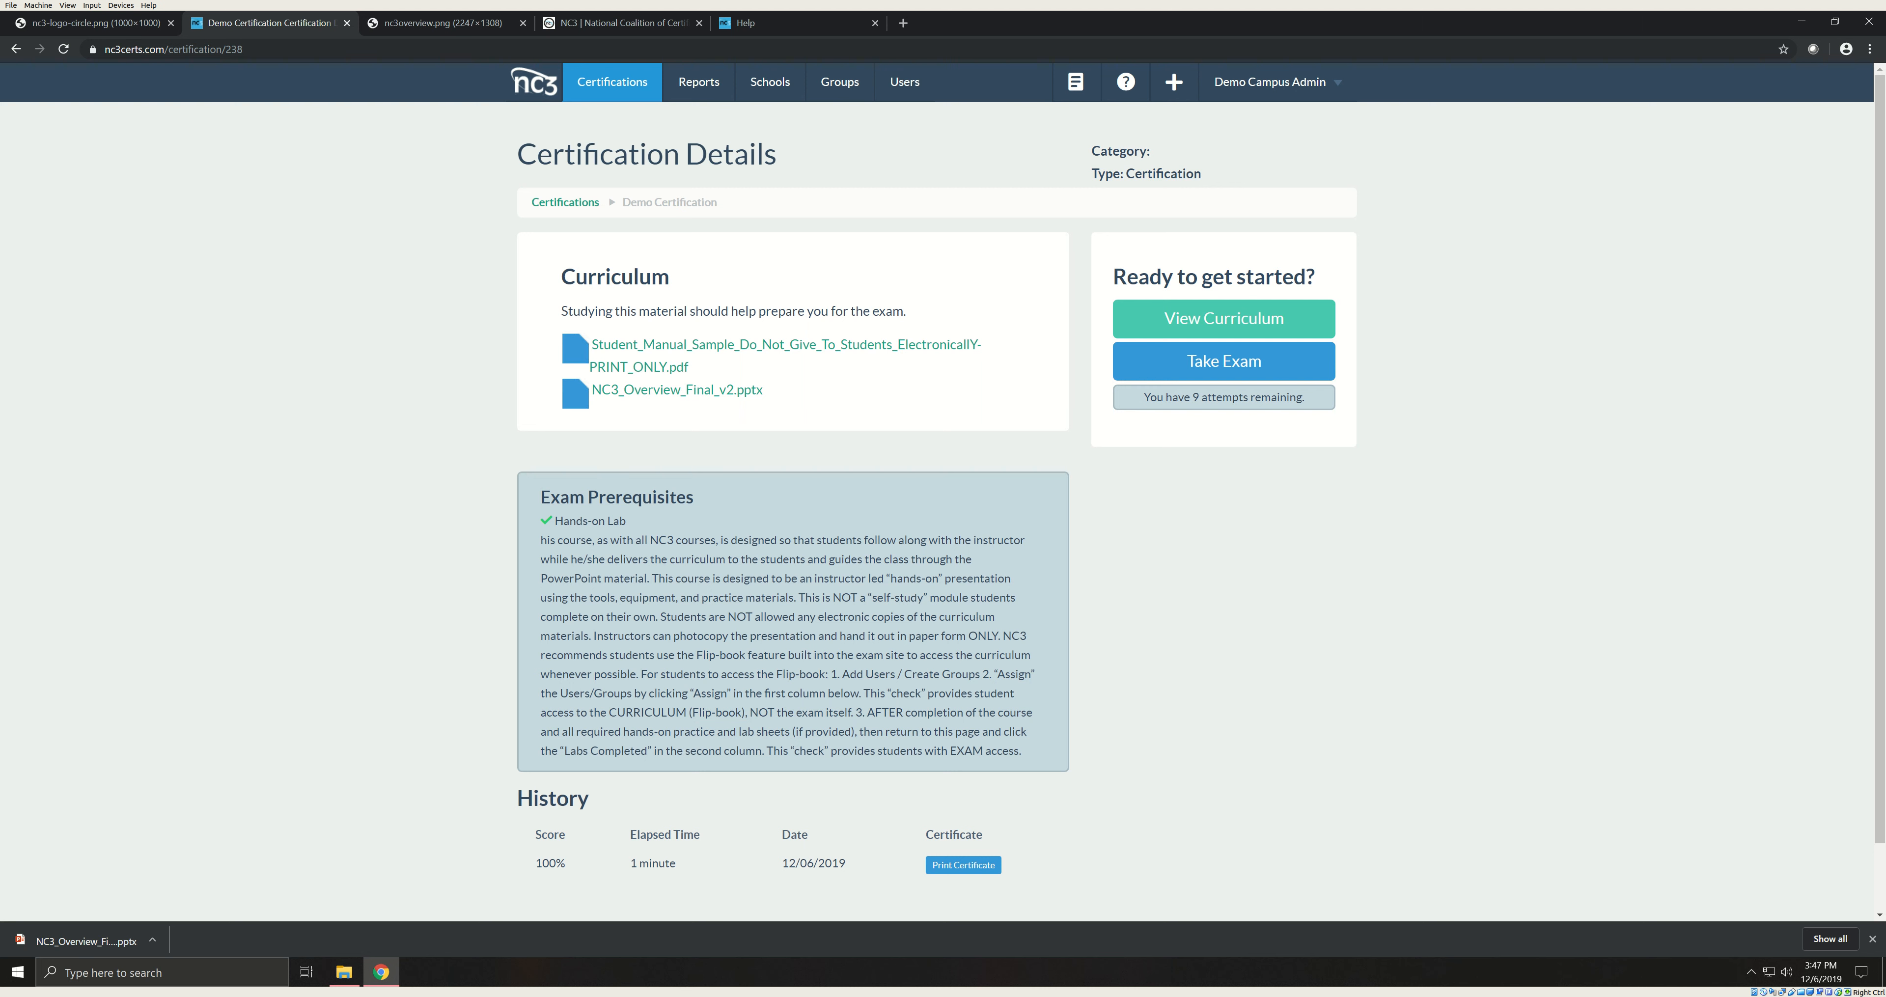
Add a group named Demo Group 4 belonging to Demo School.
{"action": "left_click", "coordinate": [837, 81]}
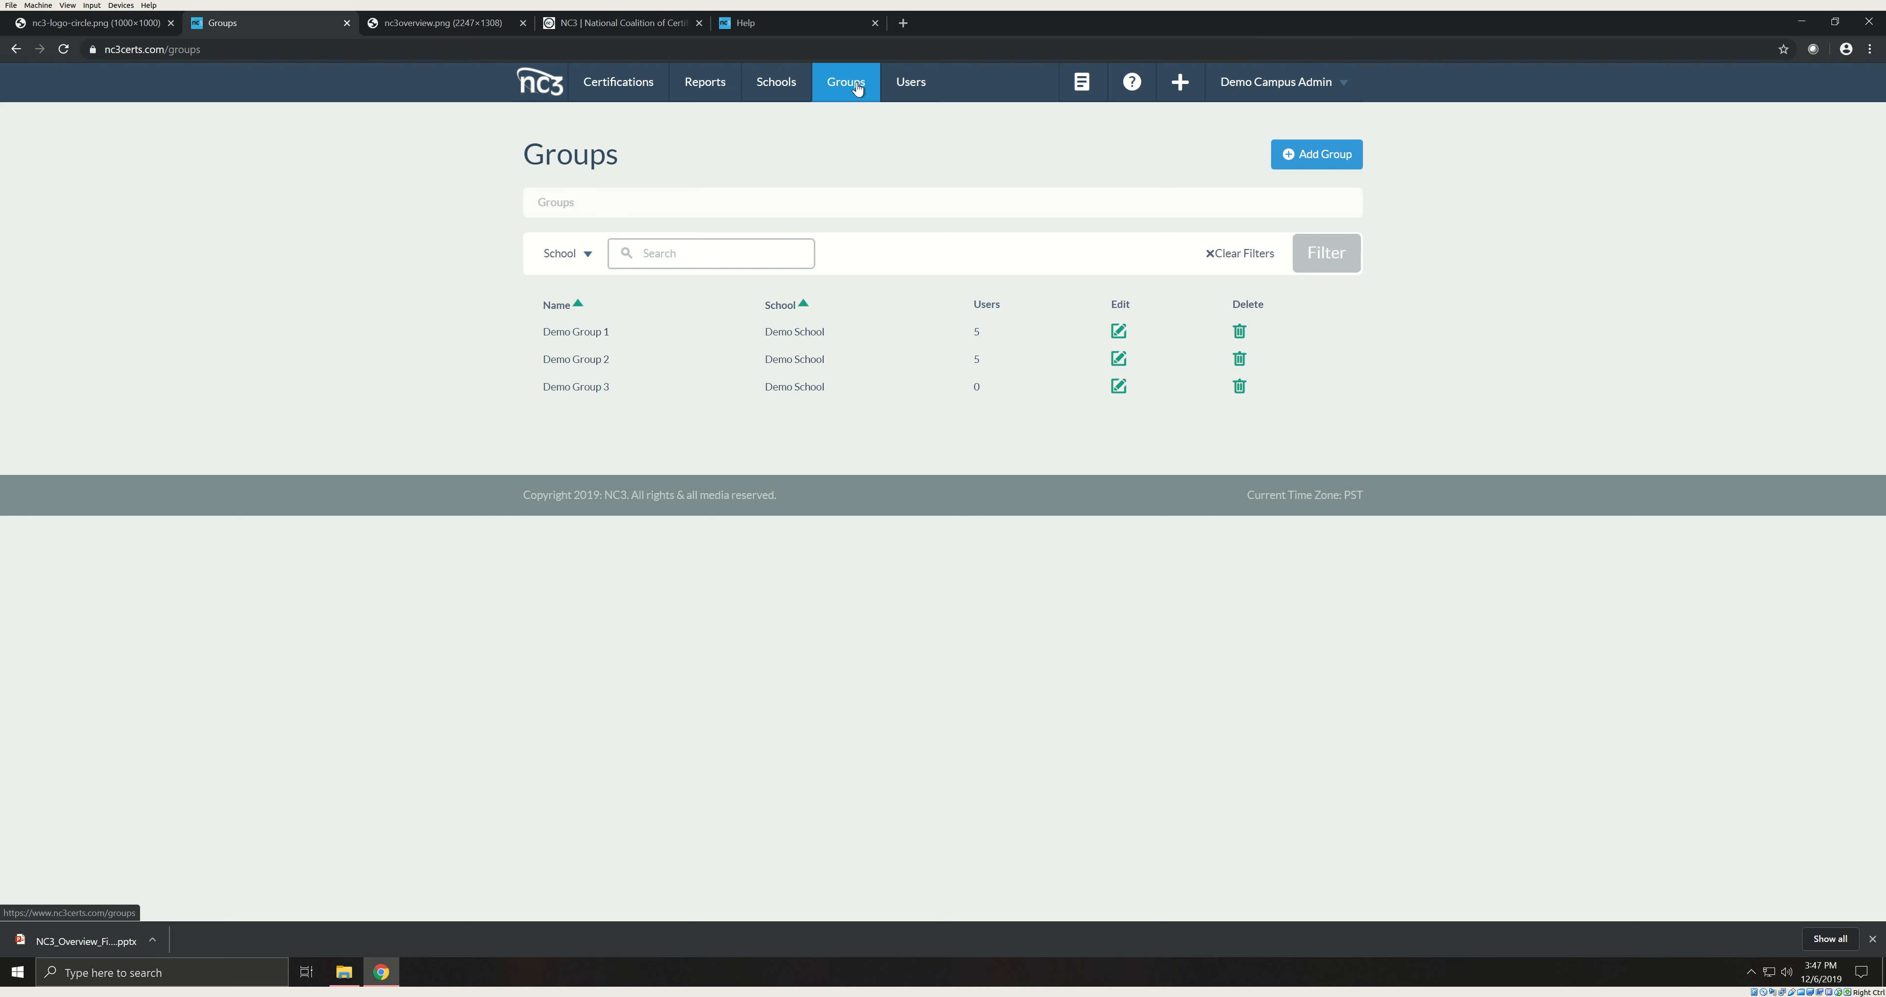
{"action": "mouse_move", "coordinate": [856, 91]}
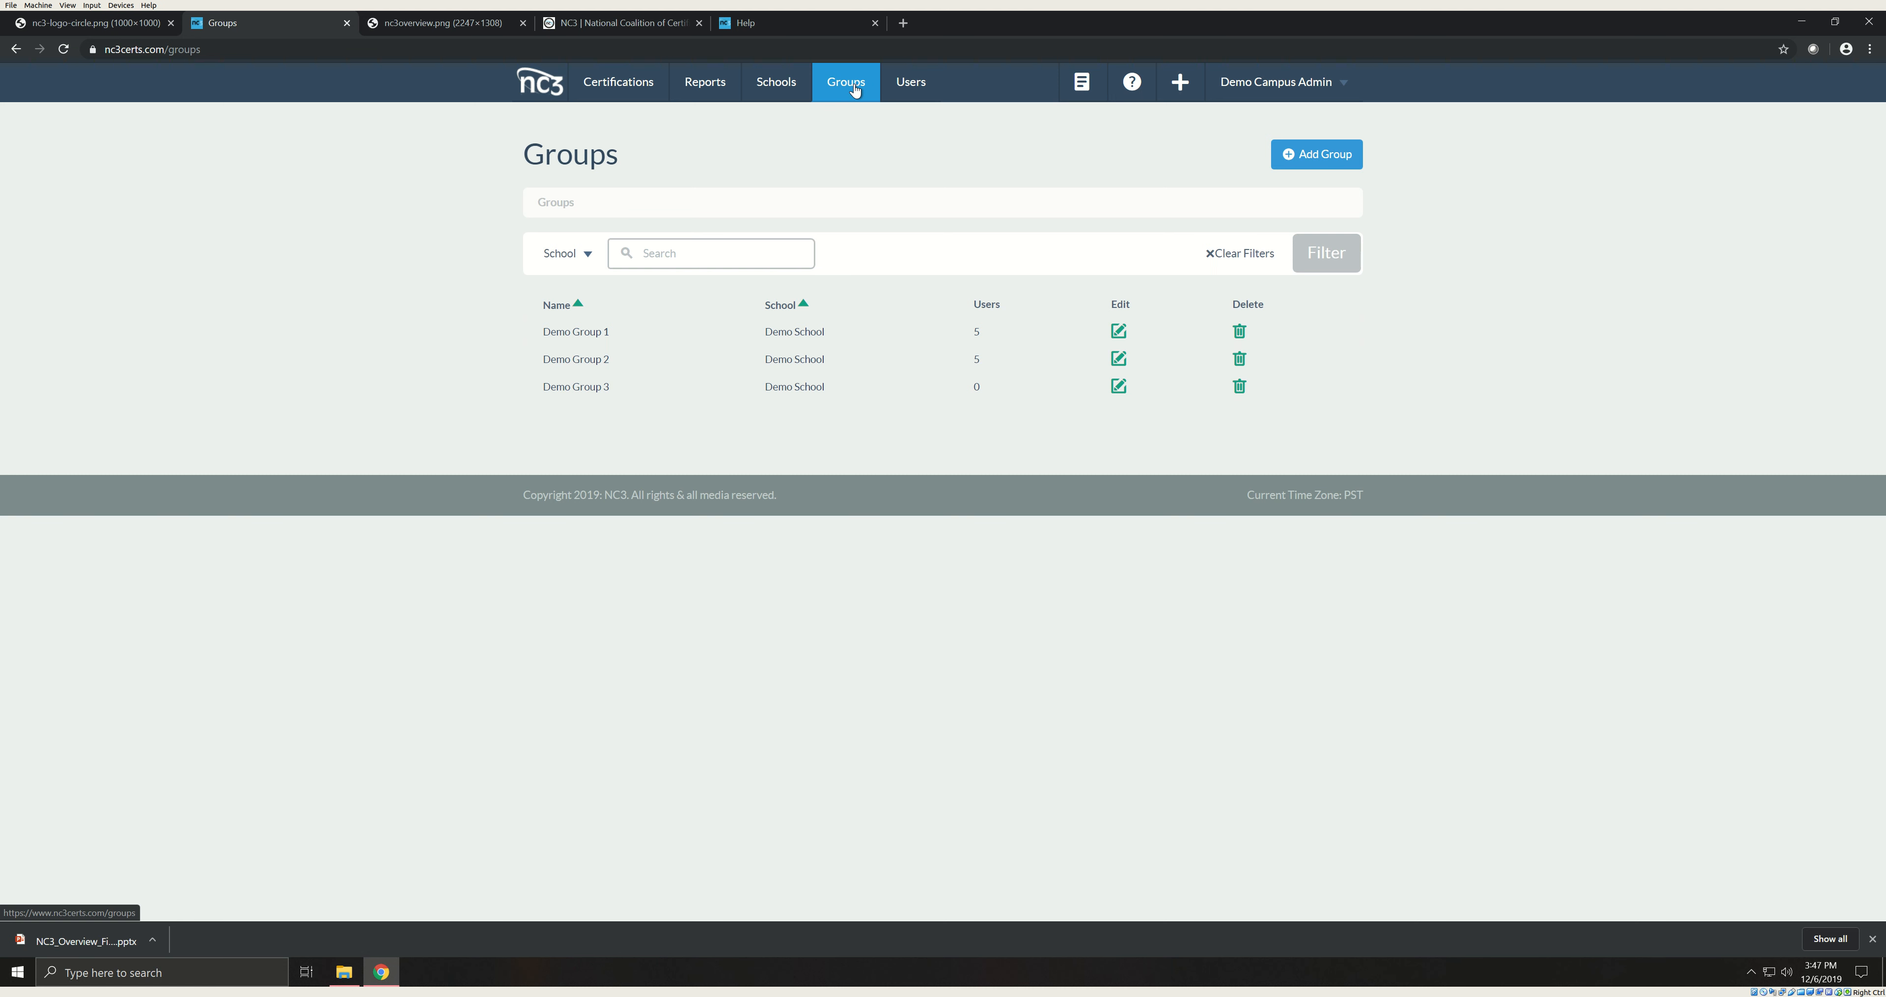
{"action": "left_click", "coordinate": [1316, 154]}
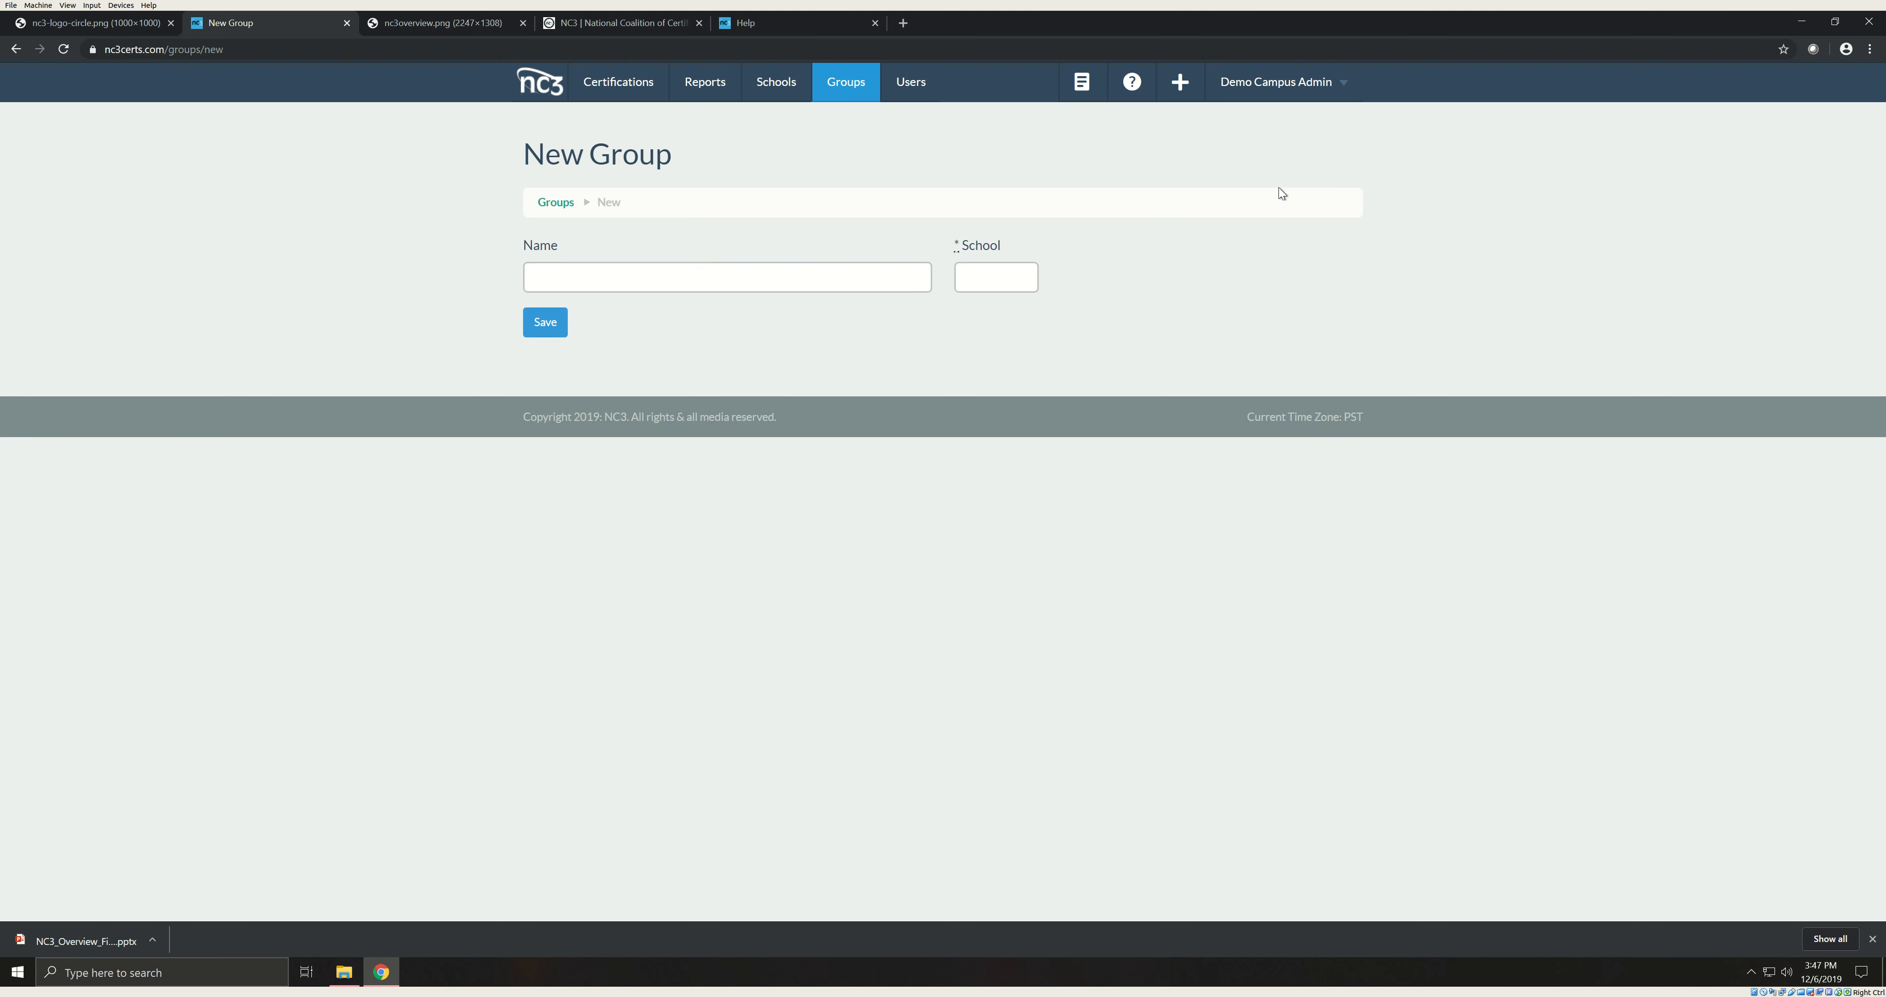
{"action": "left_click", "coordinate": [727, 277]}
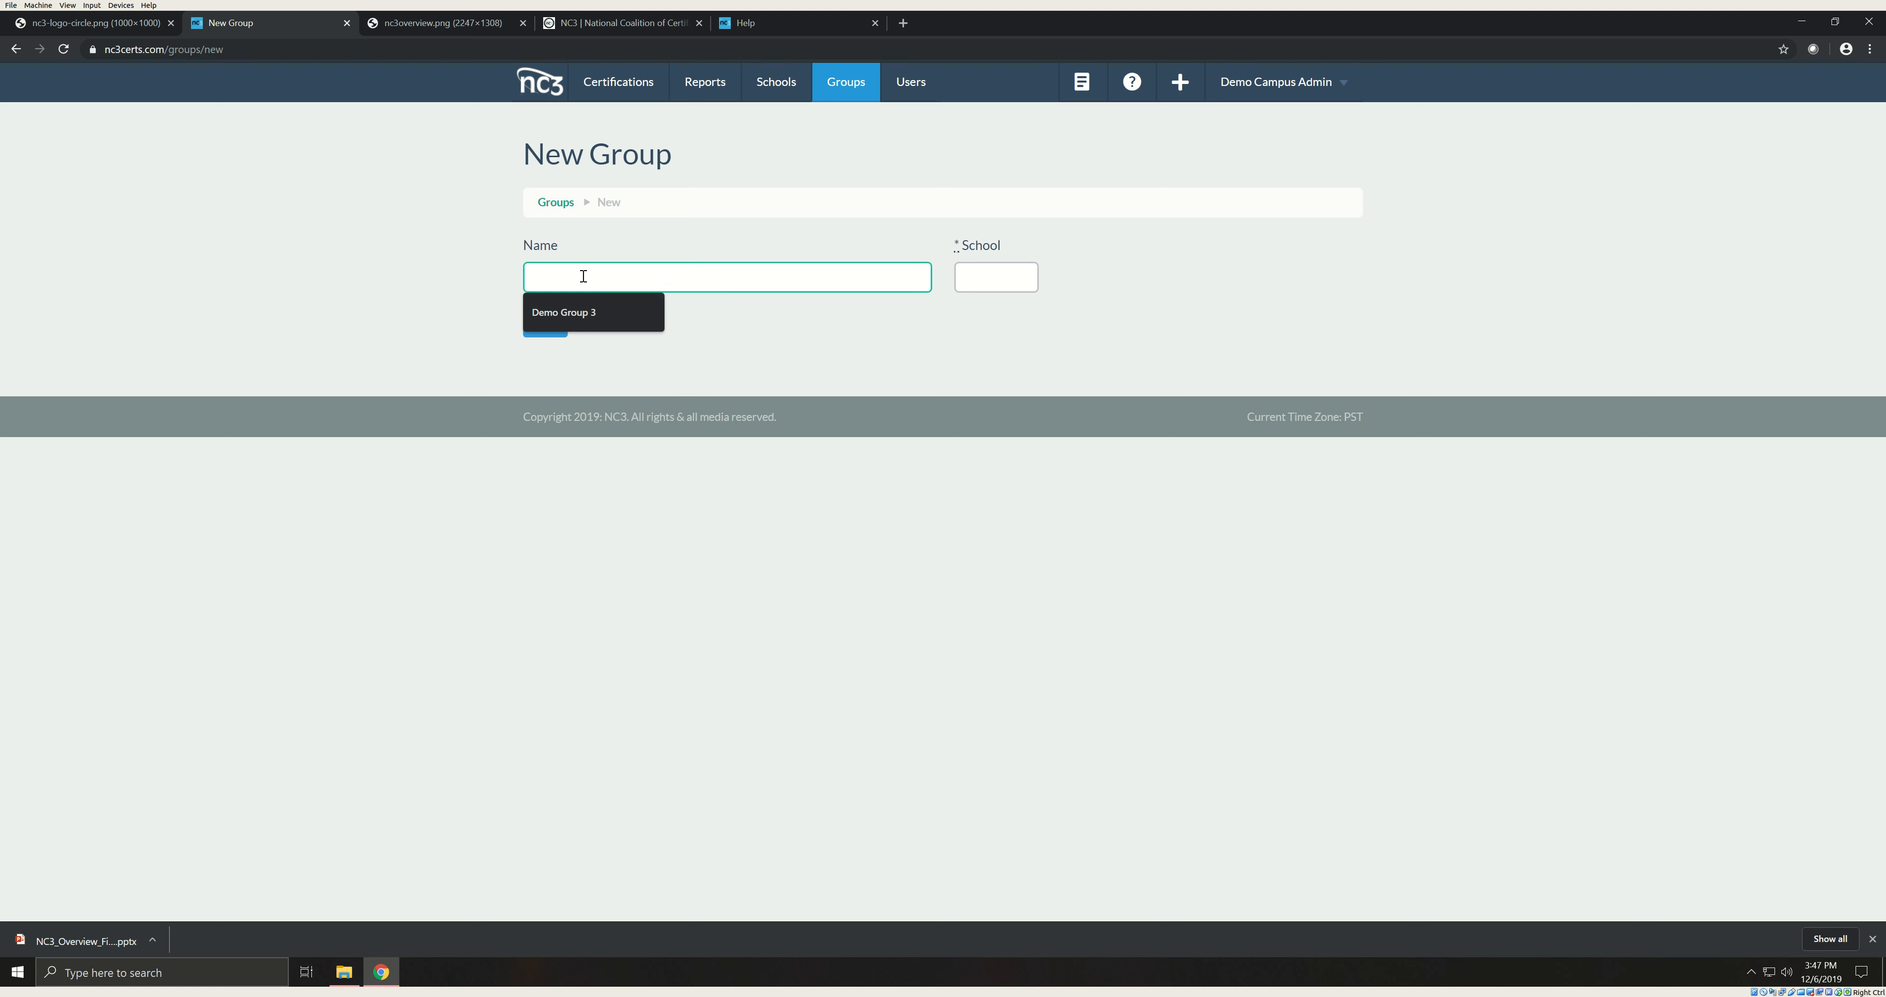
{"action": "type", "text": "De"}
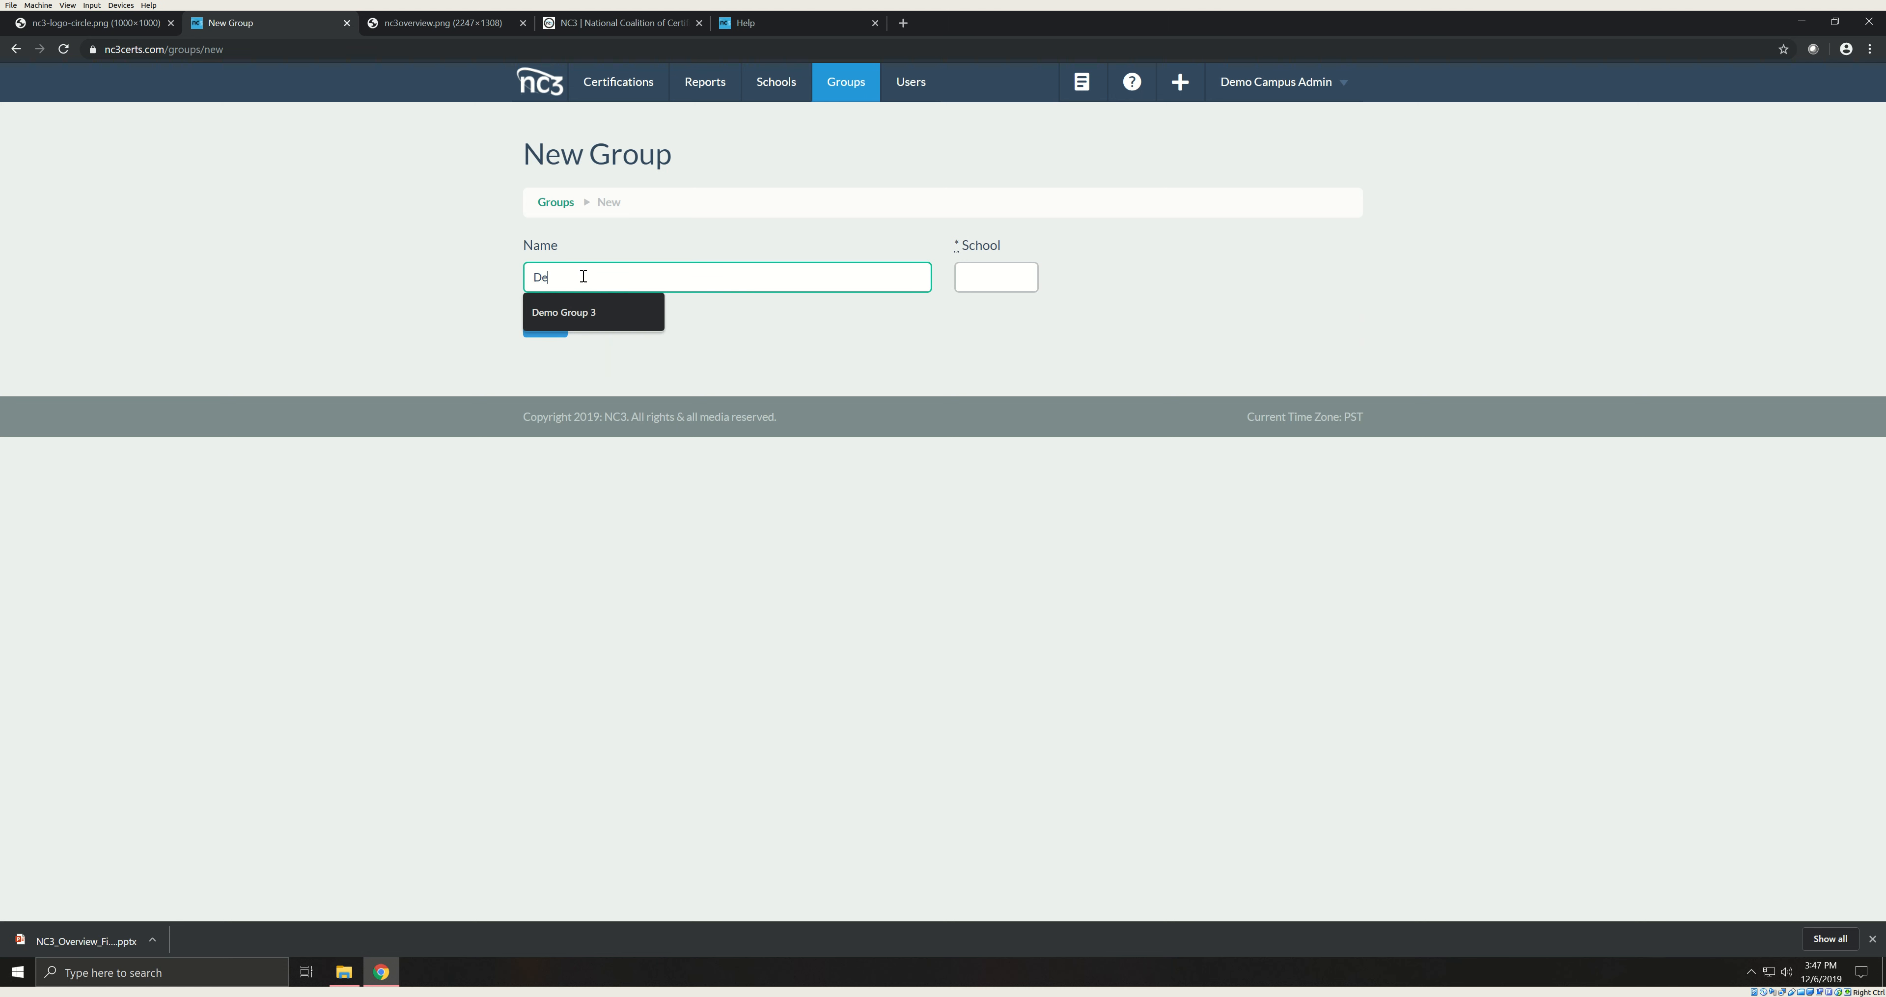
{"action": "type", "text": "mo Group 4"}
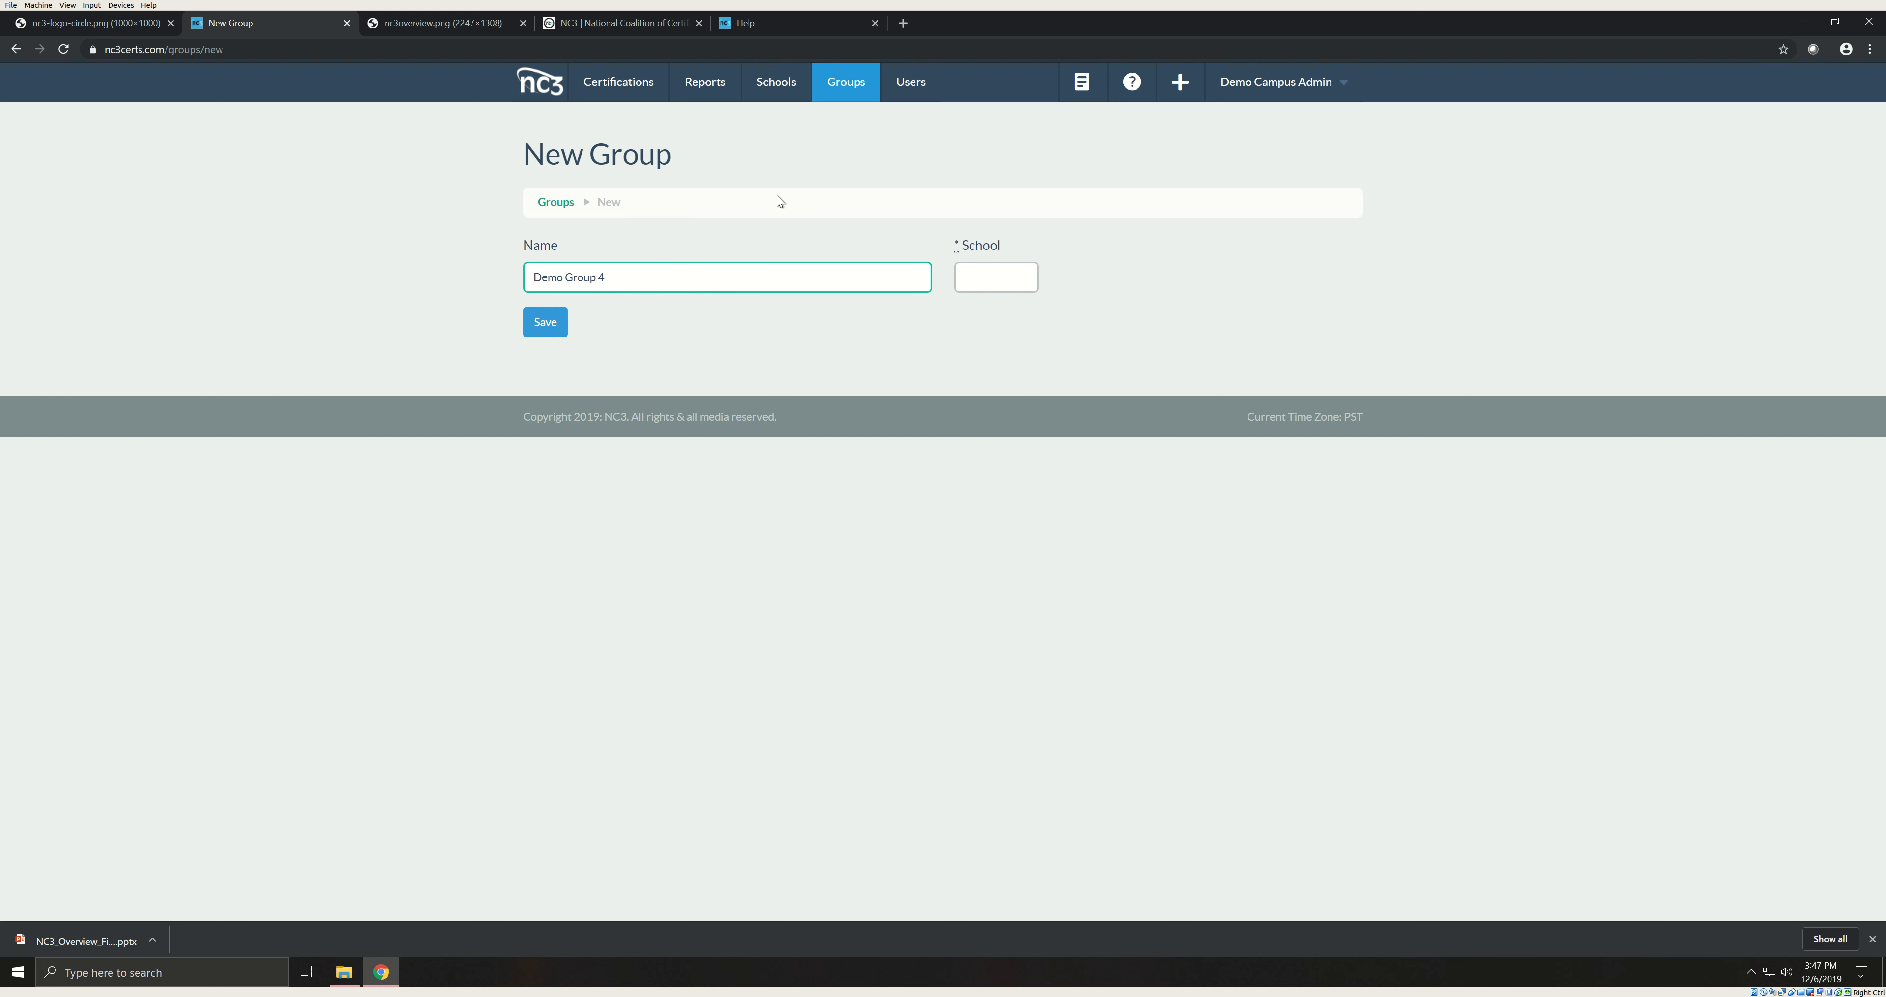
{"action": "mouse_move", "coordinate": [793, 192]}
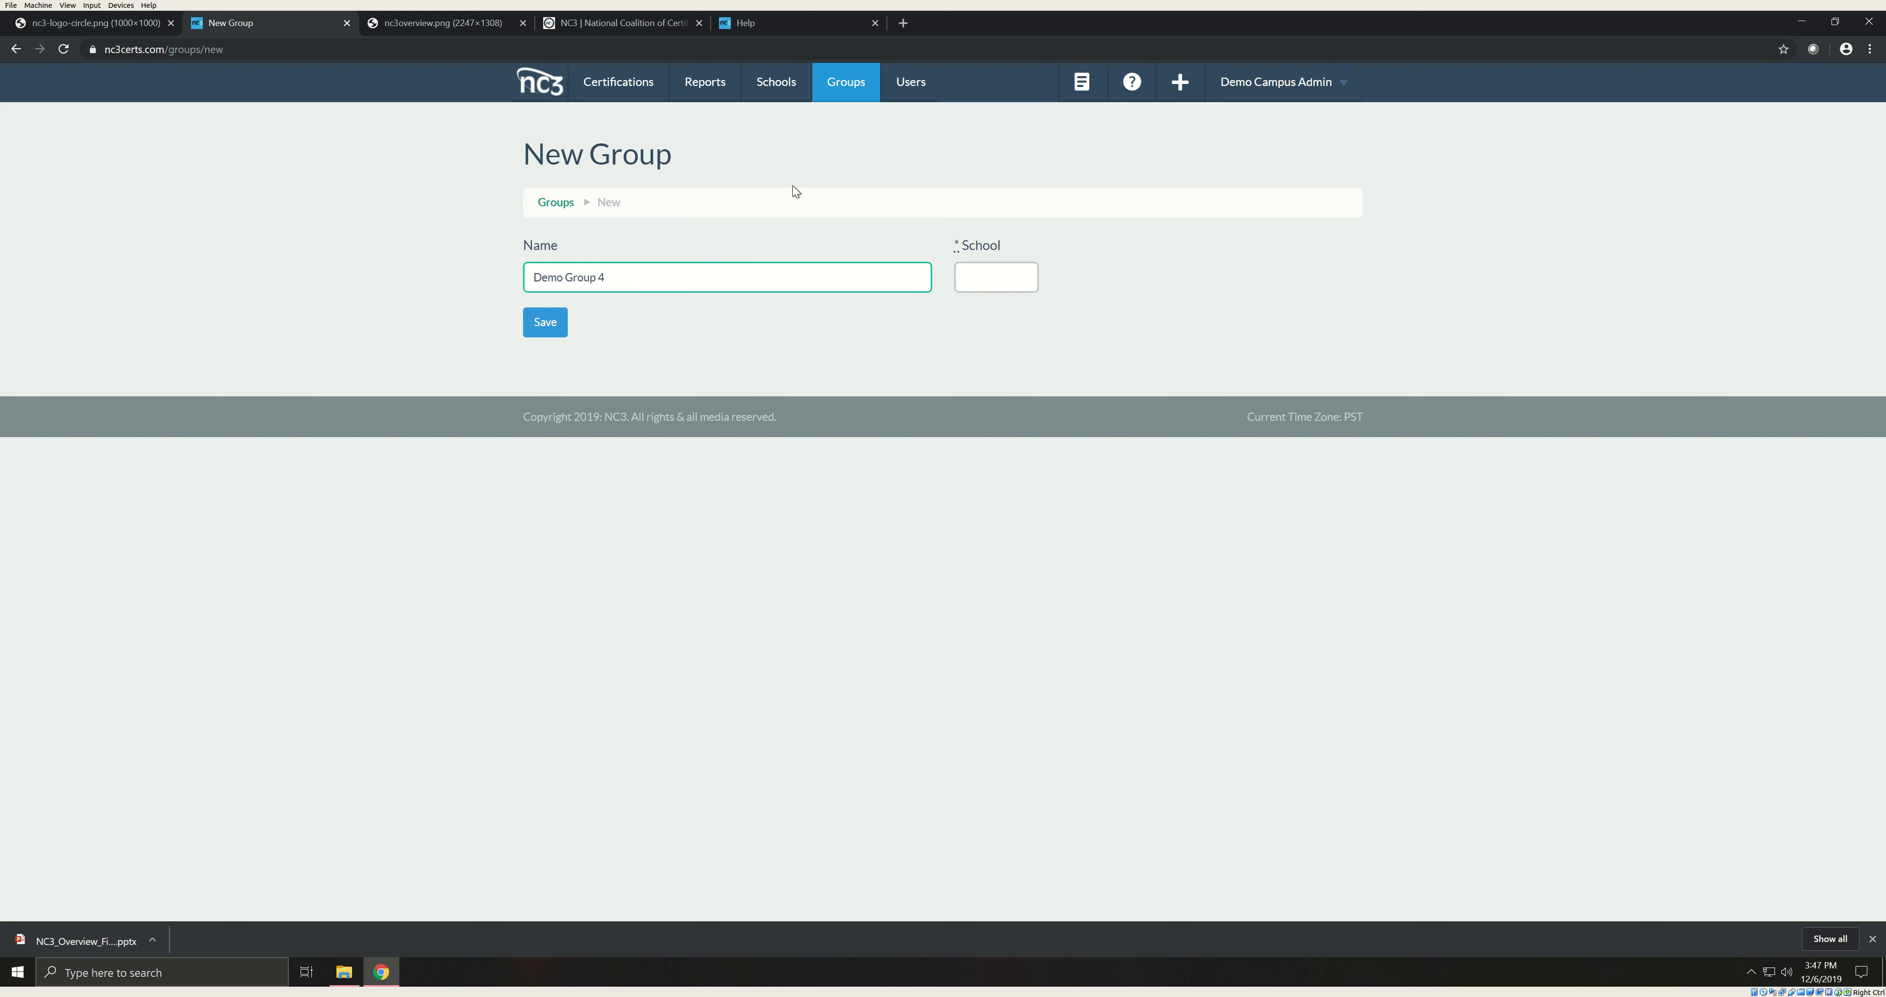
{"action": "left_click", "coordinate": [994, 277]}
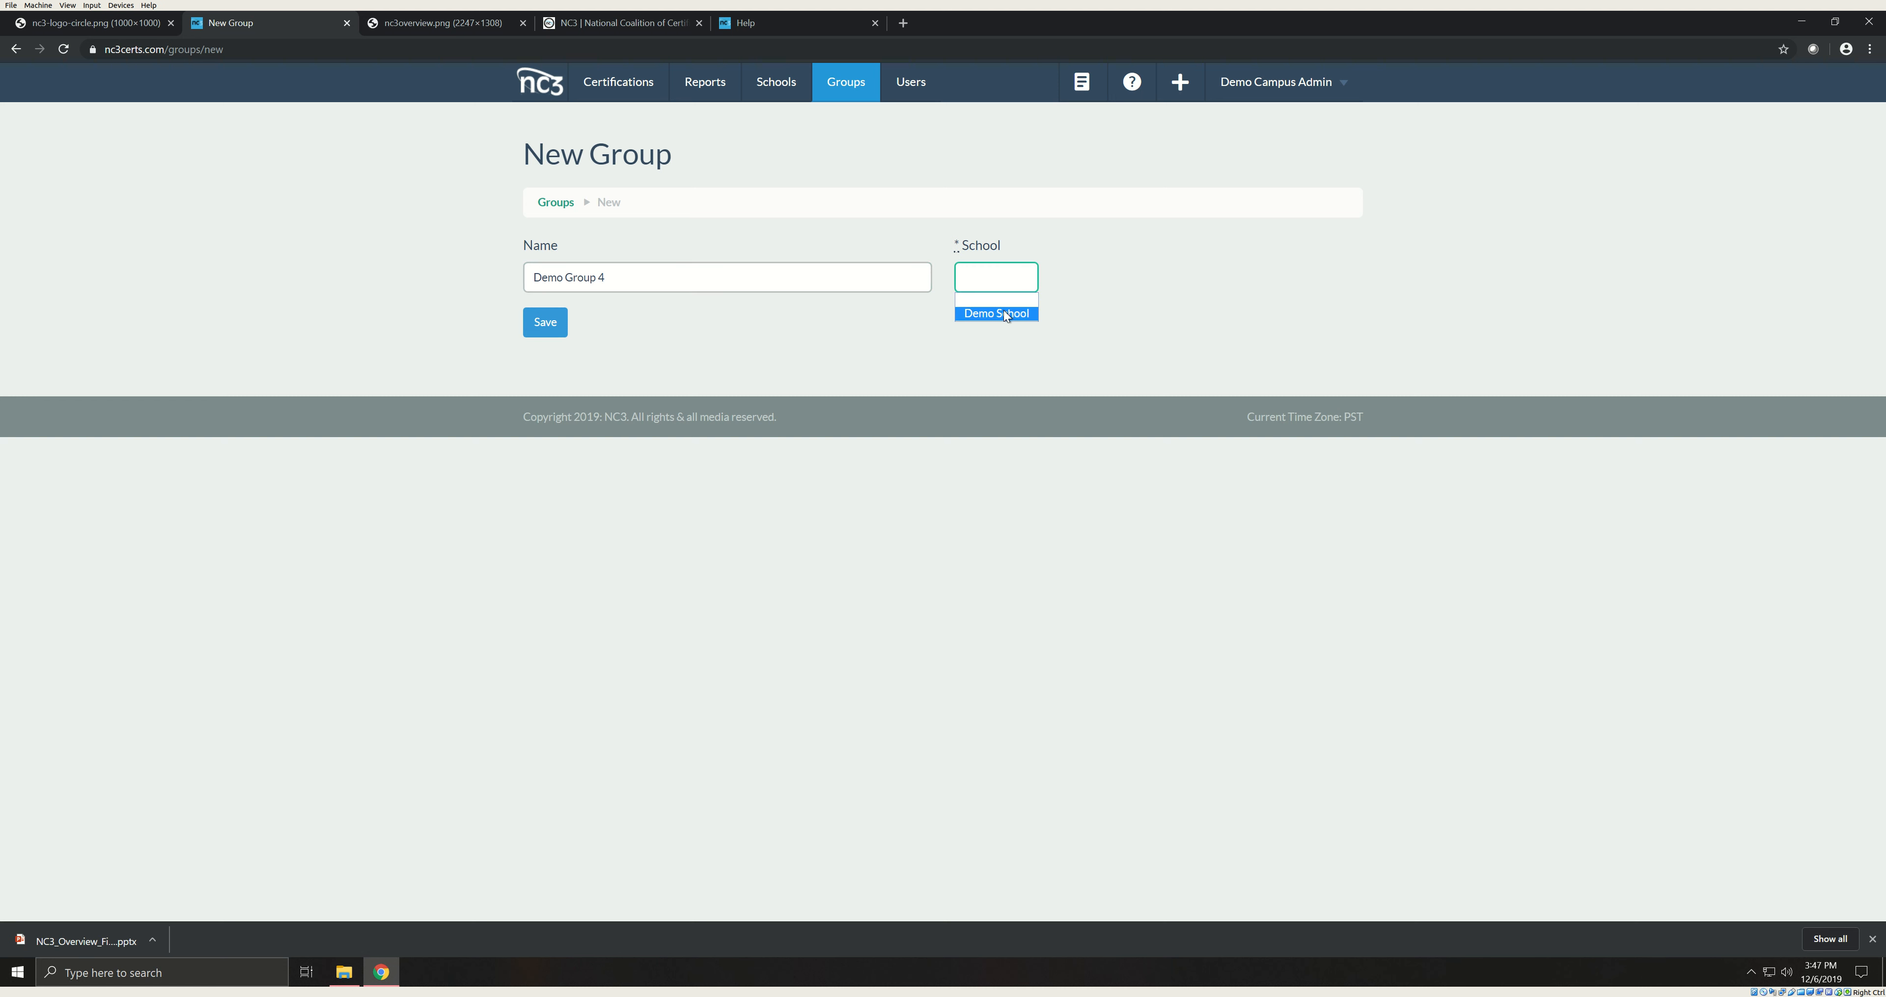
{"action": "left_click", "coordinate": [994, 312]}
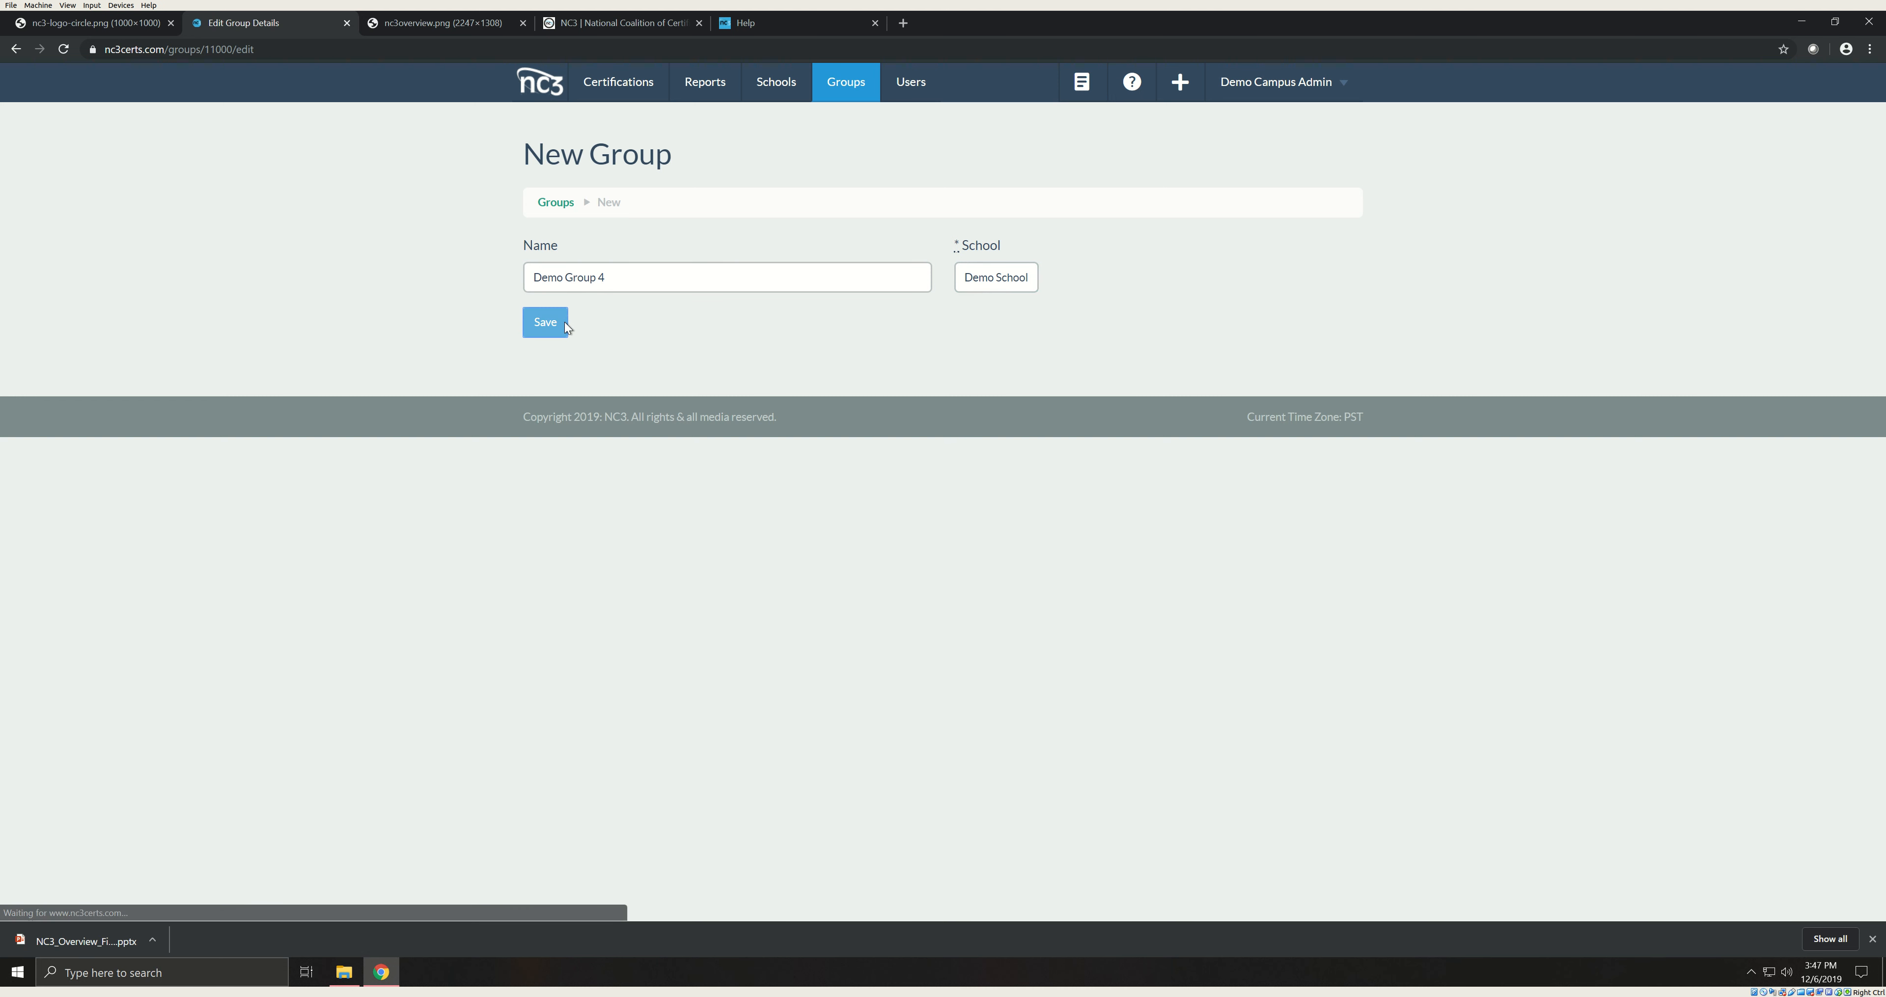
Save Demo Group 4 and download its user import template from Import Users.
{"action": "left_click", "coordinate": [543, 321]}
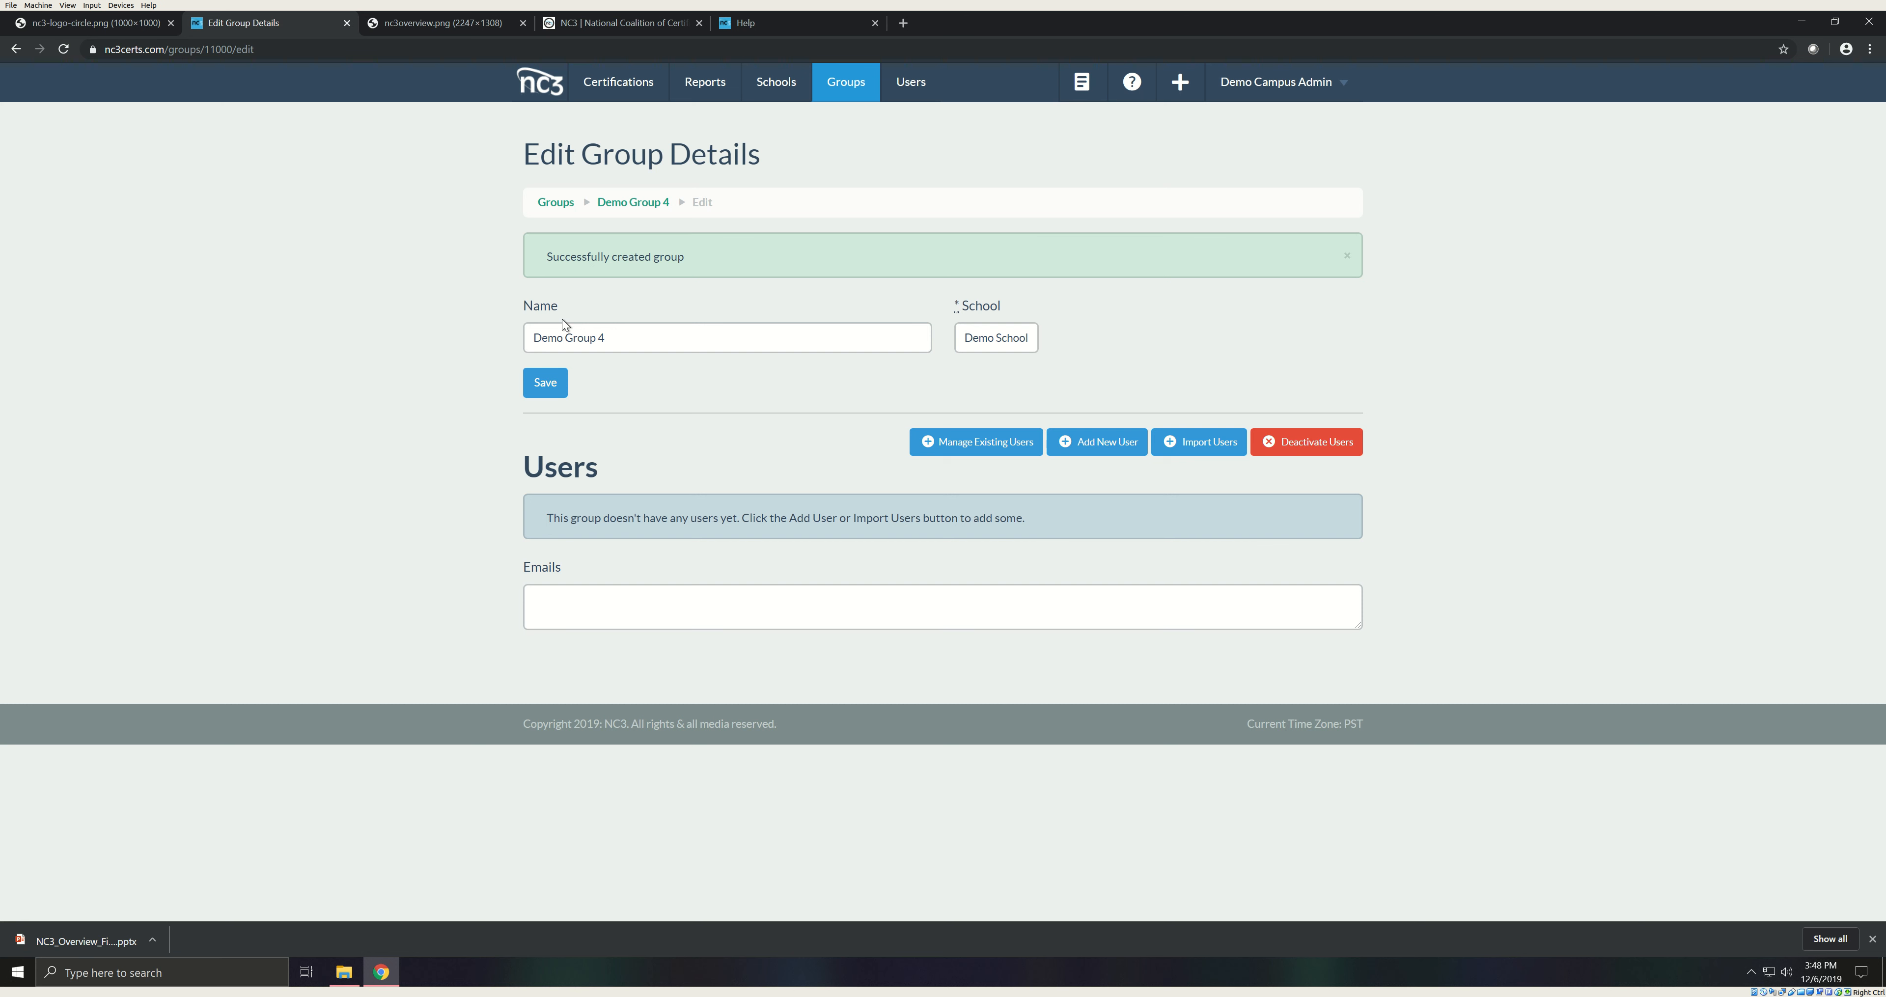
{"action": "mouse_move", "coordinate": [1007, 349]}
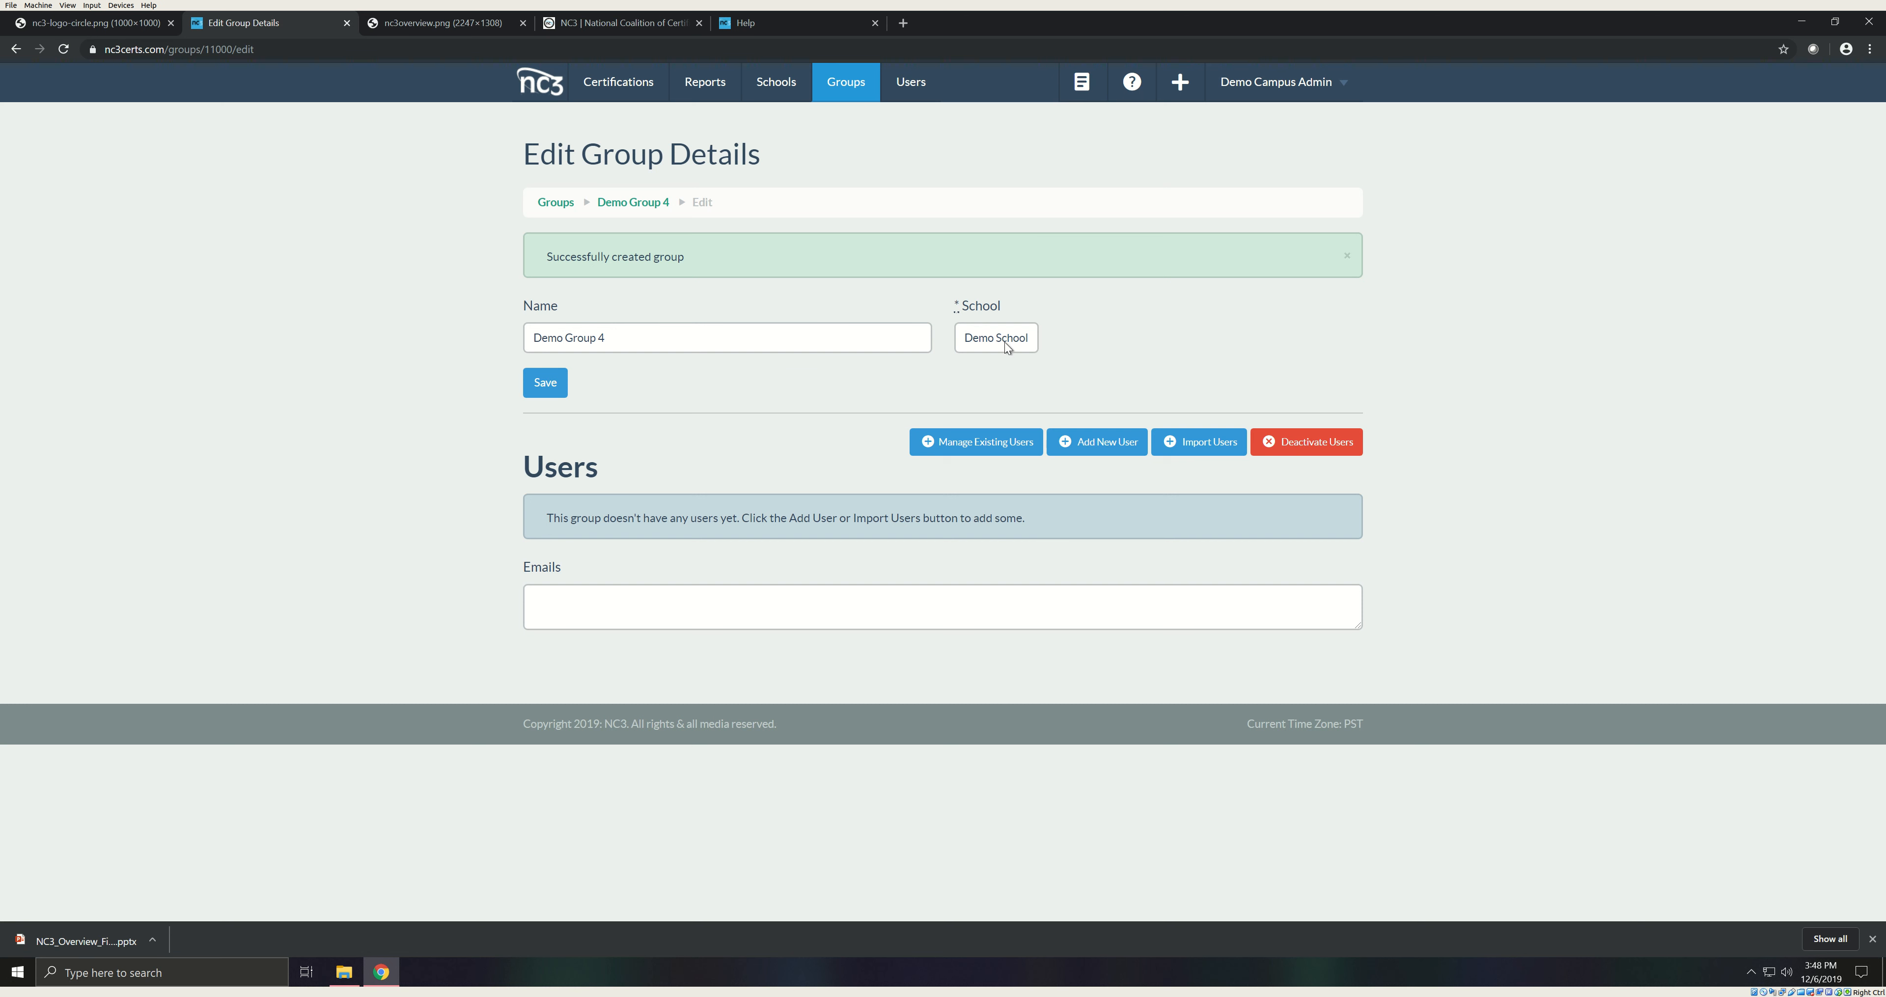
{"action": "left_click", "coordinate": [1198, 441]}
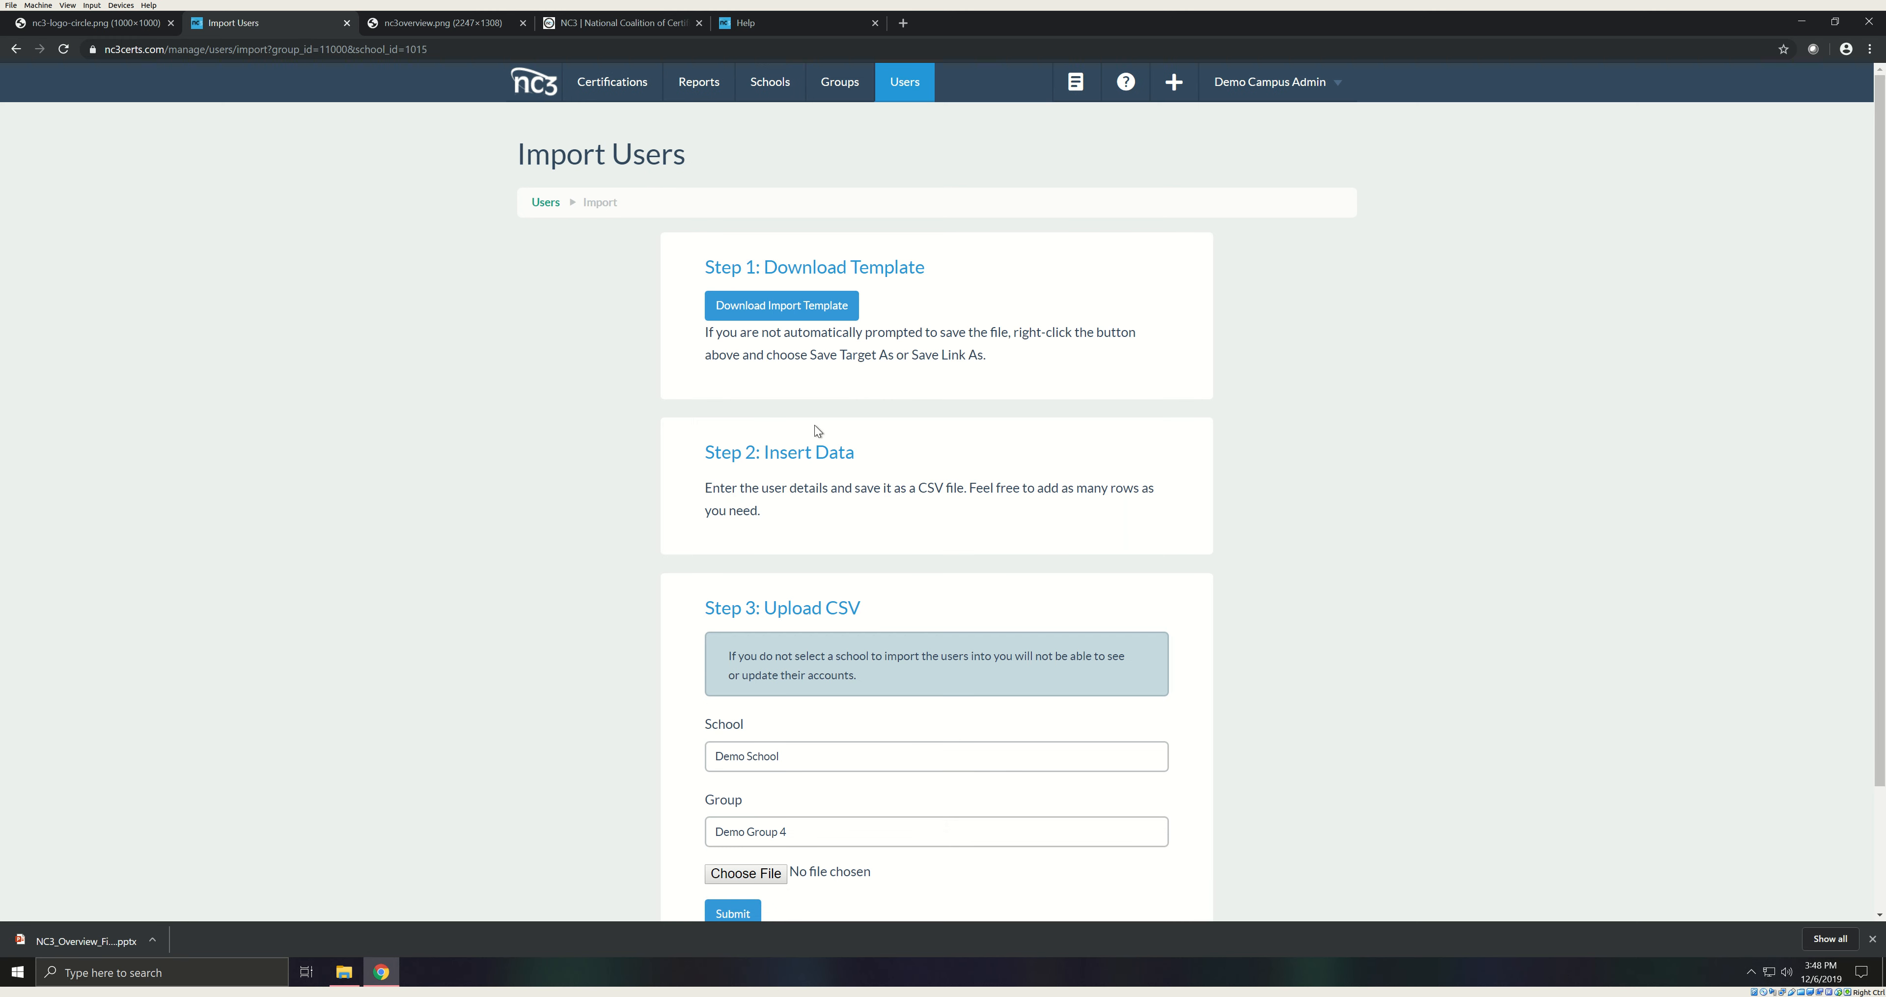
{"action": "mouse_move", "coordinate": [807, 412]}
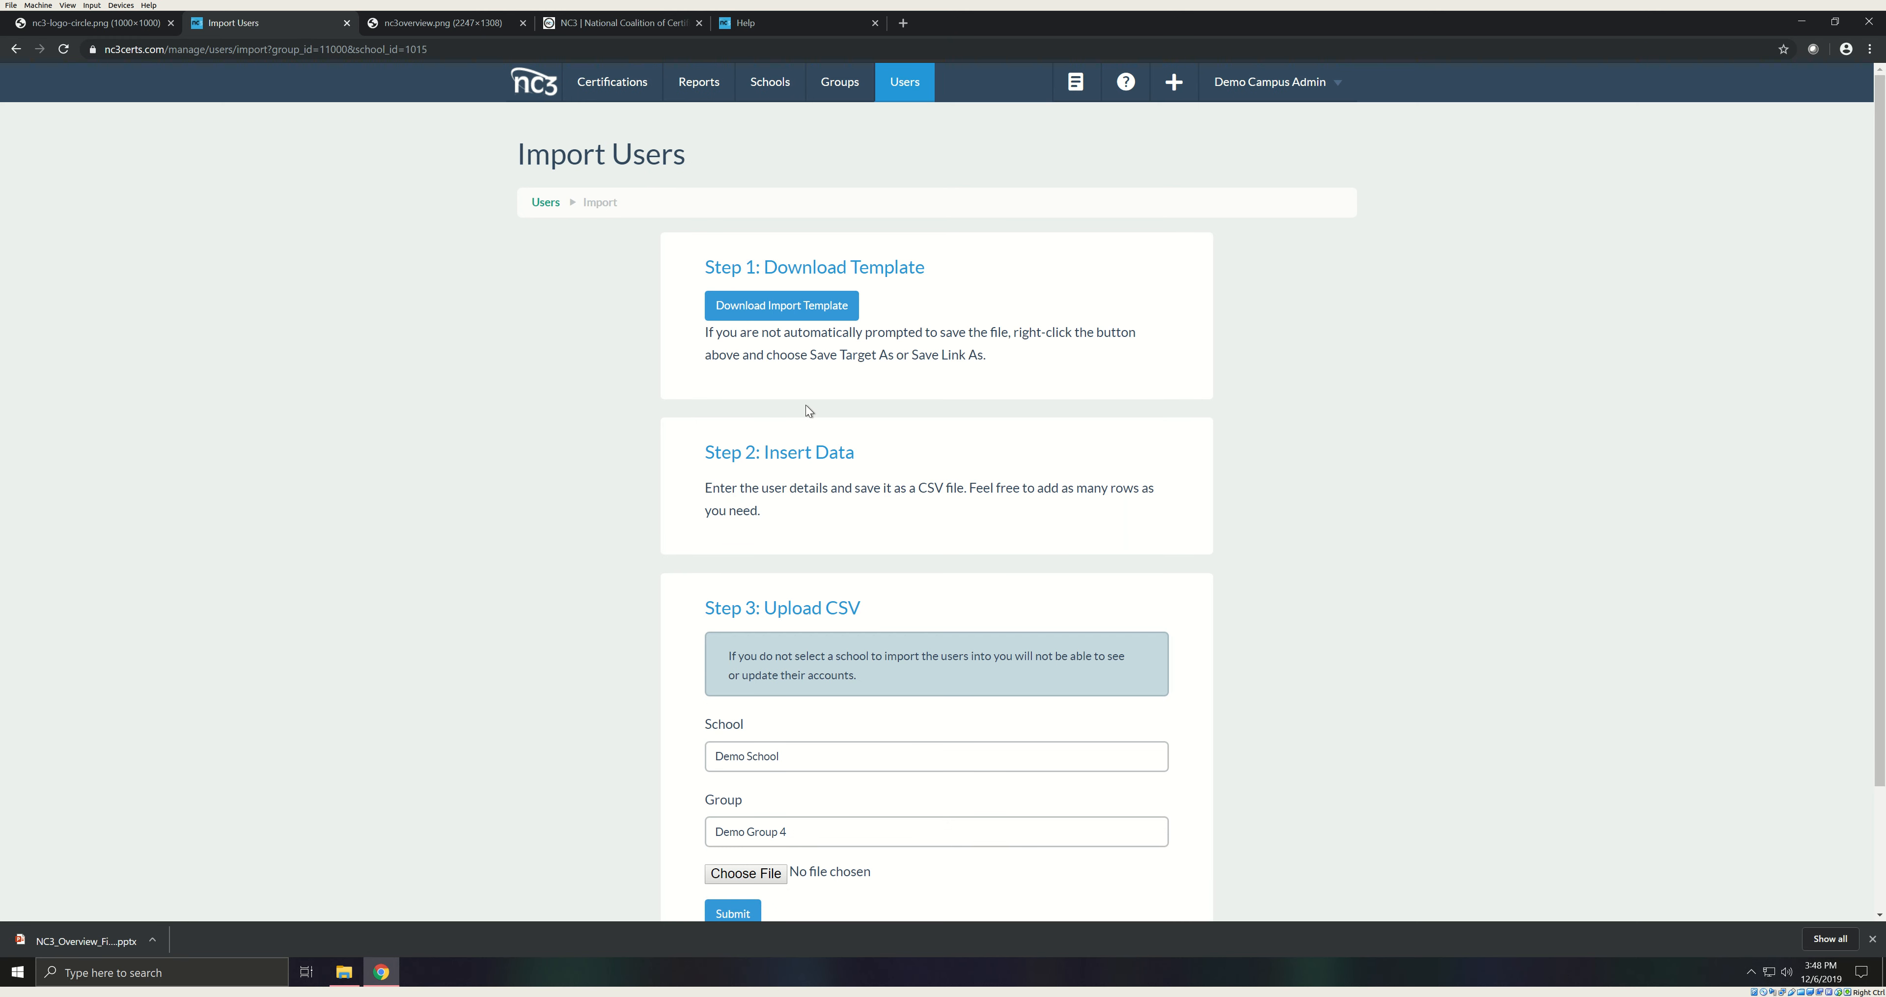
{"action": "left_click", "coordinate": [781, 305]}
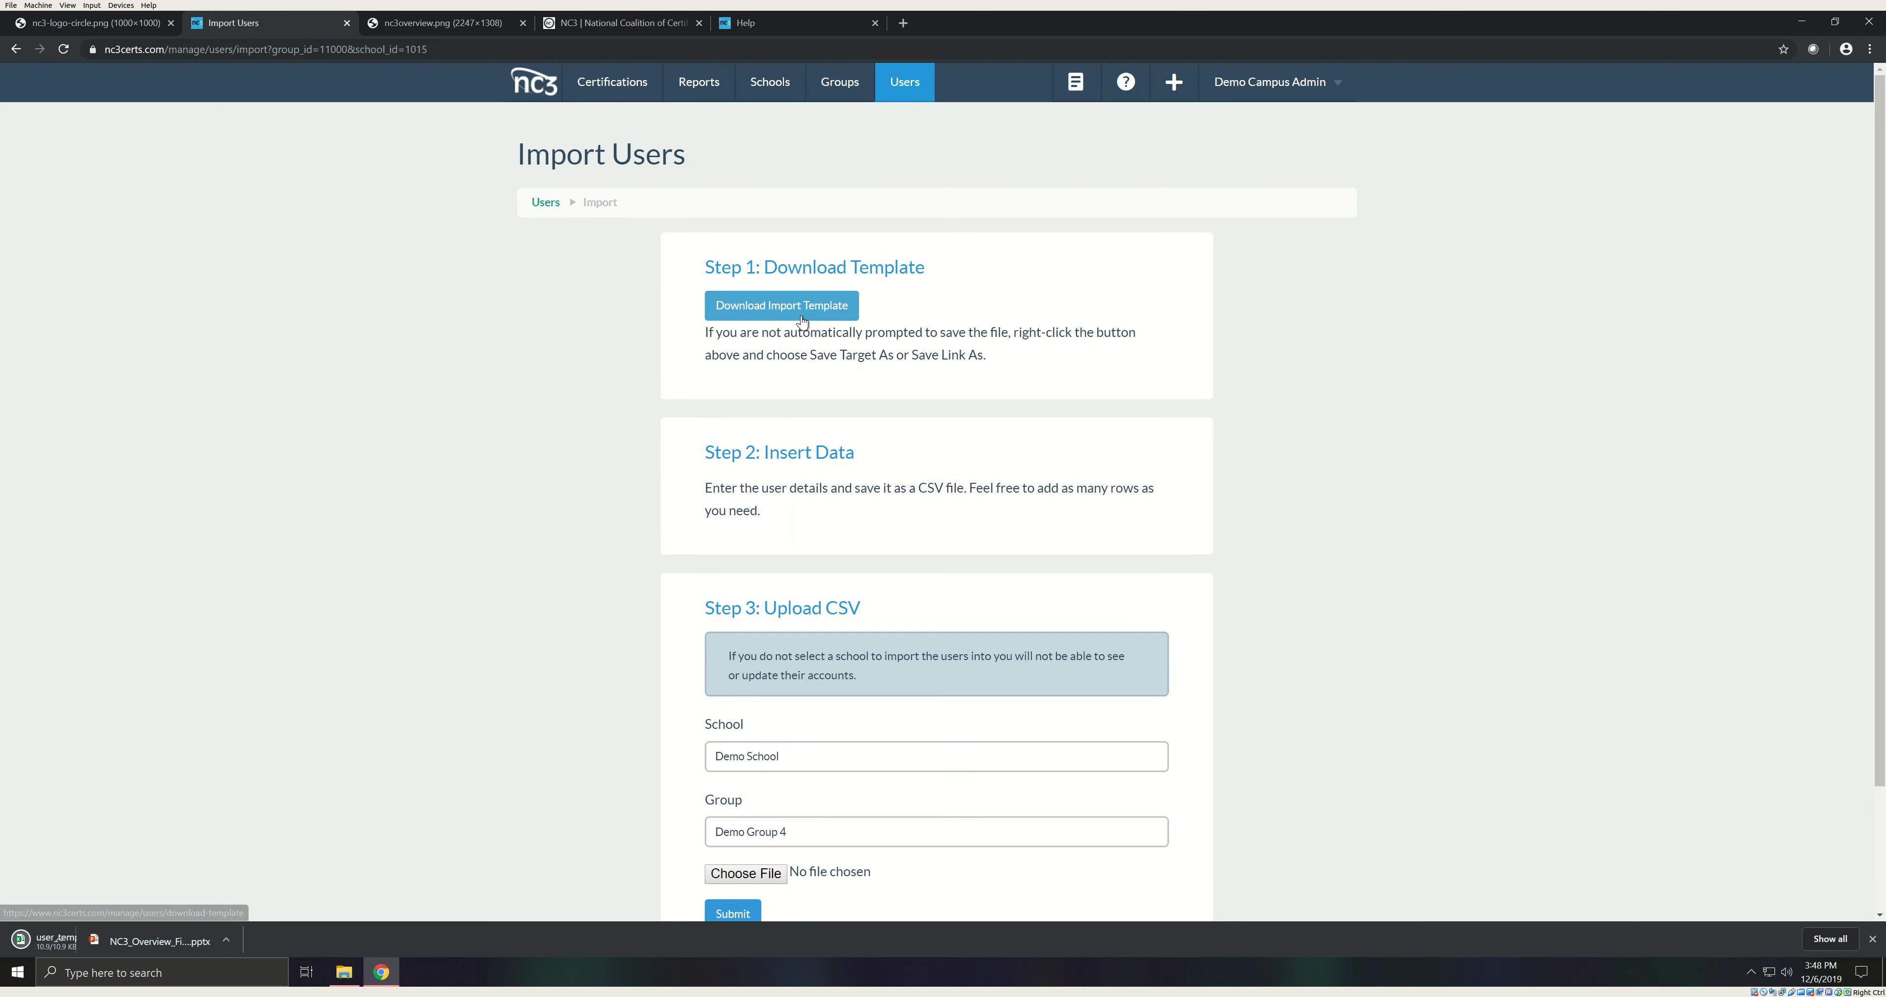
{"action": "left_click", "coordinate": [781, 304]}
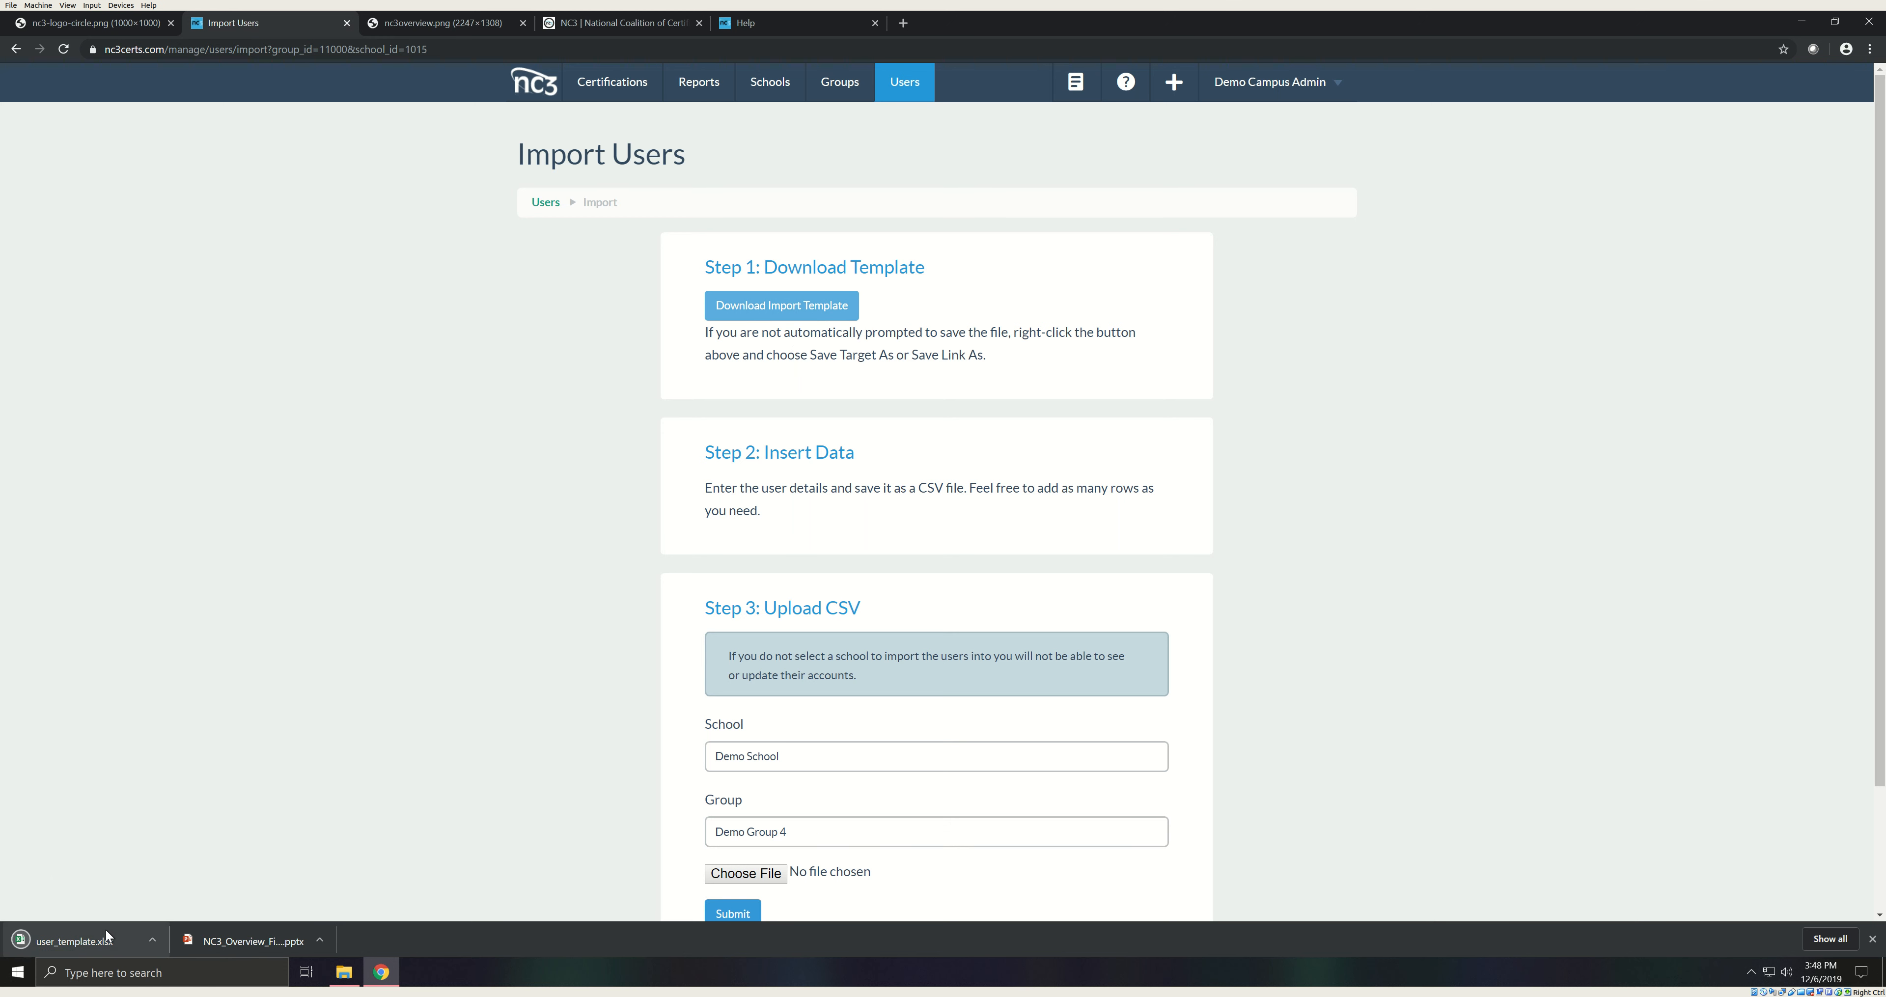
{"action": "left_click", "coordinate": [80, 939]}
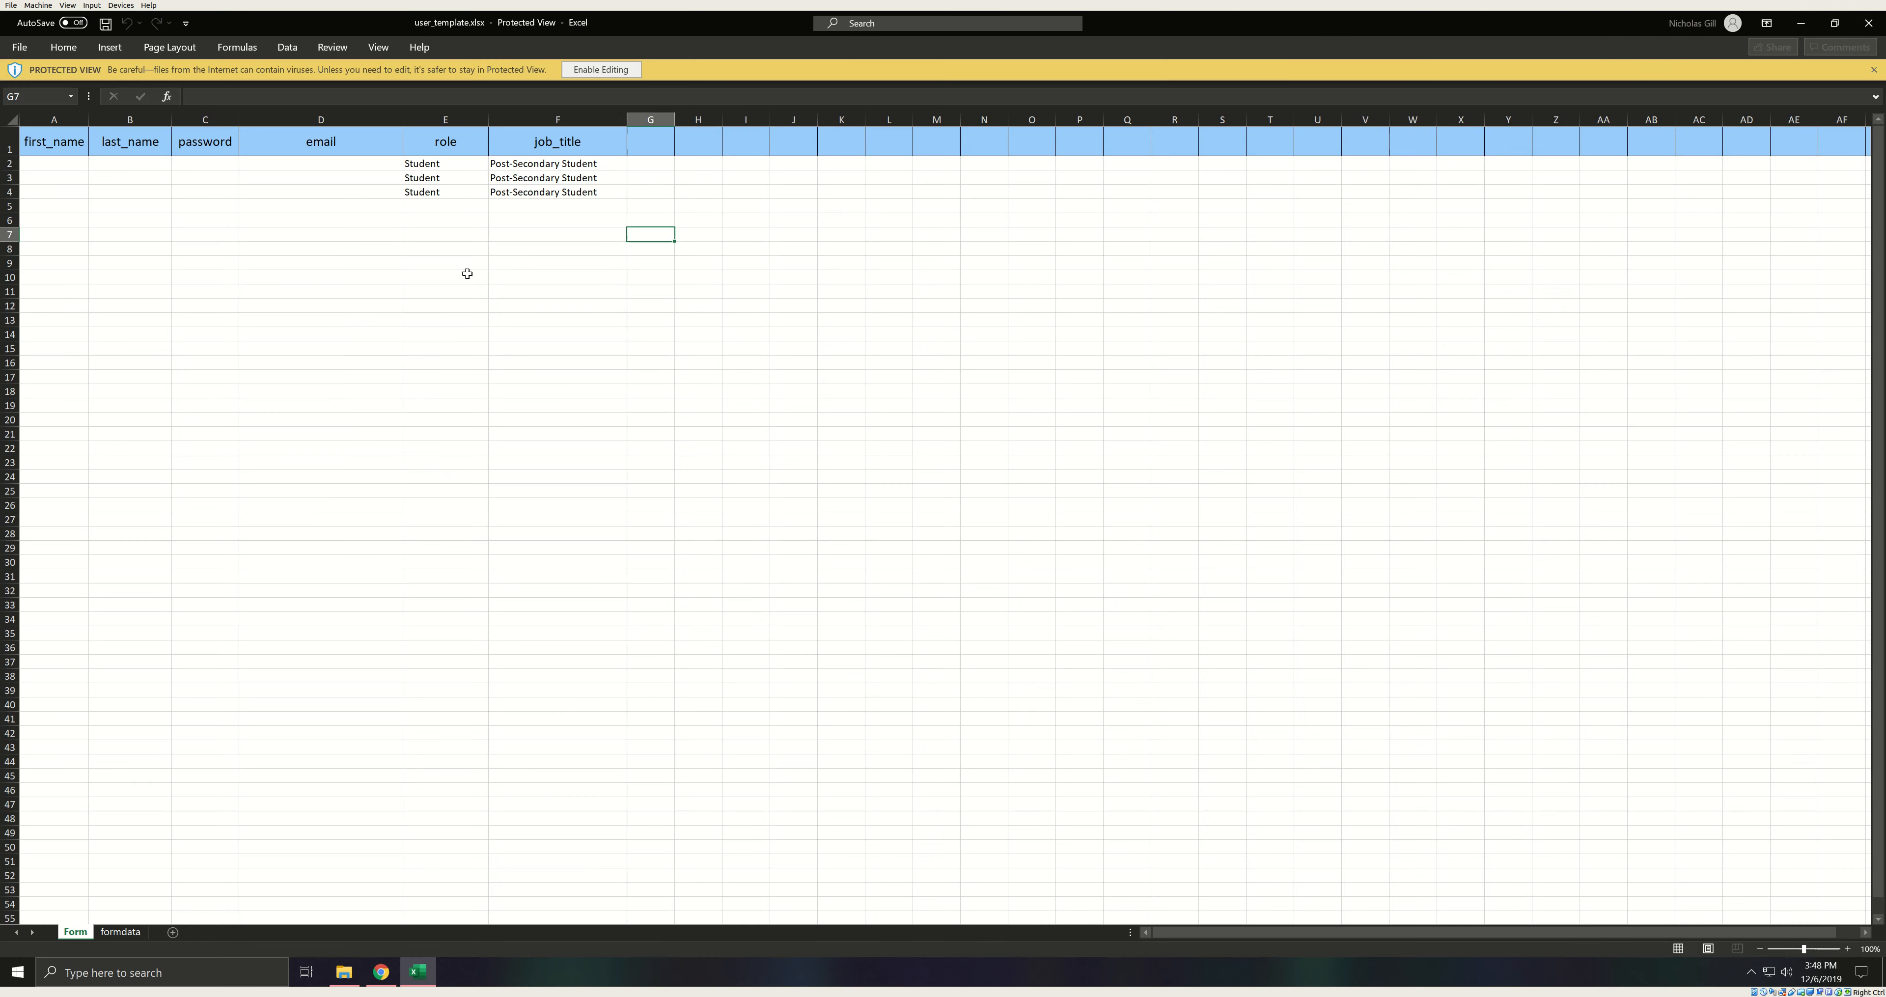
{"action": "left_click", "coordinate": [557, 119]}
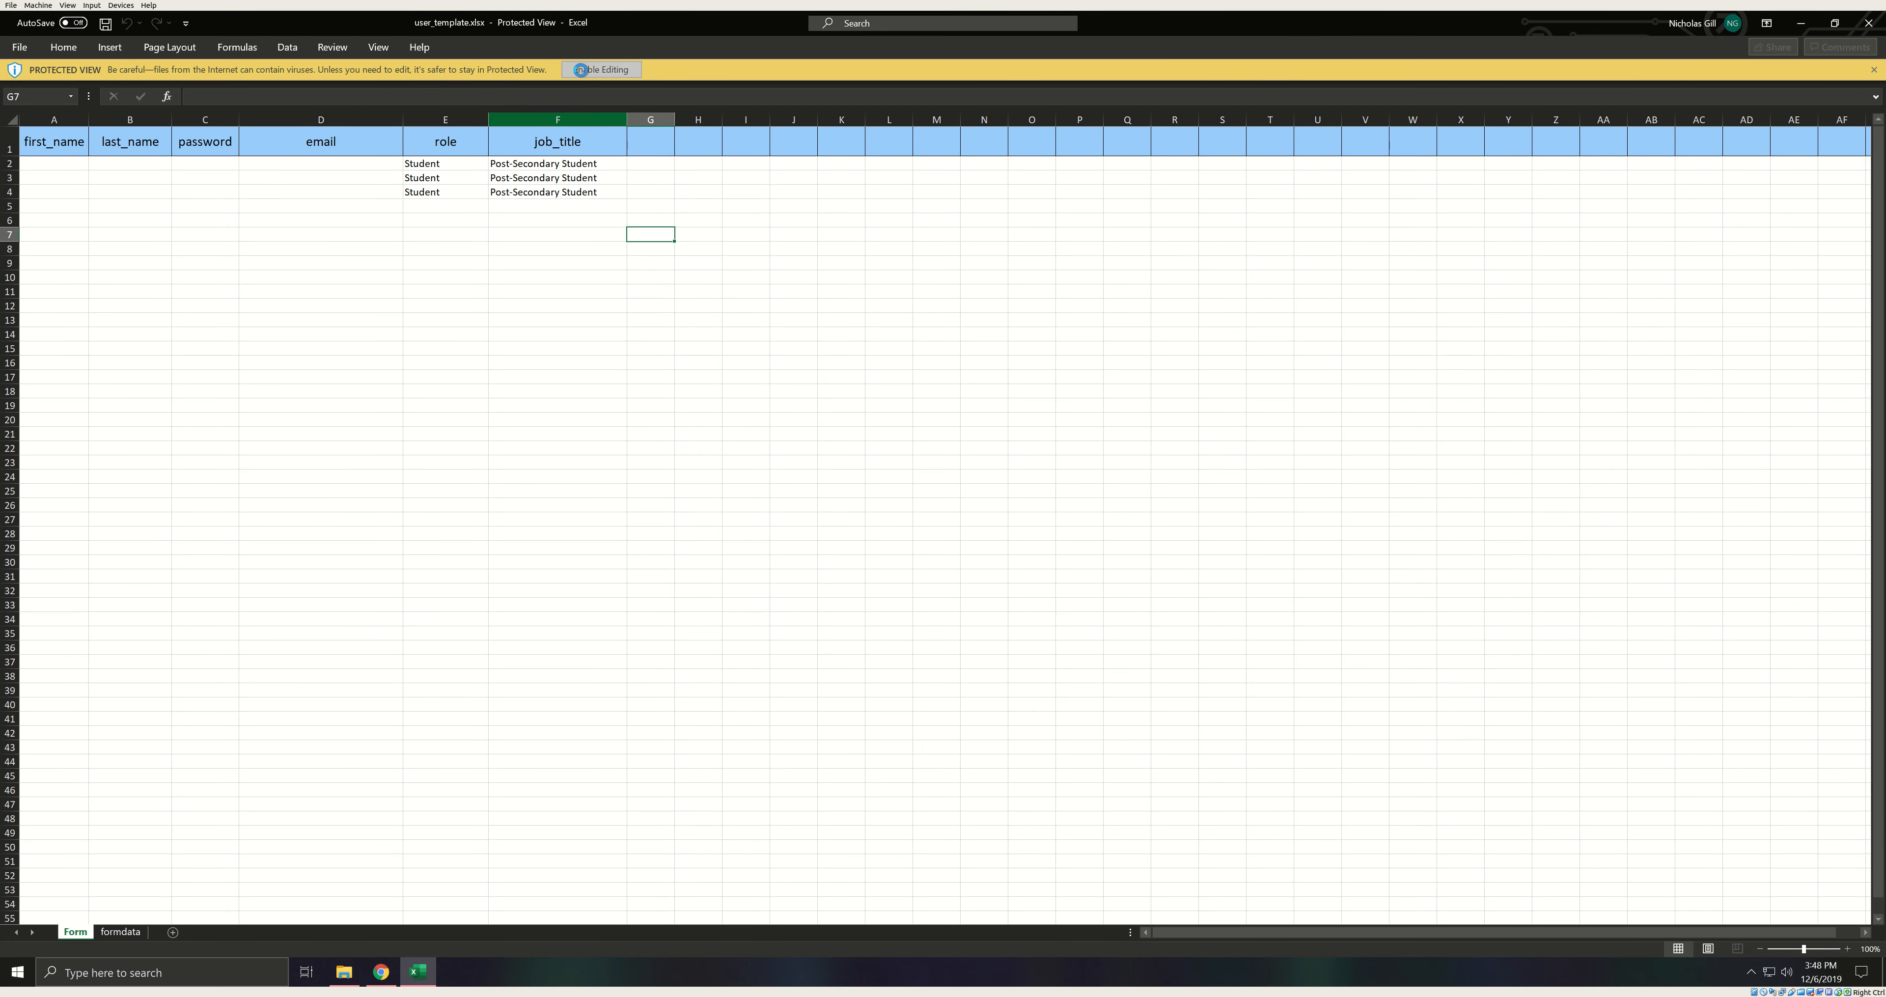
{"action": "left_click", "coordinate": [600, 68]}
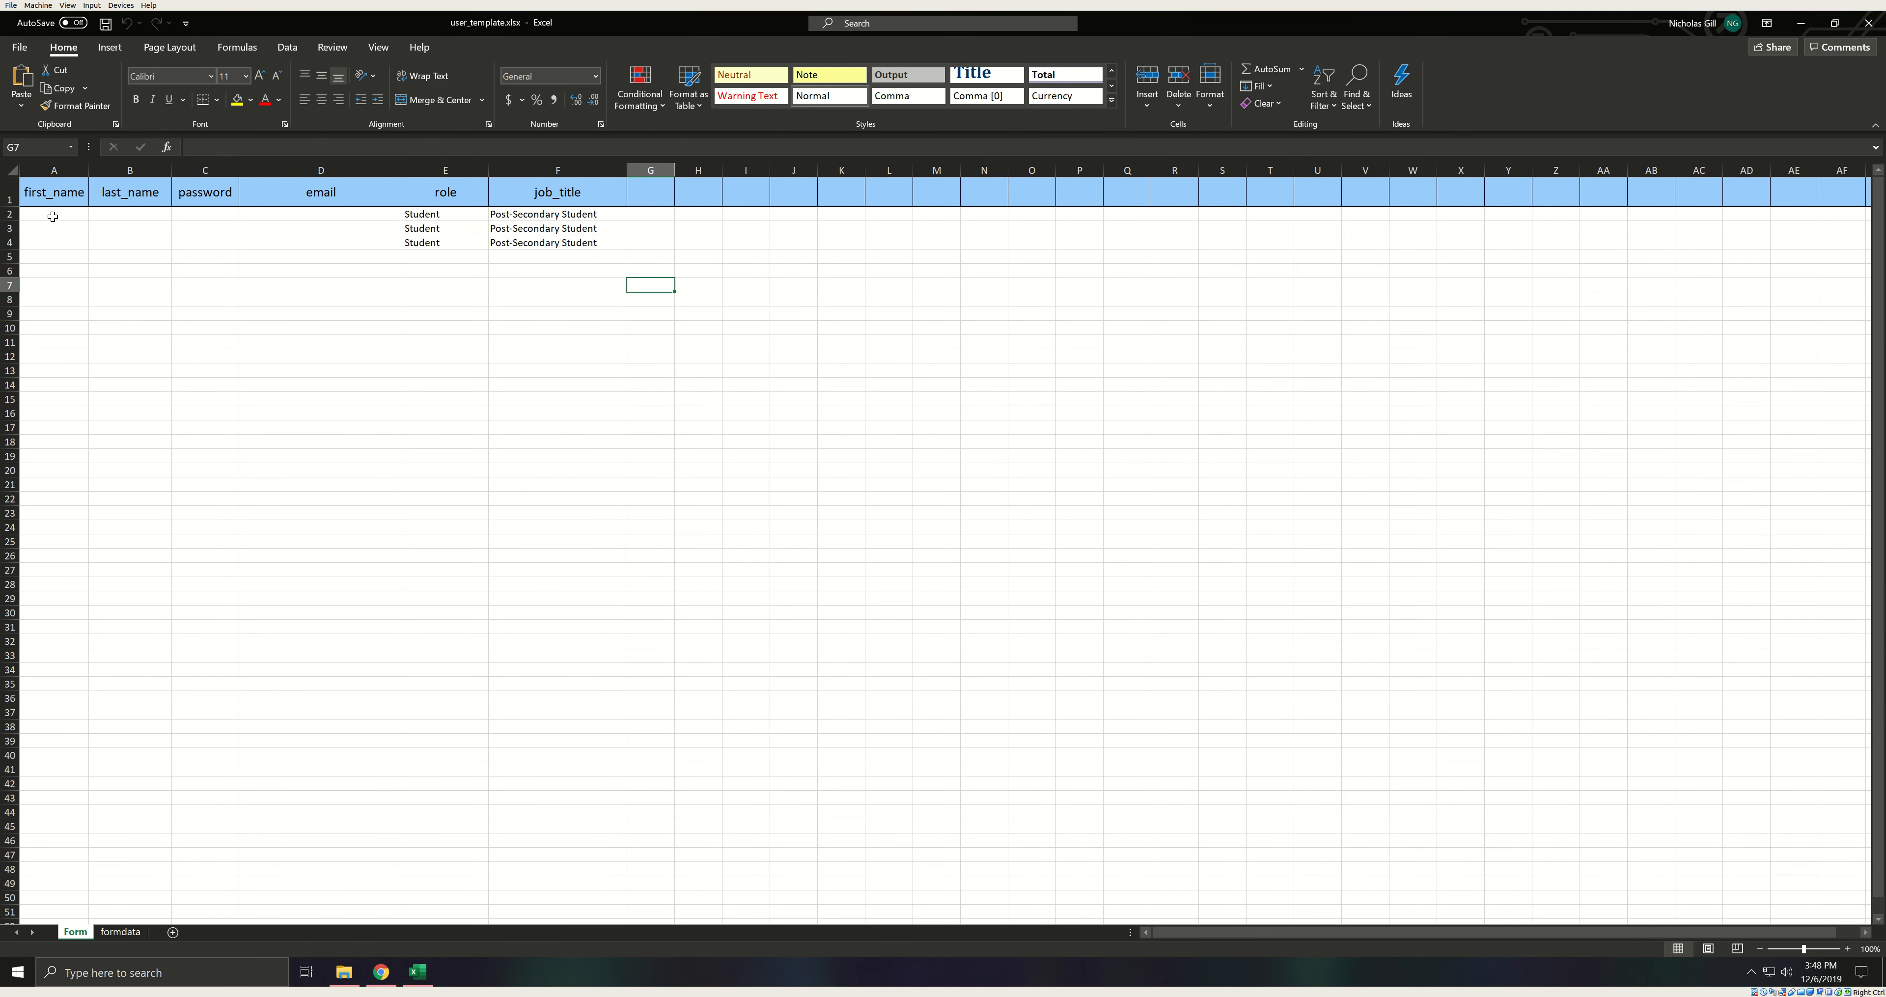
{"action": "type", "text": "D"}
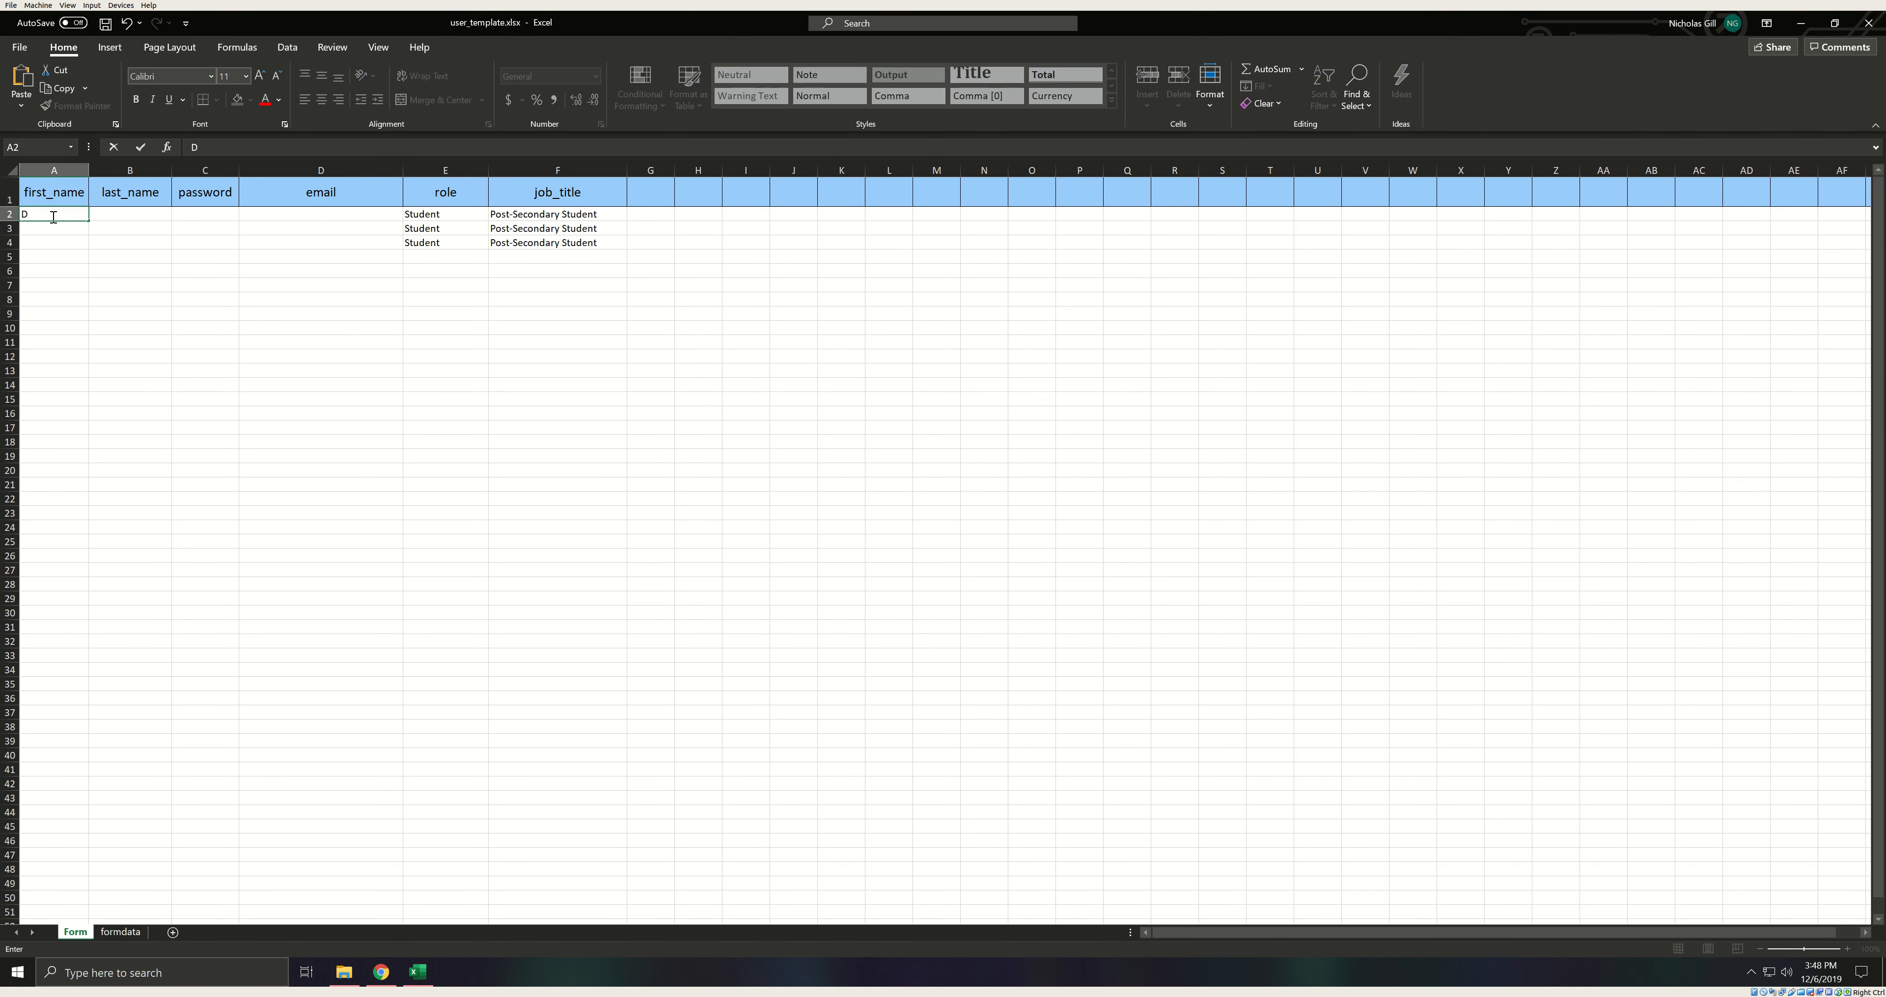
{"action": "type", "text": "Student11"}
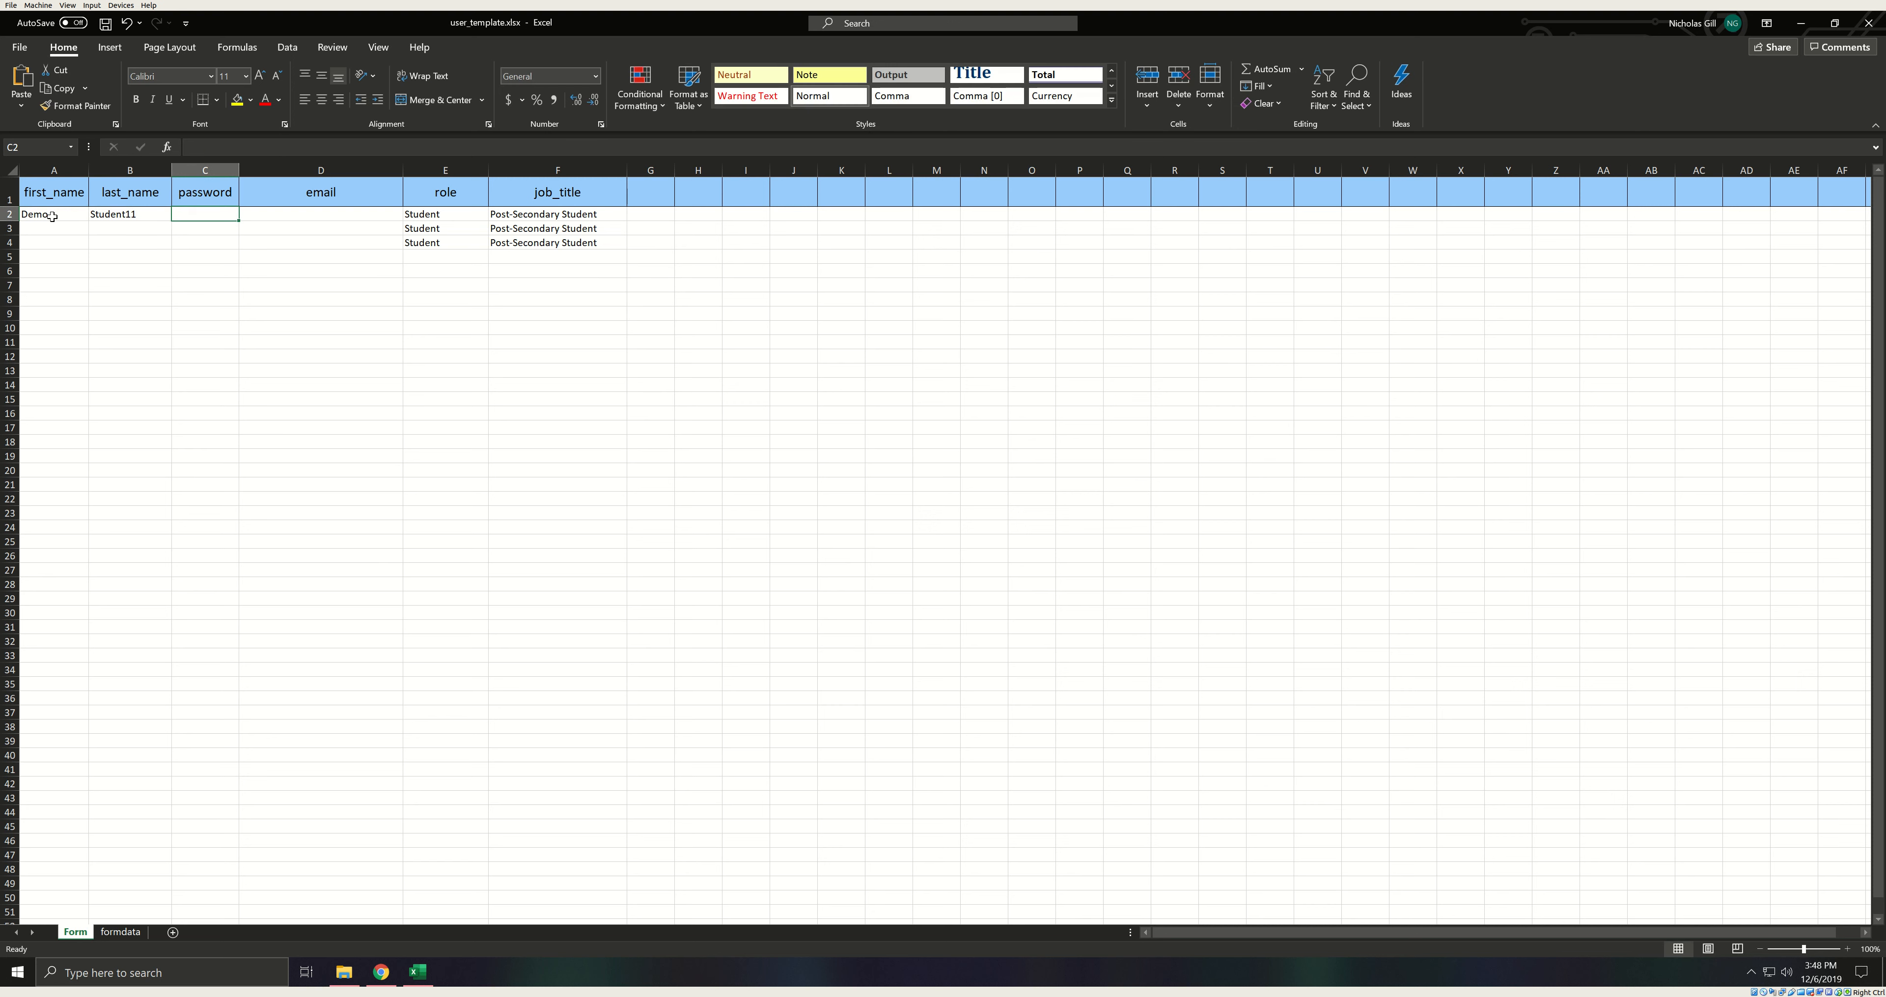
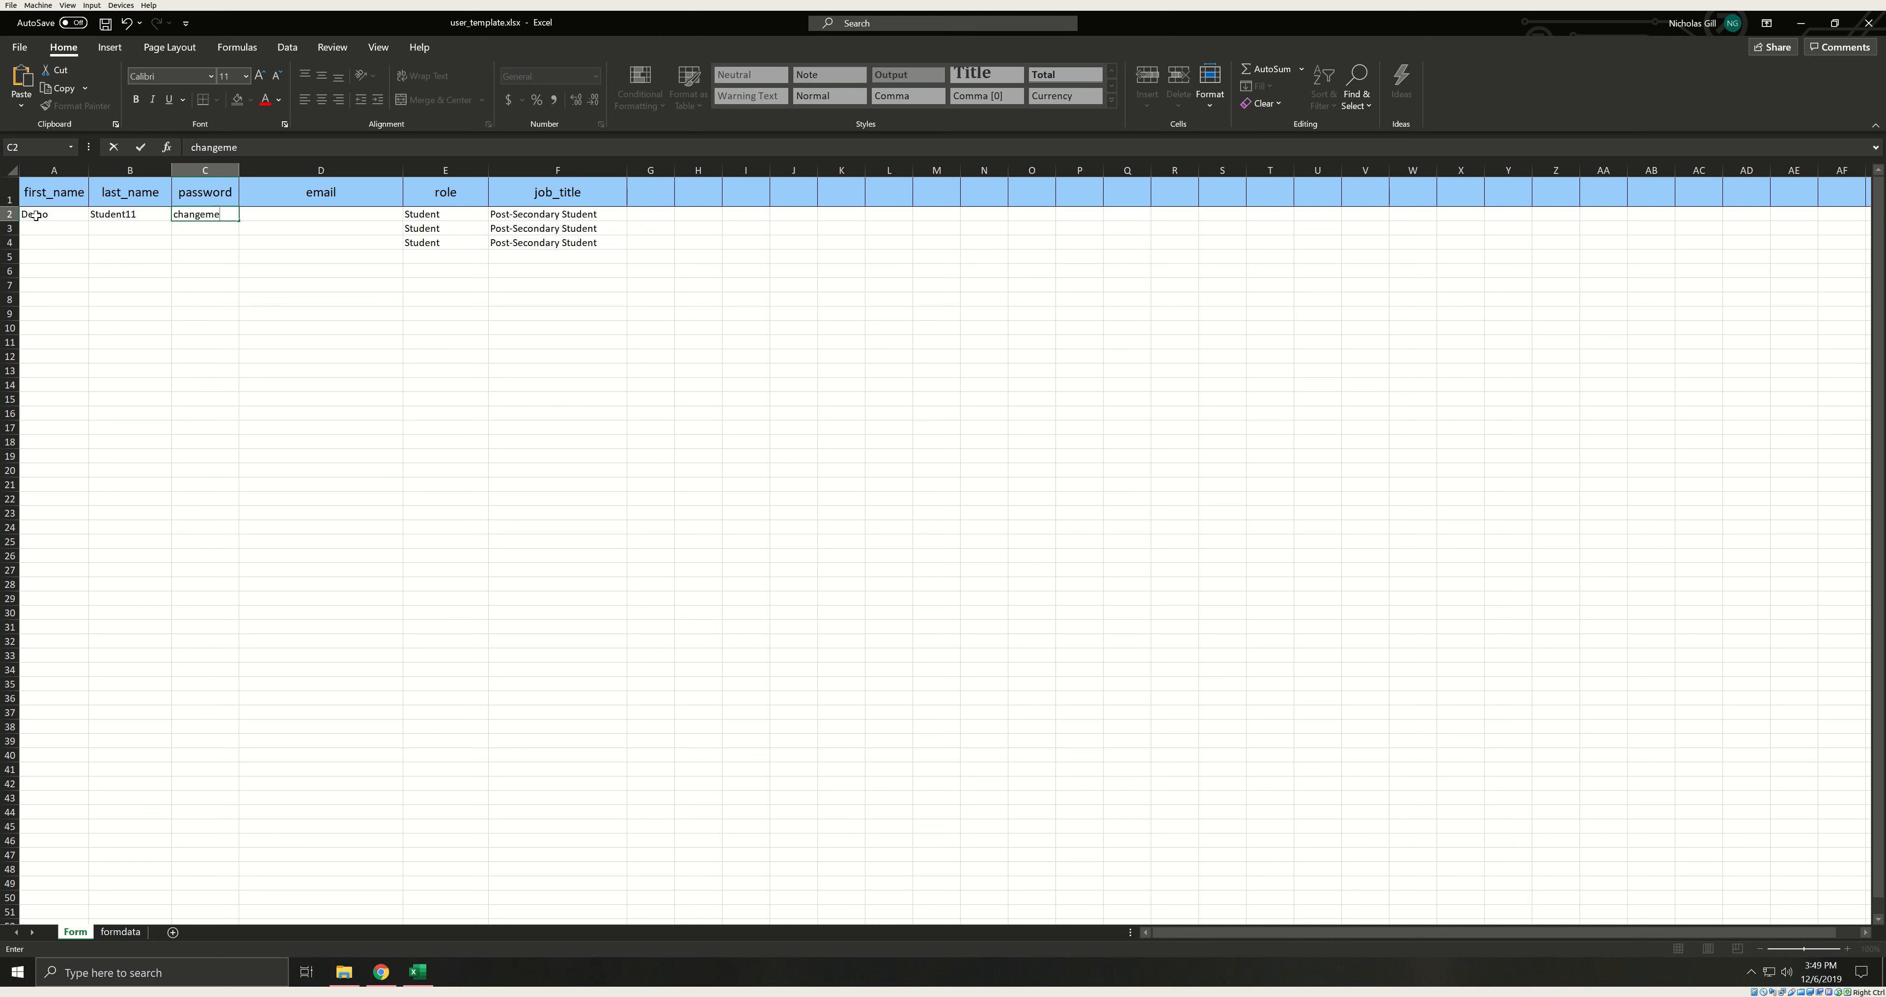
{"action": "mouse_move", "coordinate": [40, 216]}
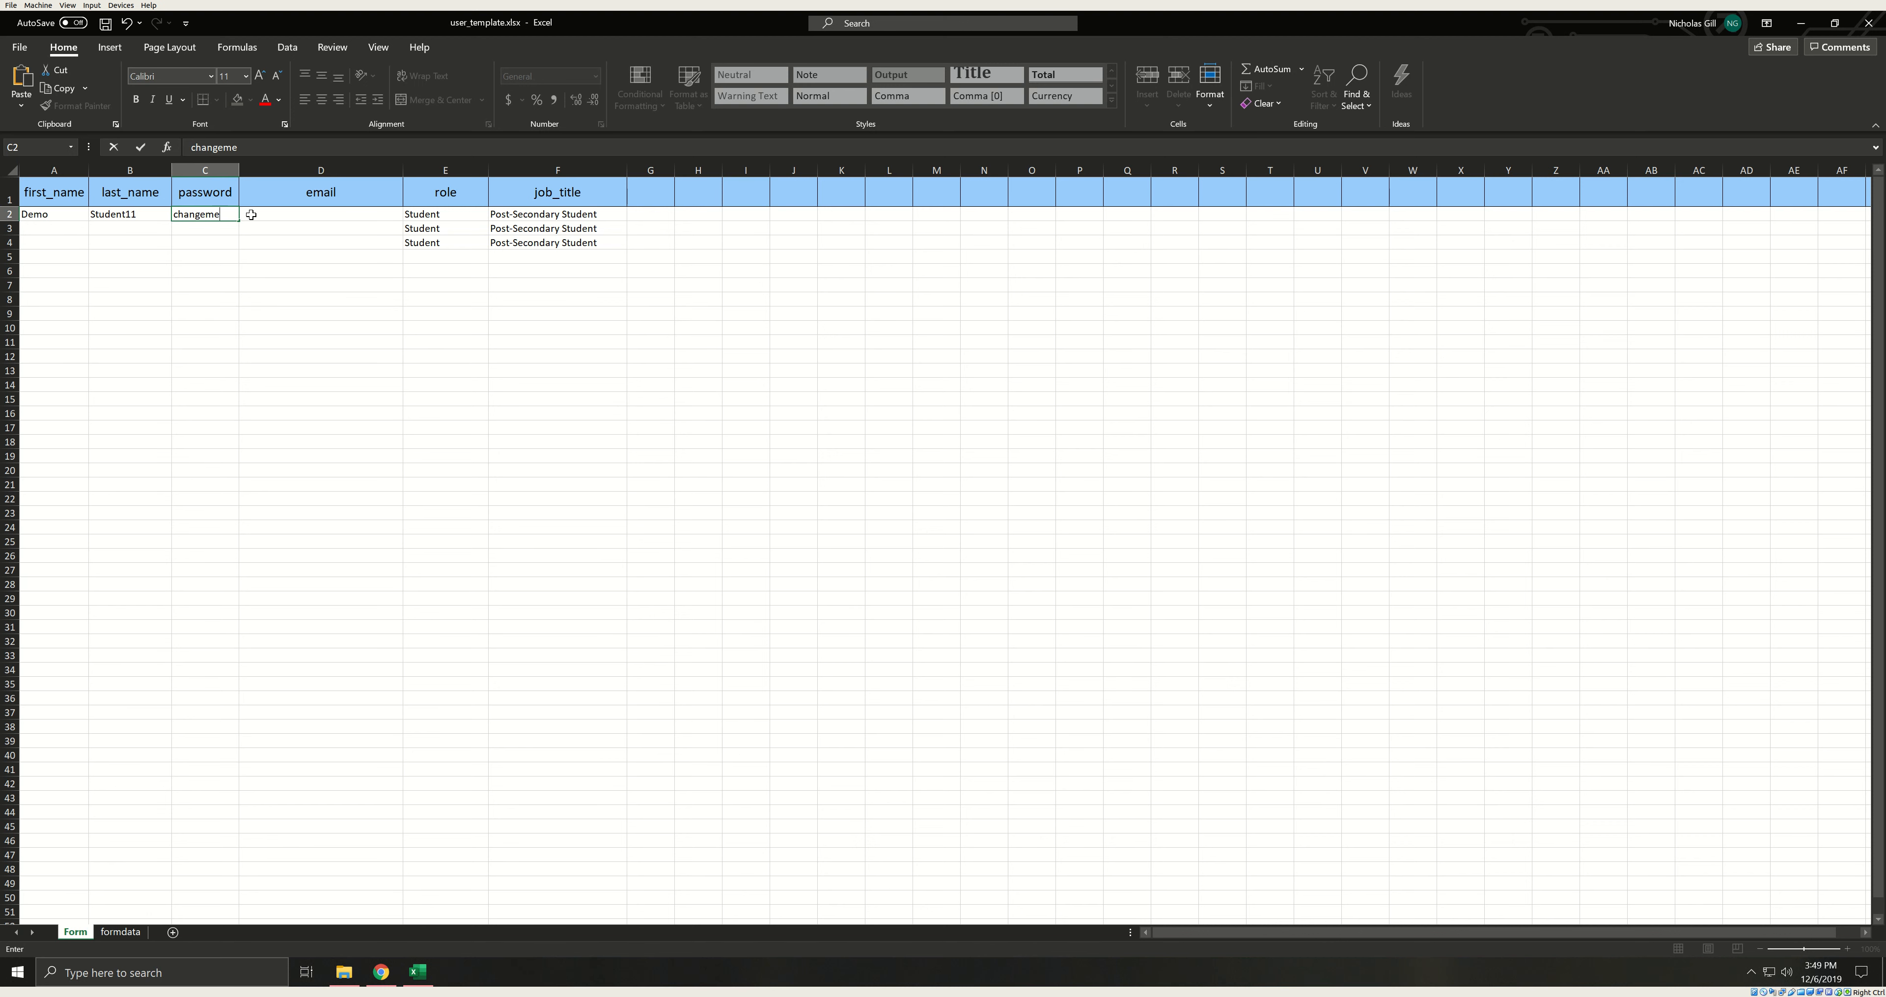
{"action": "left_click", "coordinate": [320, 215]}
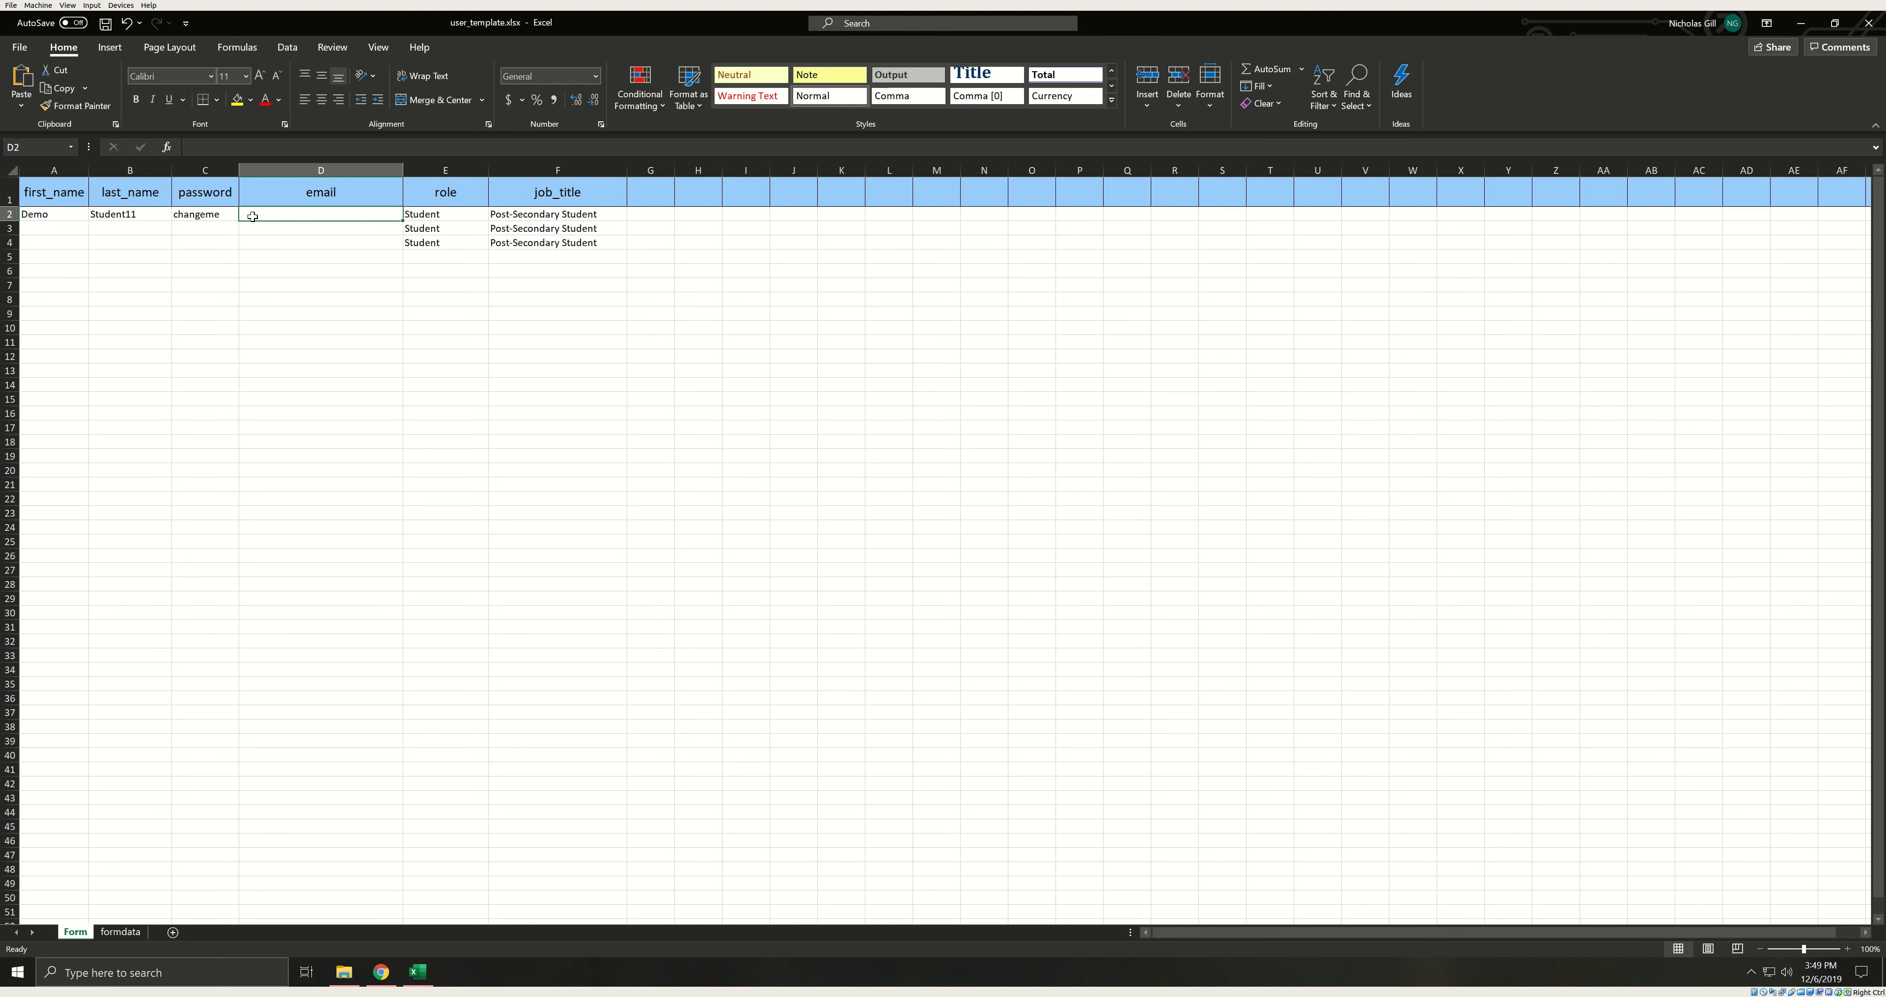
{"action": "type", "text": "demos"}
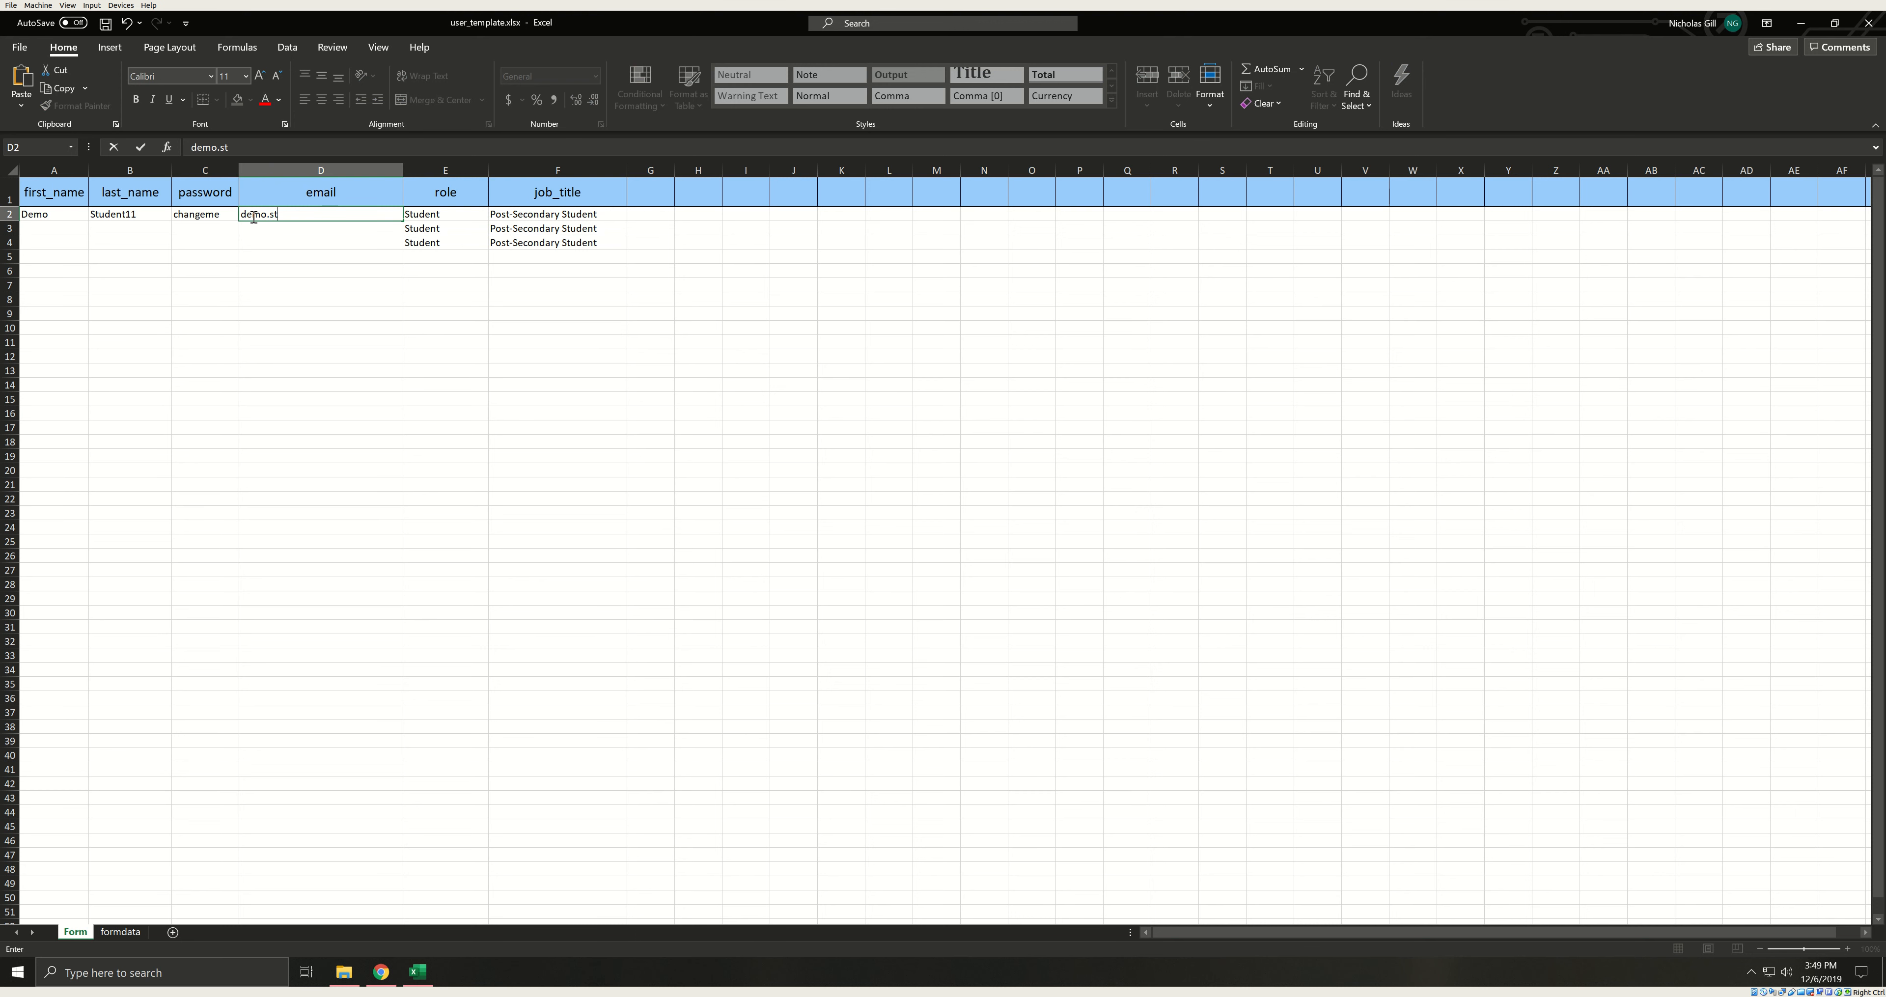
{"action": "type", "text": "udent11"}
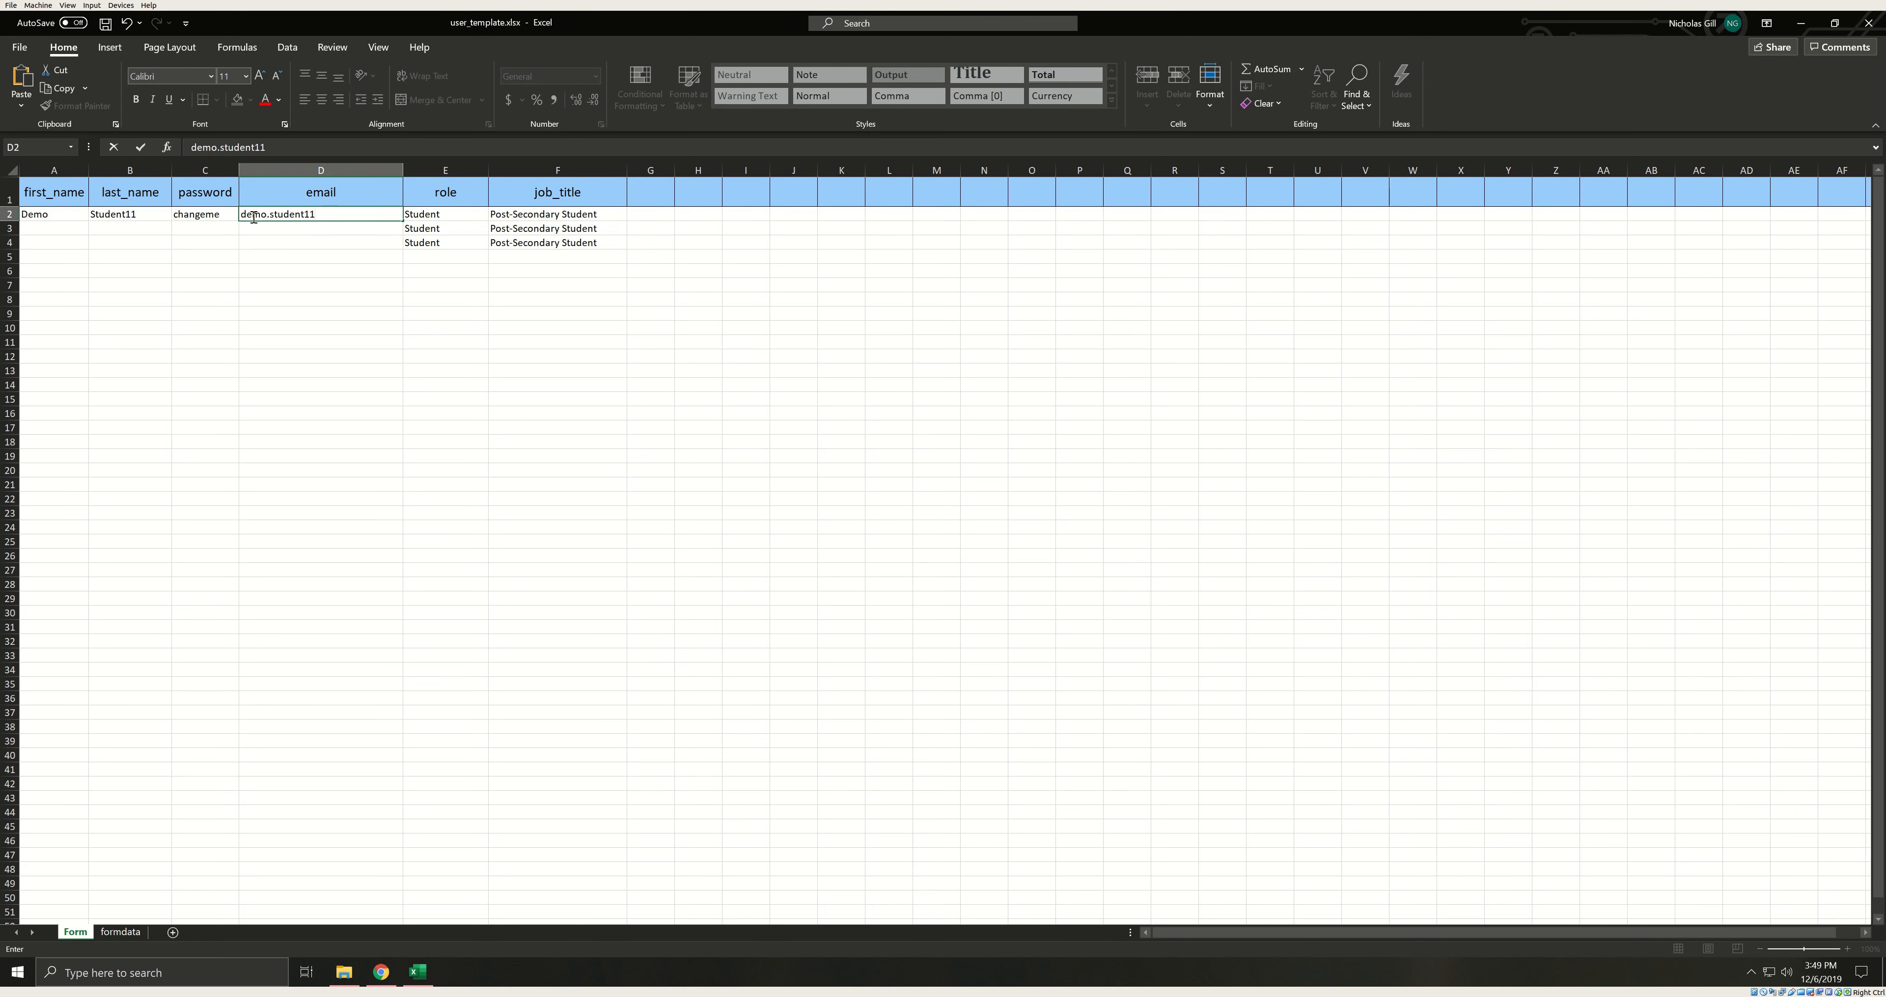
{"action": "type", "text": "@f"}
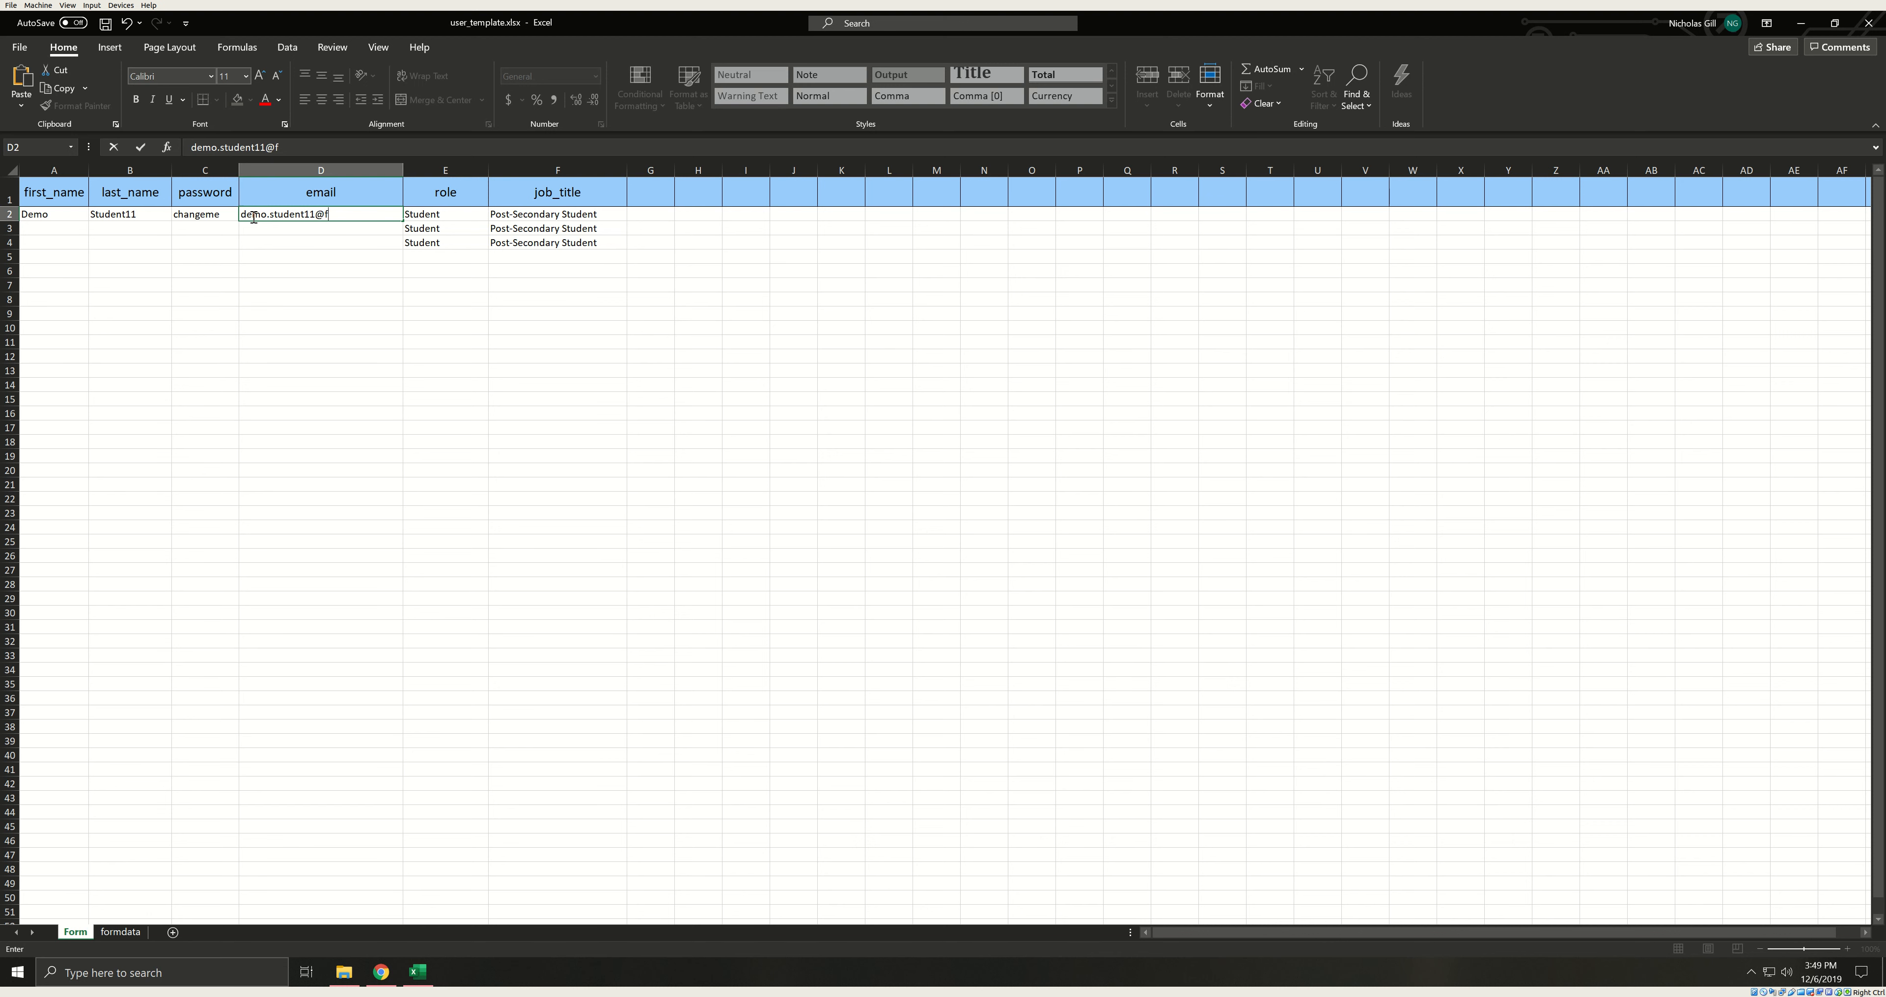
{"action": "type", "text": "ake.con"}
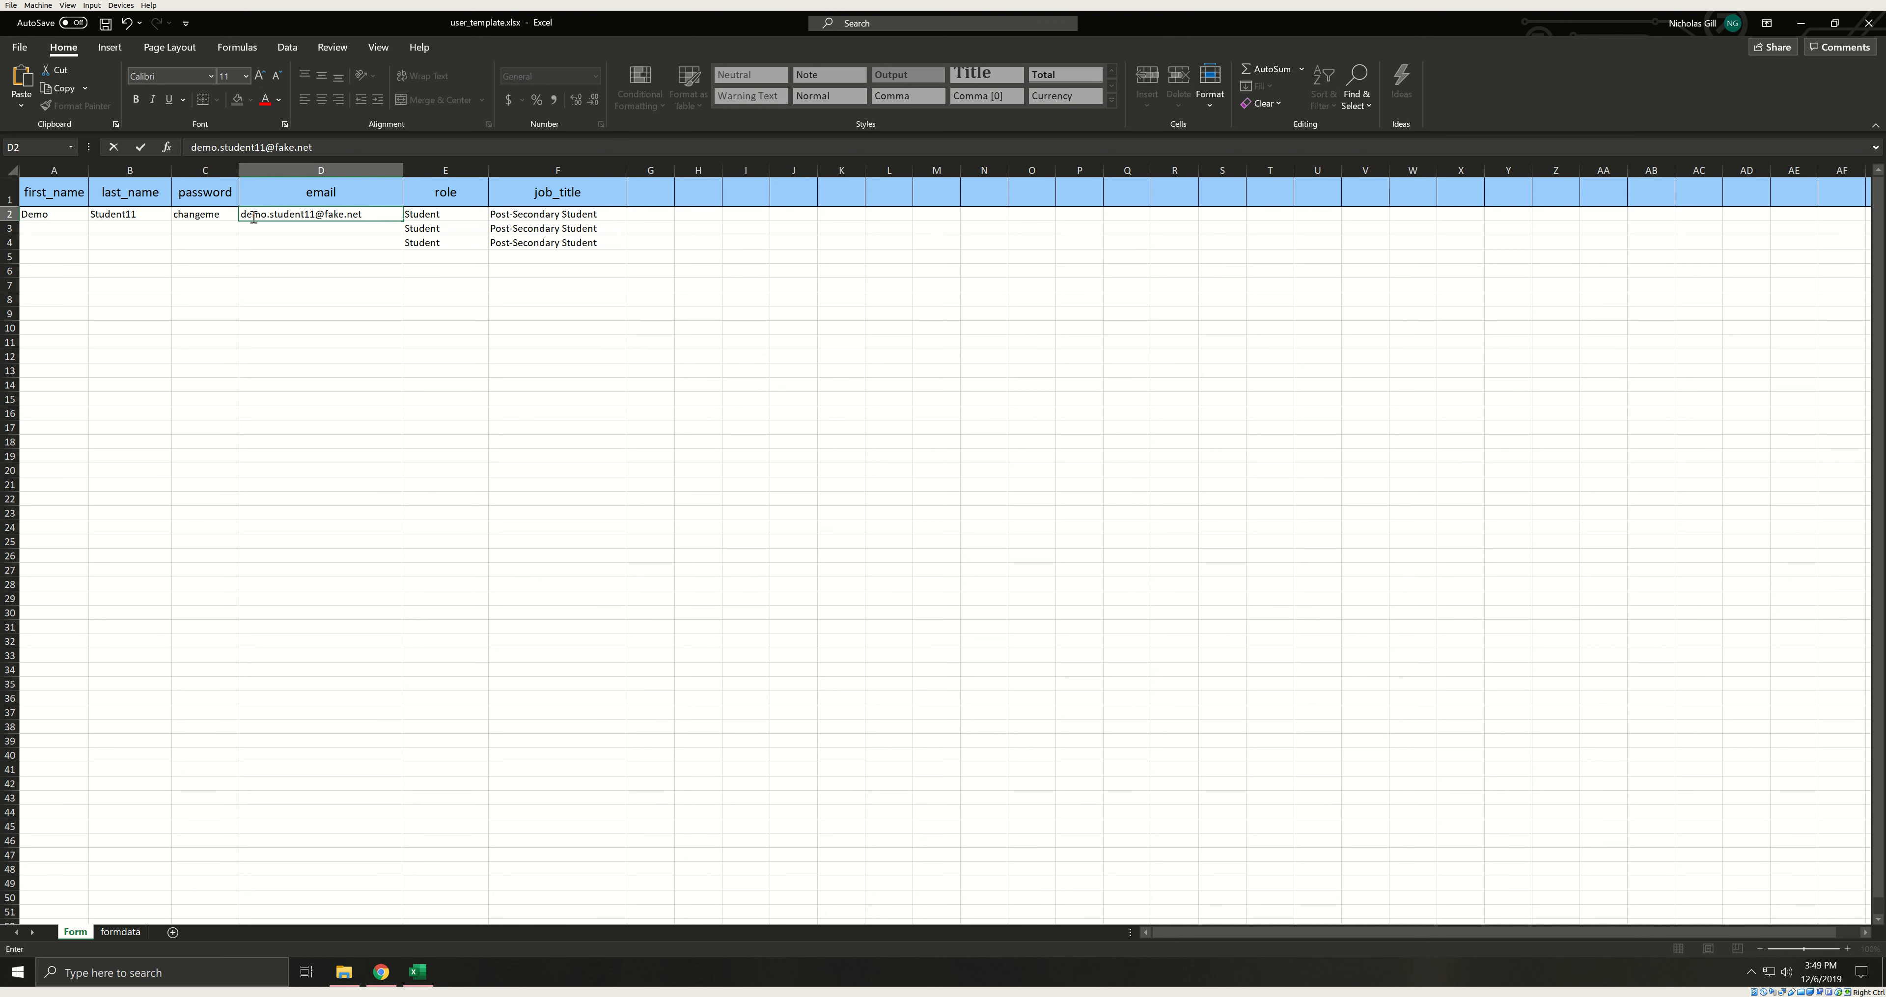
{"action": "mouse_move", "coordinate": [412, 160]}
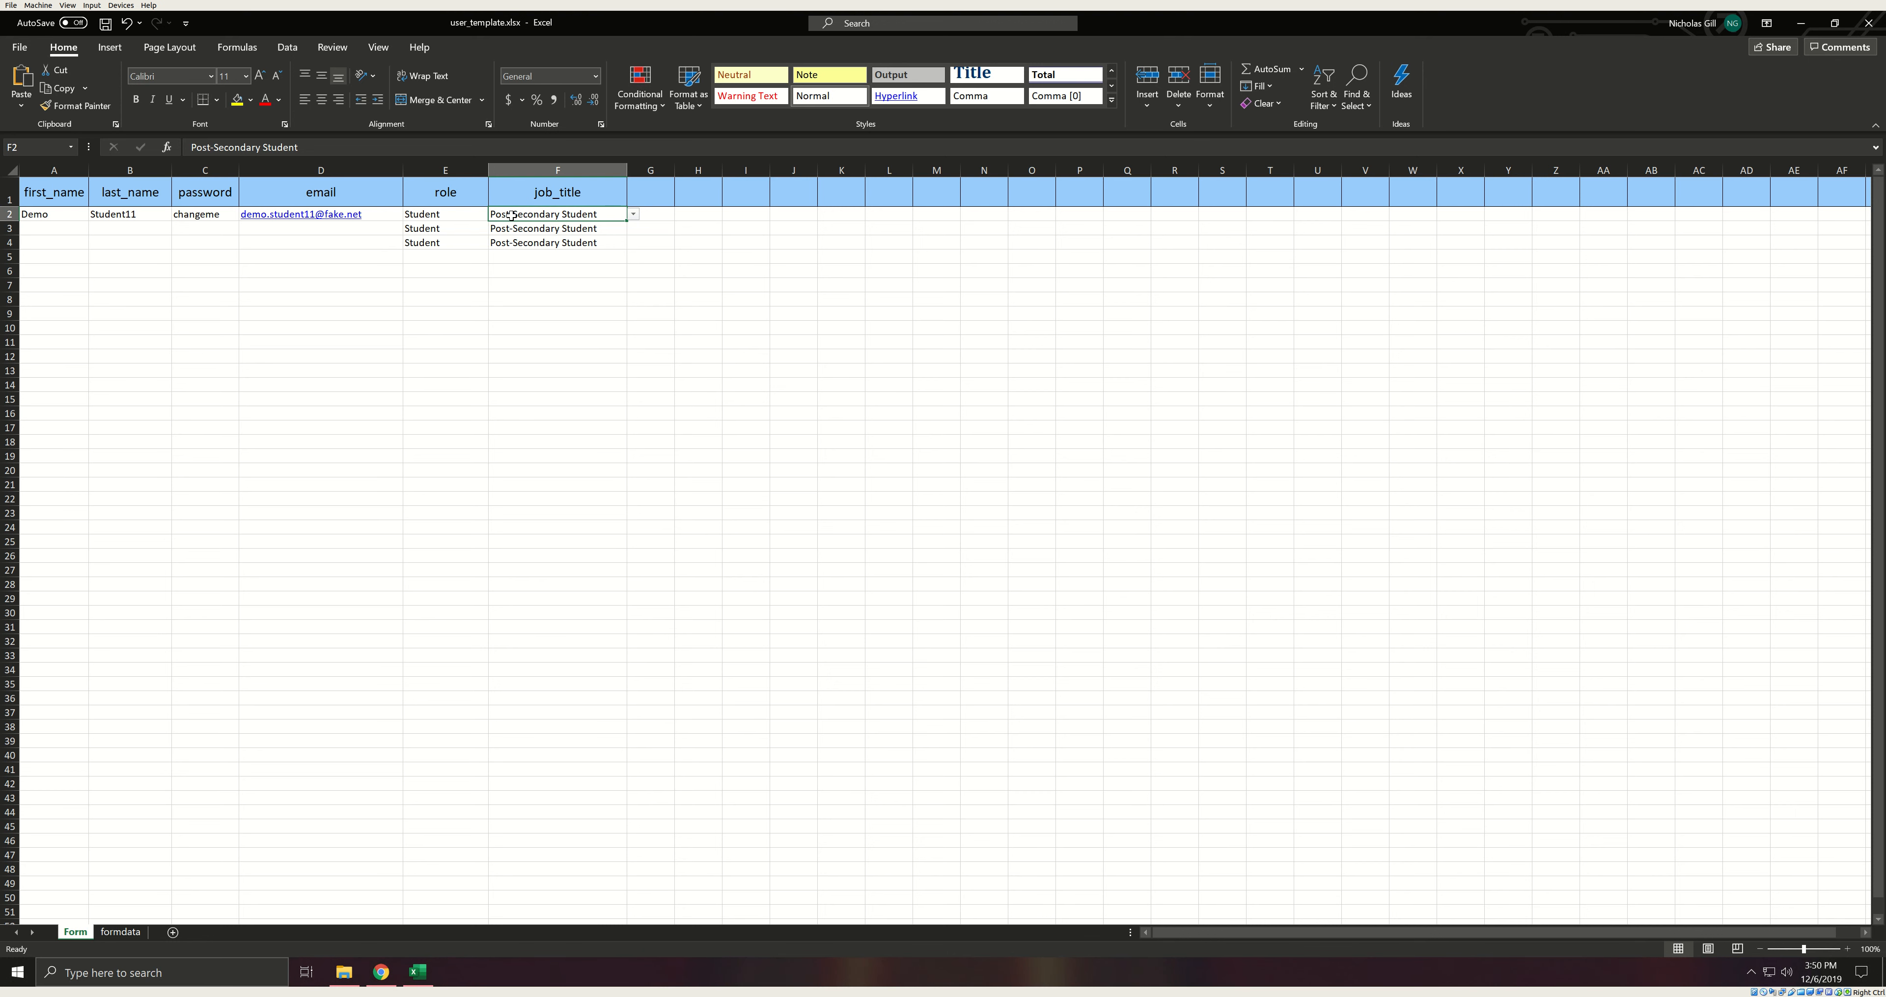
Fill rows 3-6 with Demo Student12 through Student15 records.
{"action": "left_click", "coordinate": [53, 228]}
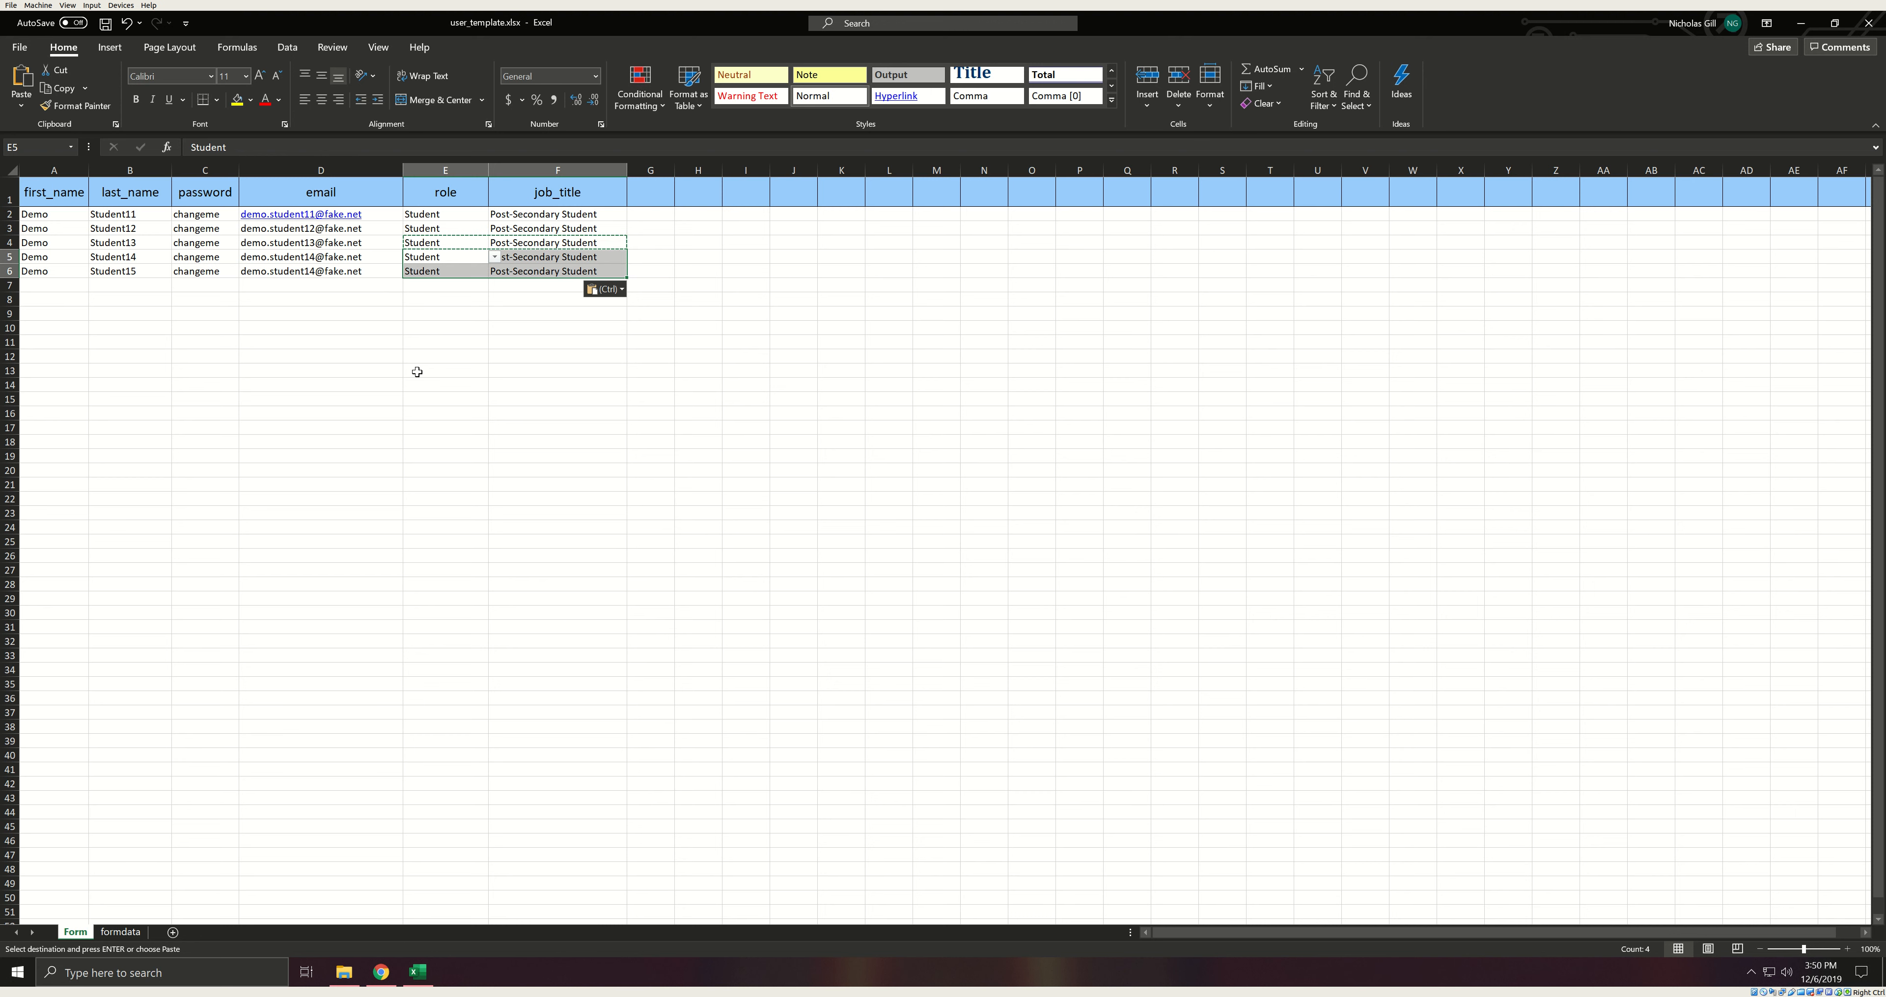
{"action": "mouse_move", "coordinate": [409, 370]}
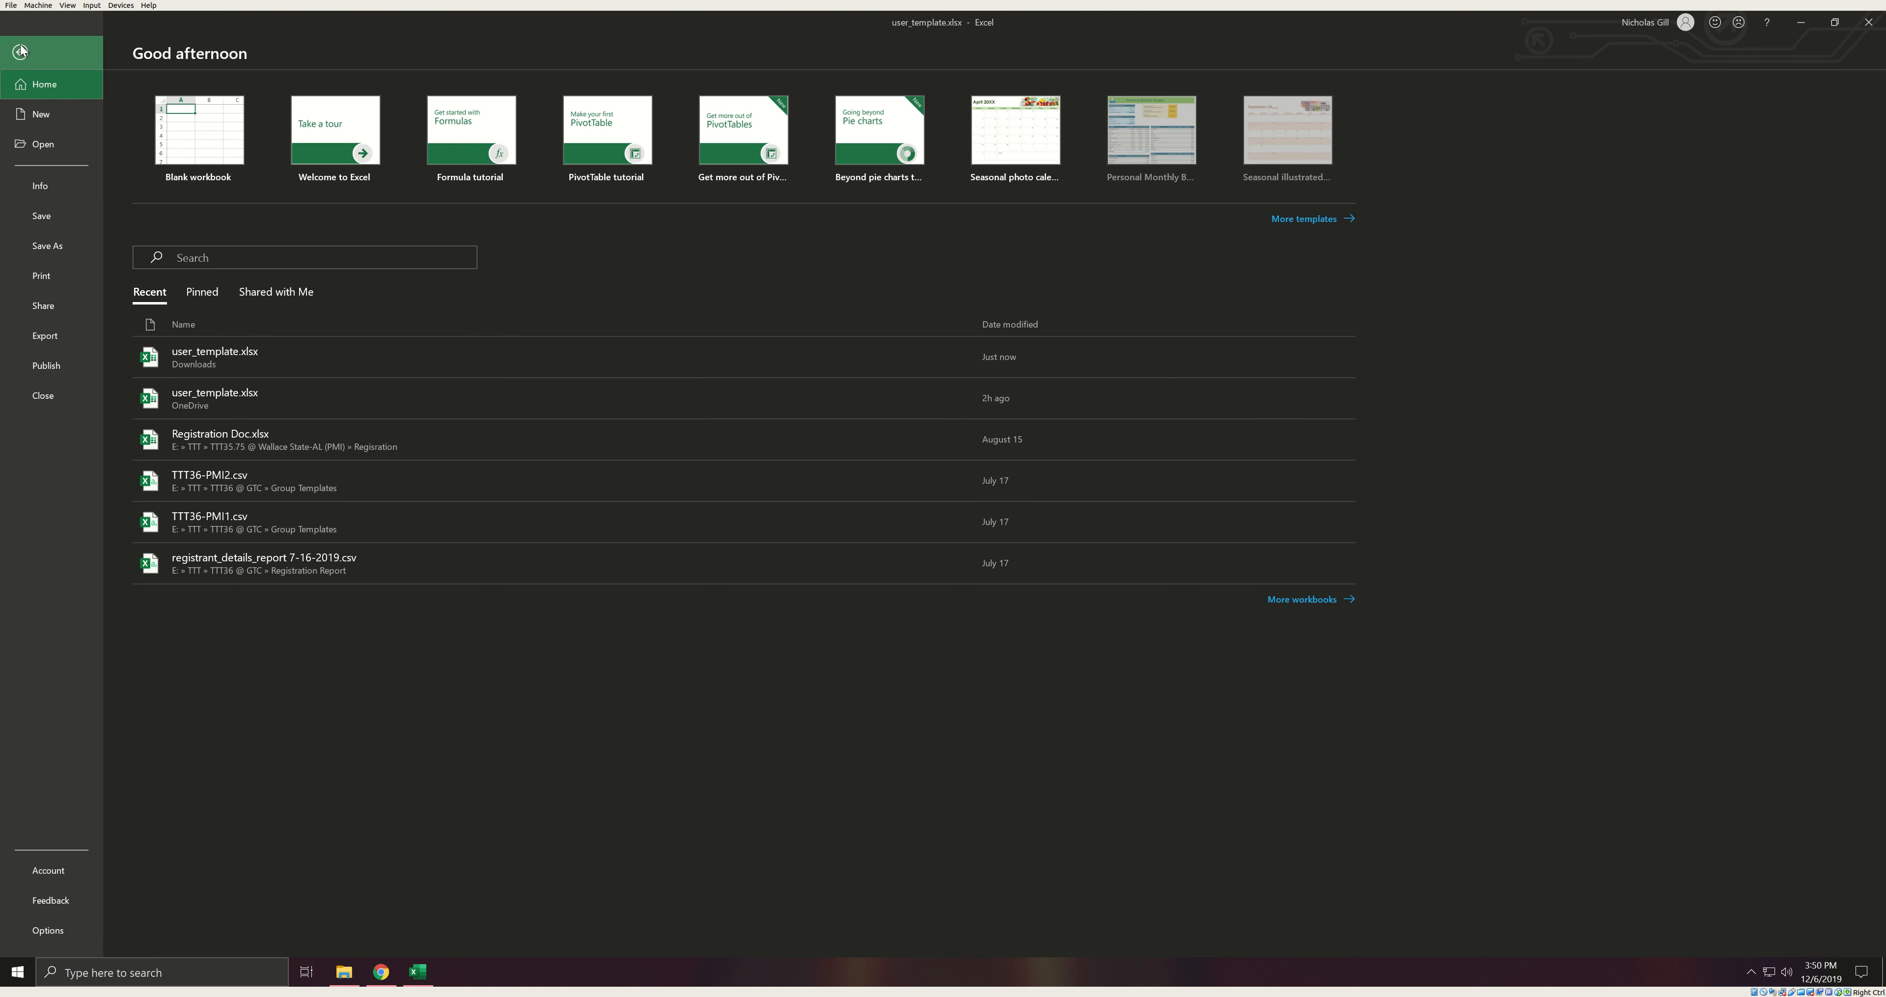
Name the file Demogroup and choose CSV (Comma delimited) as the save format.
{"action": "left_click", "coordinate": [47, 245]}
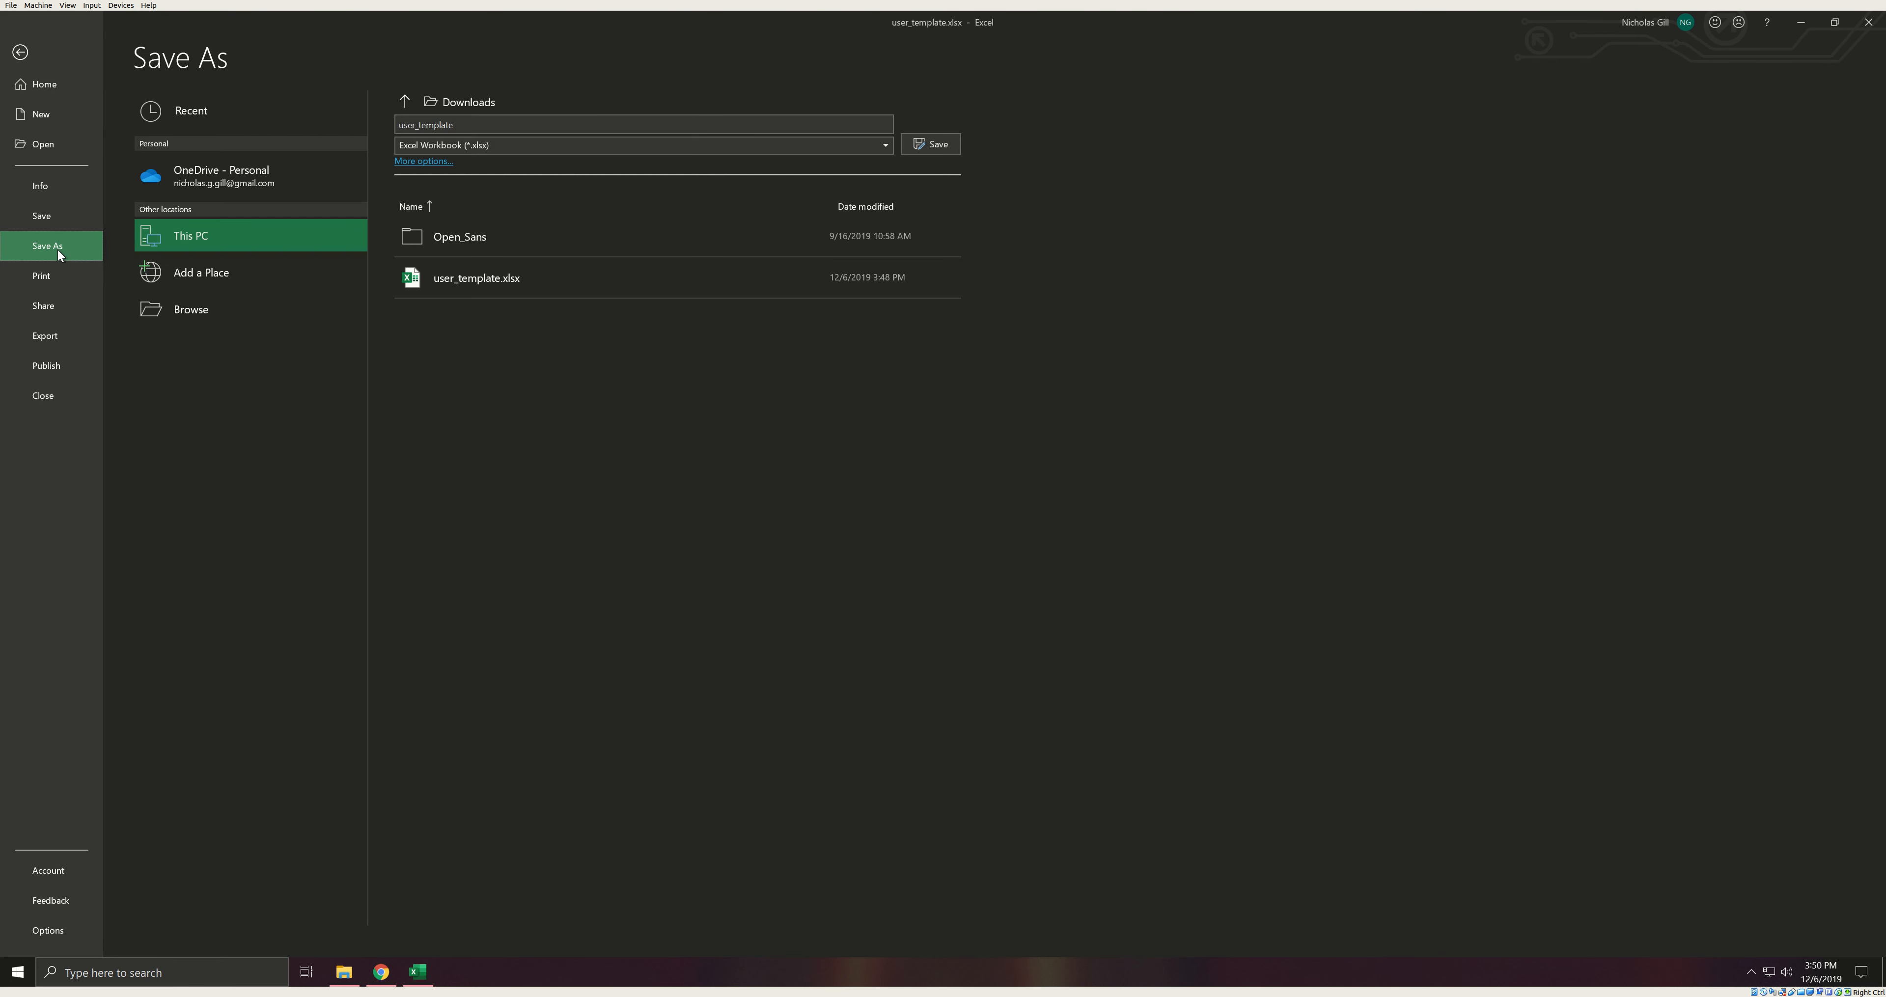
{"action": "left_click", "coordinate": [644, 125]}
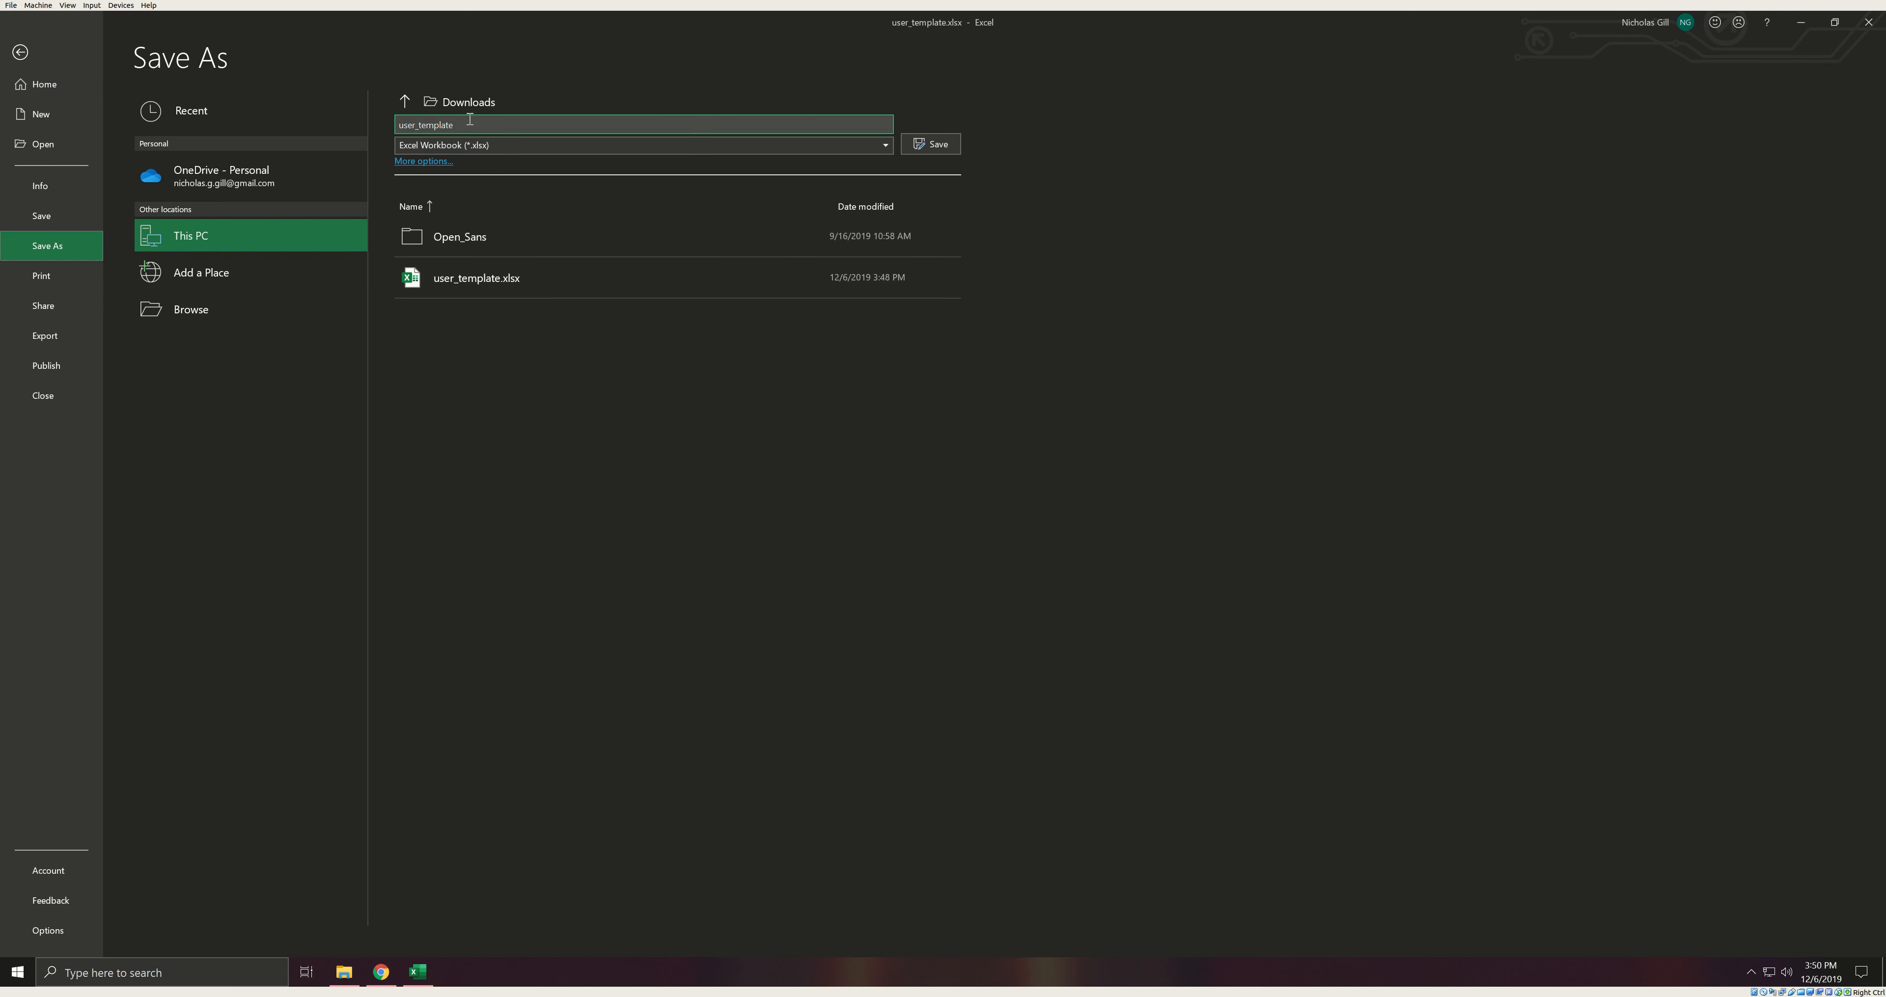
{"action": "type", "text": "Demi"}
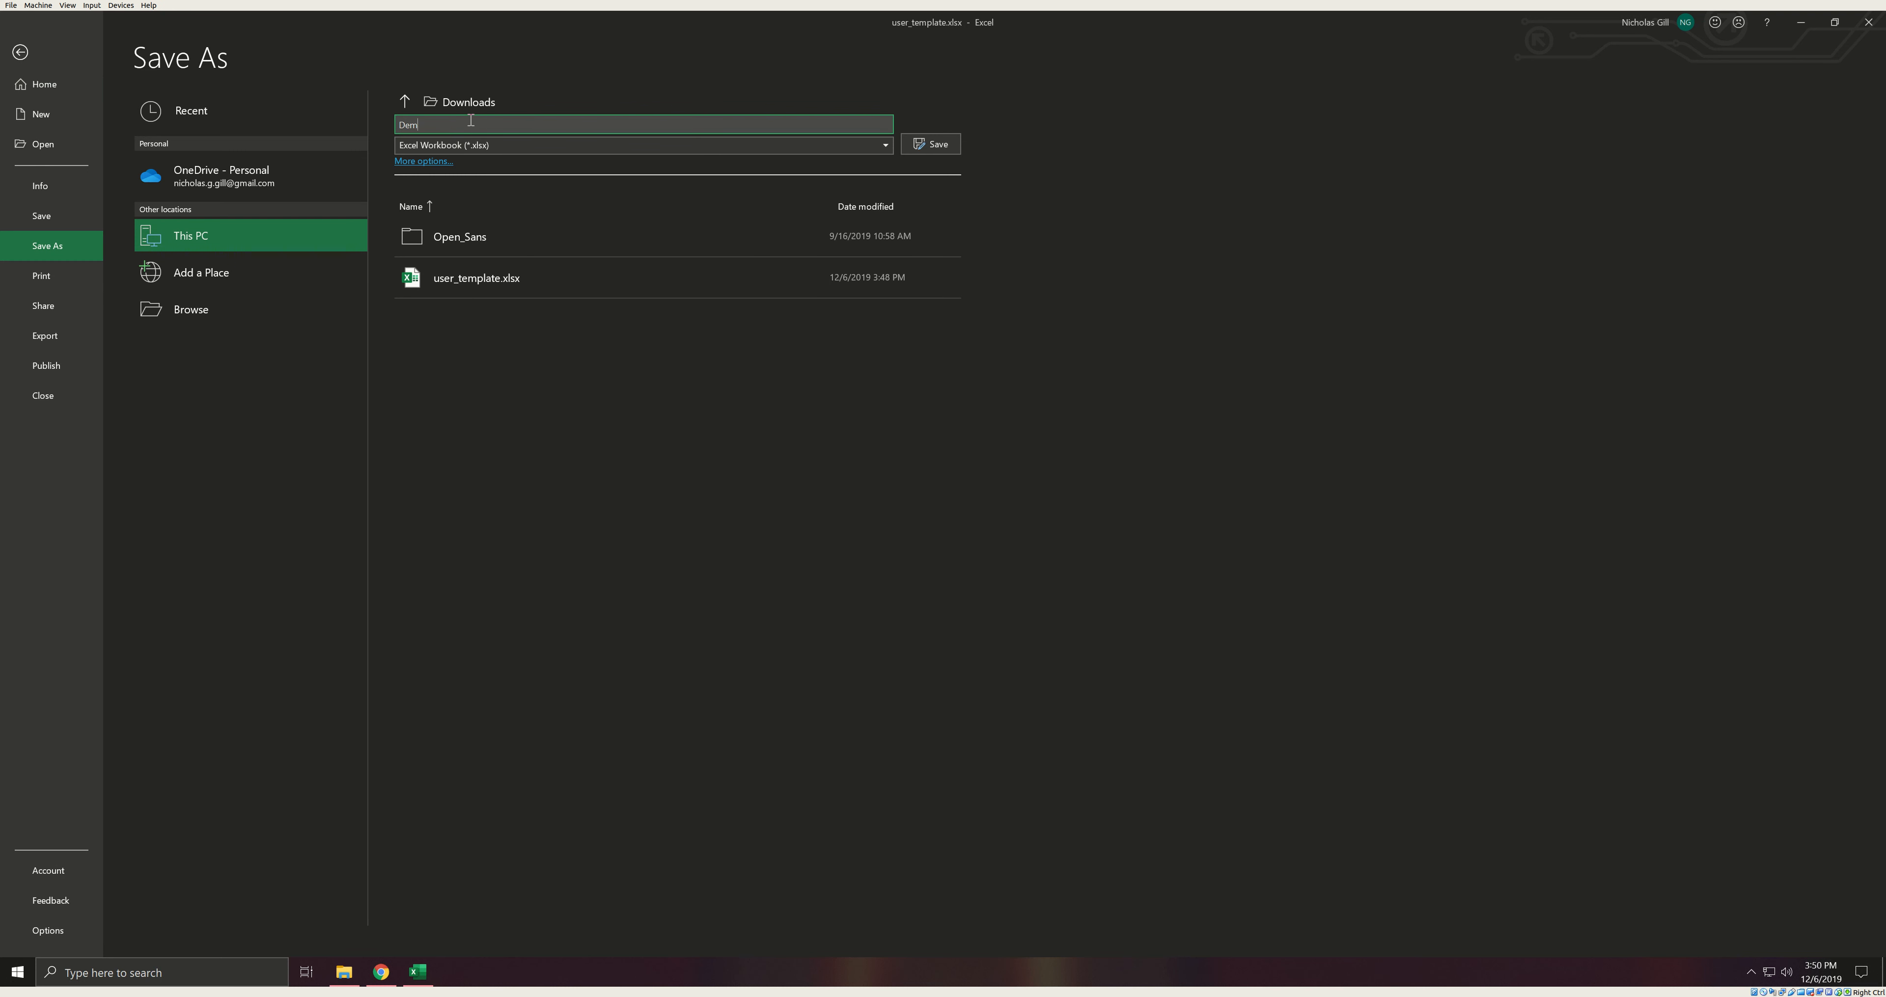
{"action": "type", "text": "o"}
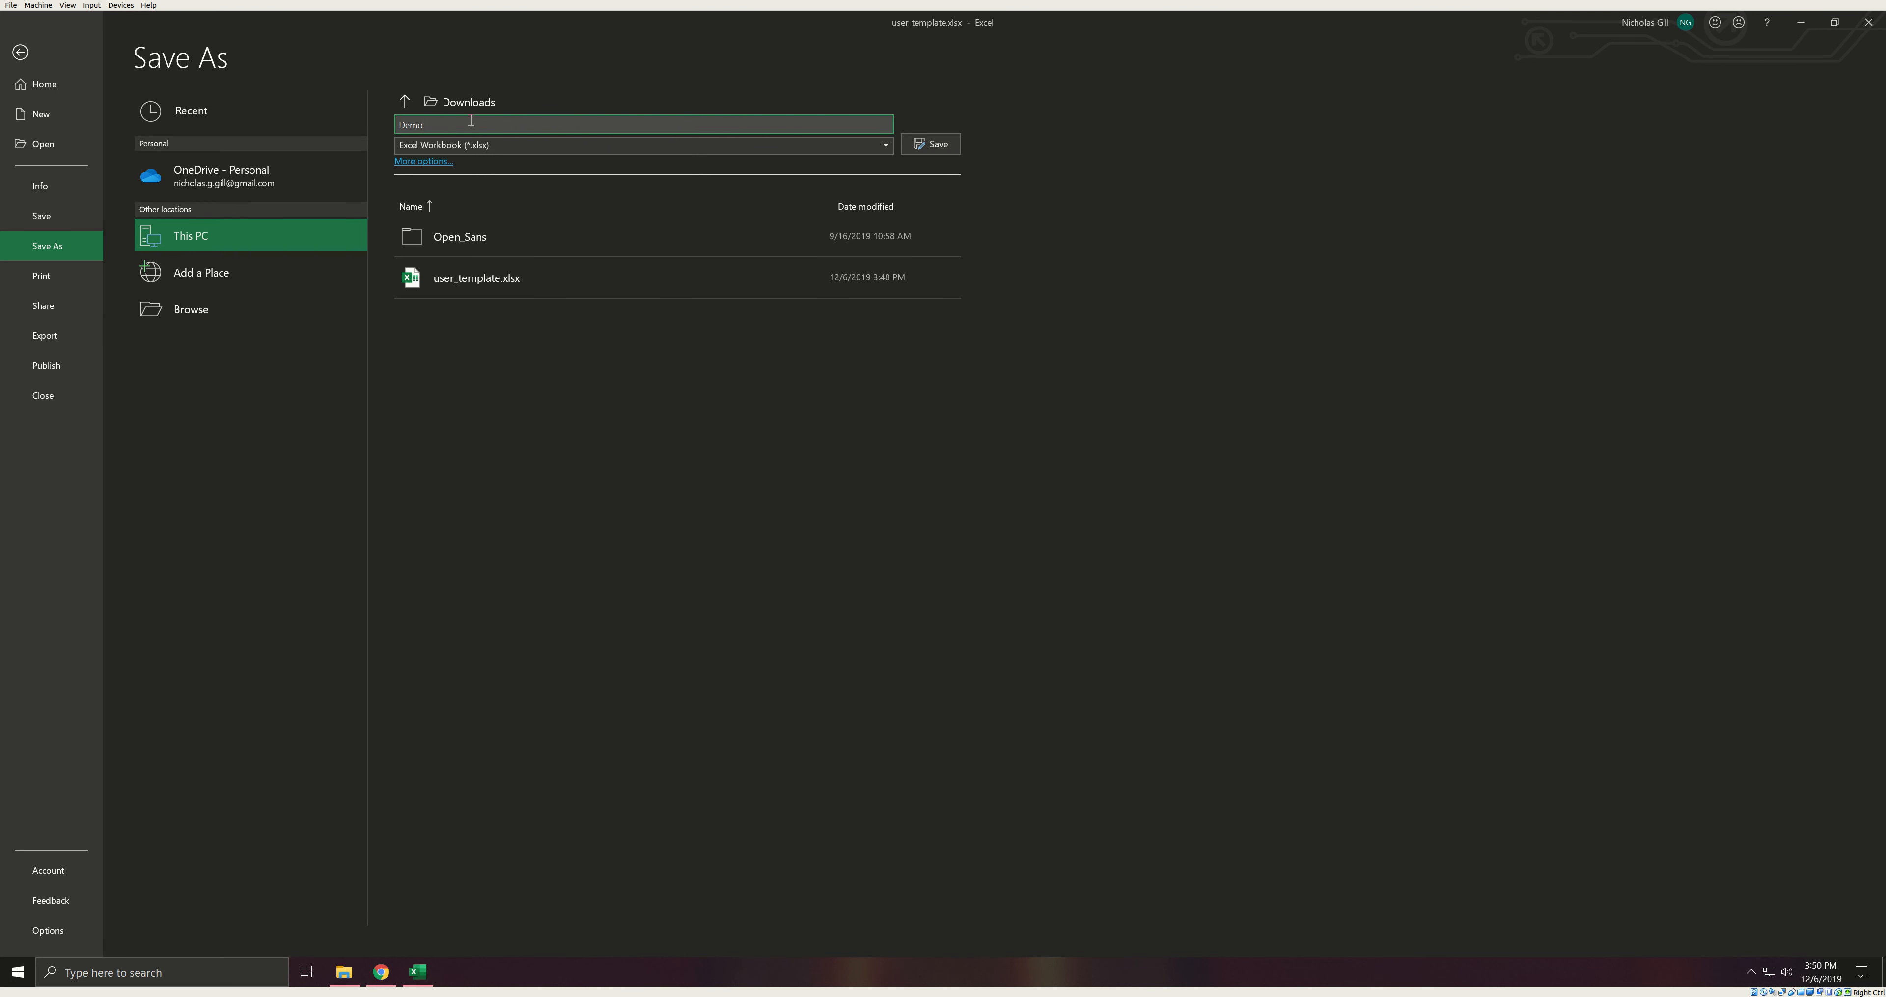
{"action": "type", "text": "group"}
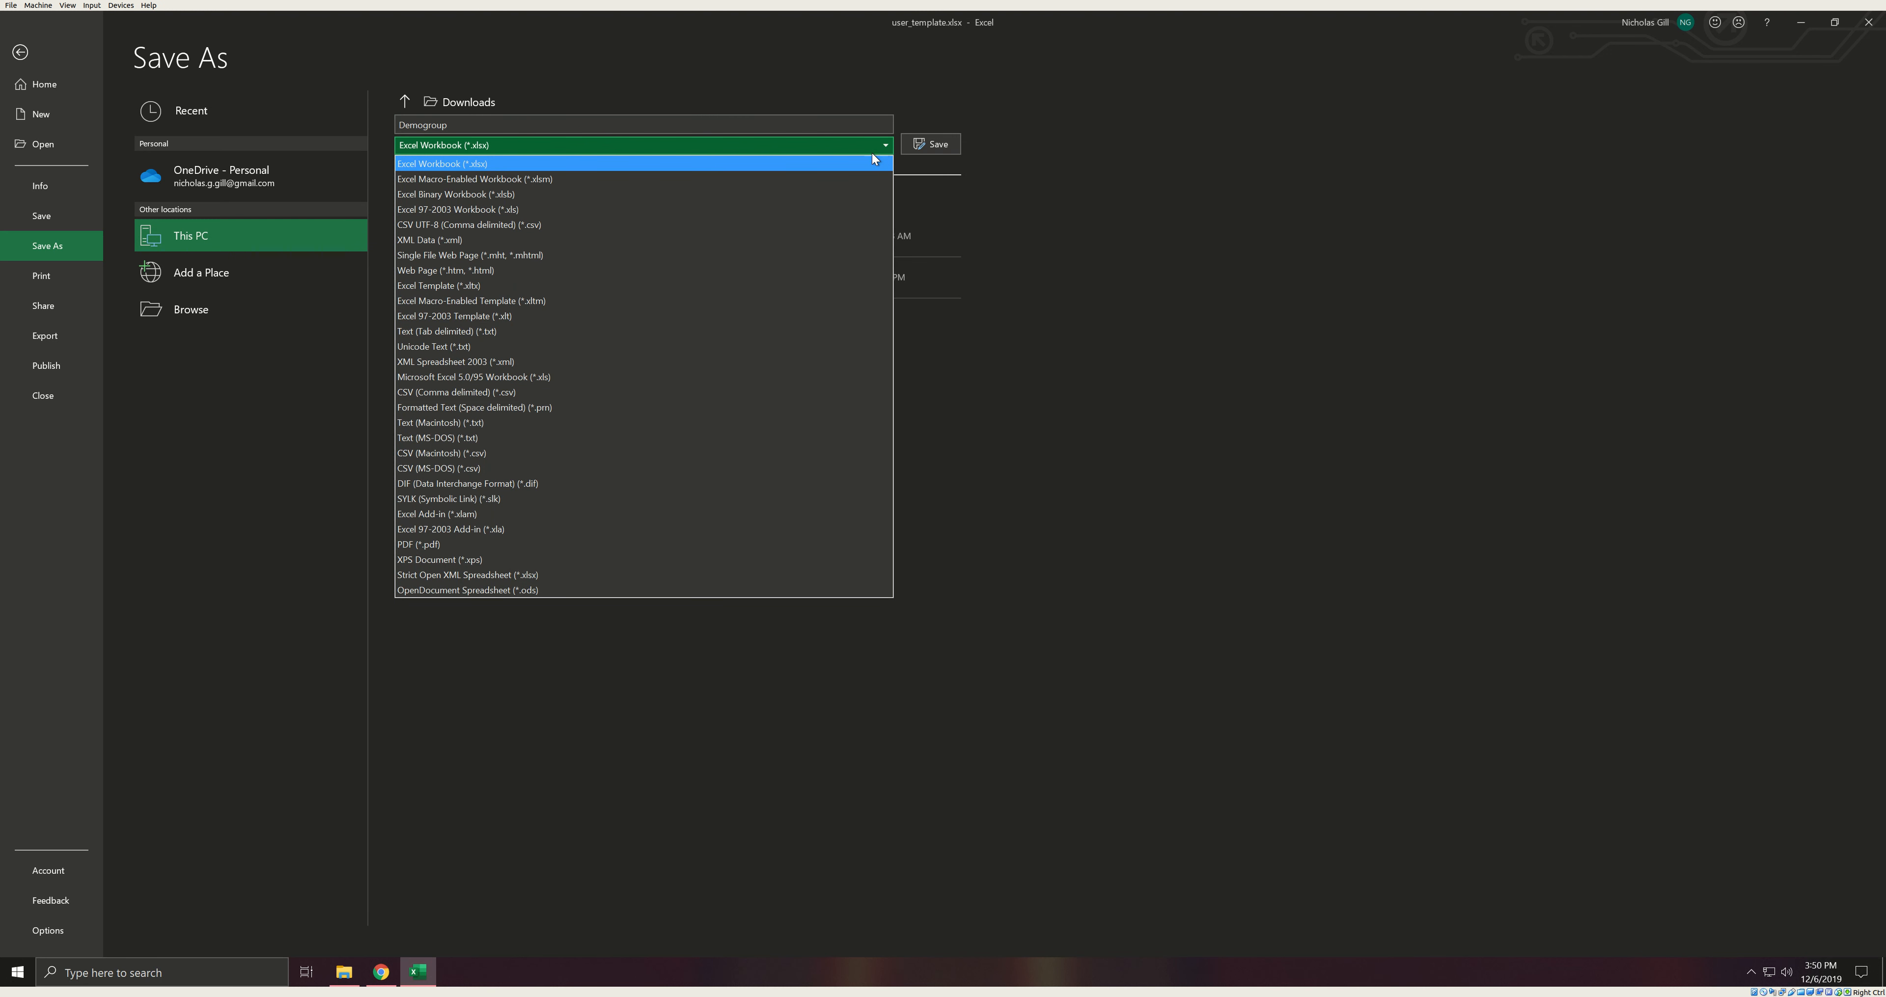
{"action": "mouse_move", "coordinate": [640, 286]}
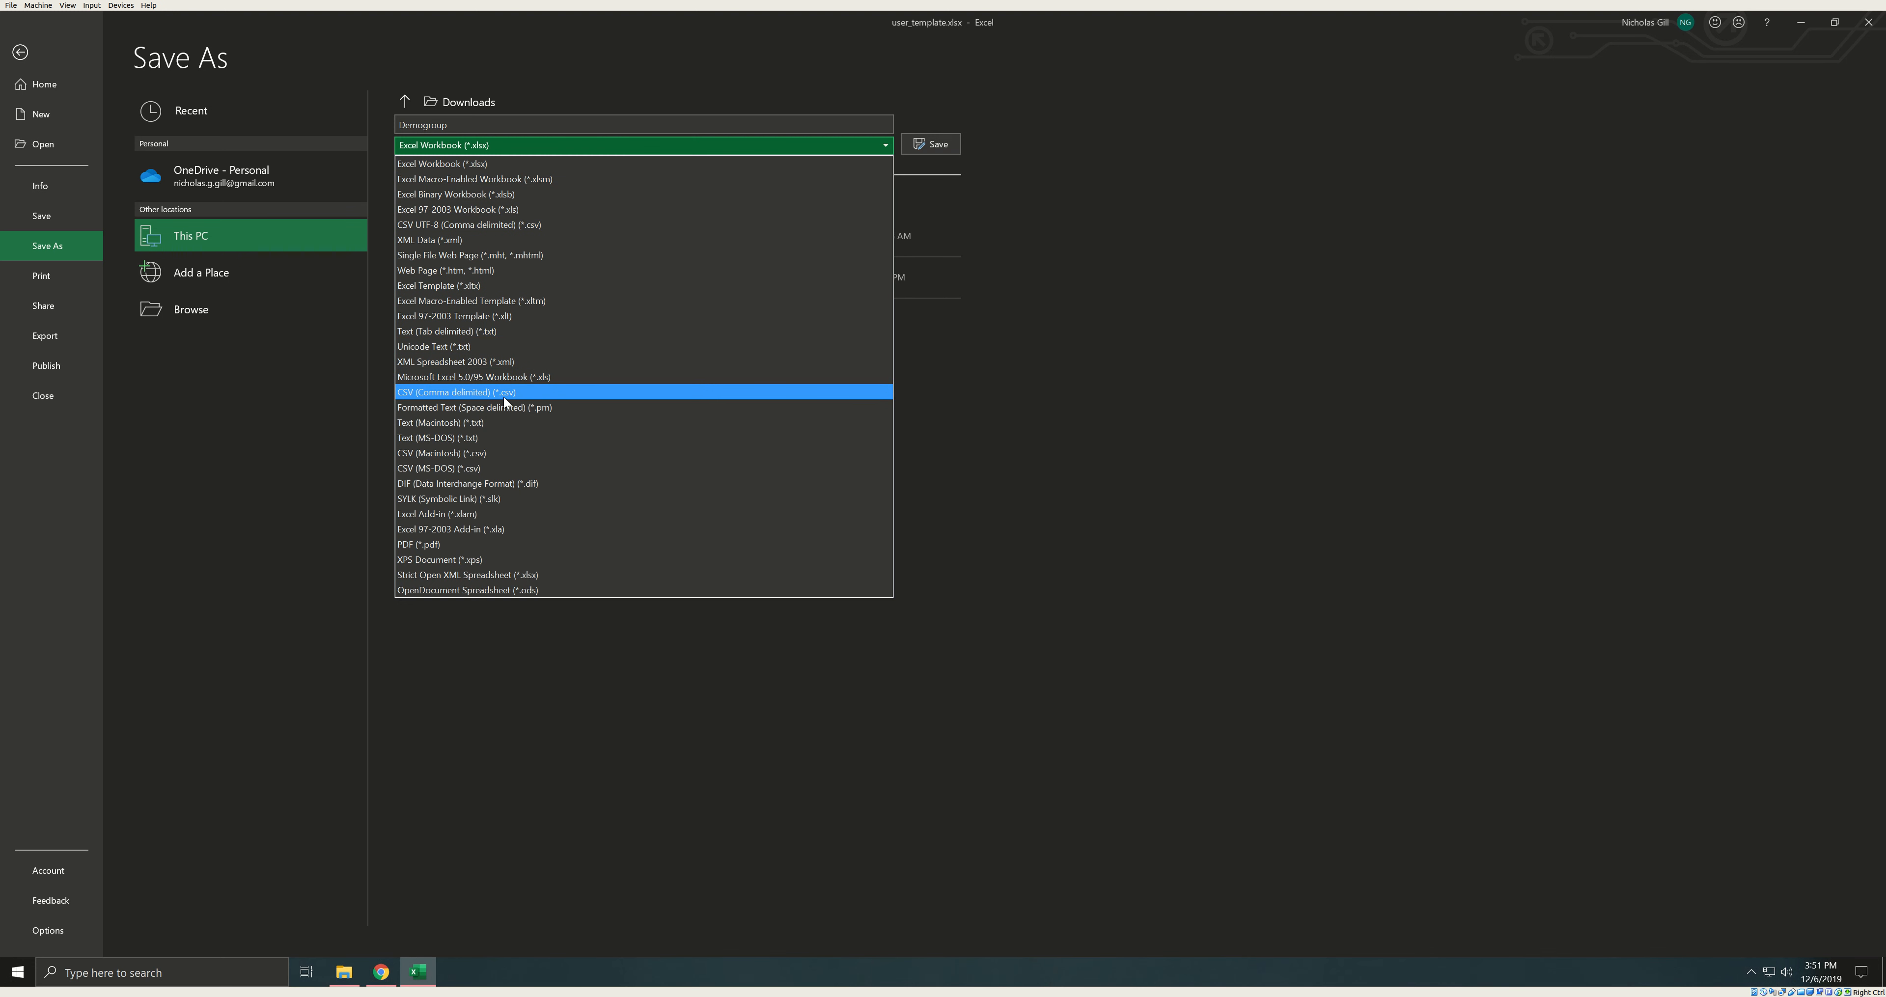
{"action": "left_click", "coordinate": [457, 392]}
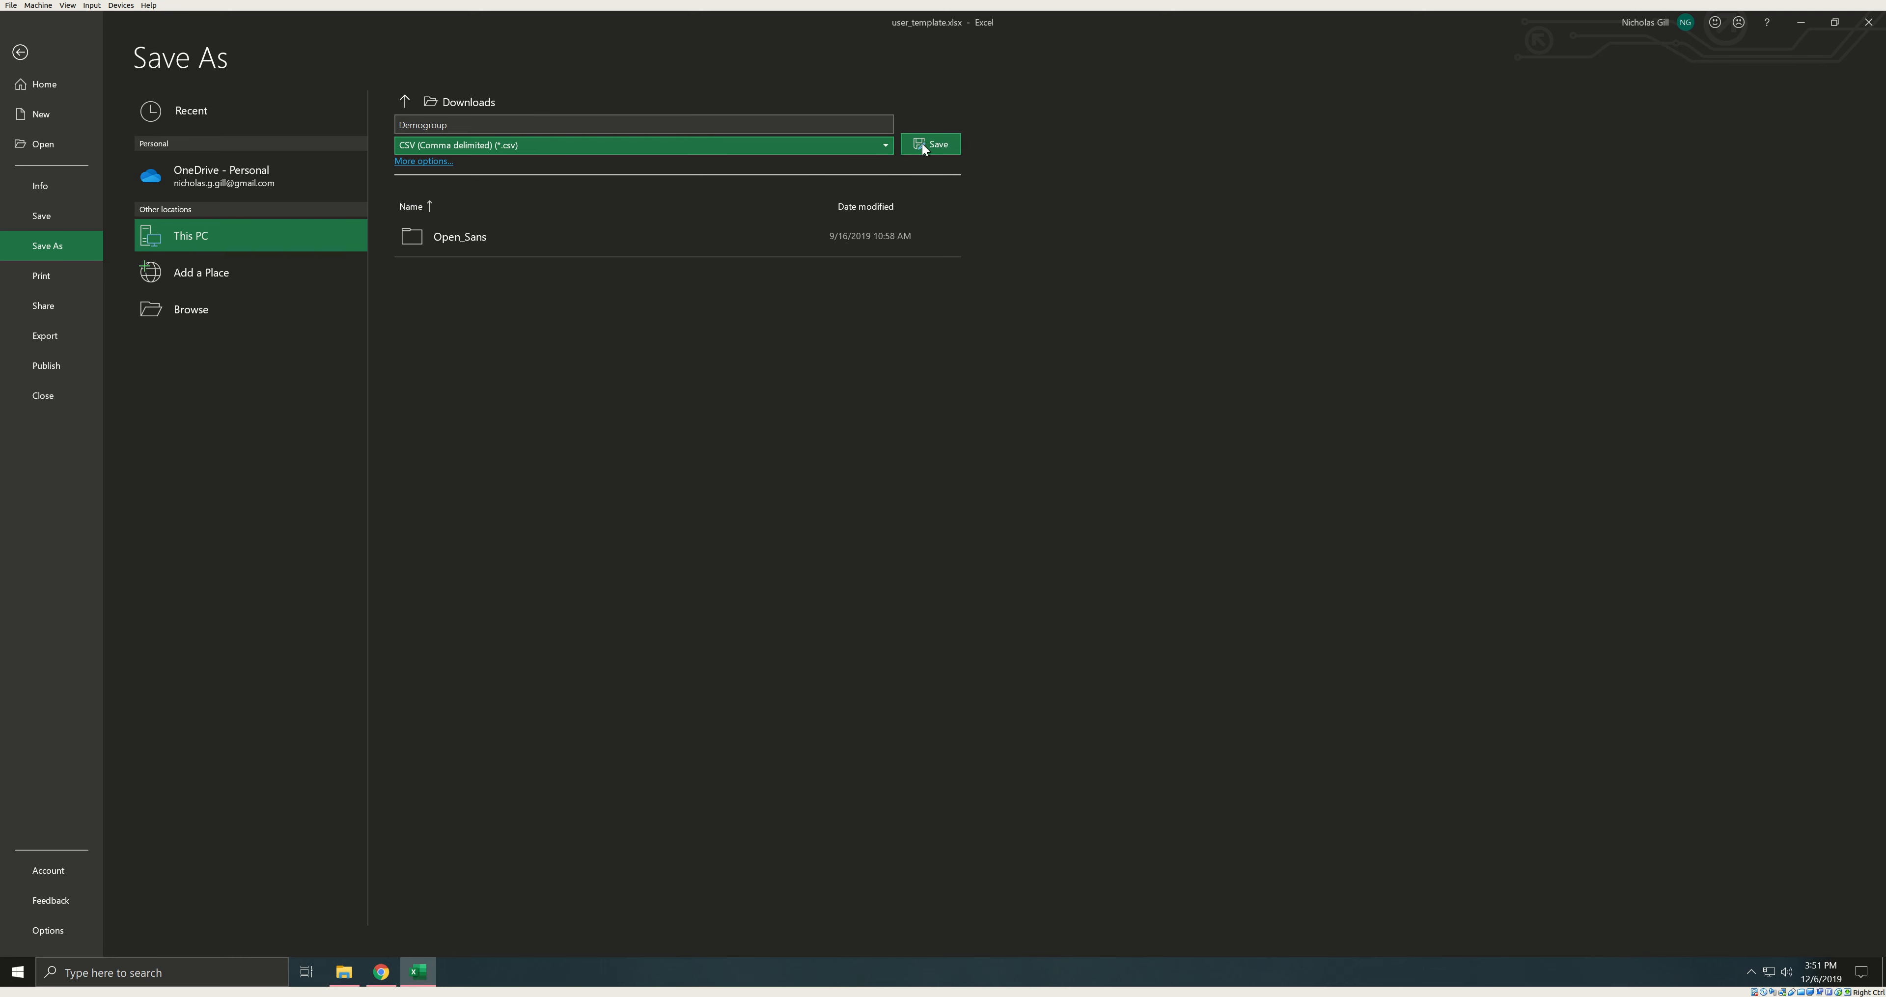
Save Demogroup.csv, accepting the warning to keep only the active sheet.
{"action": "left_click", "coordinate": [931, 143]}
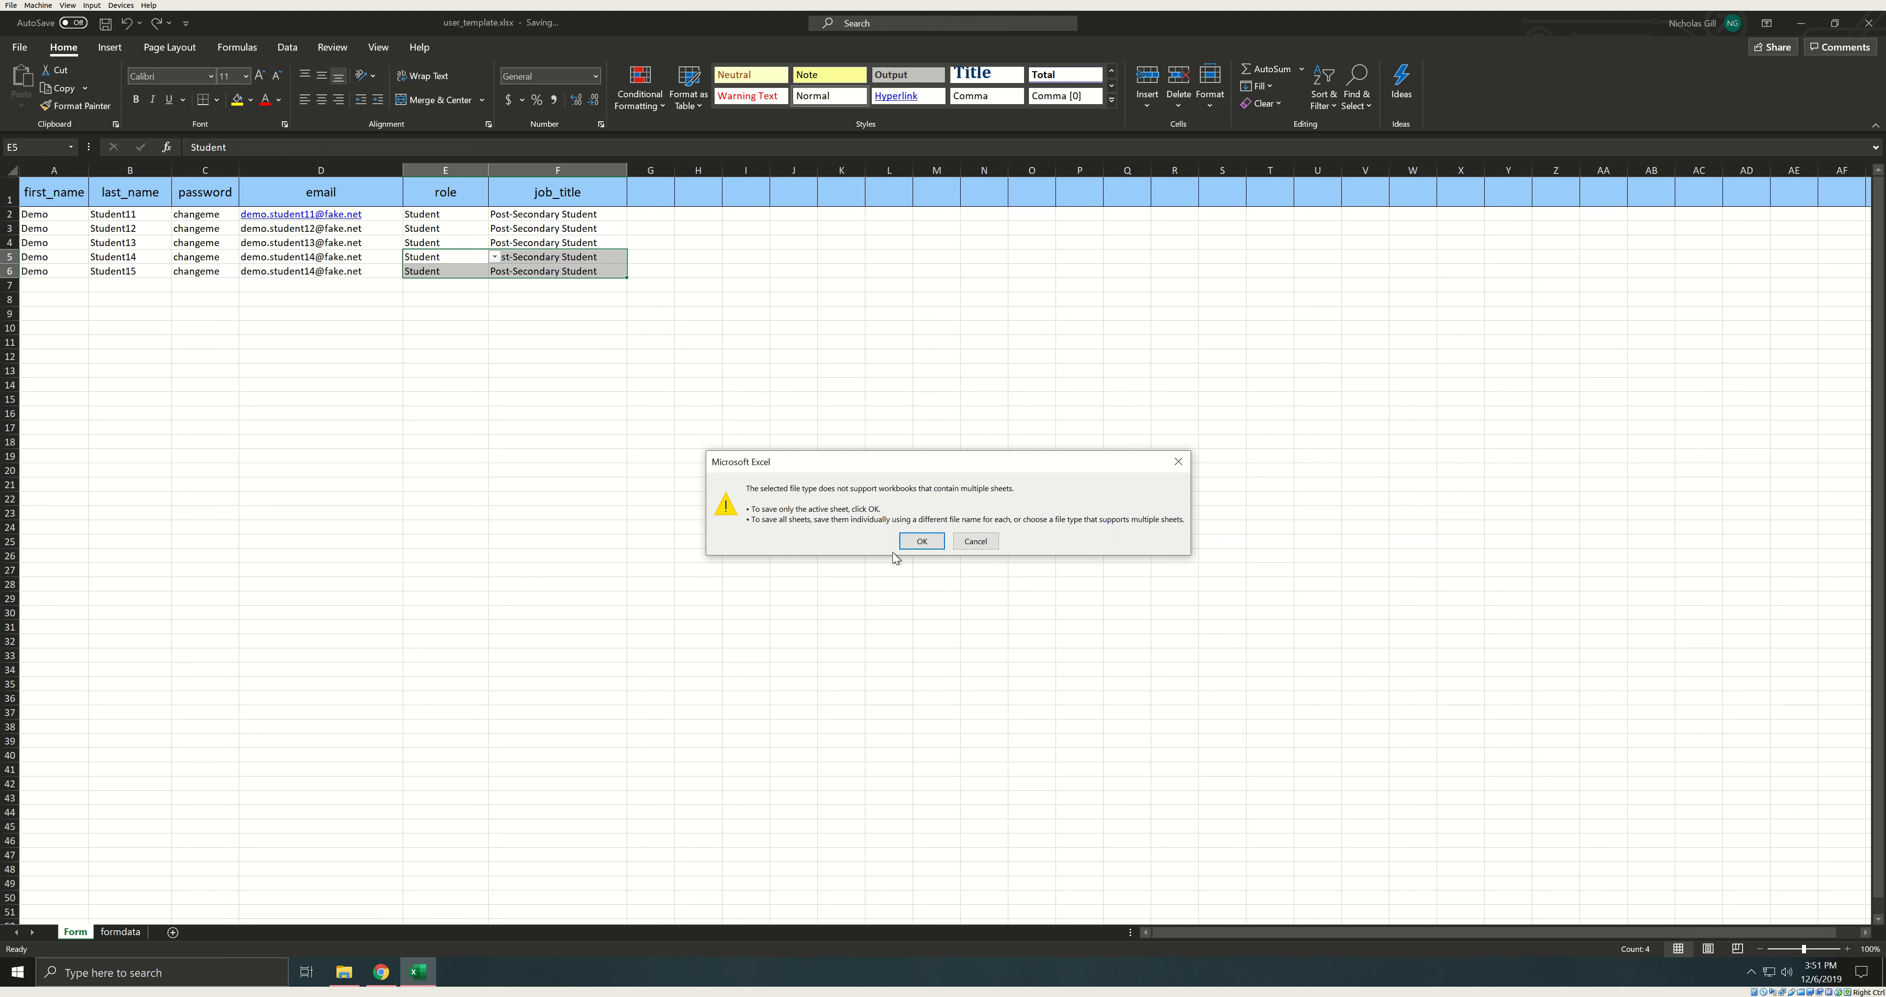
{"action": "mouse_move", "coordinate": [895, 543]}
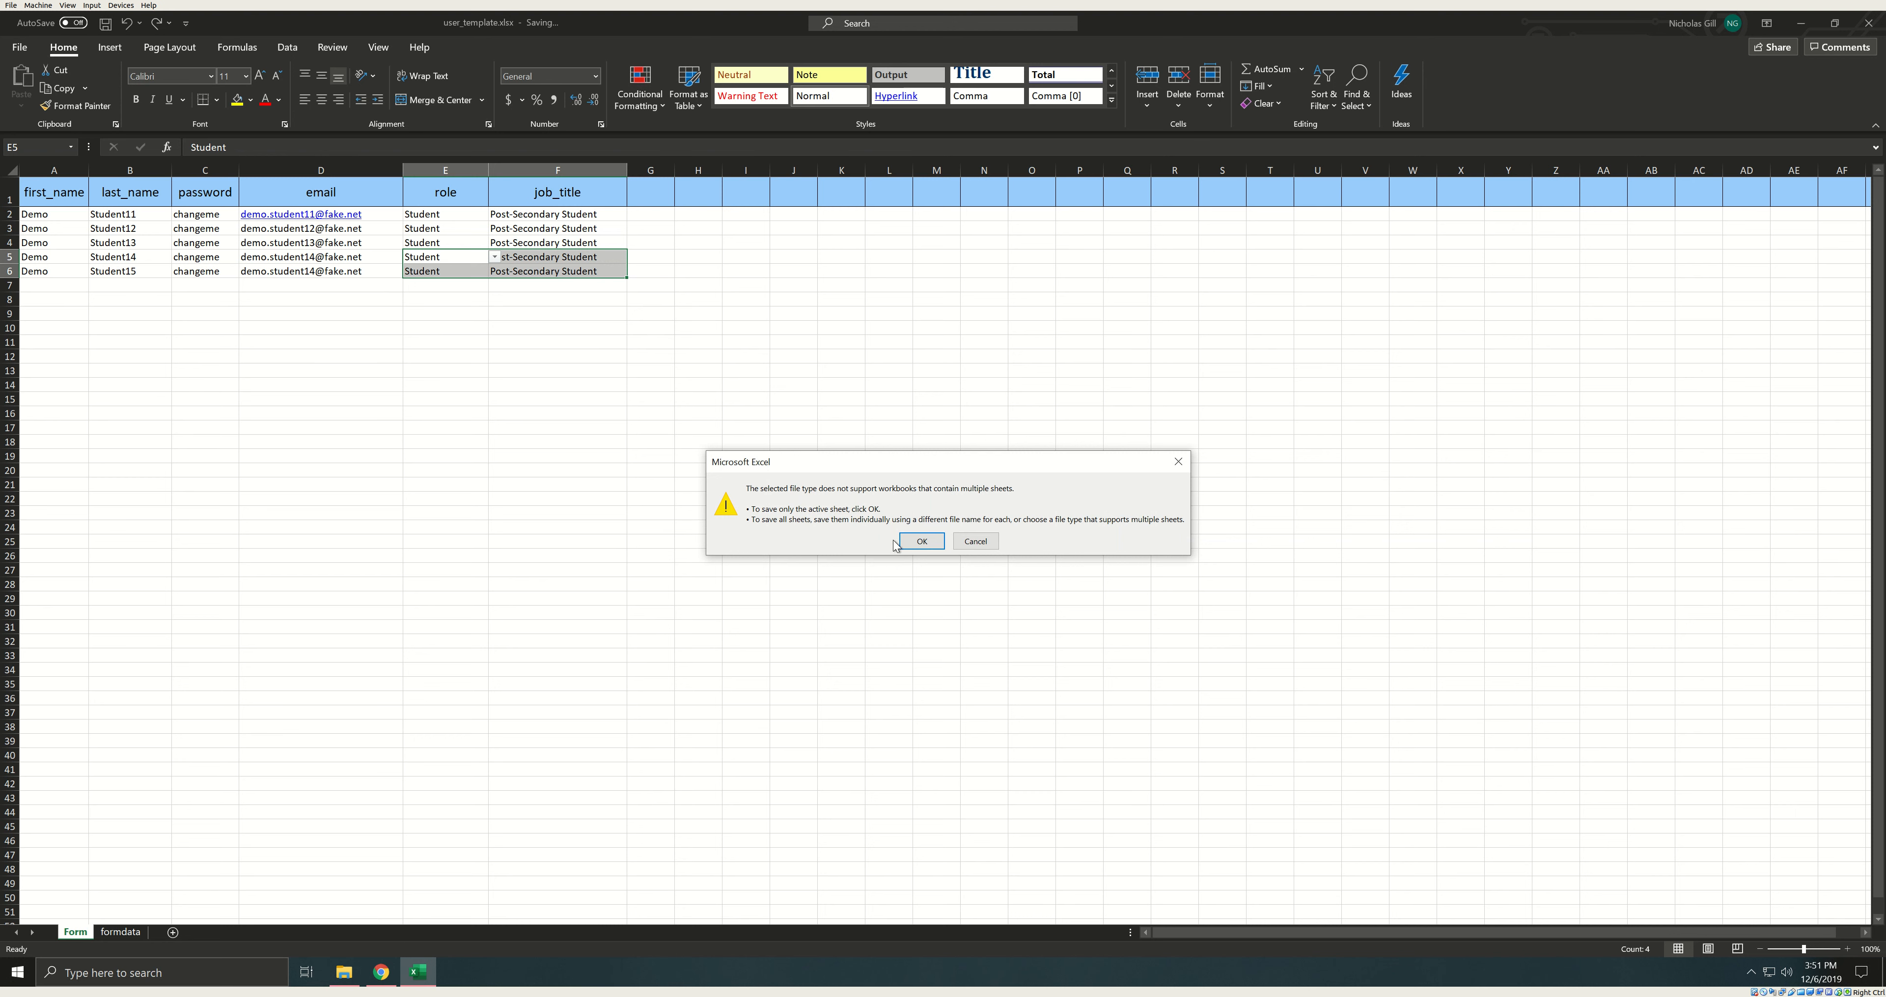
{"action": "mouse_move", "coordinate": [891, 551]}
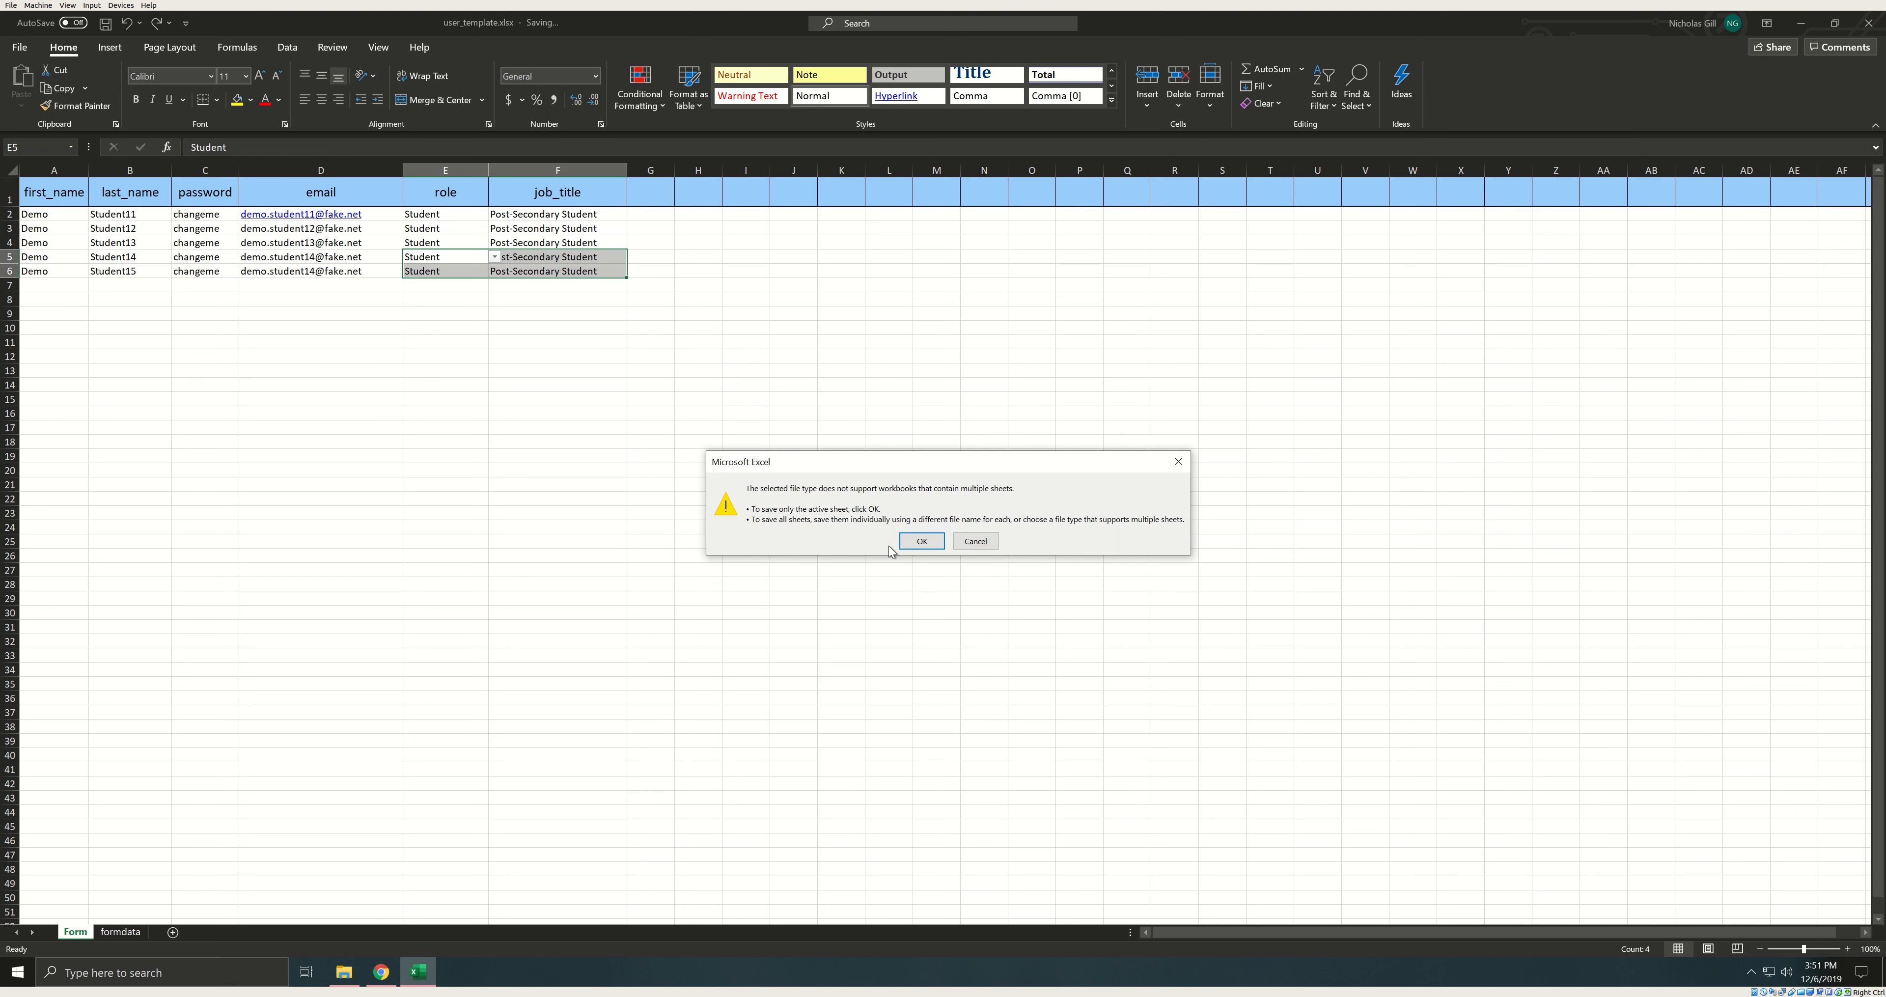
{"action": "left_click", "coordinate": [921, 541]}
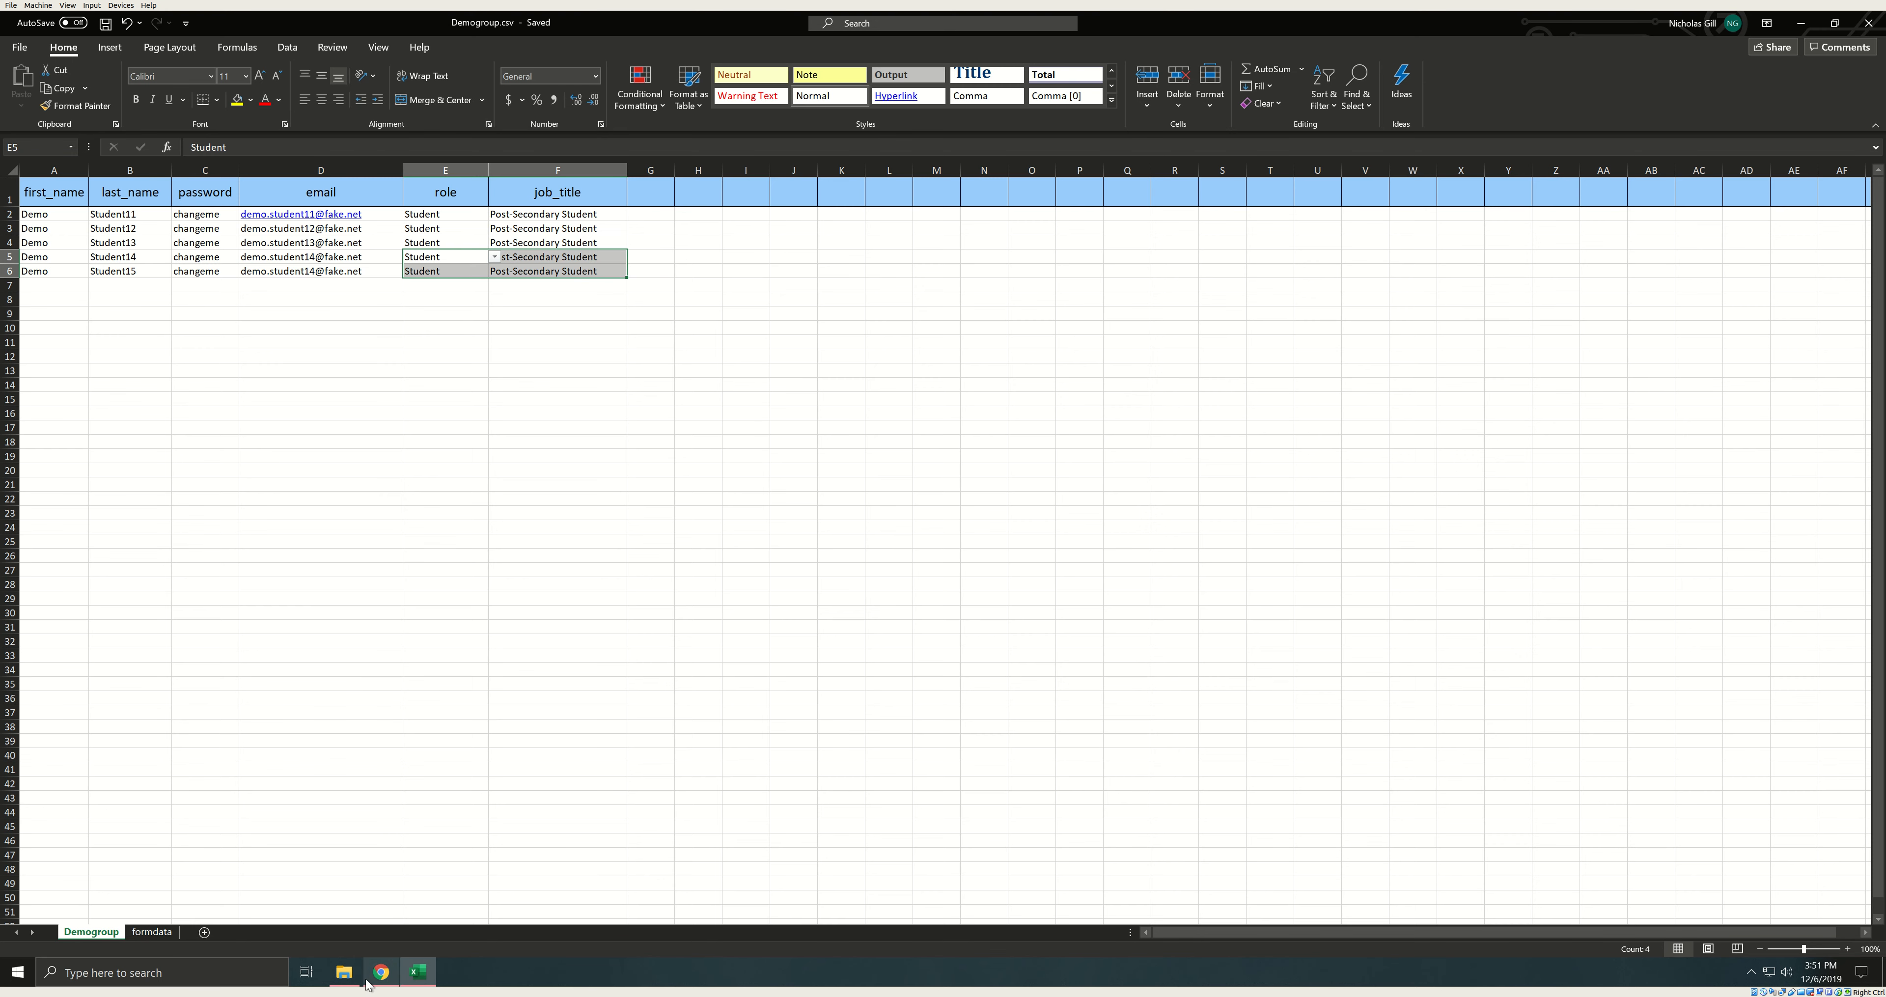
Attach Demogroup.csv from Downloads on the Import Users page and submit it for Demo Group 4.
{"action": "left_click", "coordinate": [381, 971]}
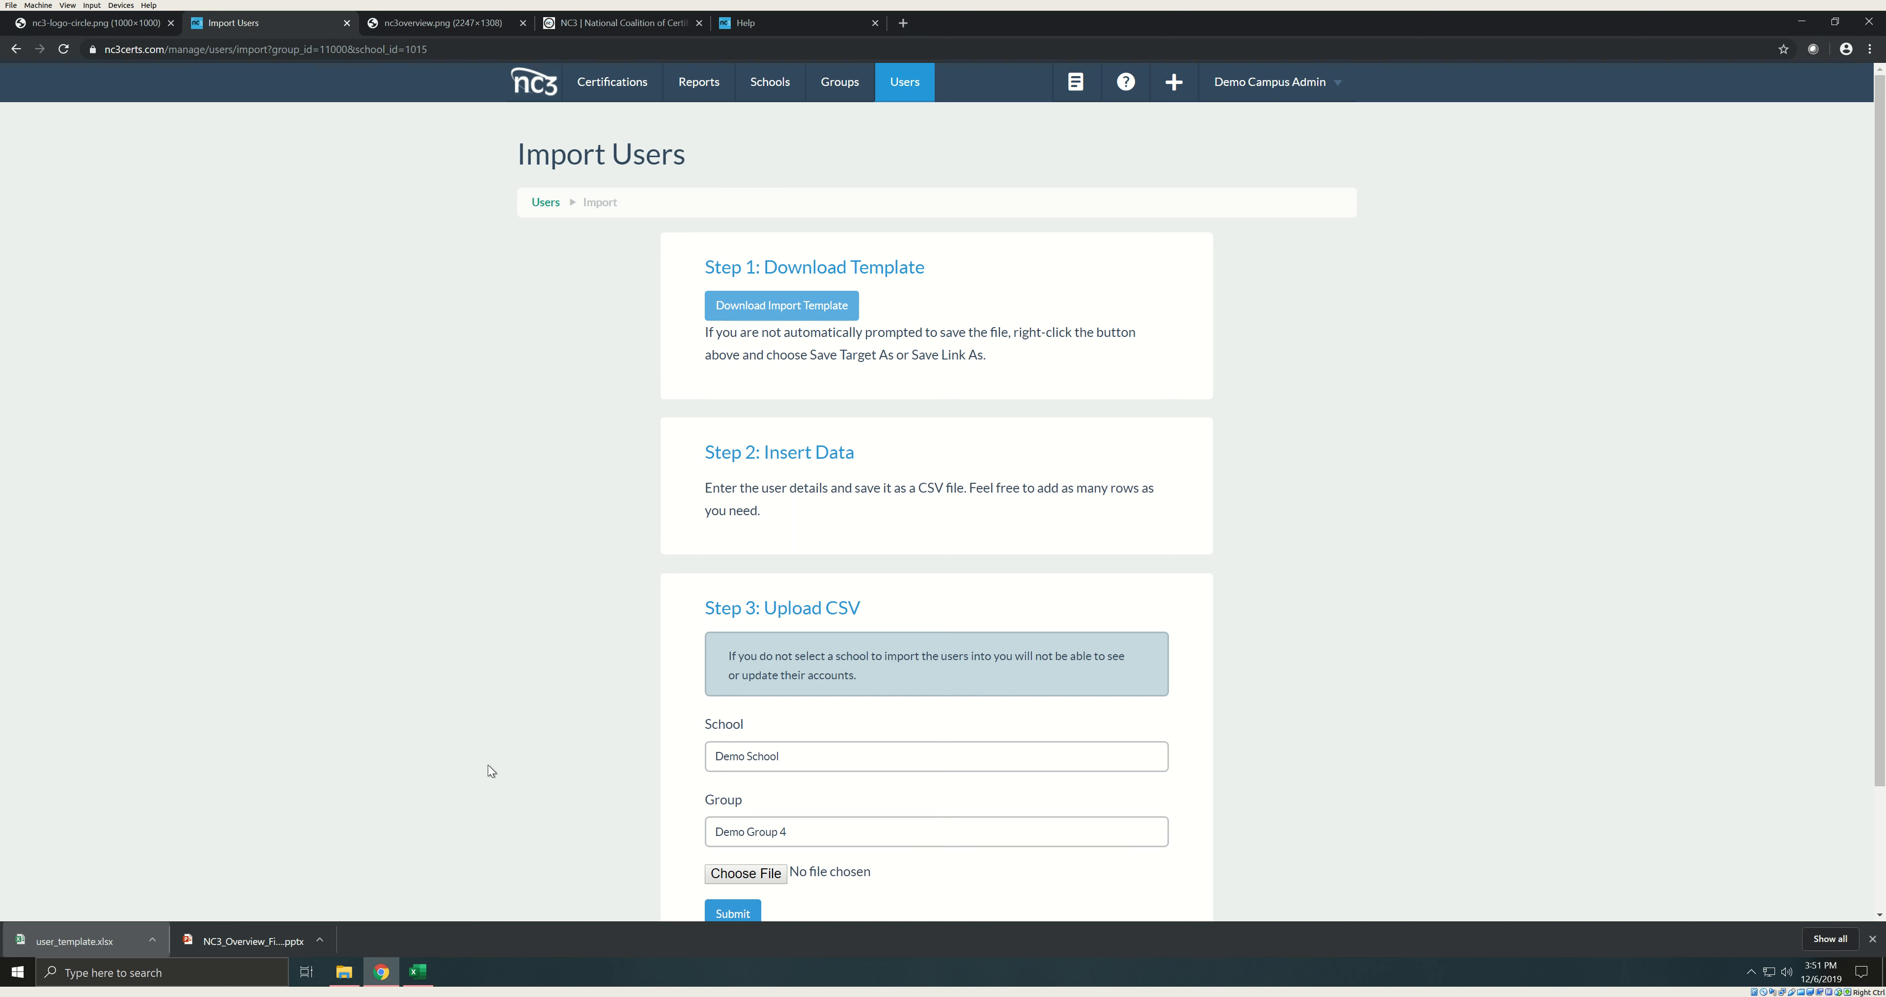
{"action": "mouse_move", "coordinate": [499, 749]}
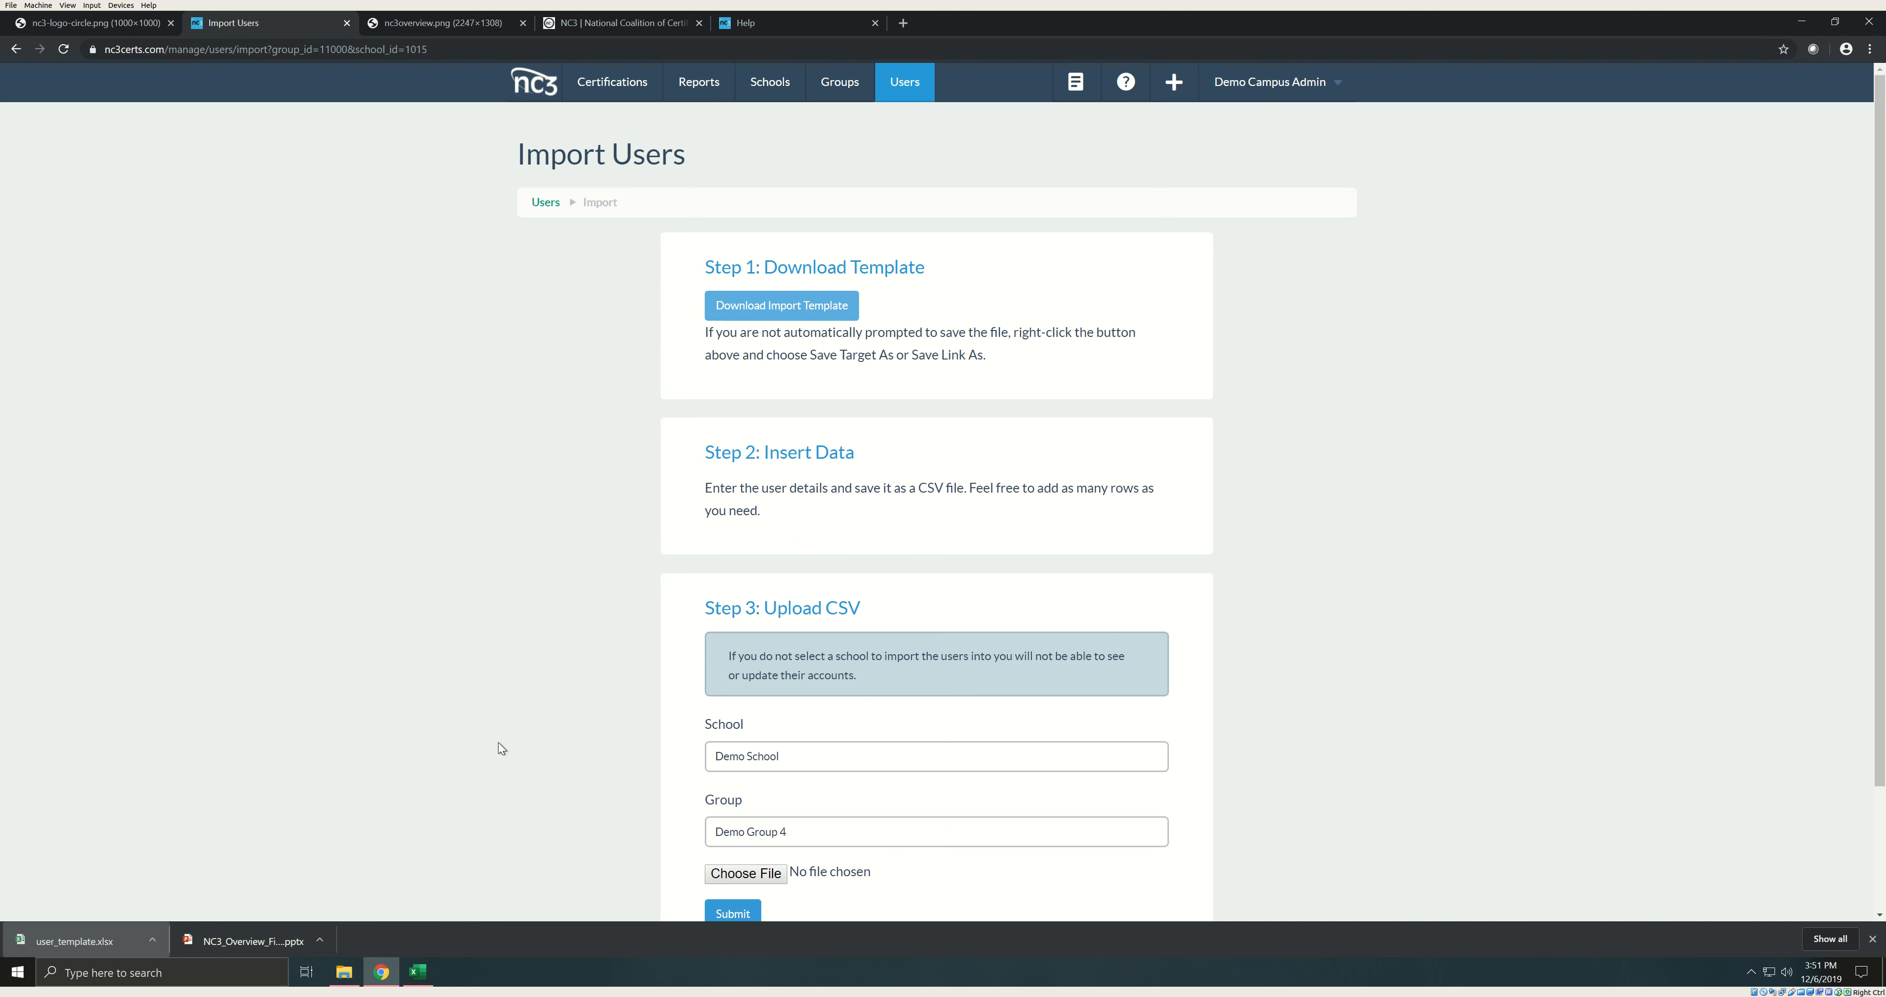
{"action": "mouse_move", "coordinate": [503, 735]}
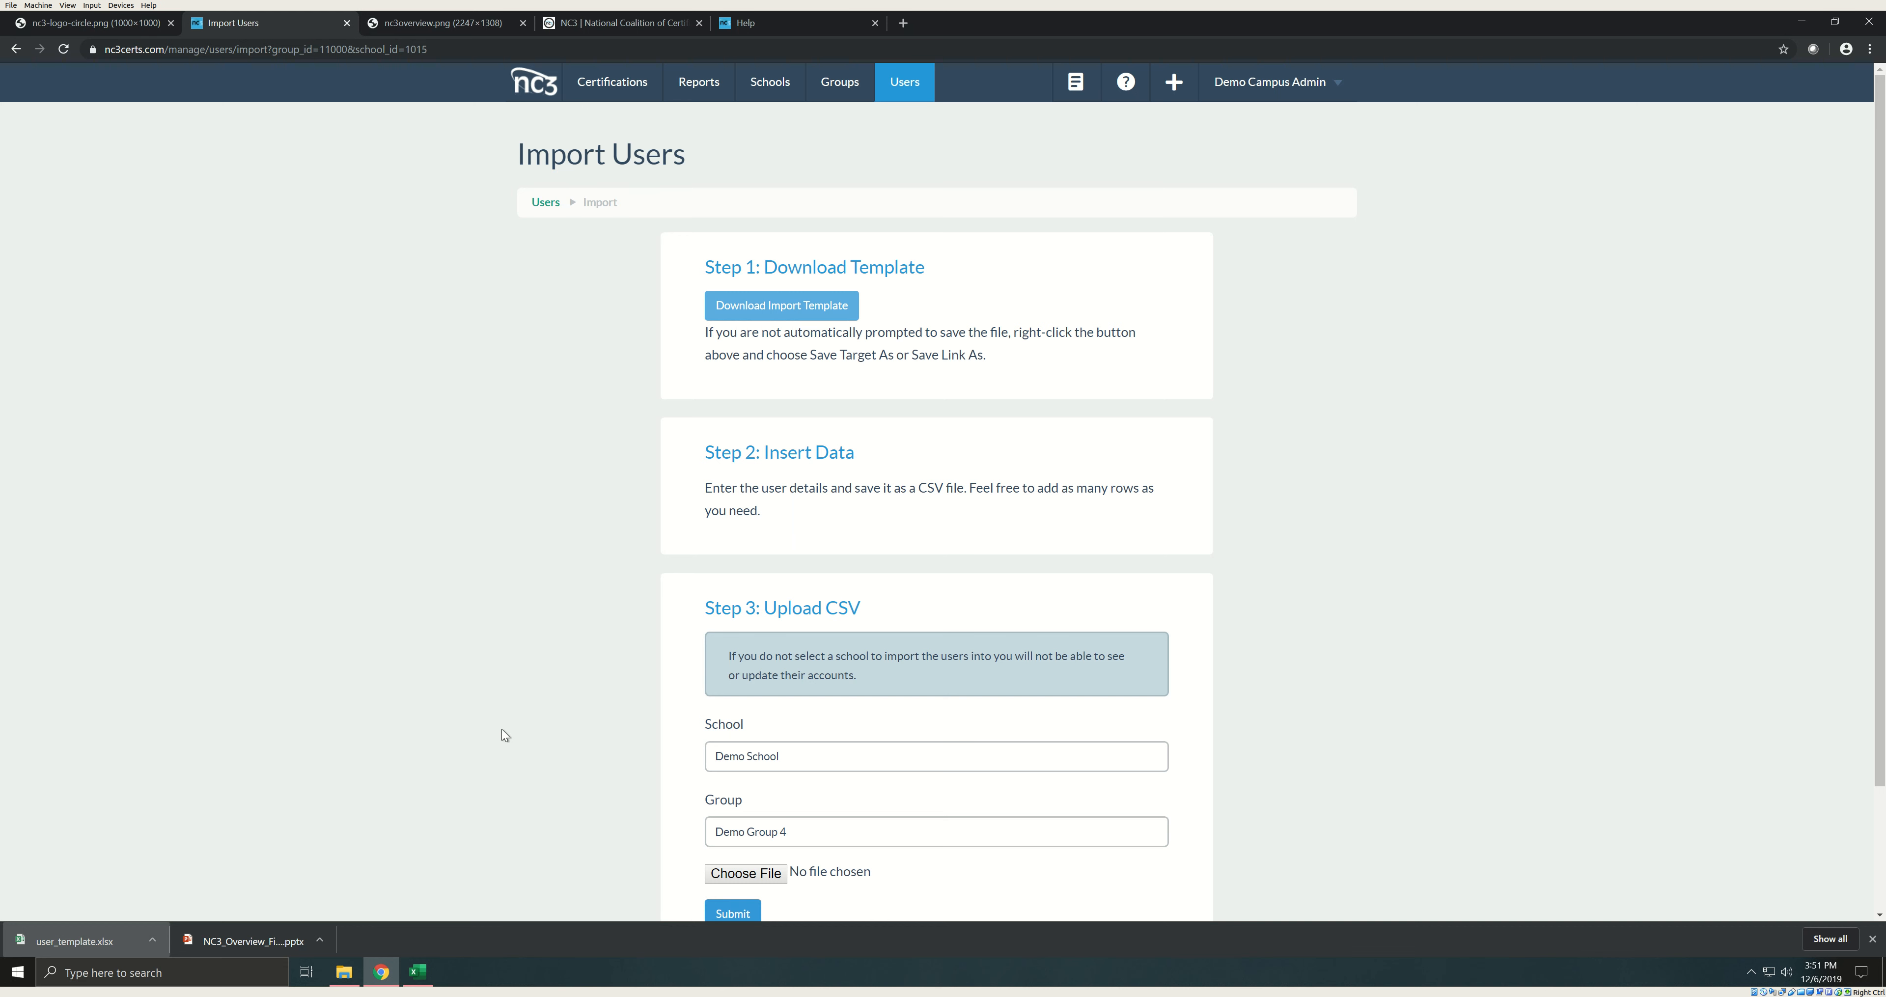
{"action": "mouse_move", "coordinate": [1019, 598]}
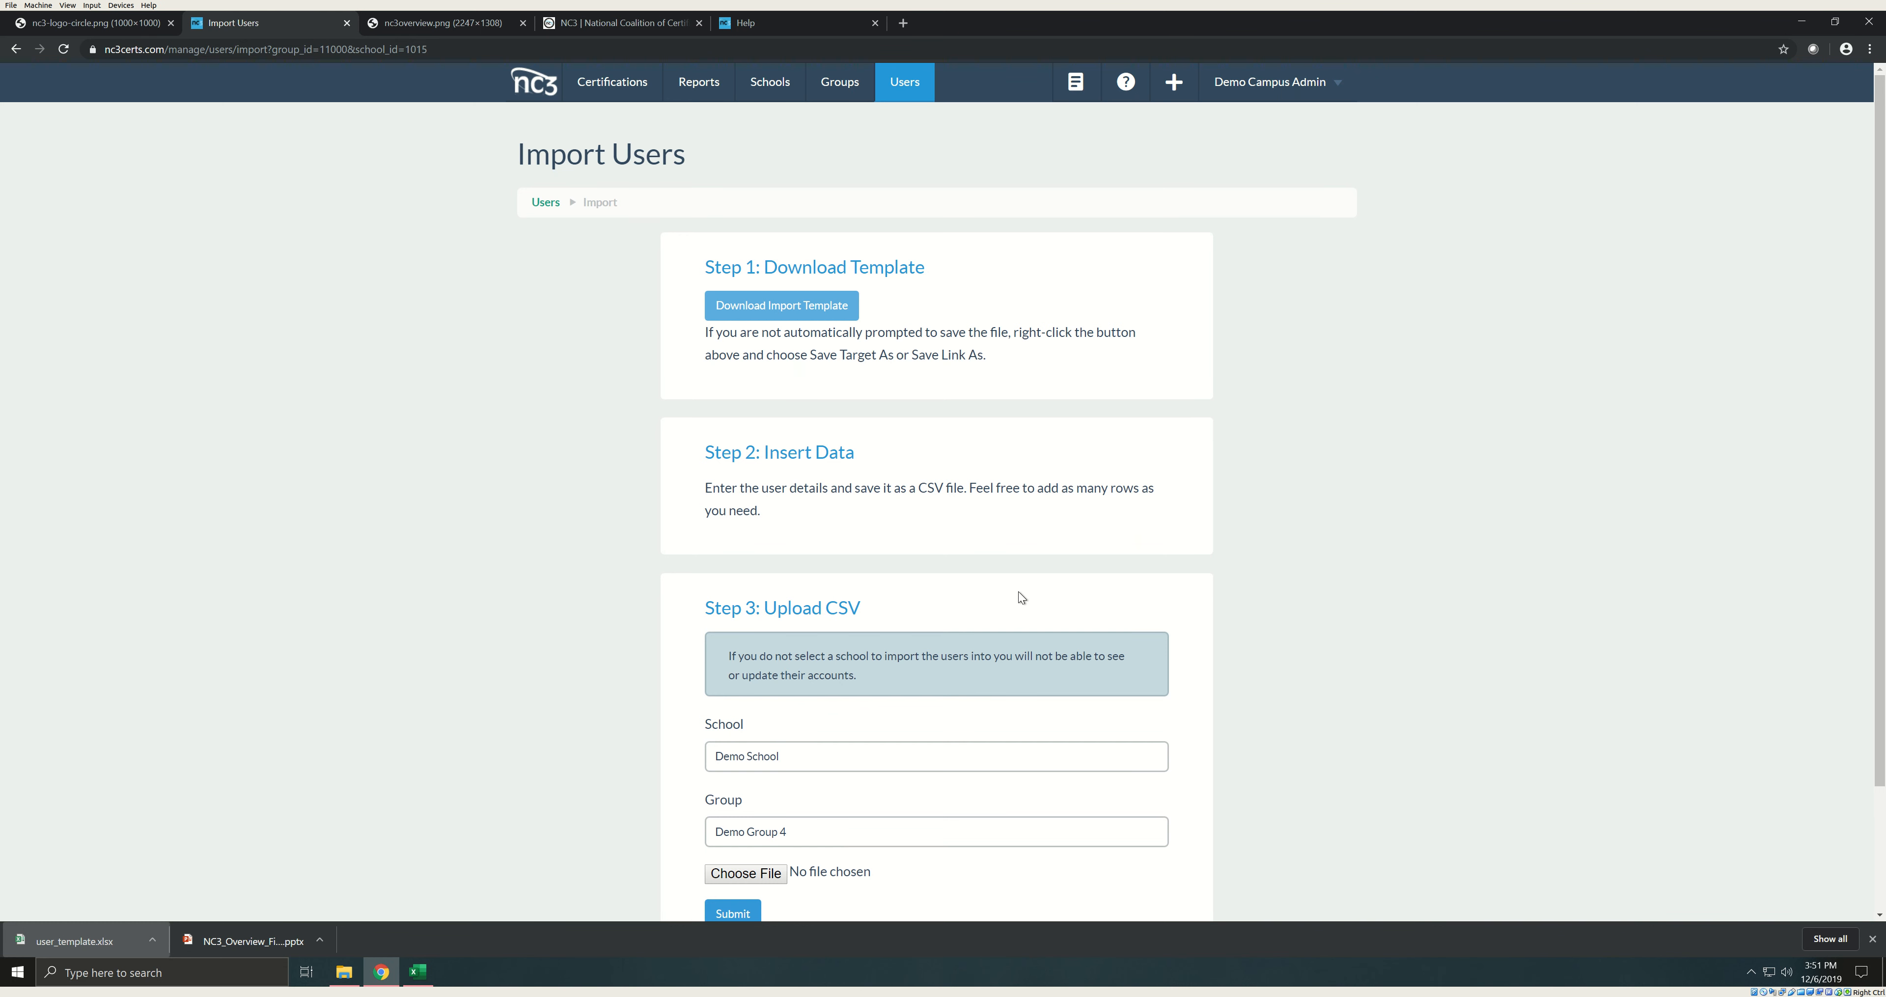
{"action": "scroll", "scroll_direction": "down", "scroll_amount": 3}
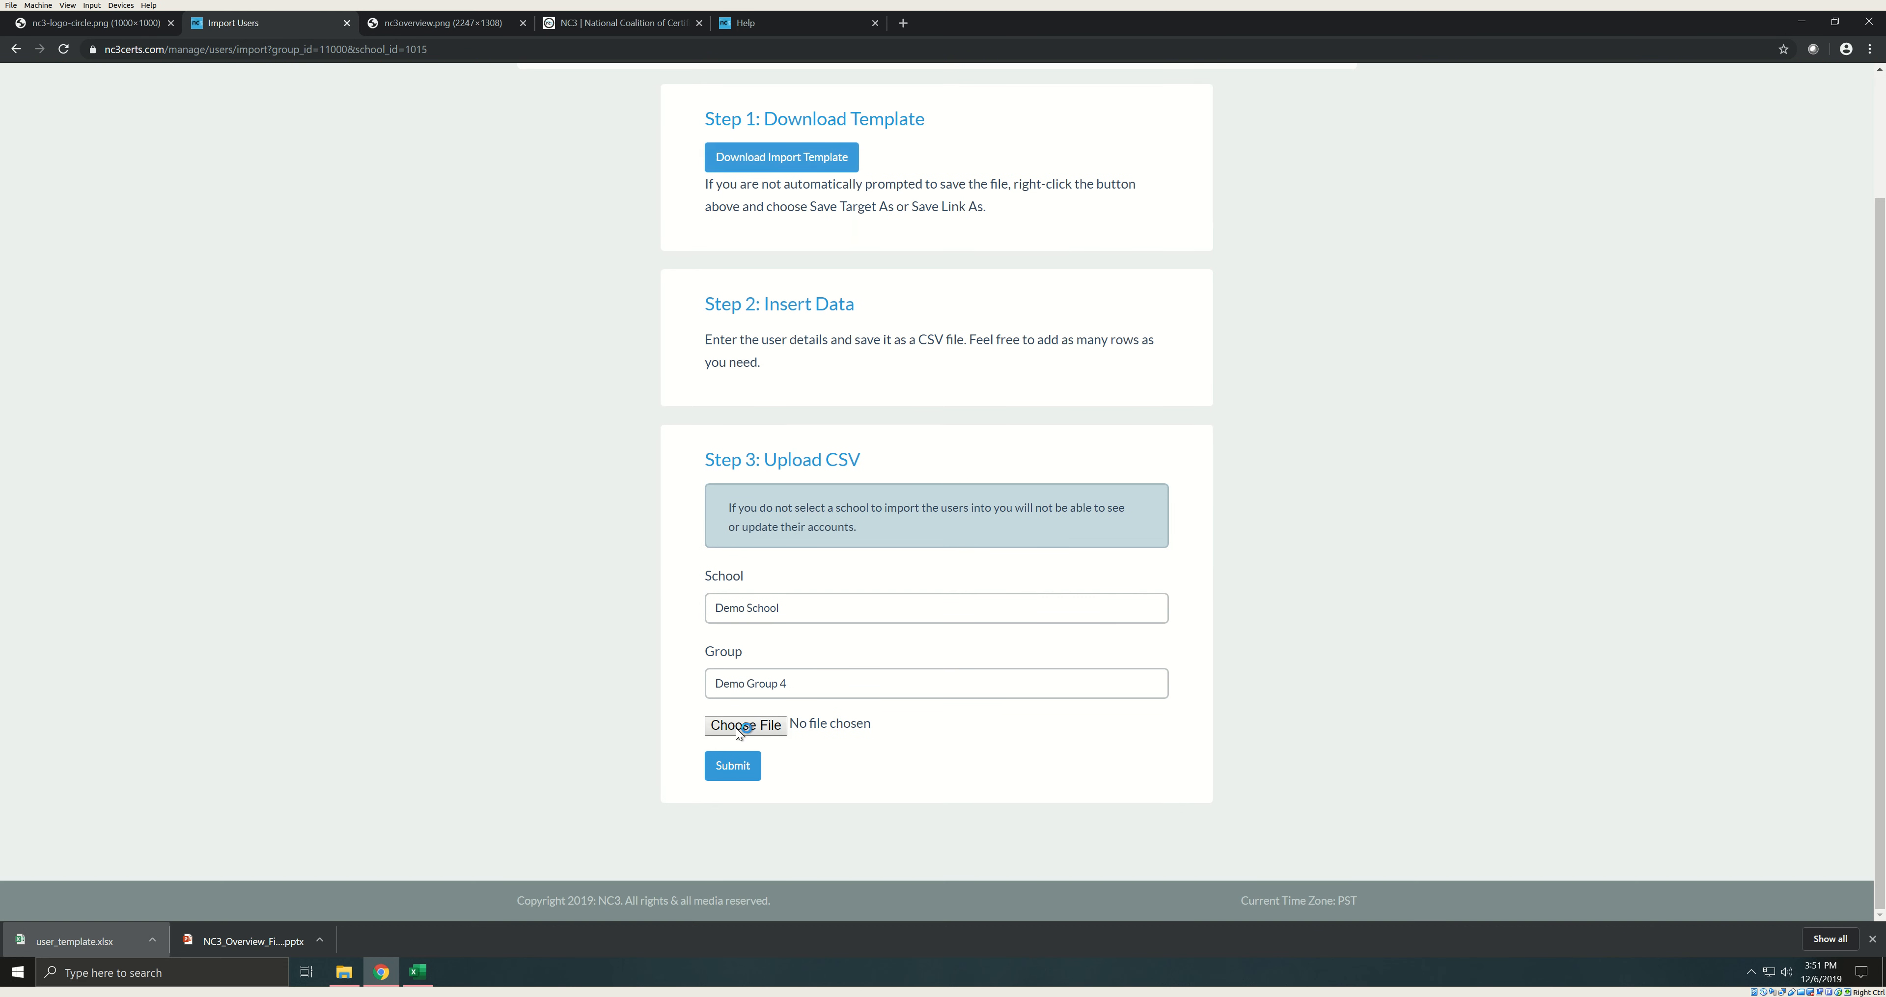
{"action": "left_click", "coordinate": [744, 724]}
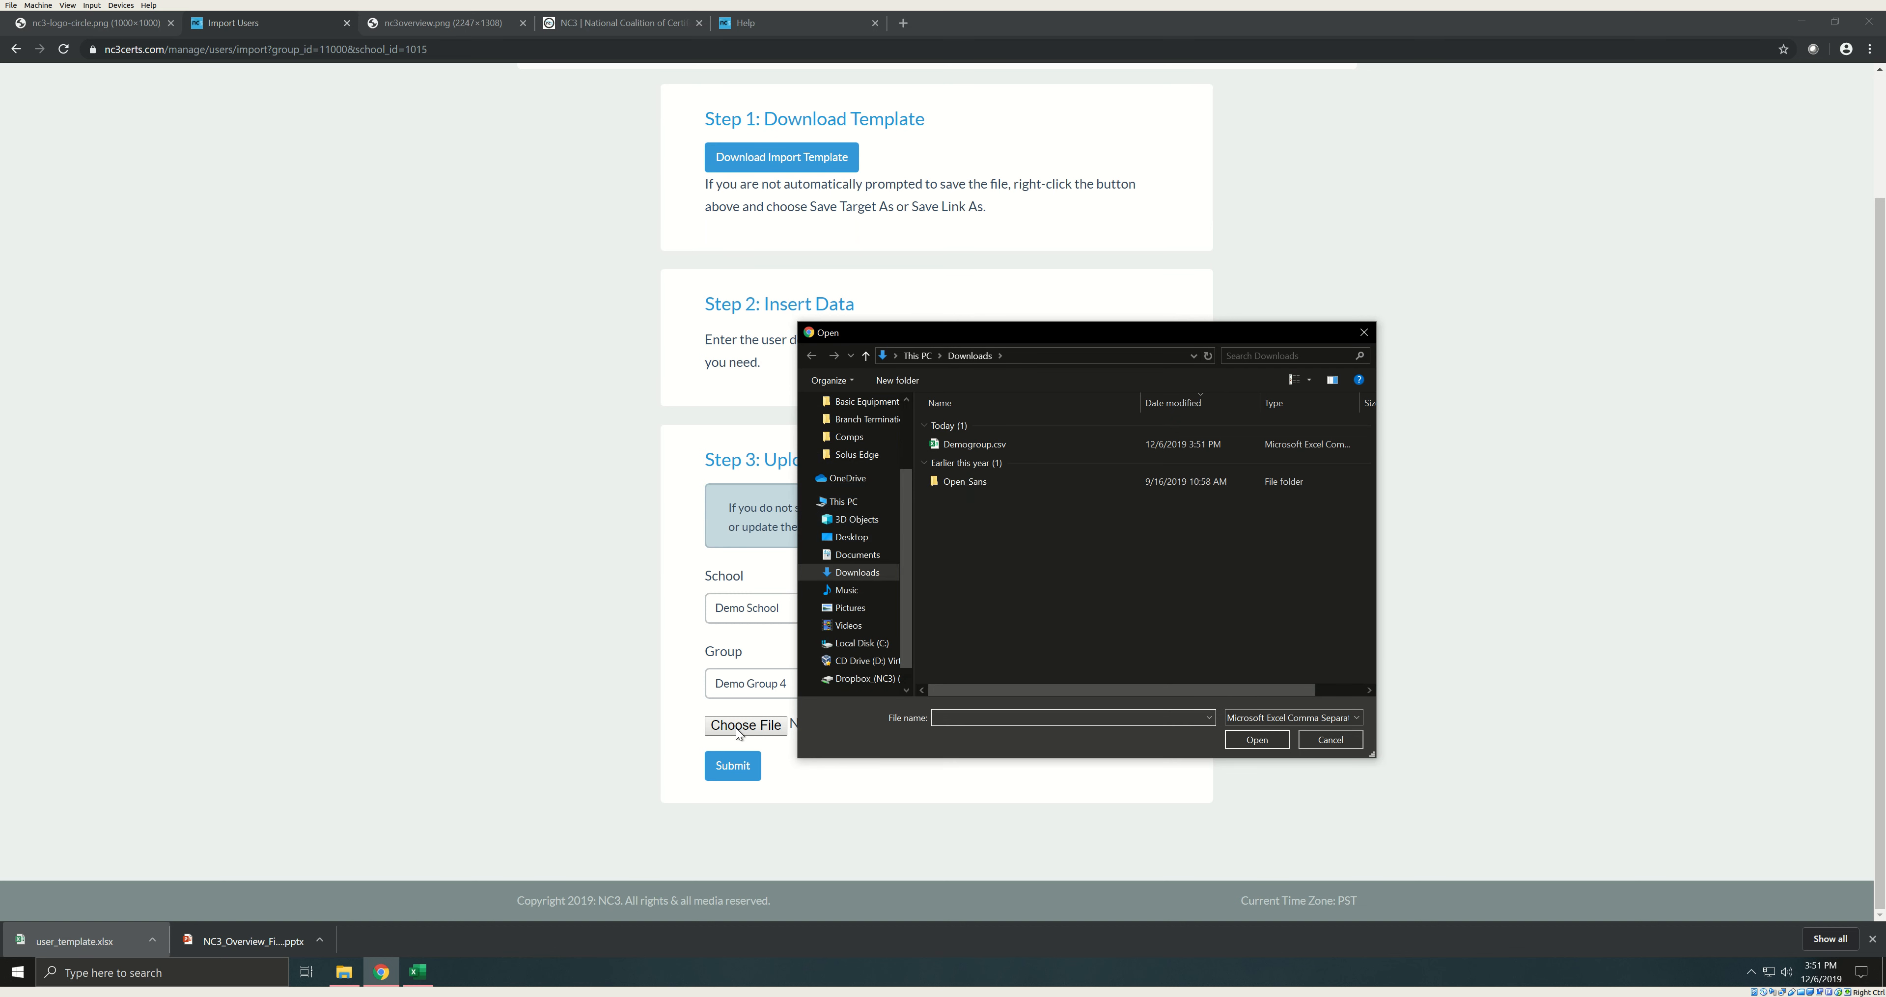
{"action": "mouse_move", "coordinate": [968, 444]}
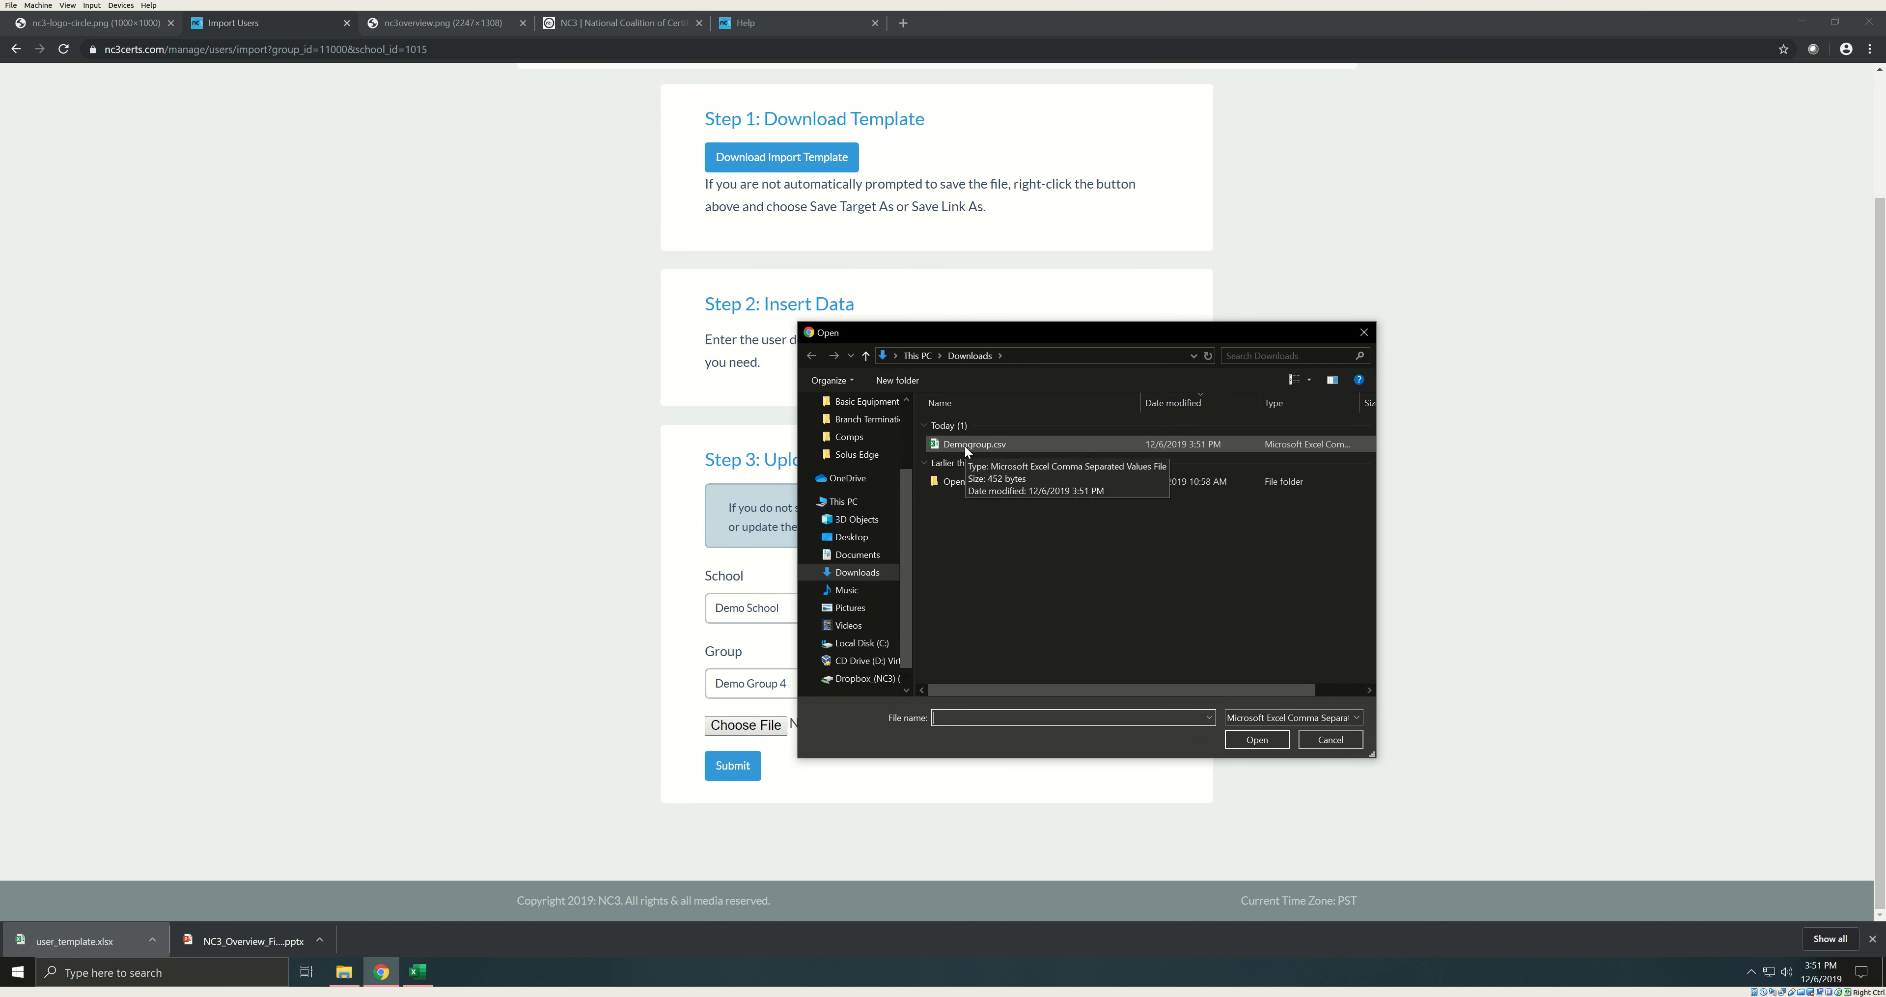
{"action": "left_click", "coordinate": [971, 443]}
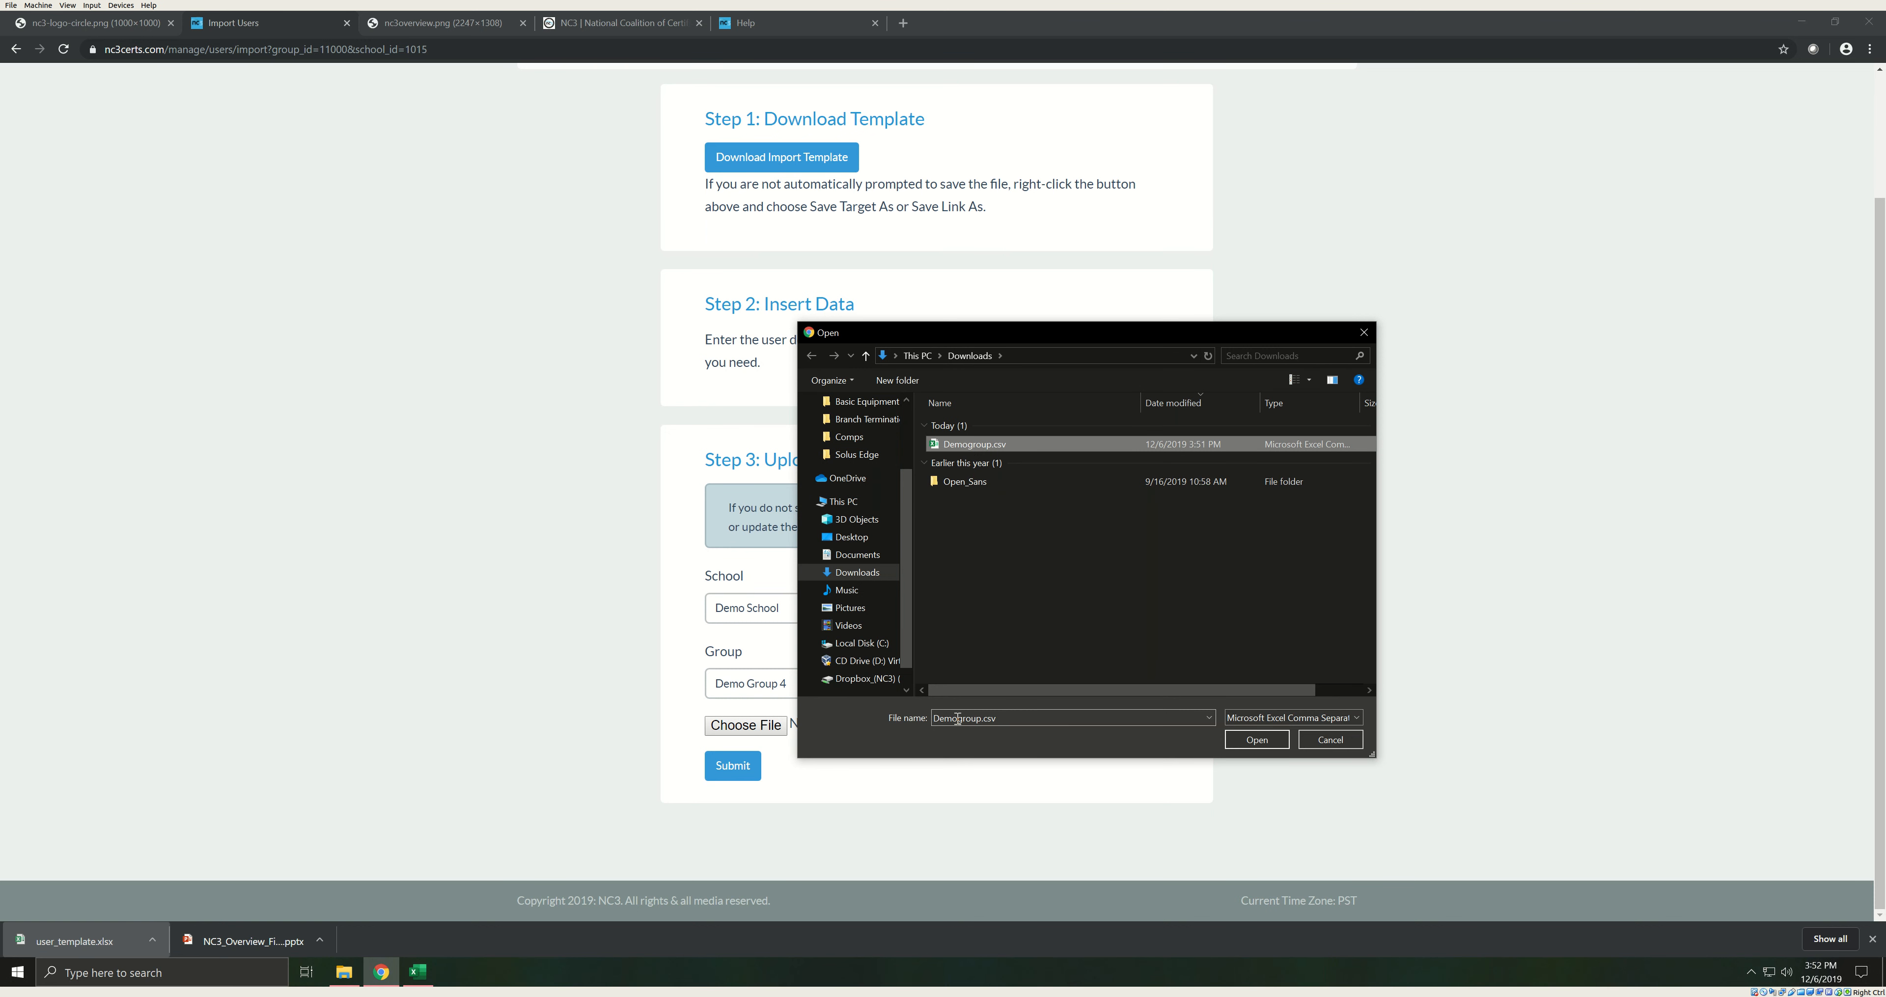
{"action": "left_click", "coordinate": [1256, 740]}
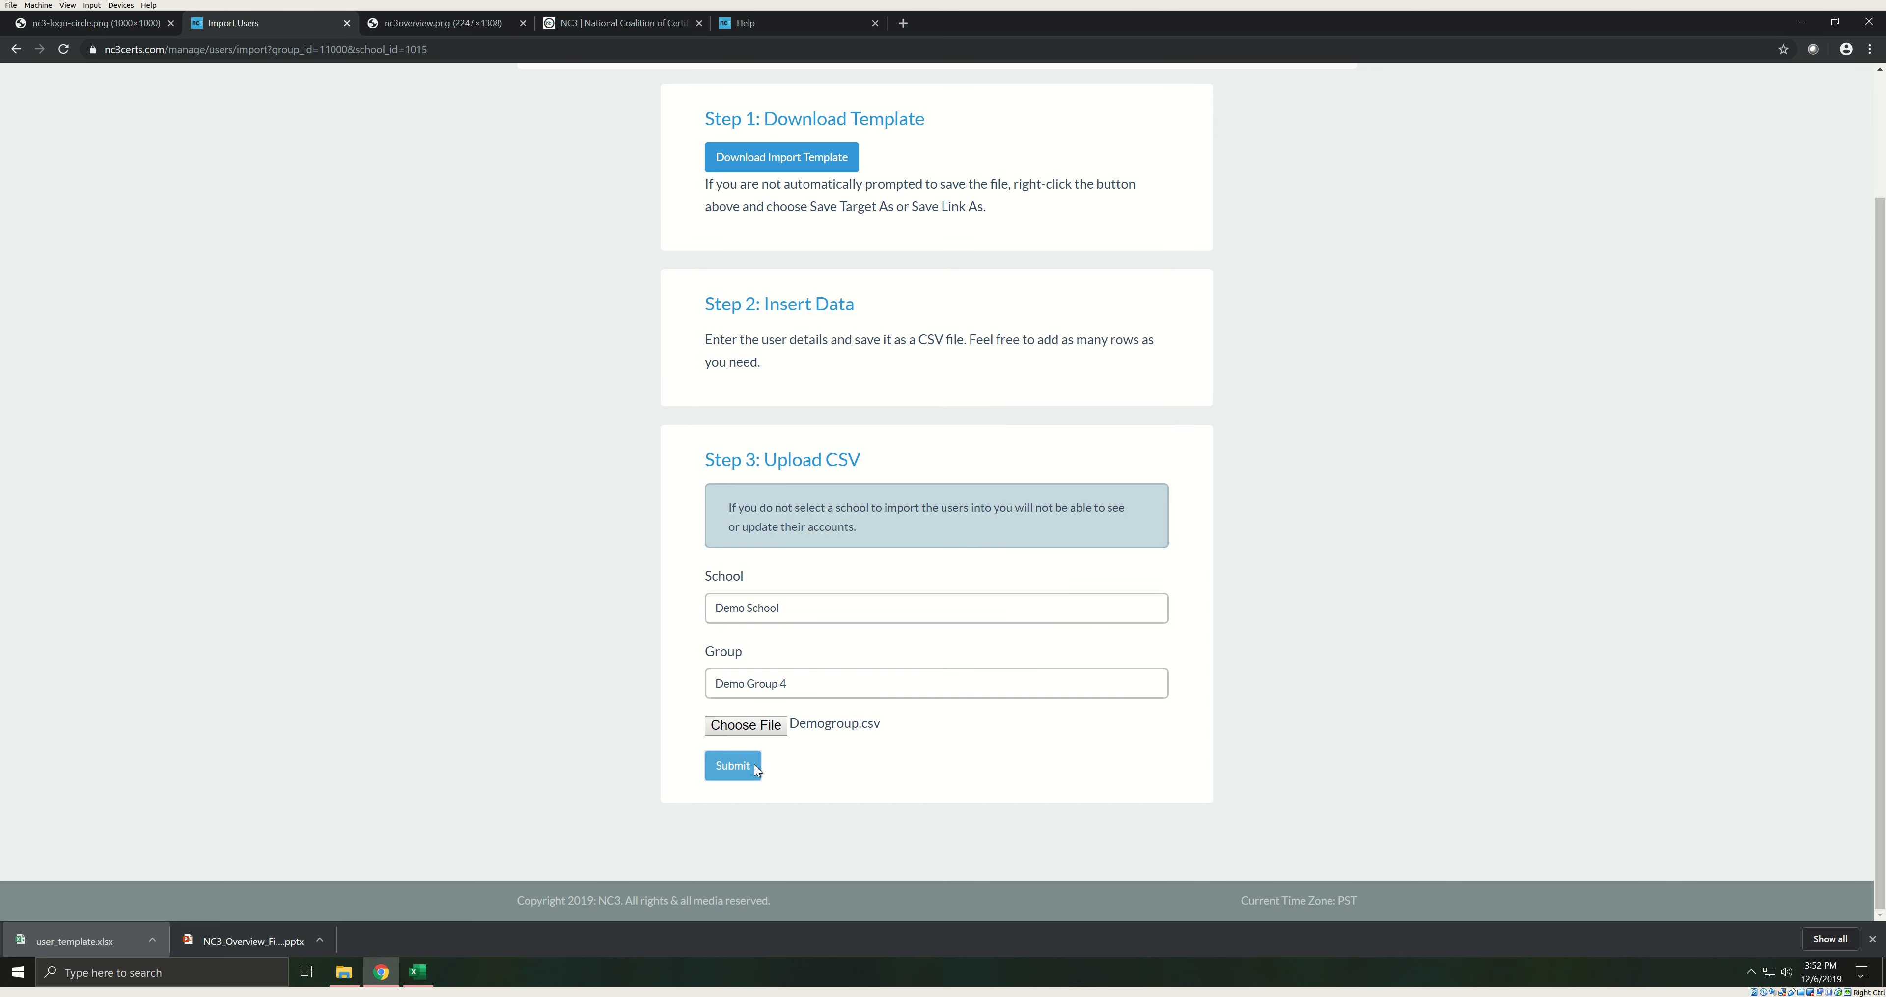
{"action": "left_click", "coordinate": [731, 765]}
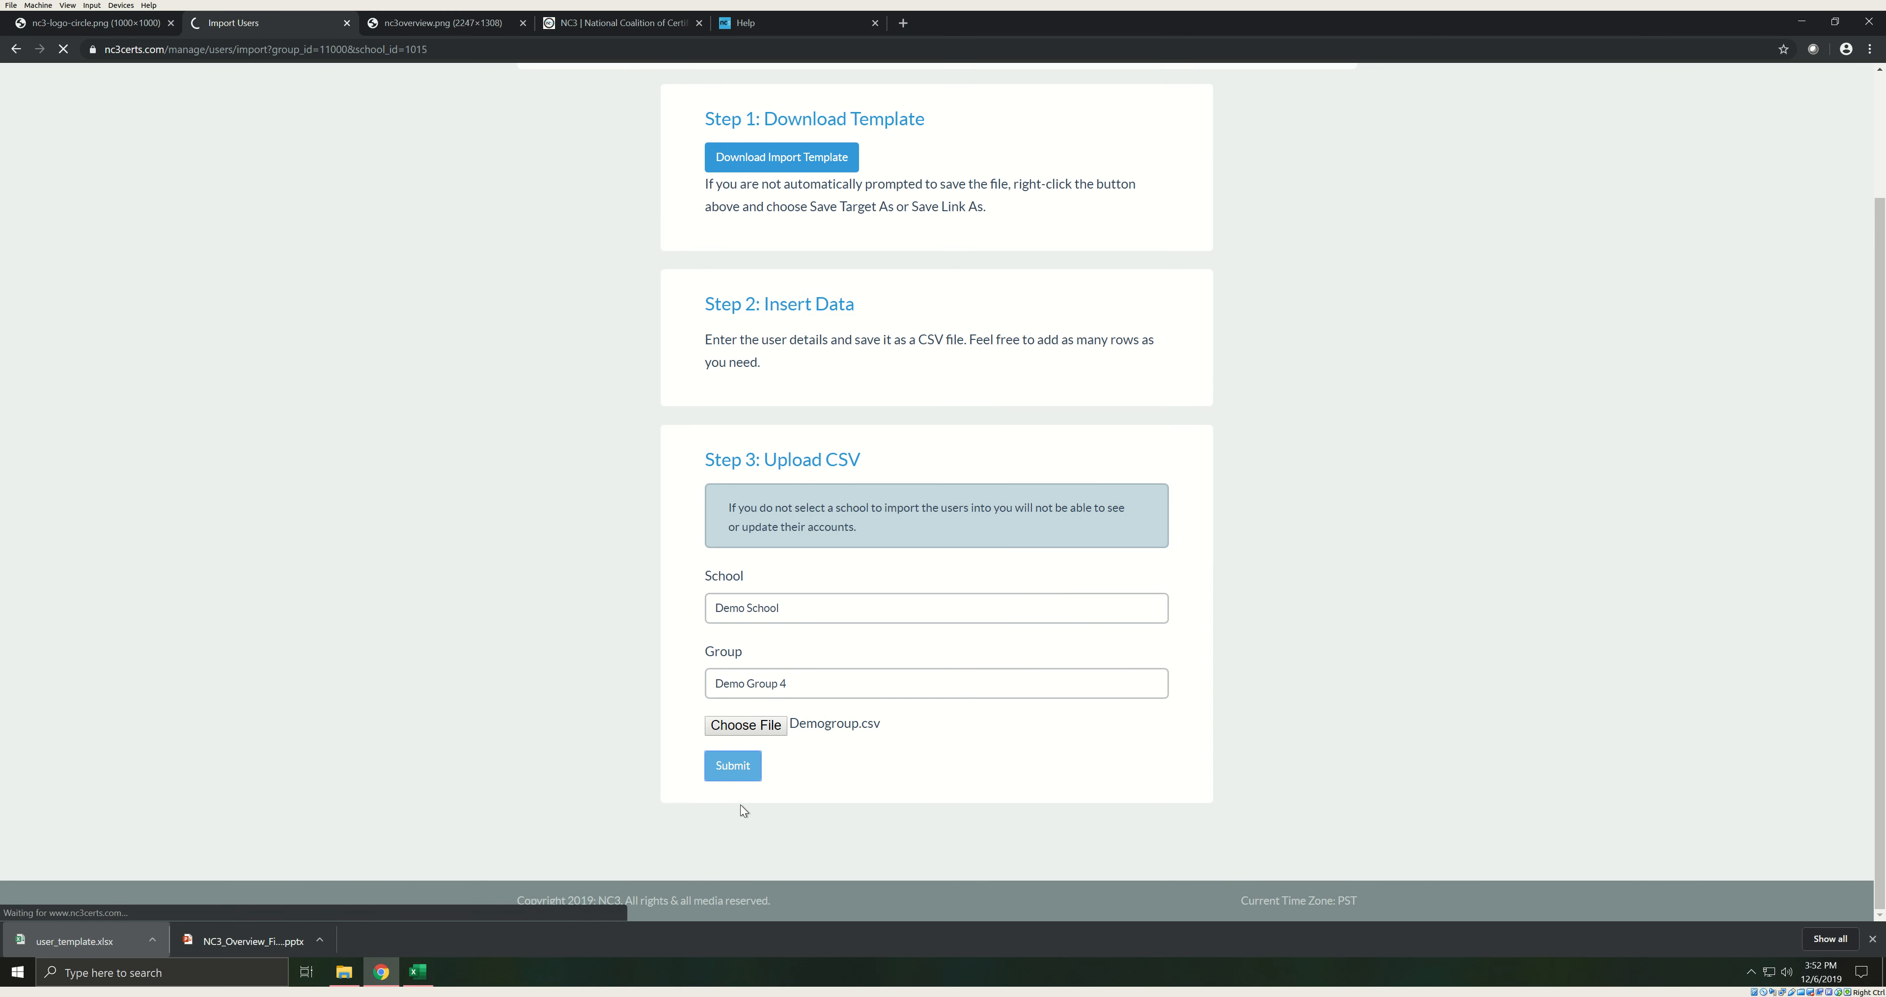
Review the import result: 4 users added, Student14/Student15 rejected for a name mismatch.
{"action": "left_click", "coordinate": [730, 765]}
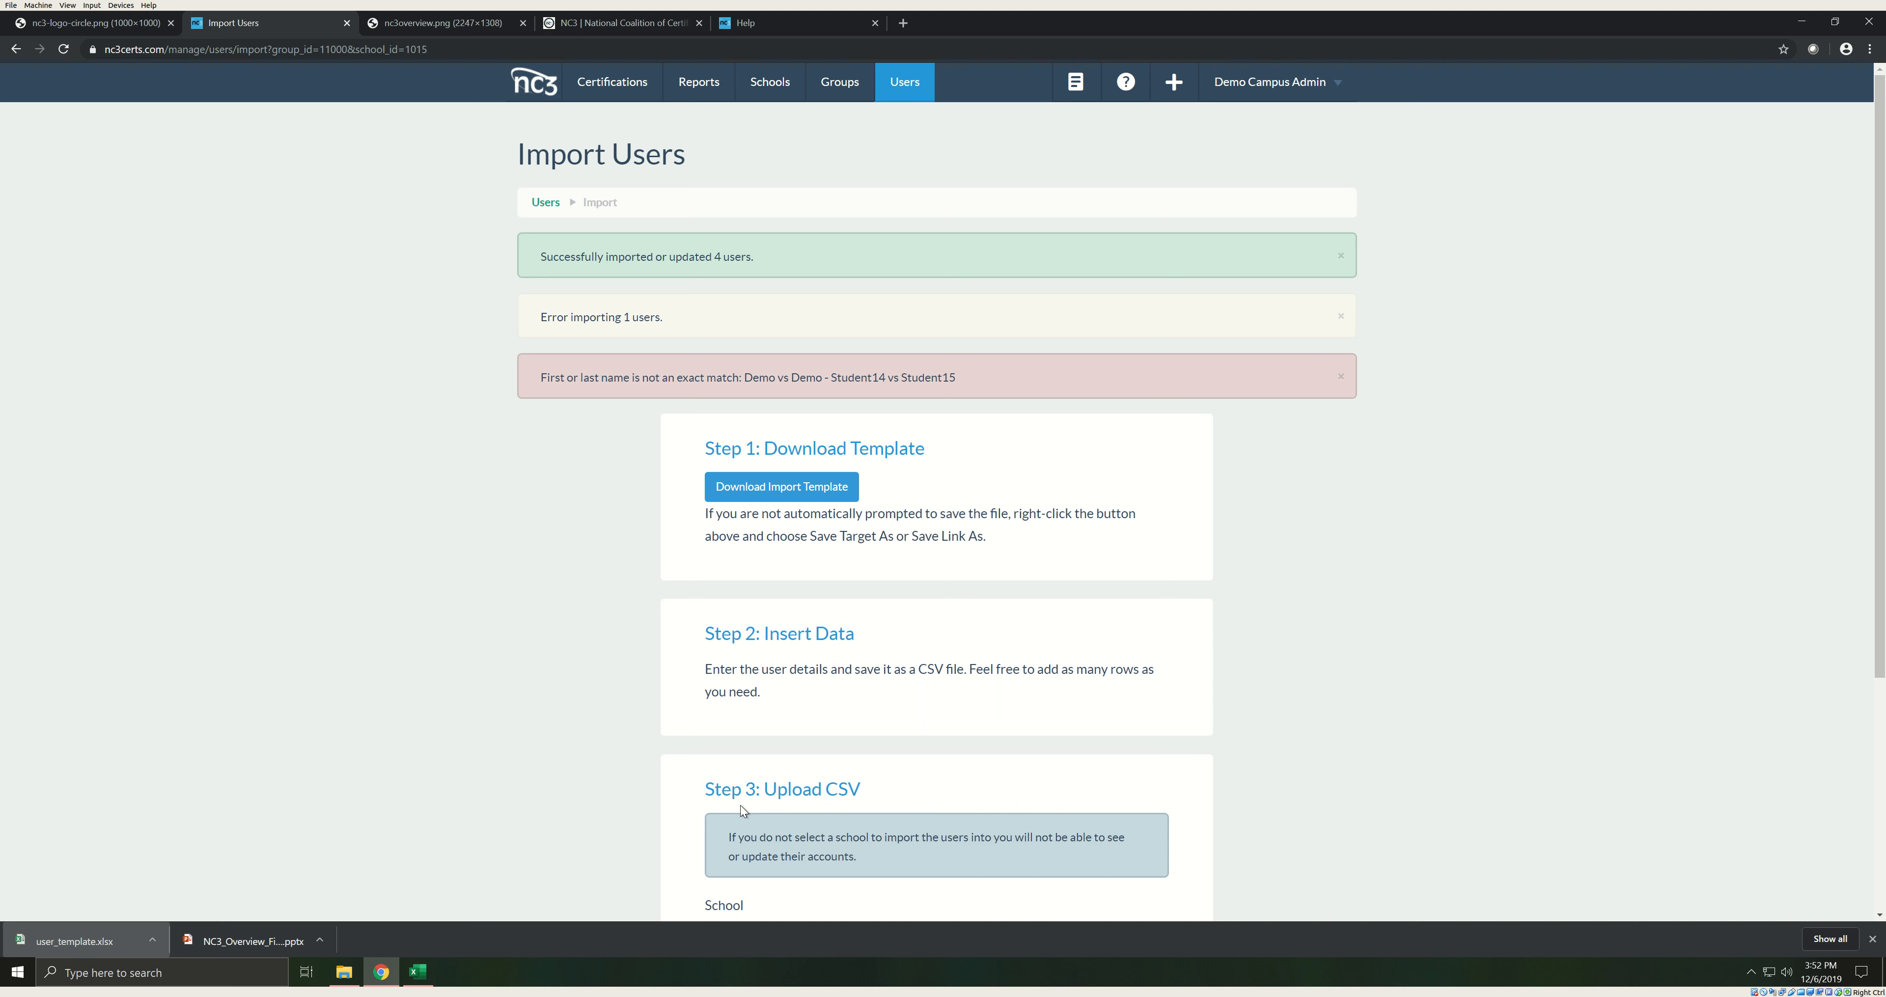
{"action": "mouse_move", "coordinate": [1403, 552]}
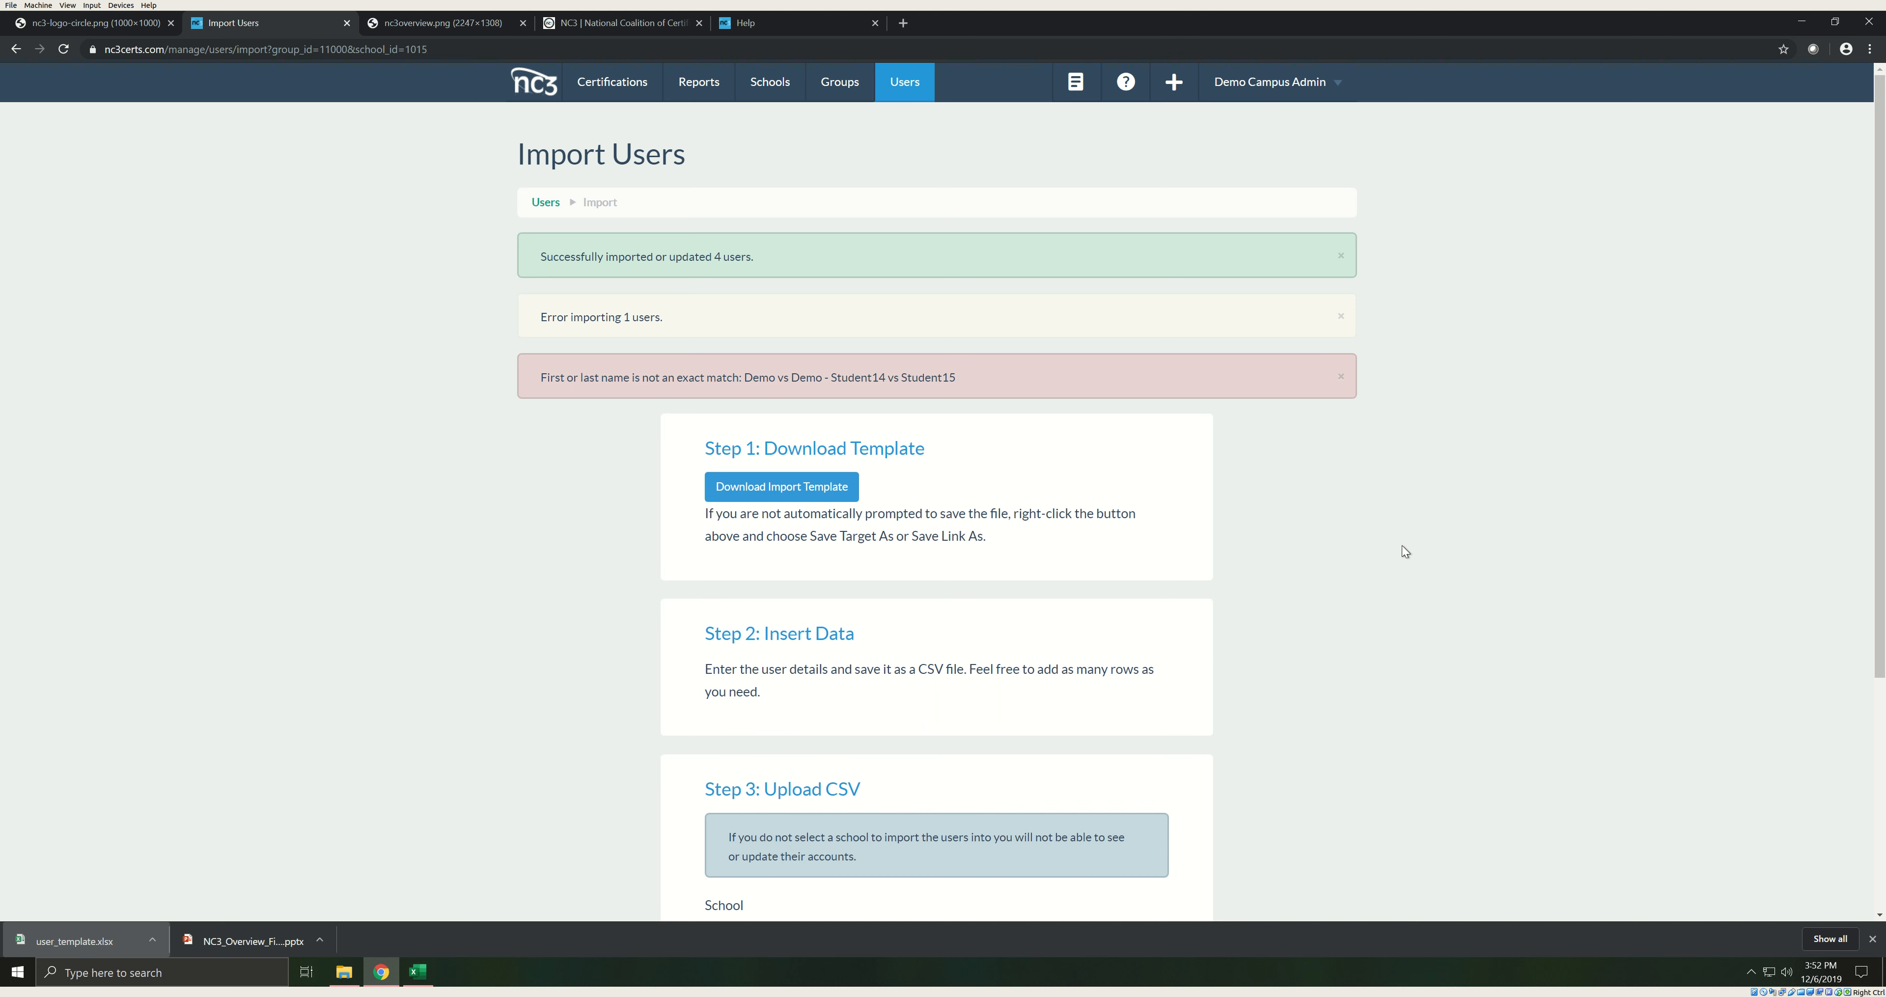
{"action": "triple_click", "coordinate": [746, 376]}
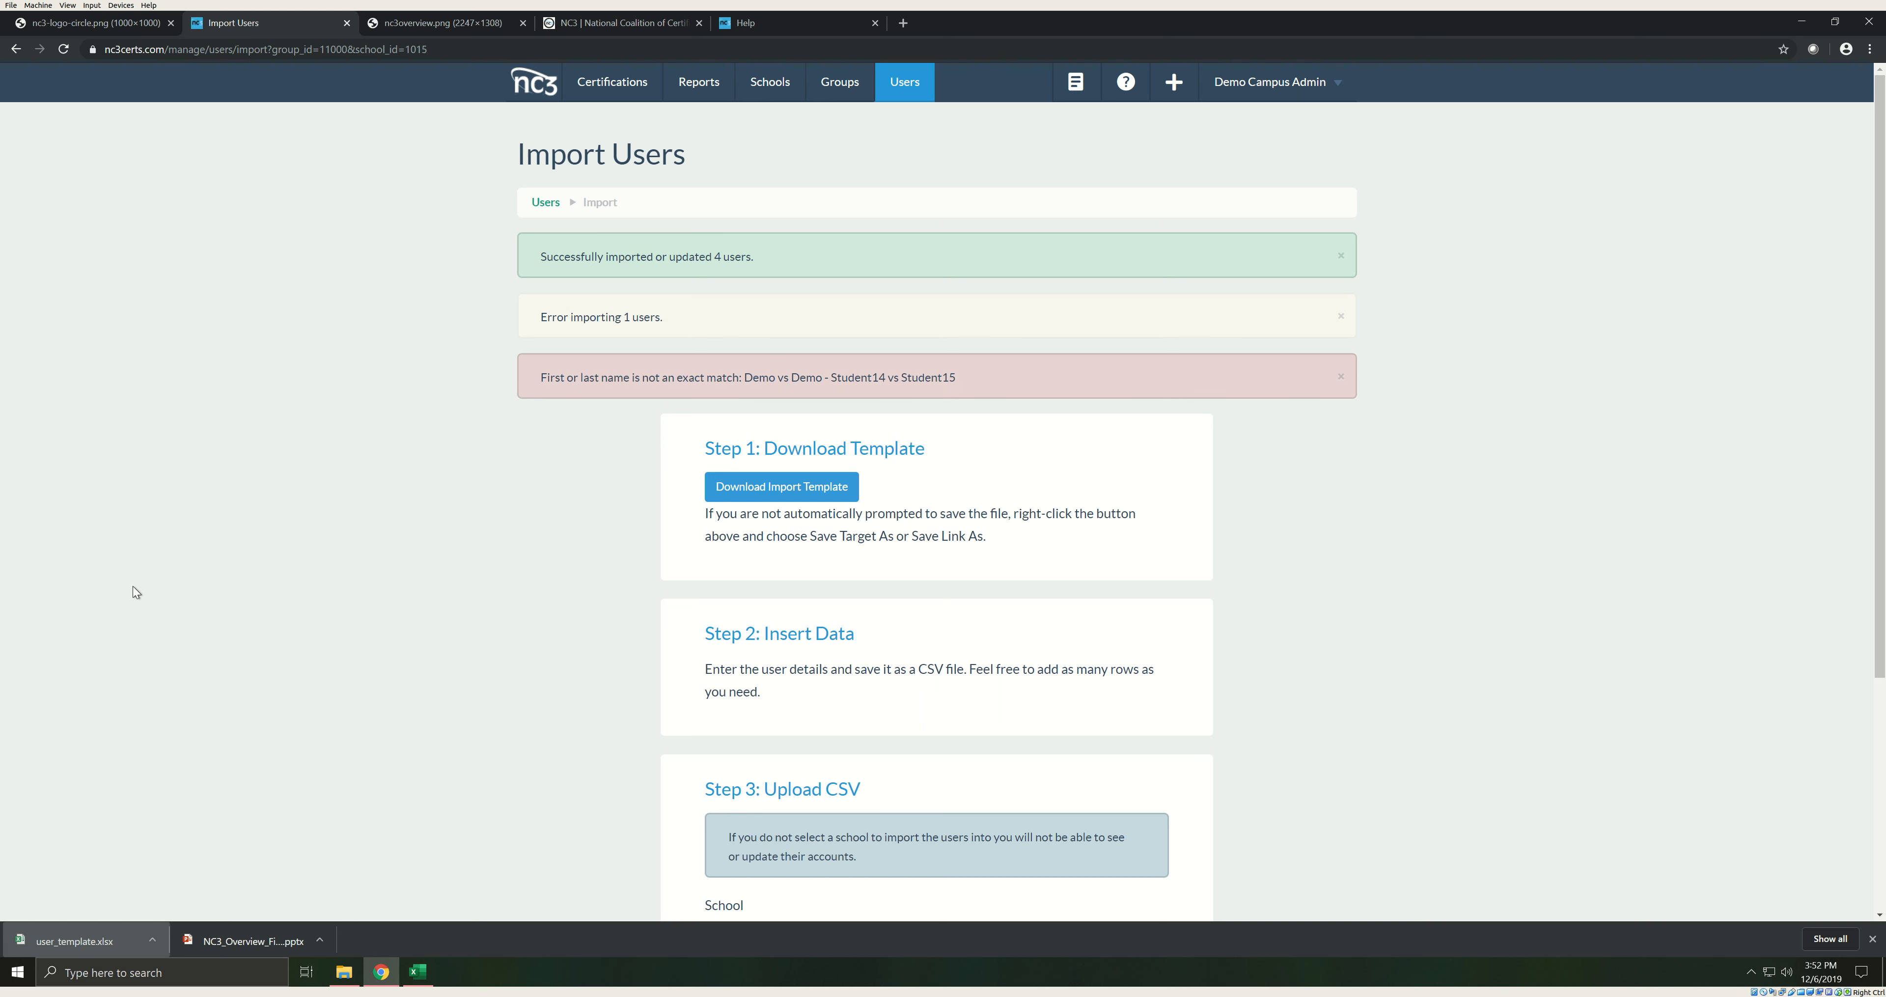
{"action": "scroll", "scroll_direction": "down", "scroll_amount": 3}
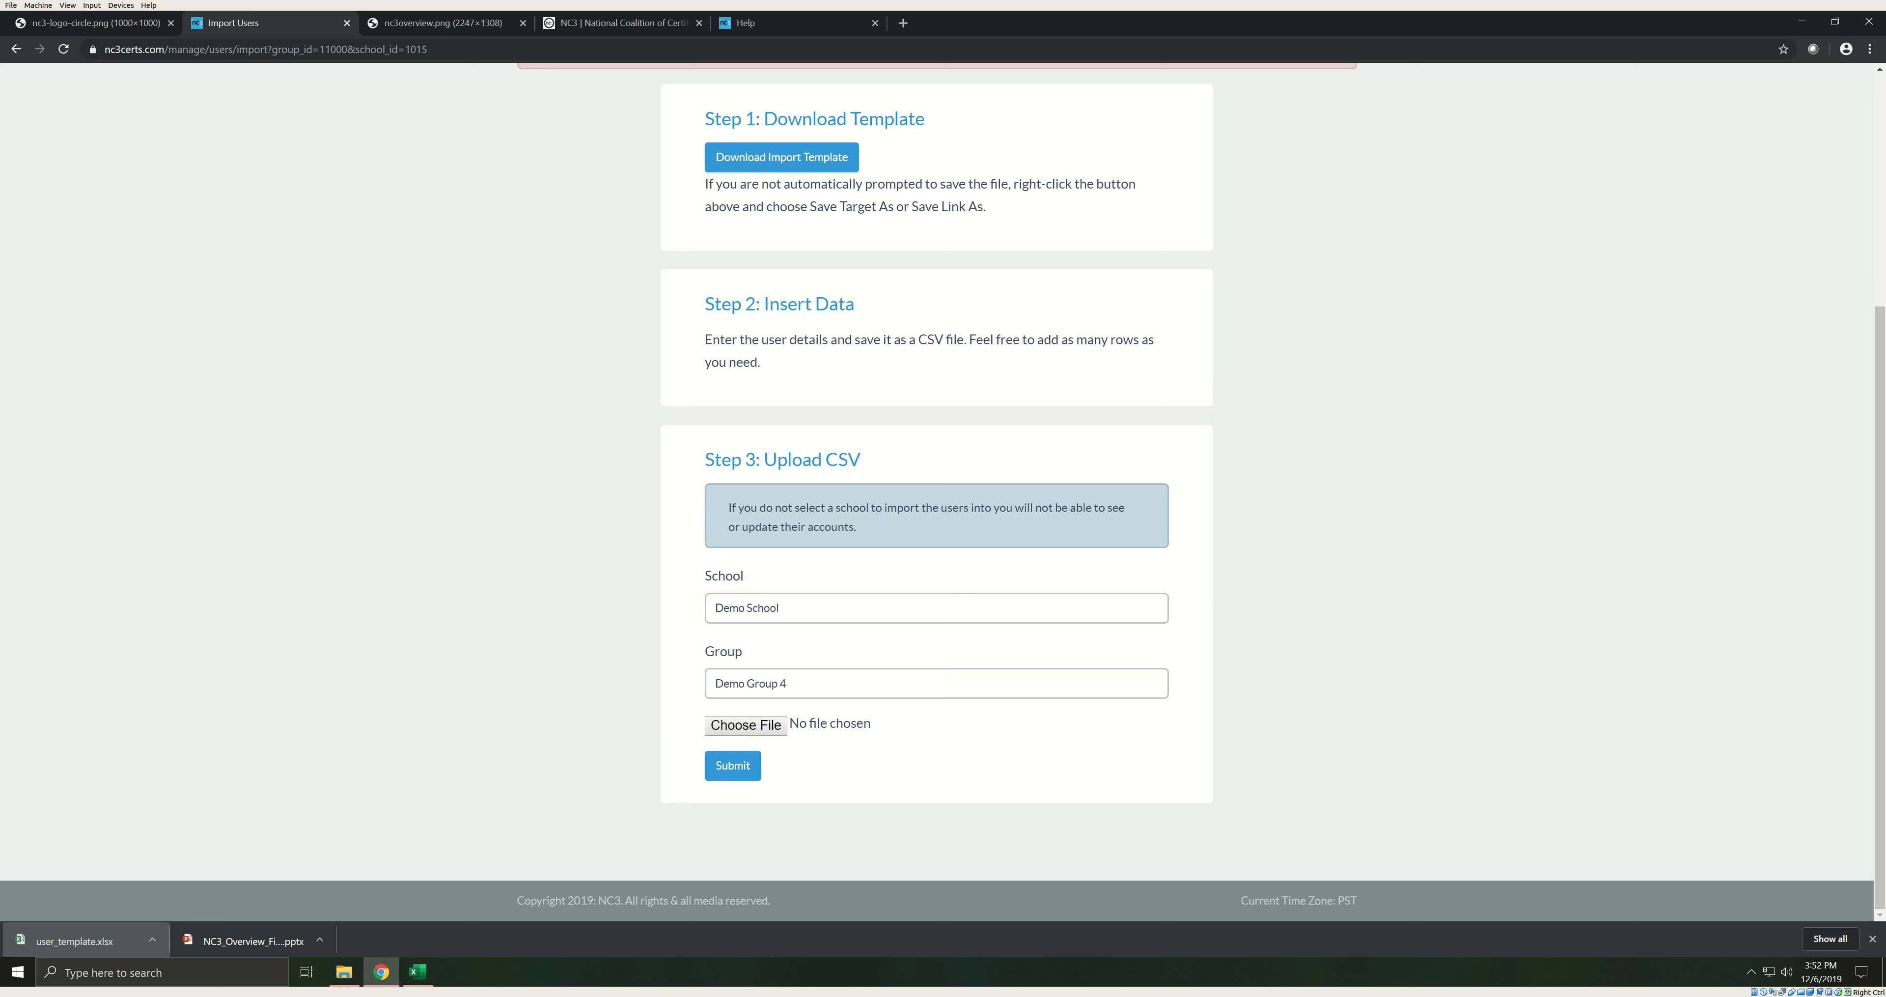
{"action": "mouse_move", "coordinate": [418, 643]}
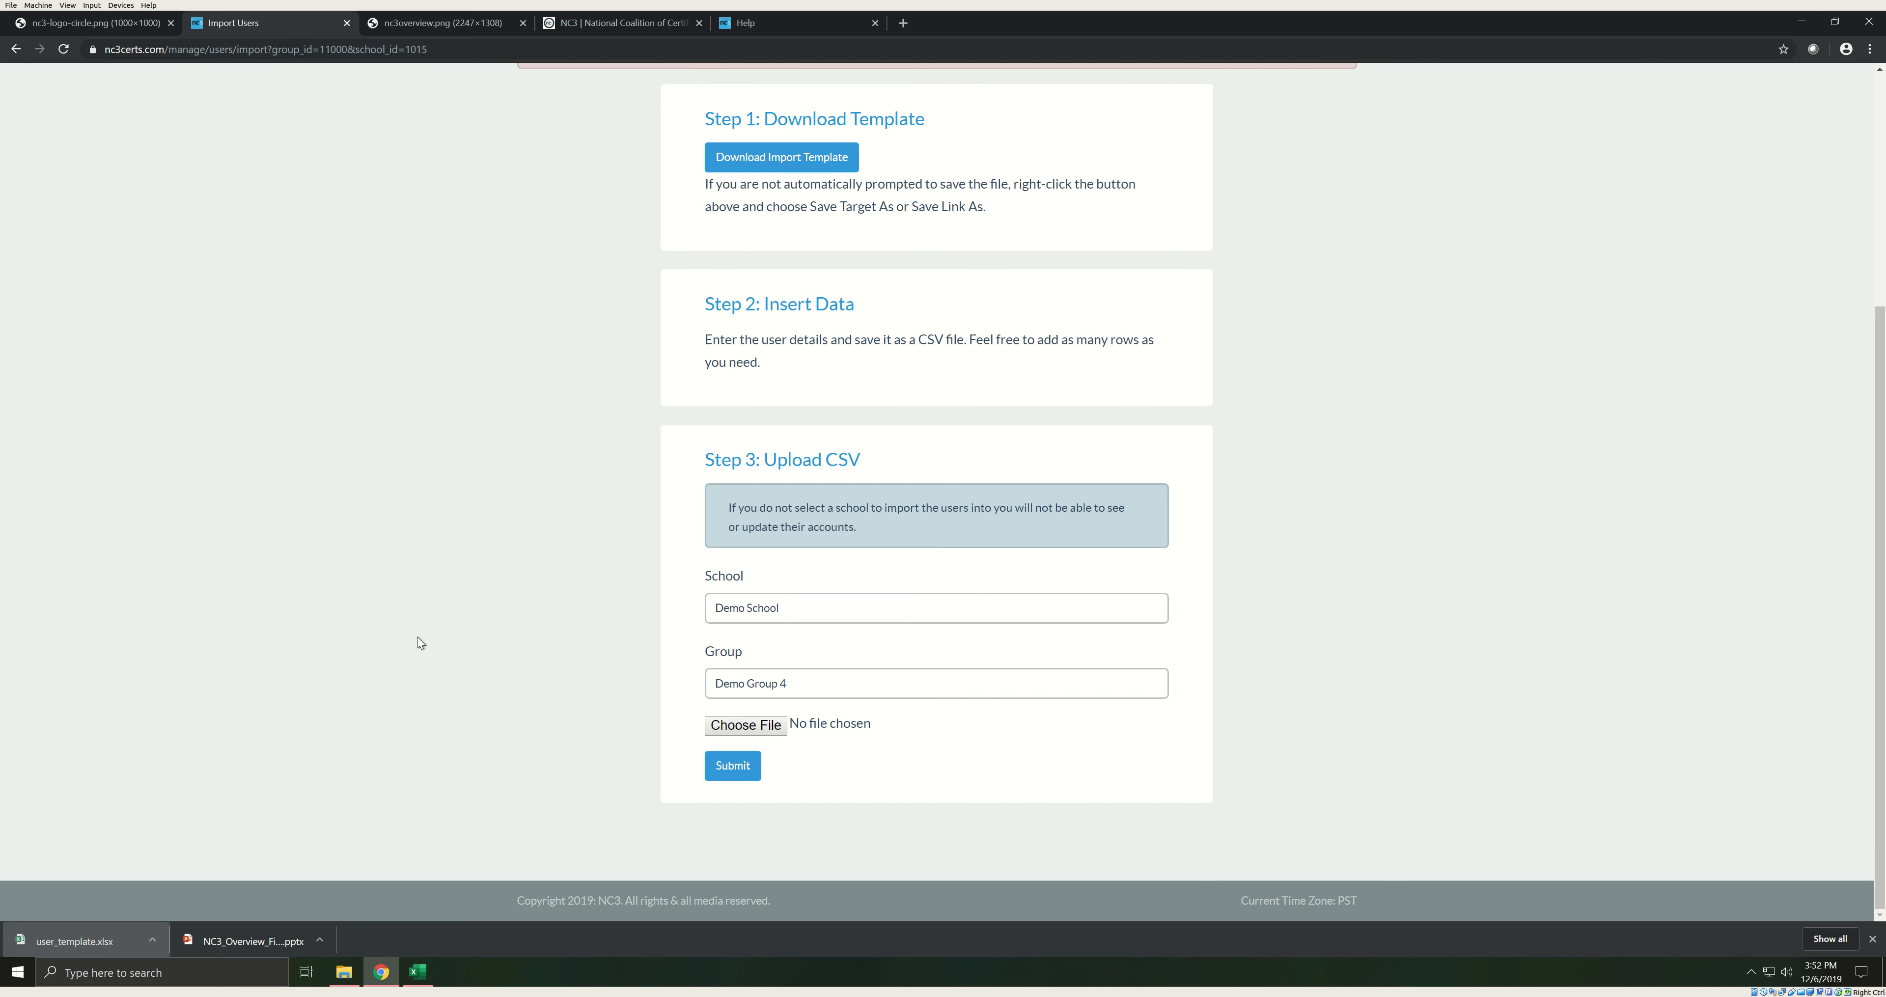
{"action": "left_click", "coordinate": [731, 765]}
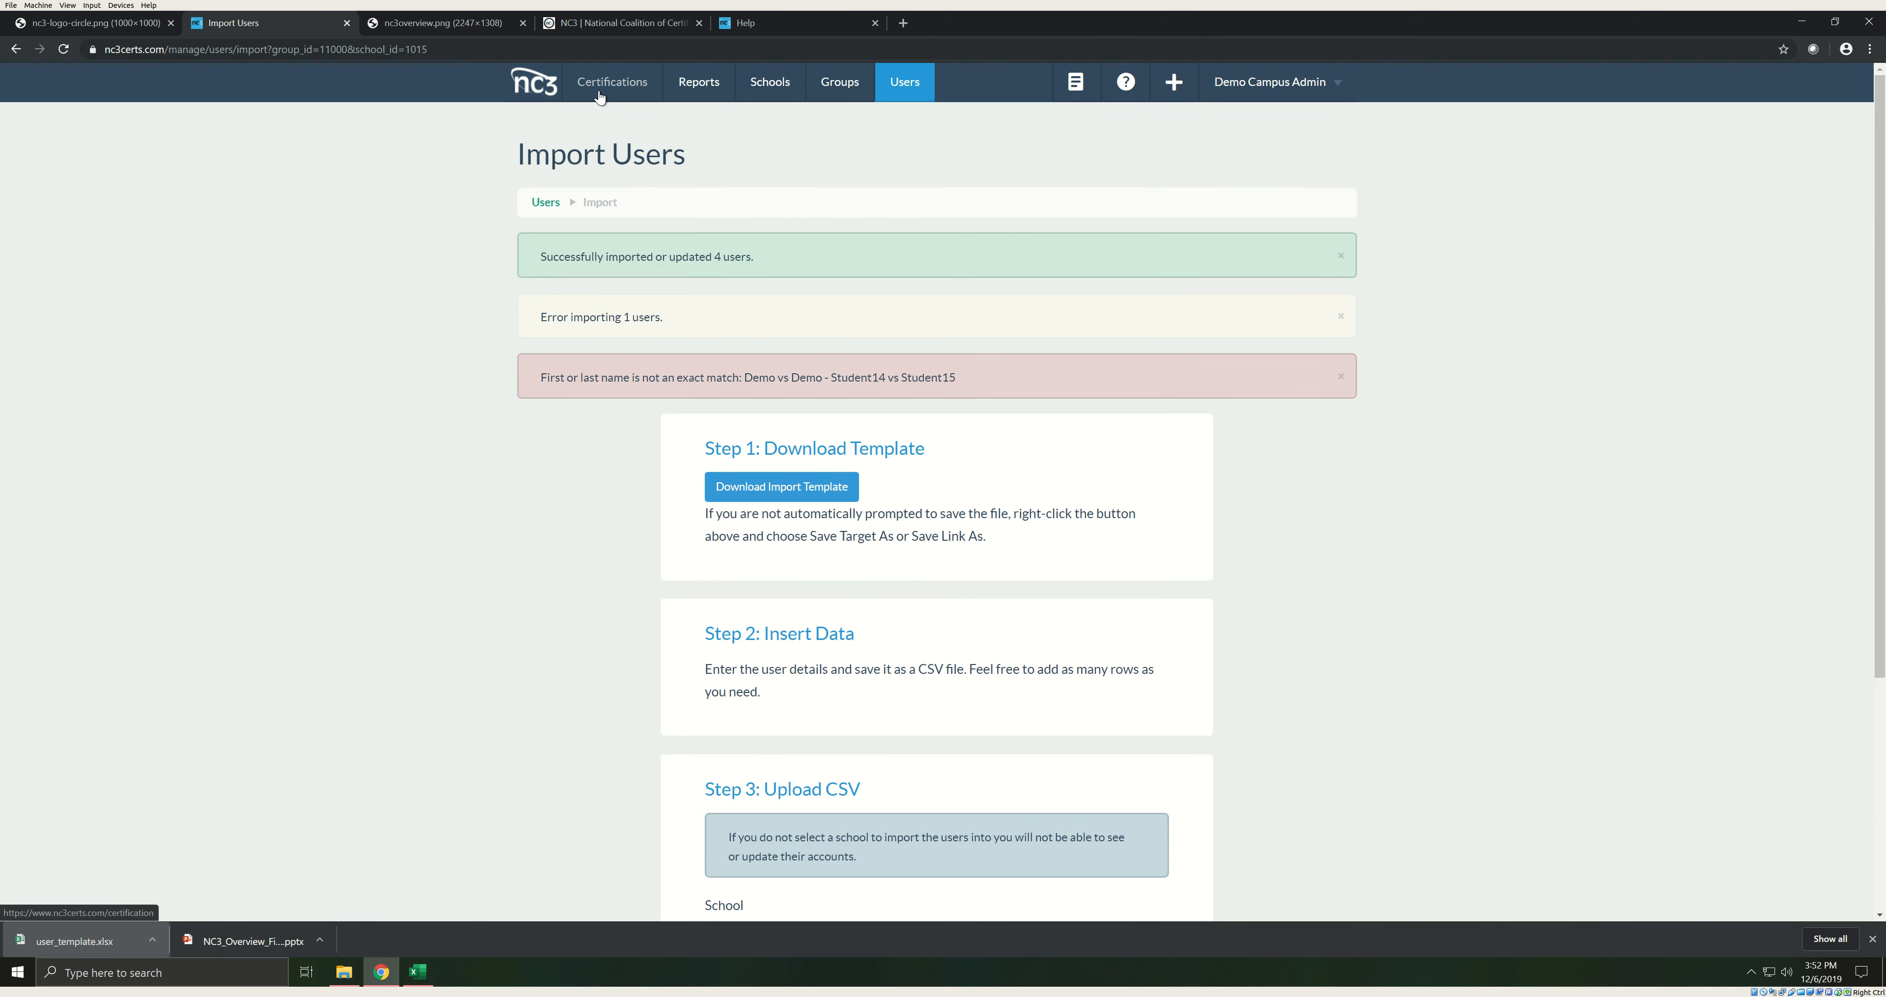
Go to Certifications and start assigning Demo Certification at Demo School.
{"action": "left_click", "coordinate": [612, 81]}
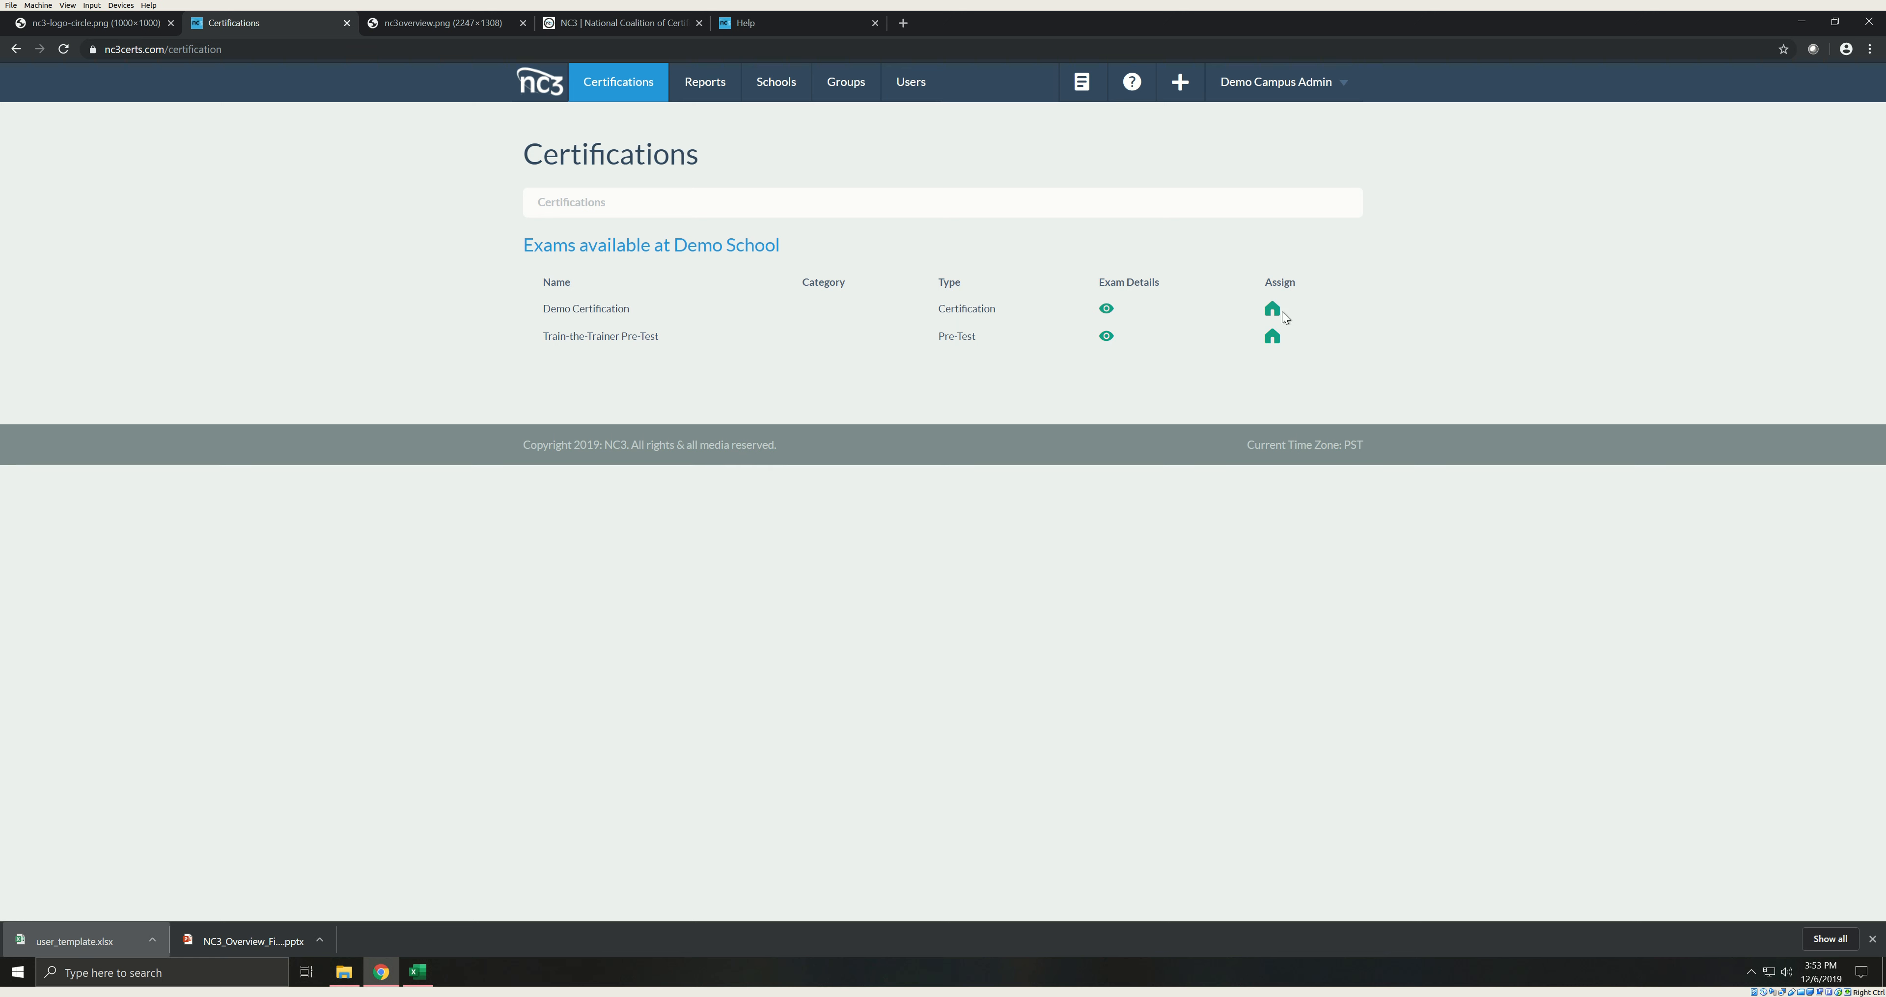
{"action": "left_click", "coordinate": [1271, 307]}
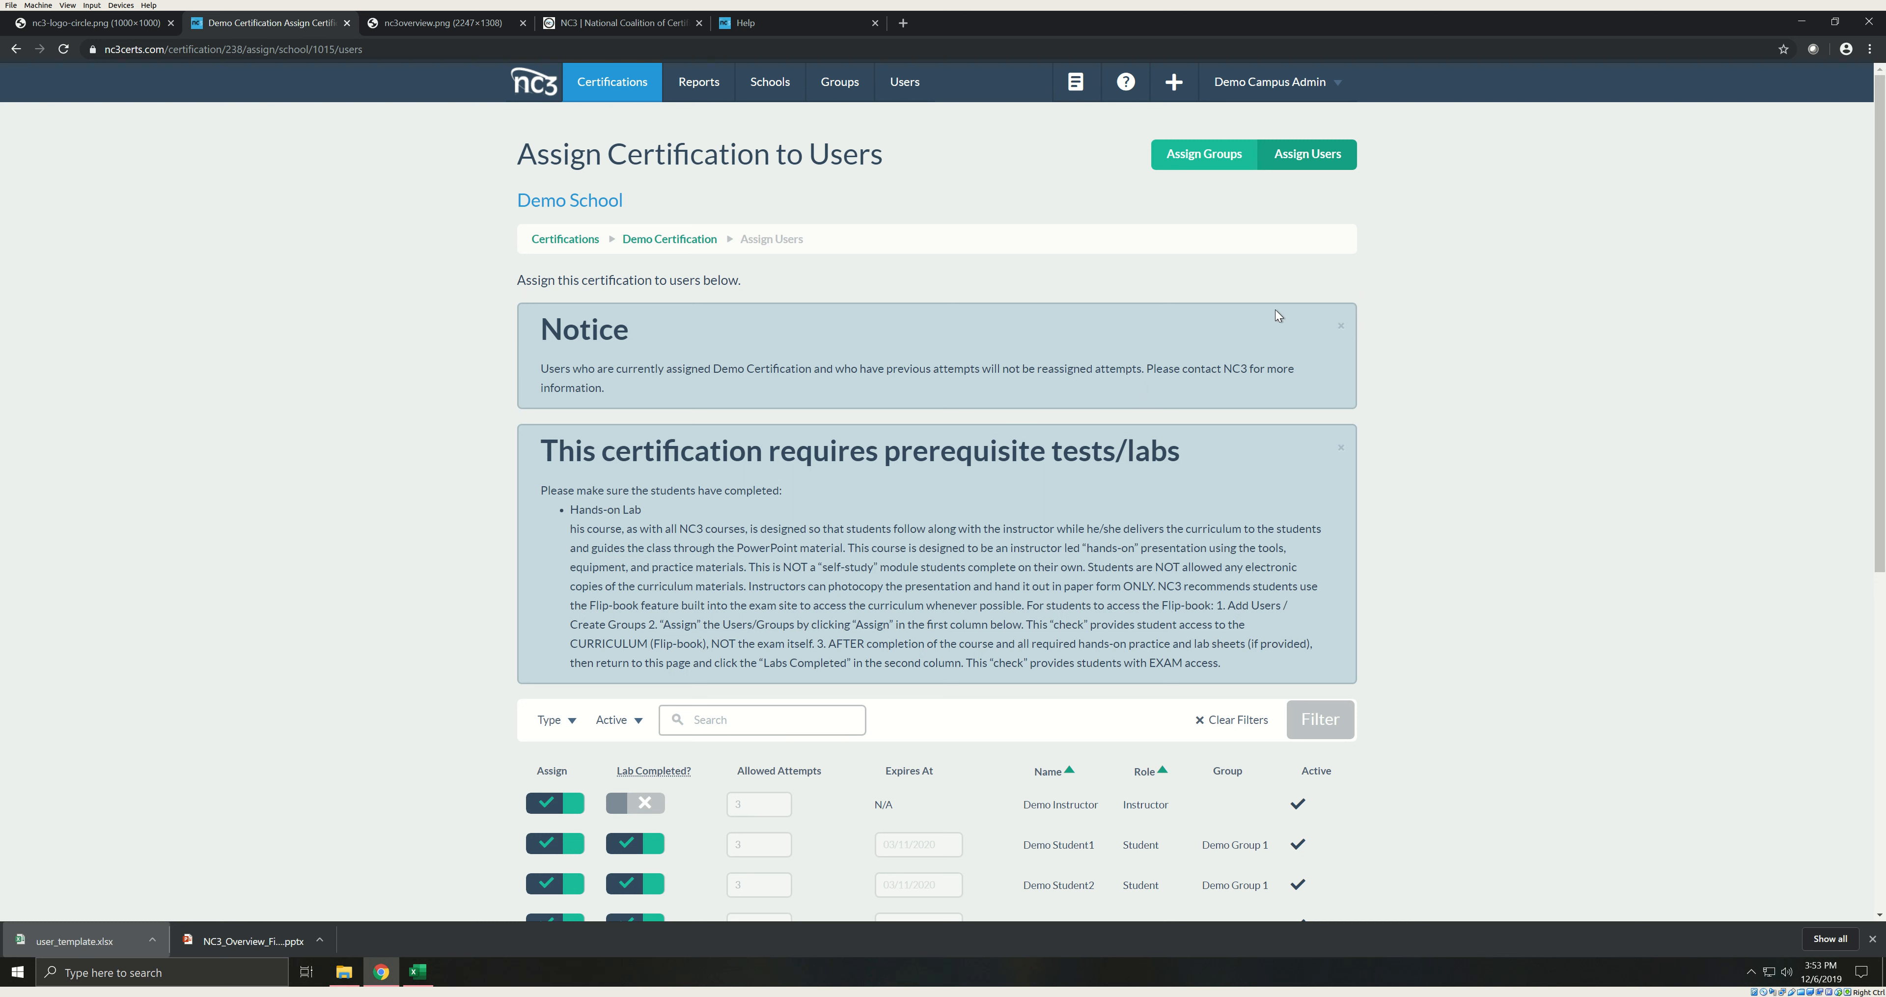
{"action": "mouse_move", "coordinate": [1266, 186]}
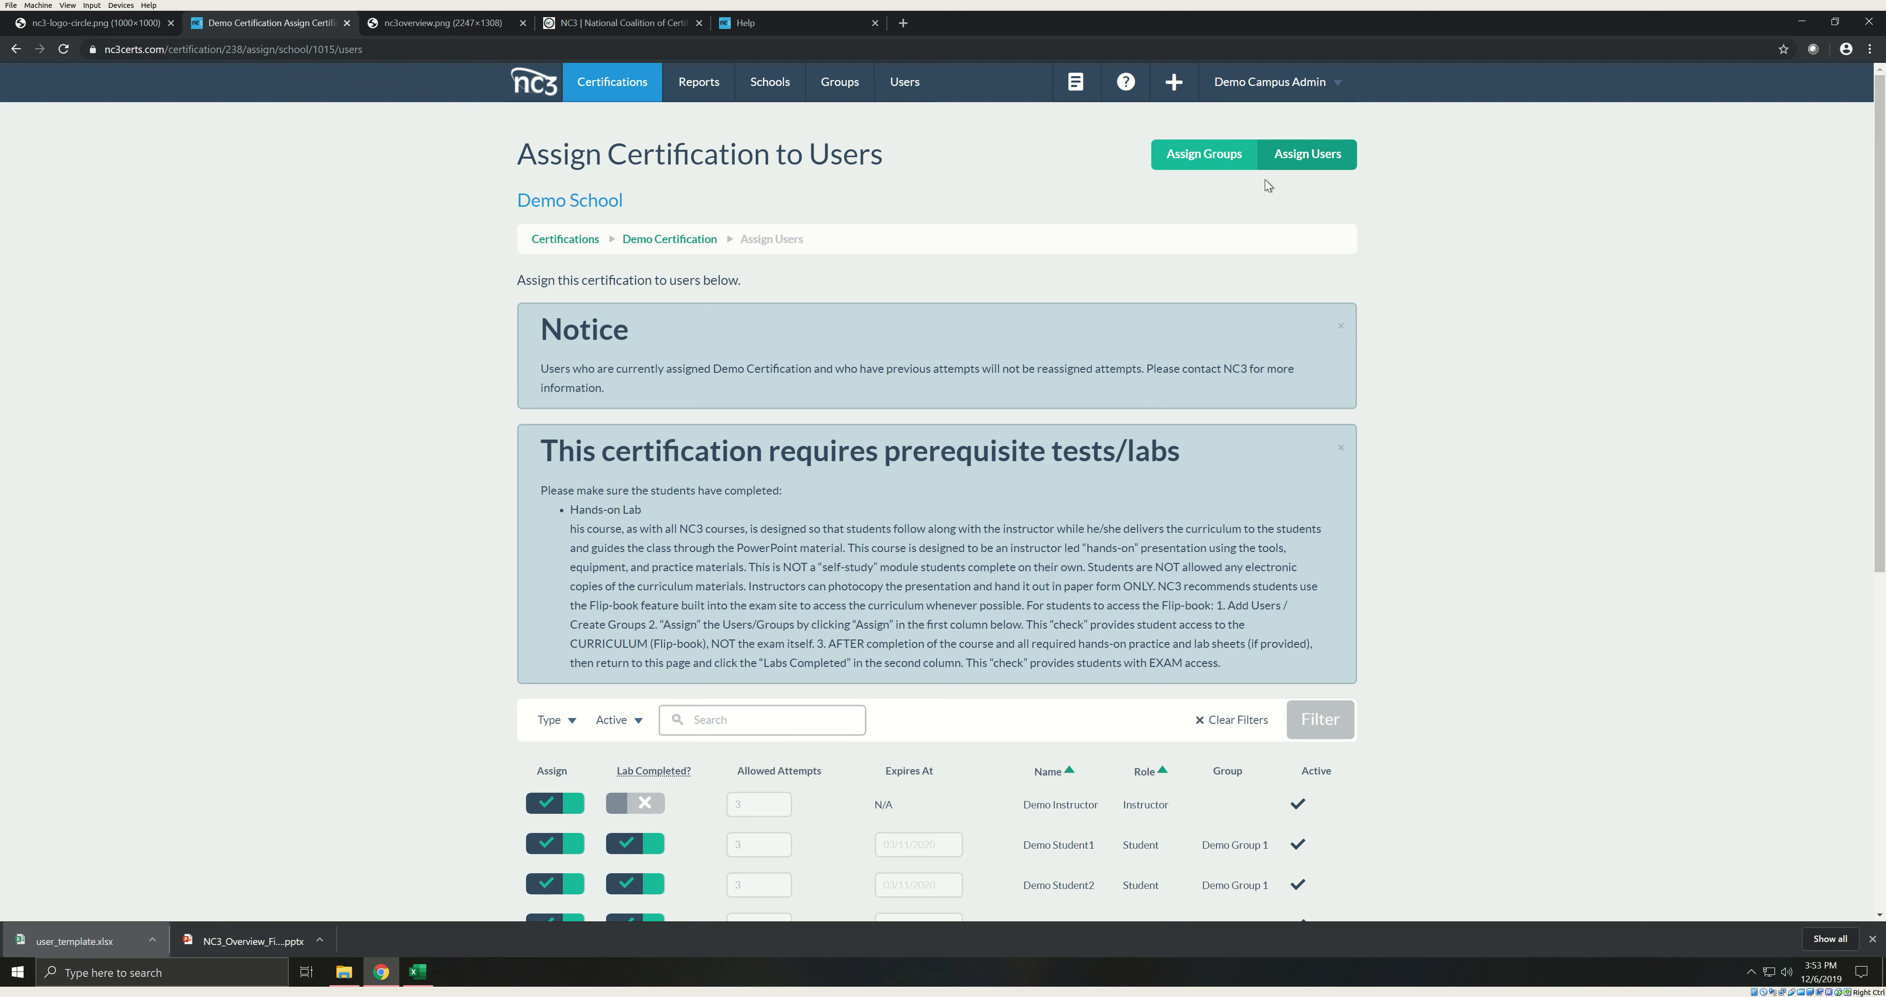
{"action": "left_click", "coordinate": [1201, 154]}
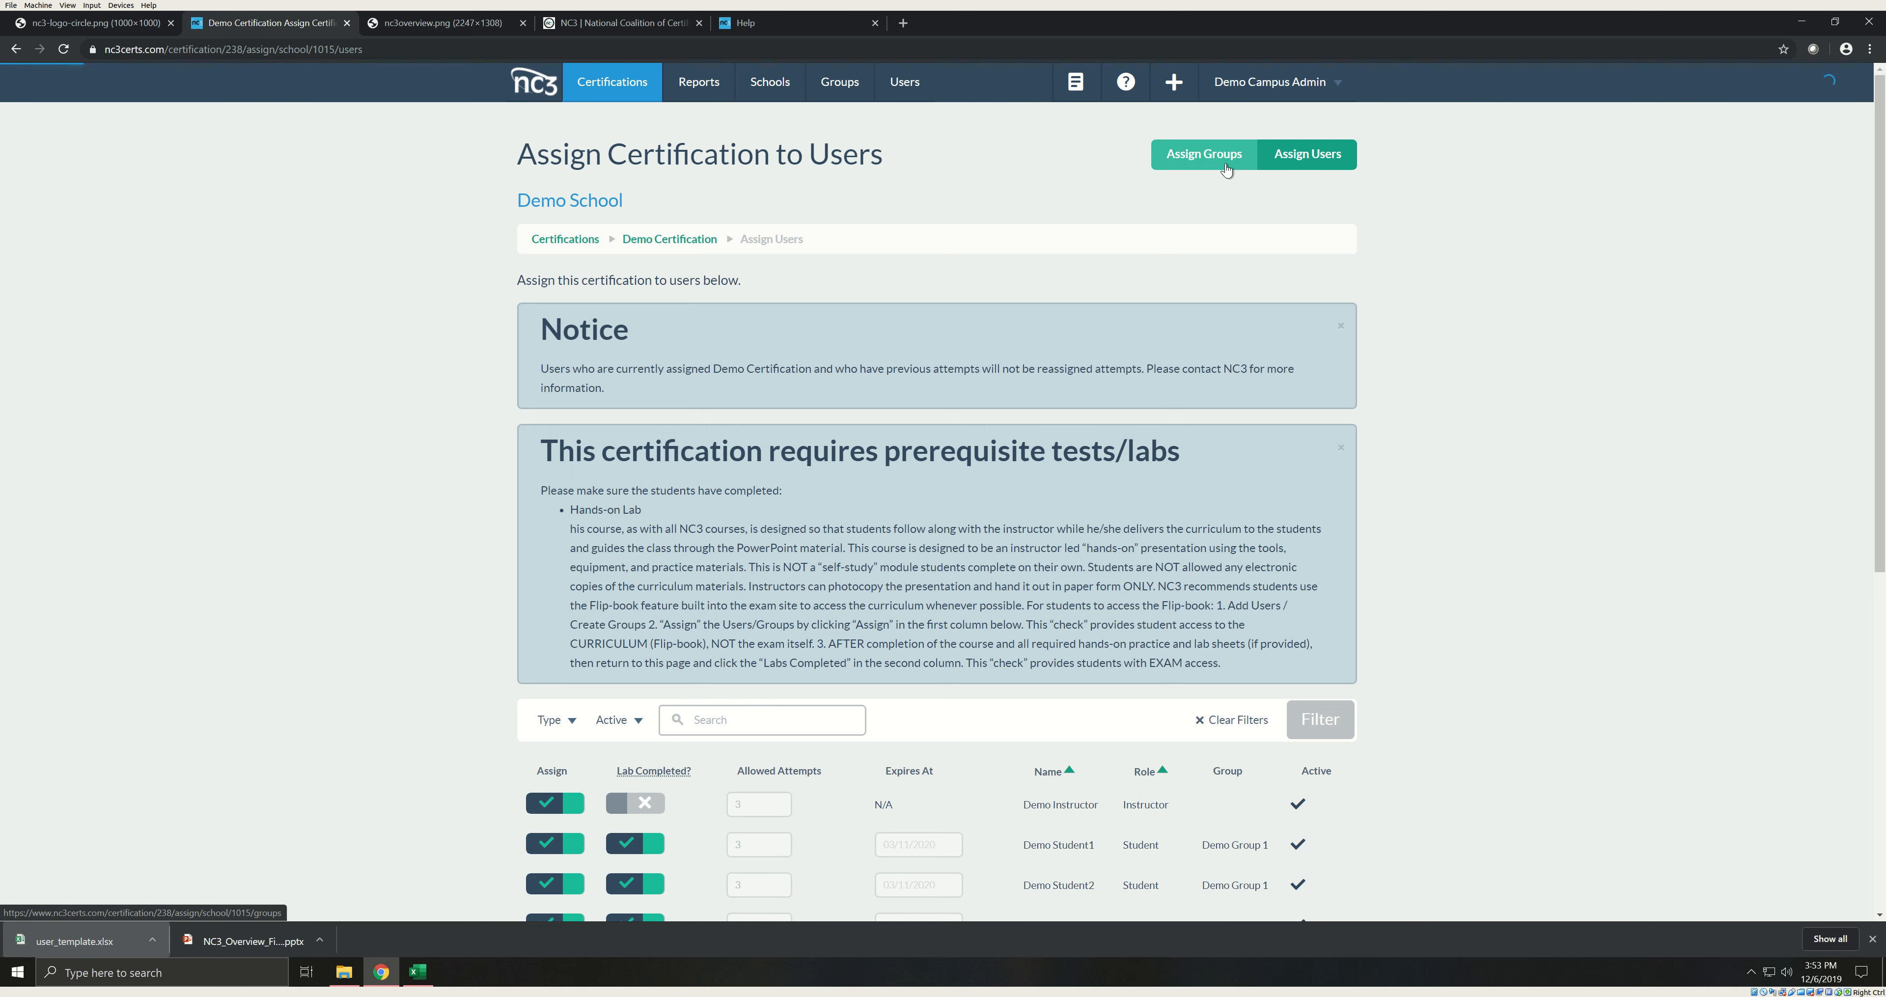
Toggle Assign on for Demo Group 4 in the Assign Groups table.
{"action": "left_click", "coordinate": [1202, 154]}
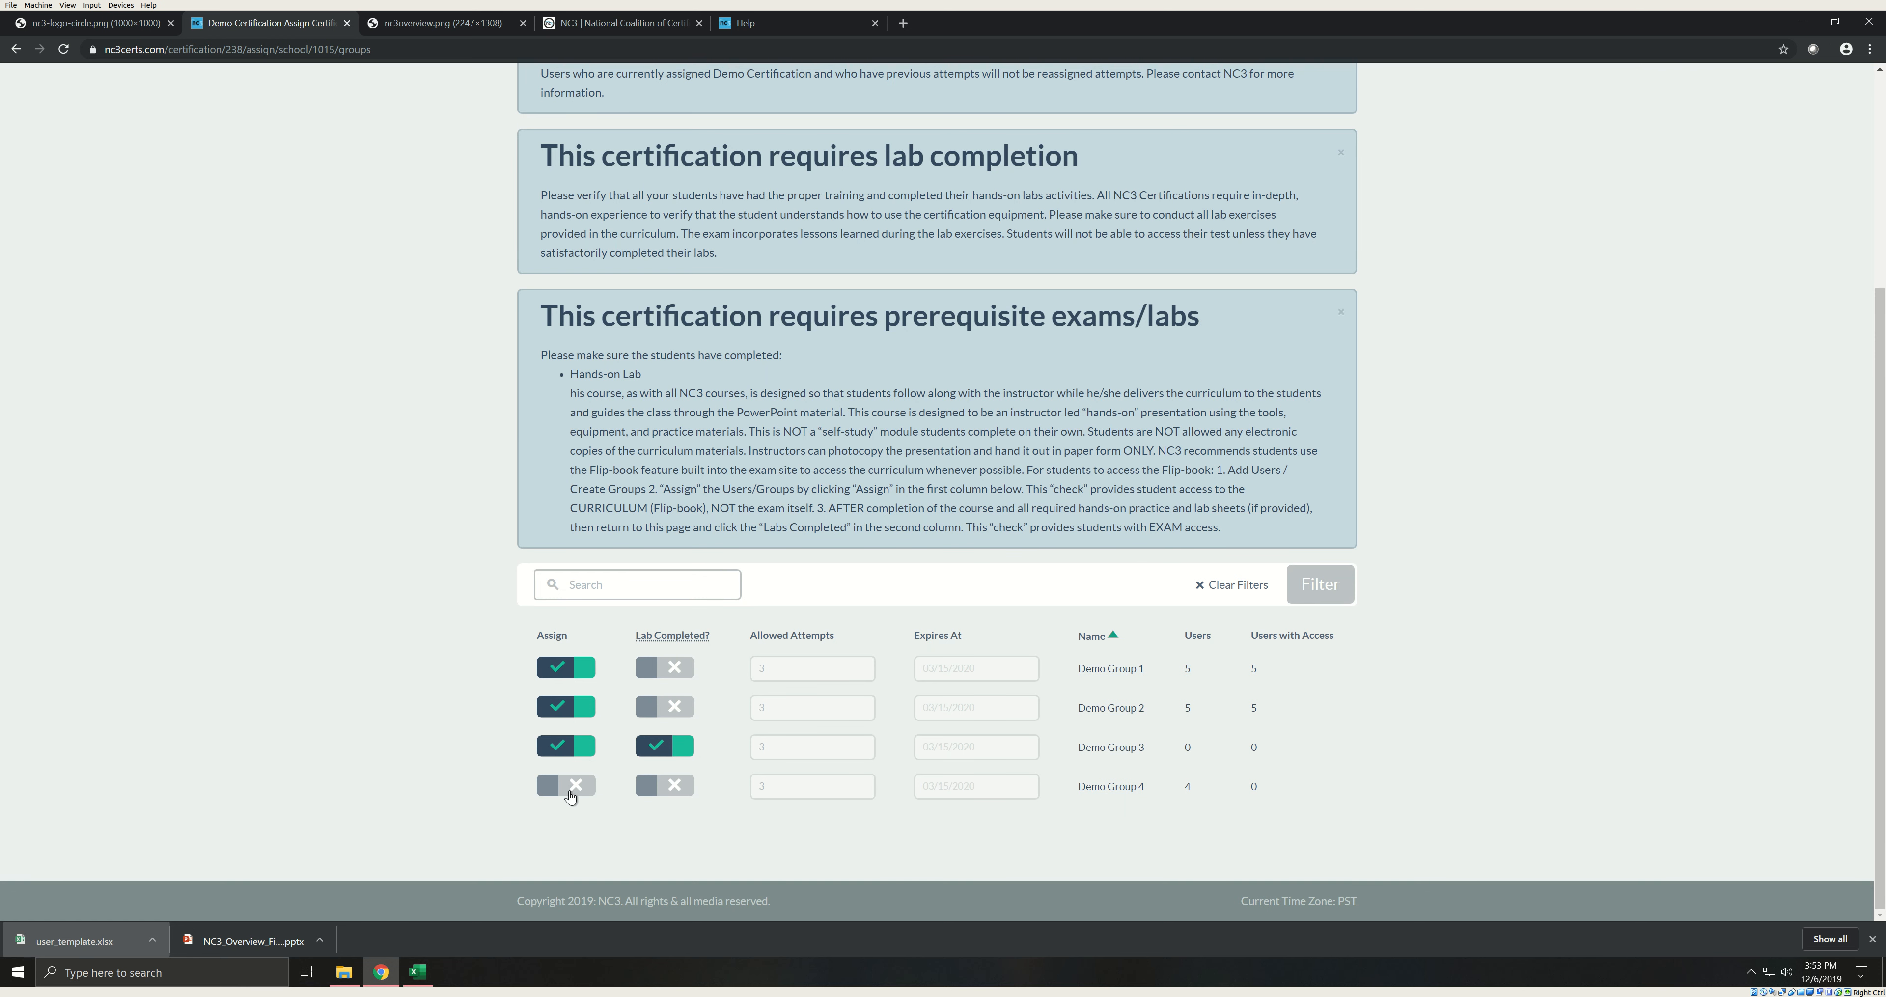
{"action": "left_click", "coordinate": [566, 786]}
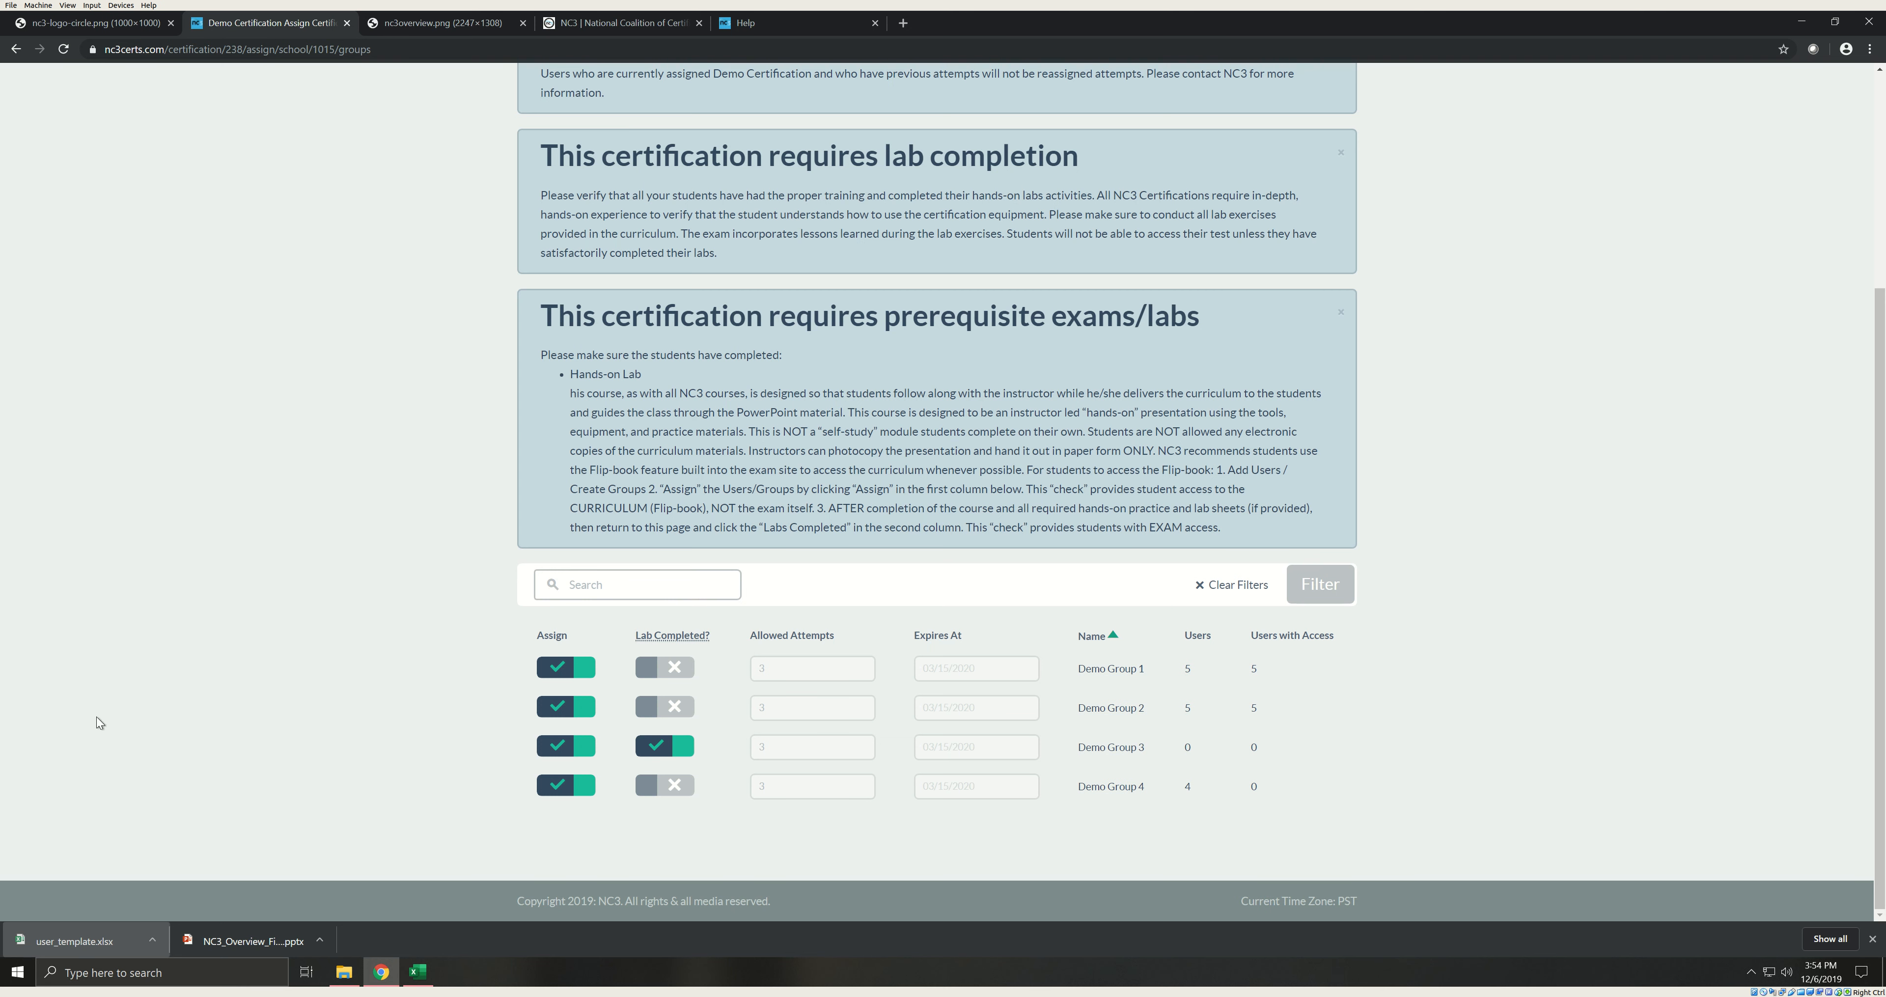
Mark Demo Group 4 as Lab Completed, then switch to the NC3 logo tab.
{"action": "left_click", "coordinate": [664, 786]}
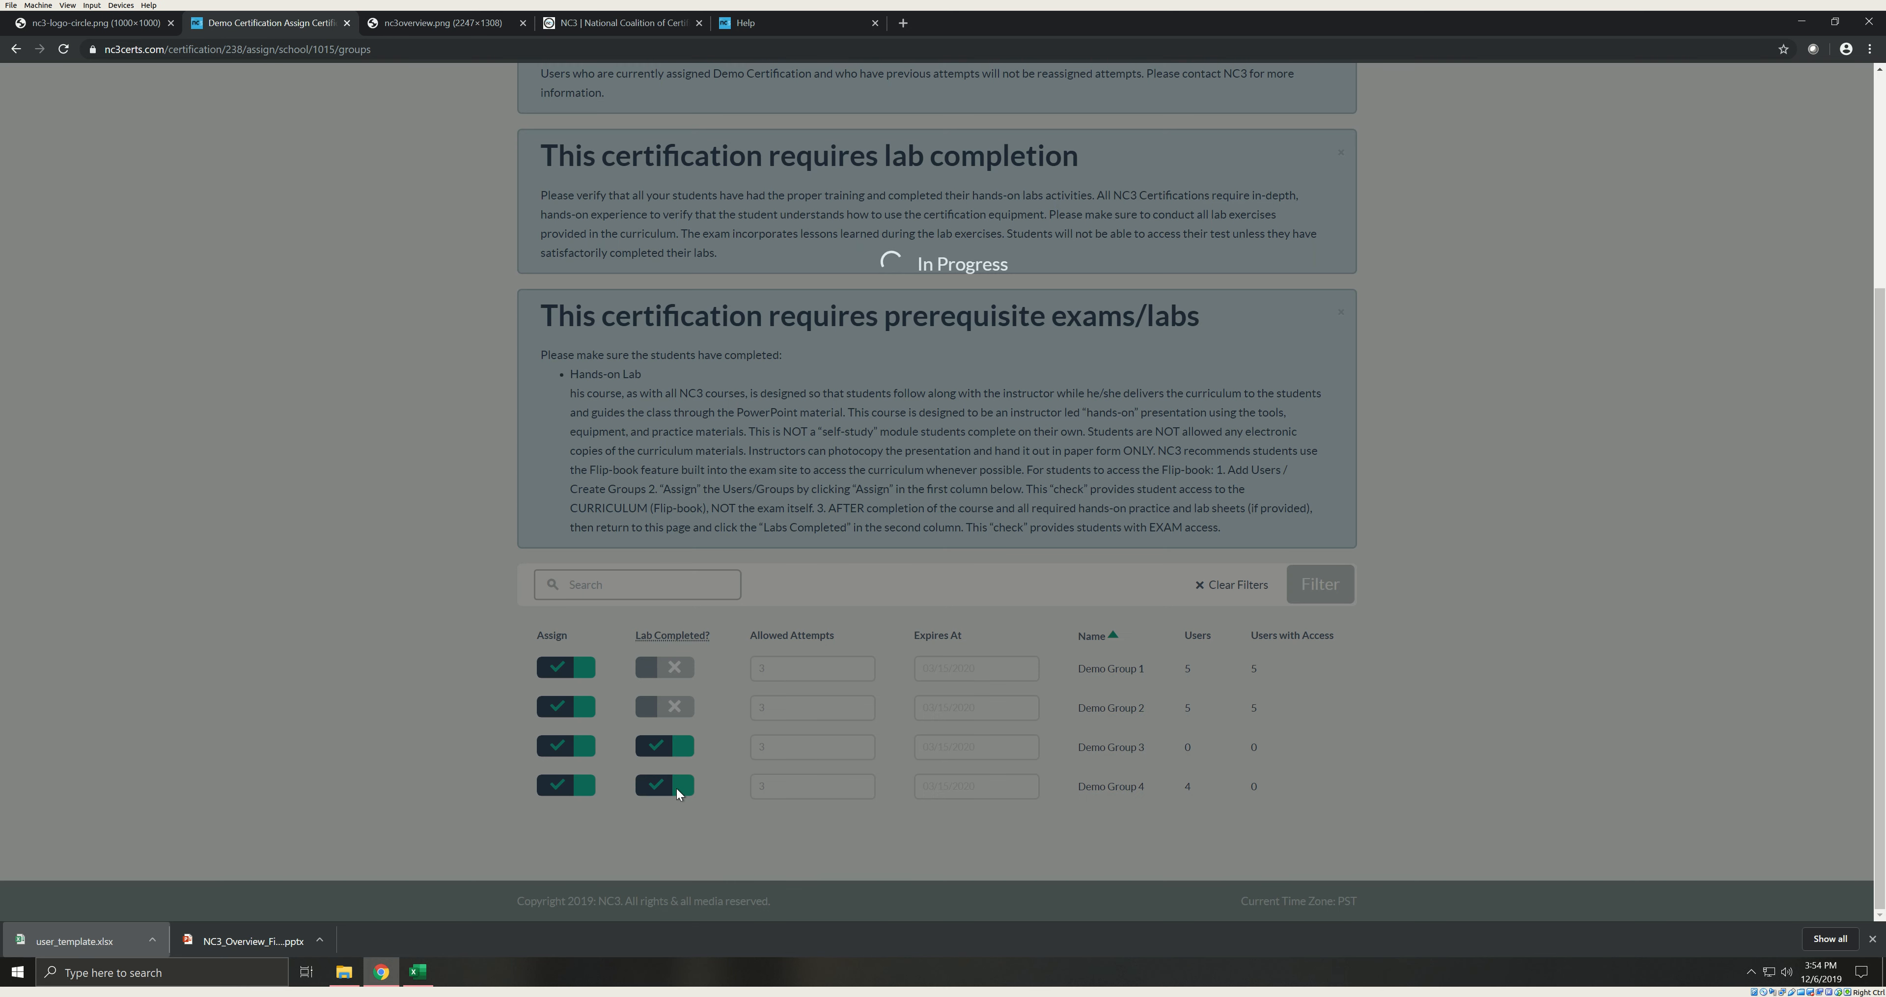
{"action": "left_click", "coordinate": [664, 786]}
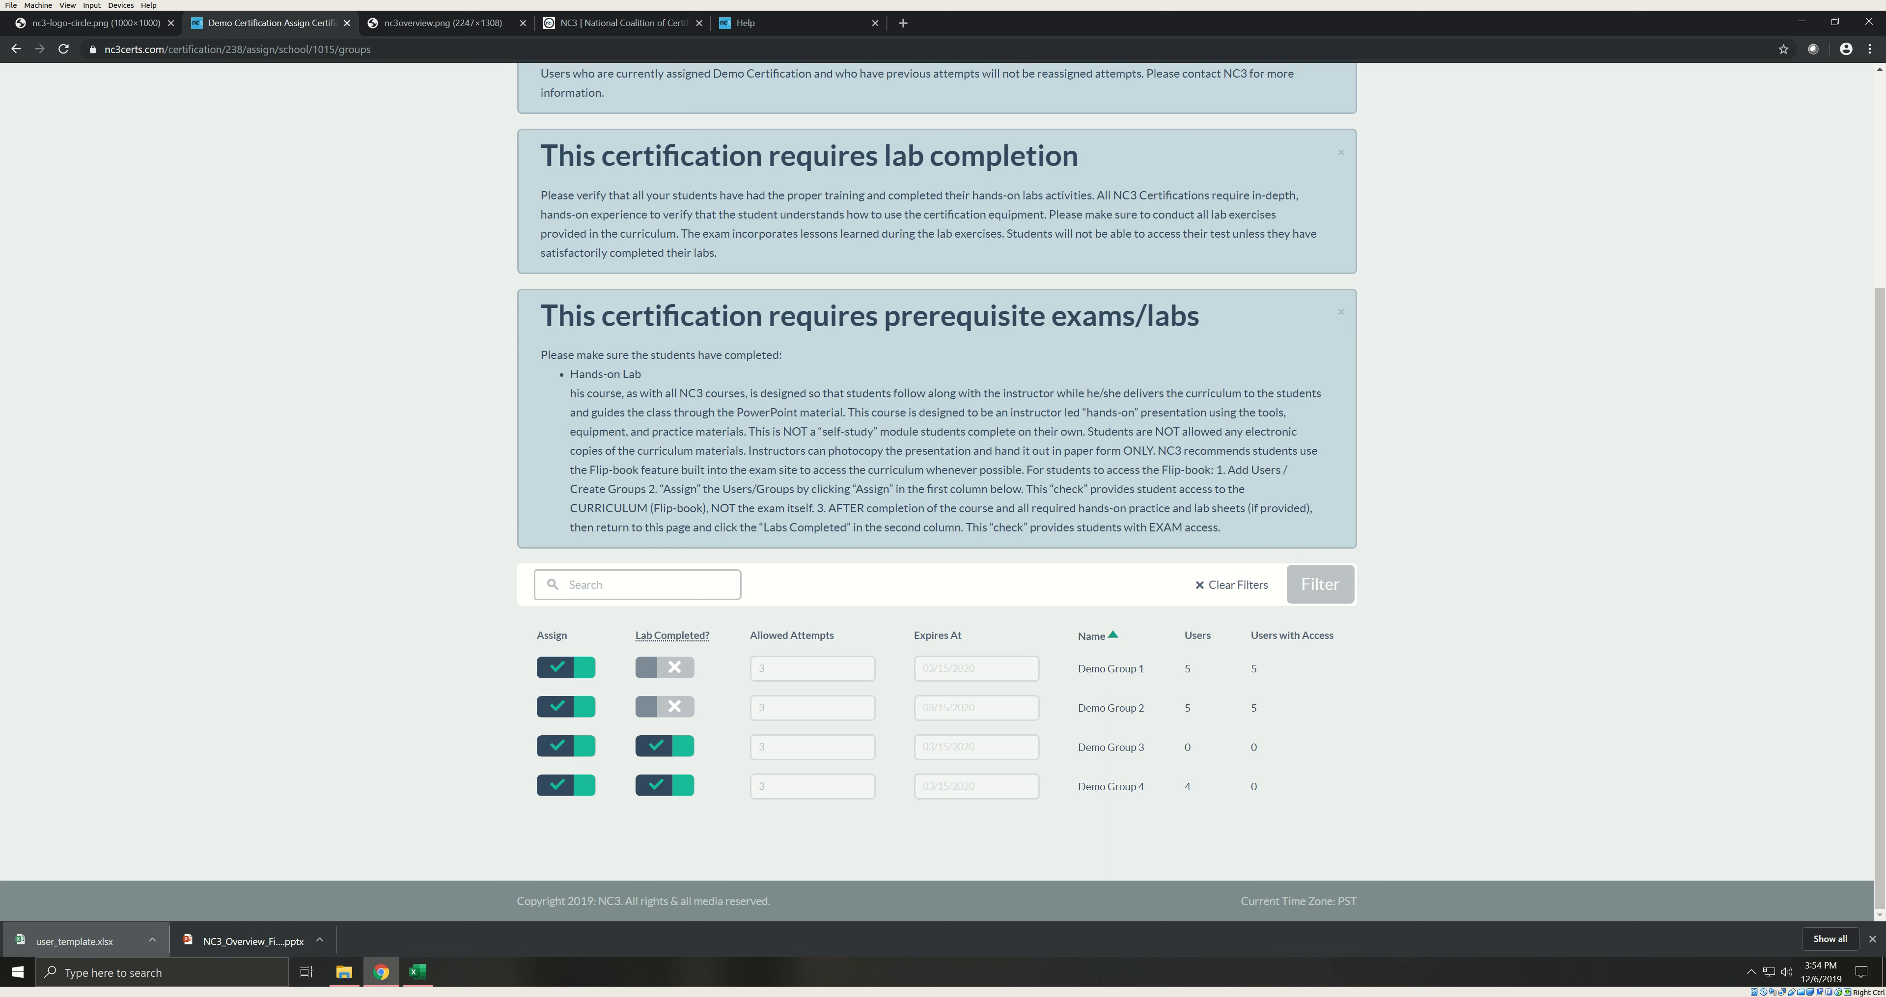
{"action": "mouse_move", "coordinate": [92, 98]}
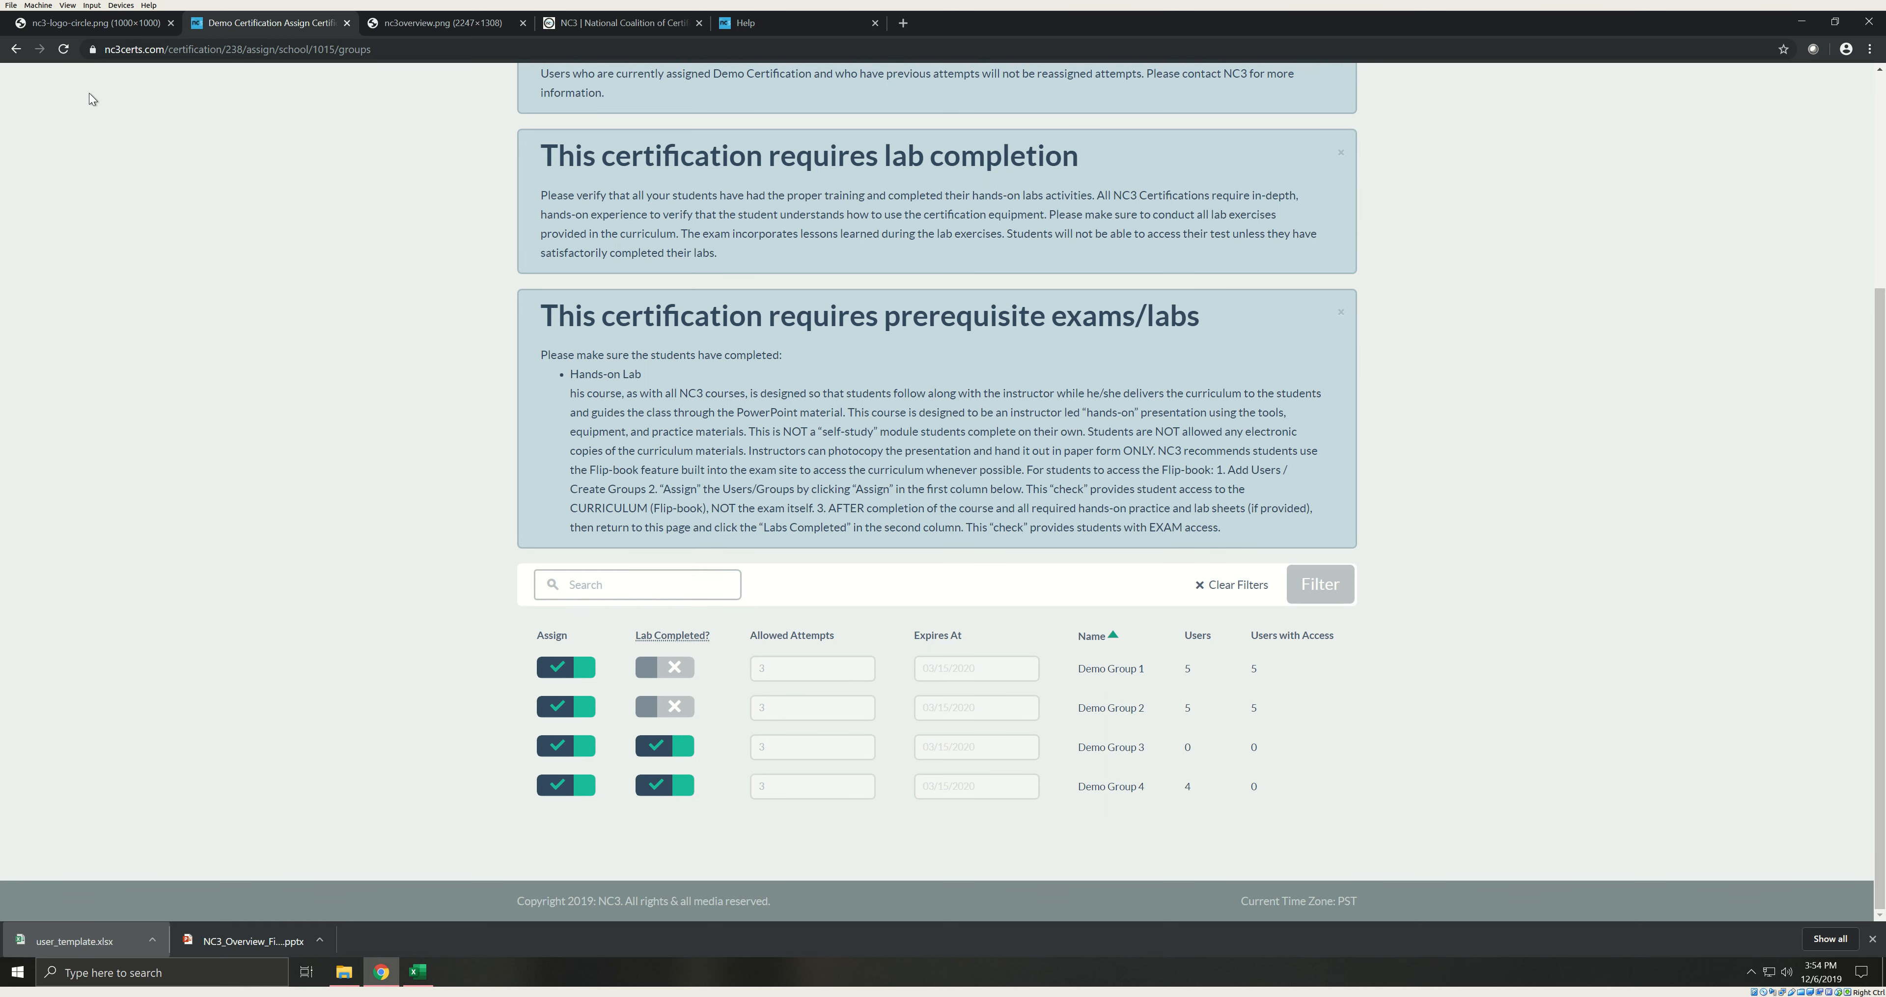
{"action": "left_click", "coordinate": [94, 22]}
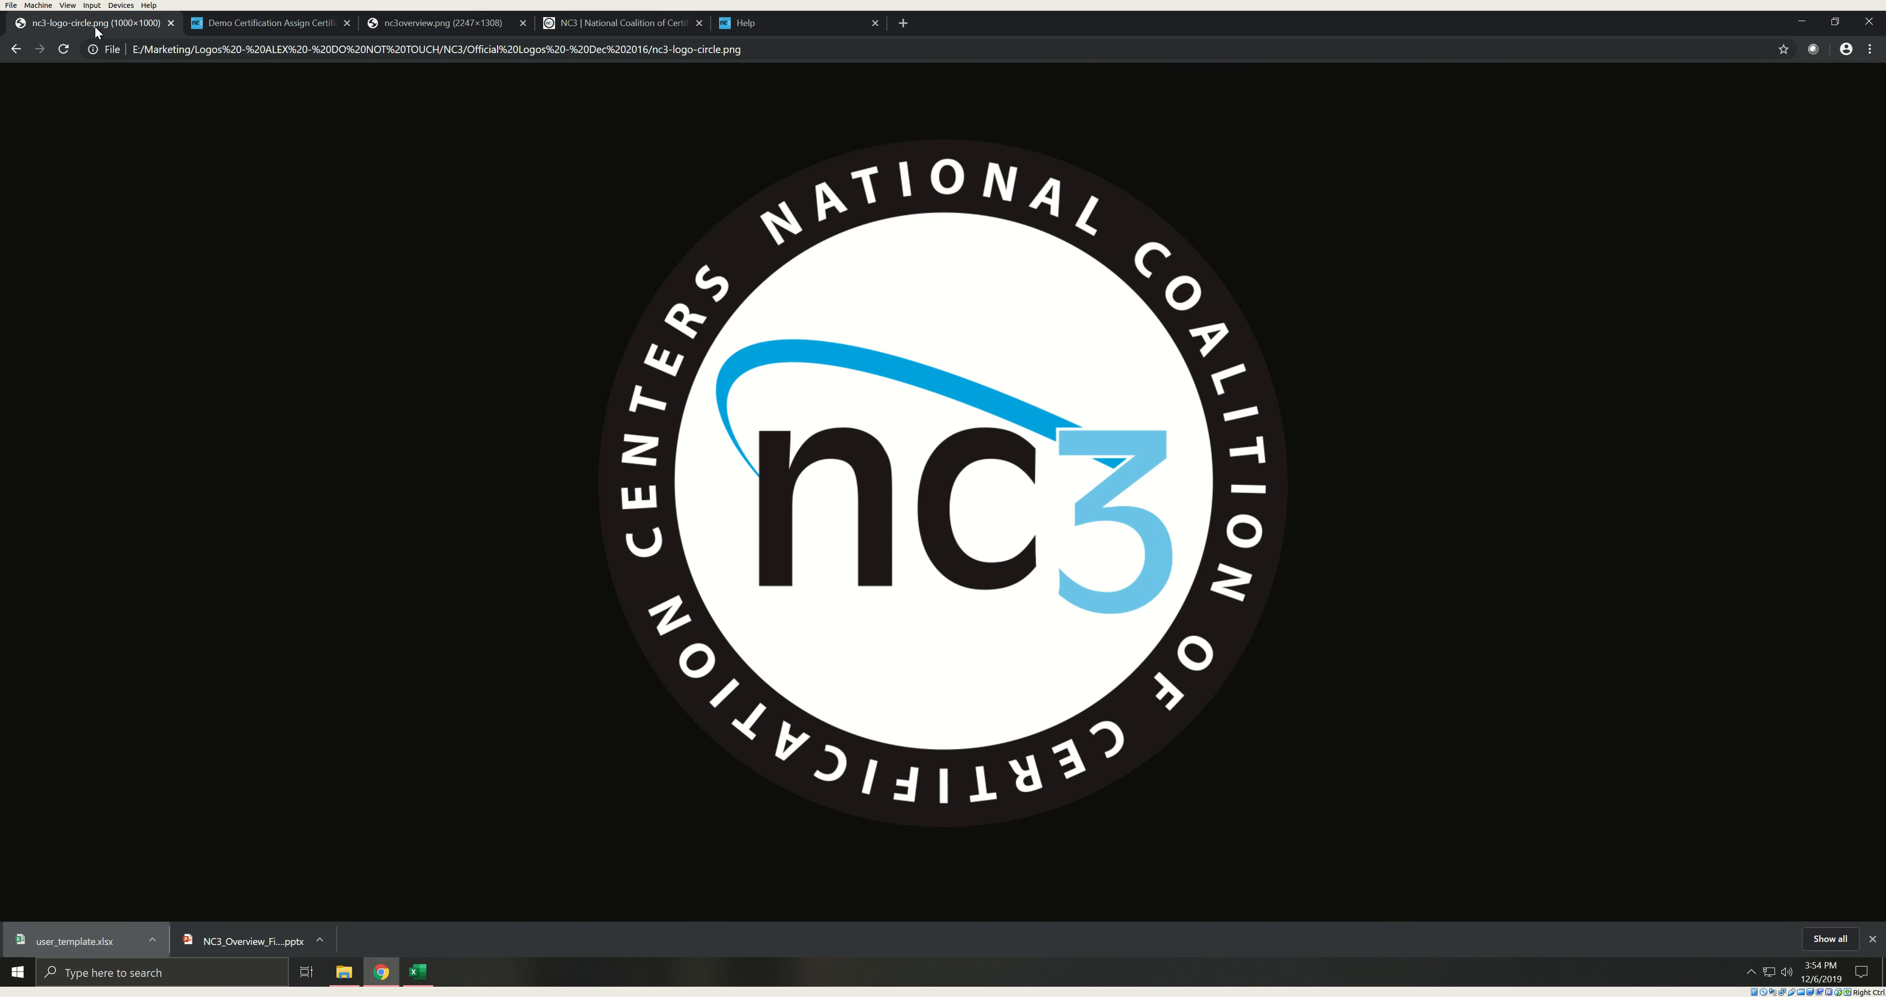